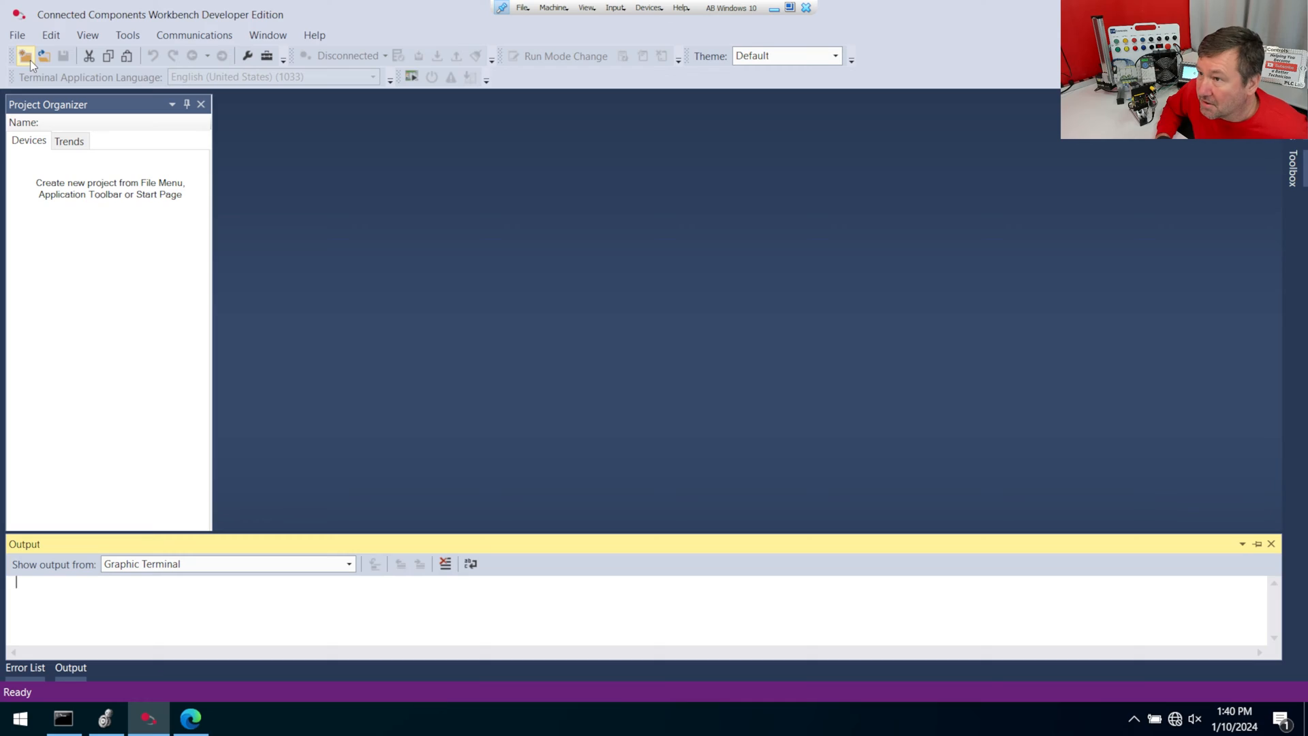
- Start a new project and add the Micro850 2080-L50E-24QBB controller from the L50E group
left_click(25, 56)
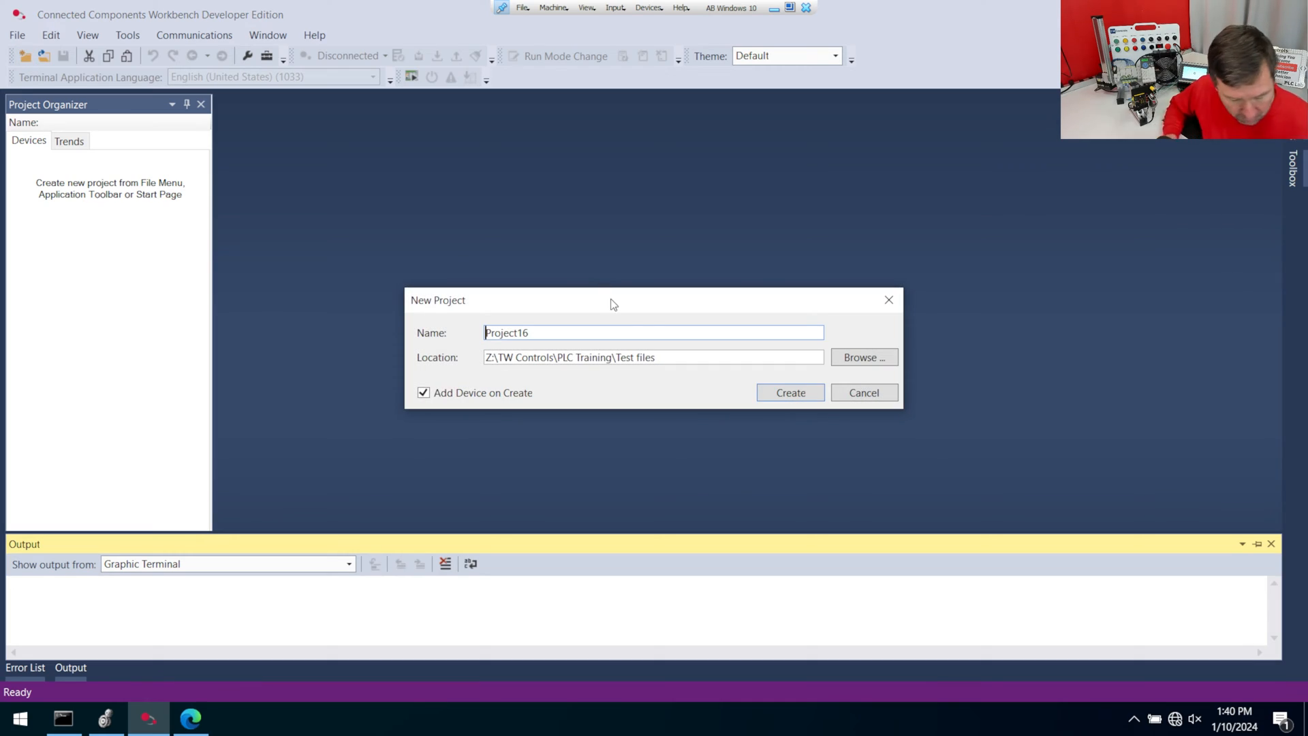
left_click(789, 392)
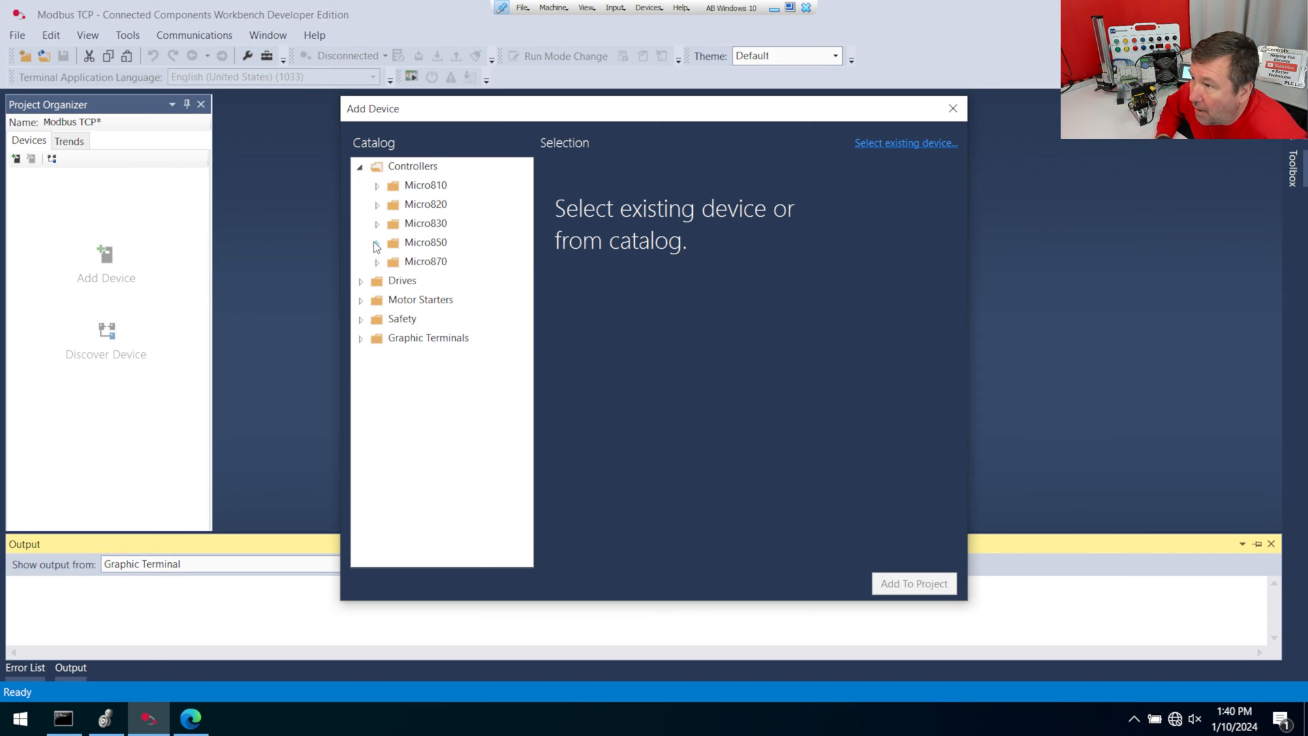
left_click(376, 242)
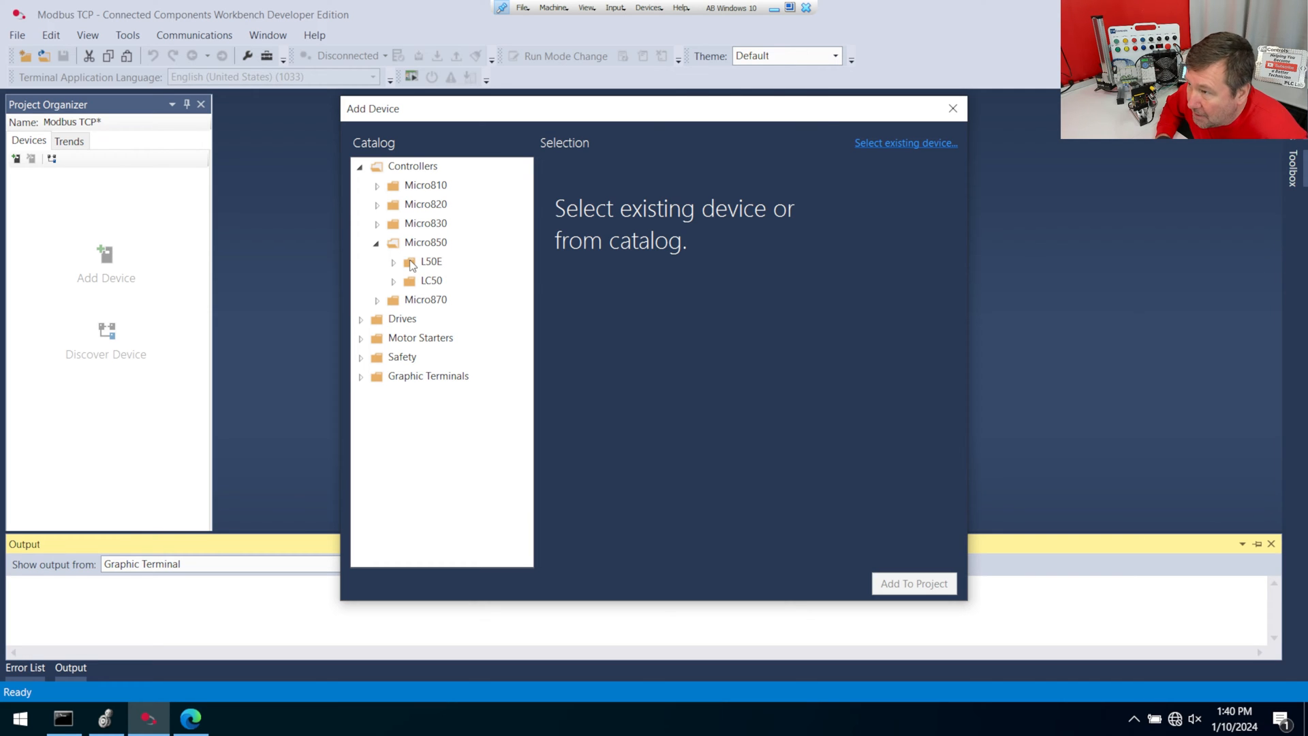
left_click(431, 261)
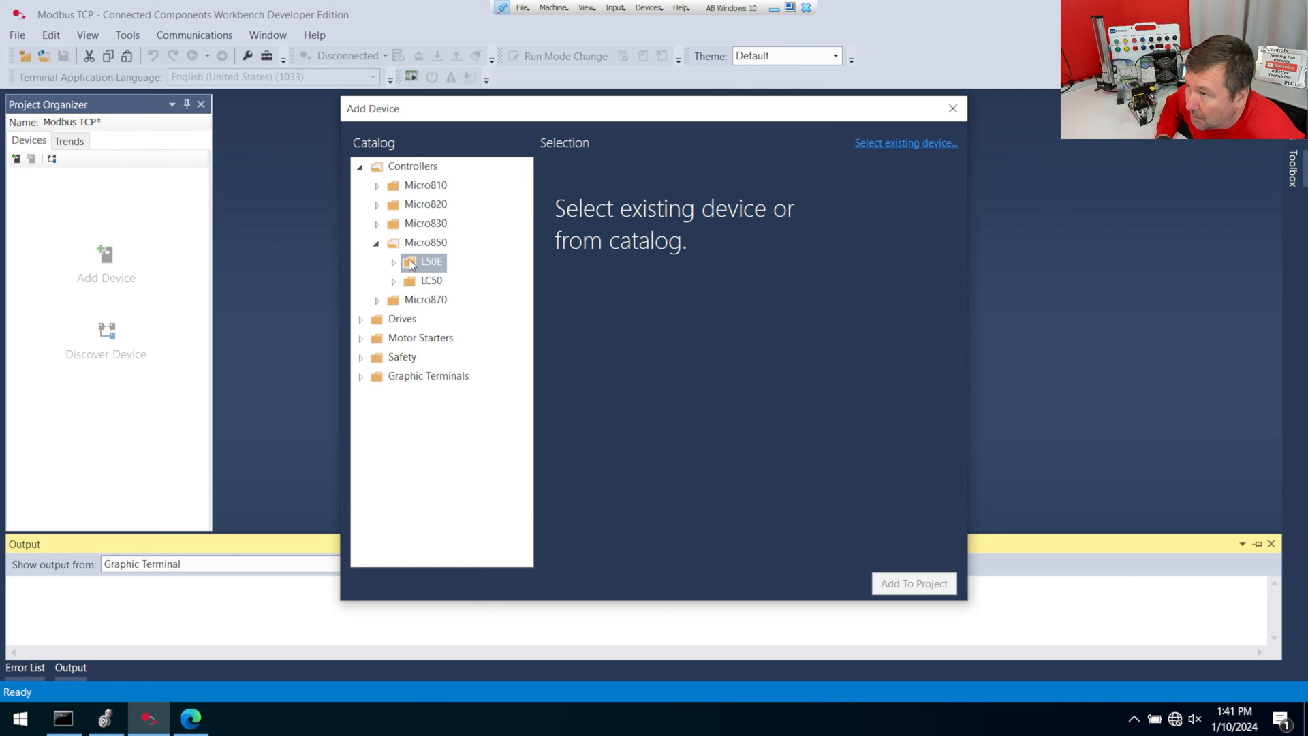
mouse_move(379, 301)
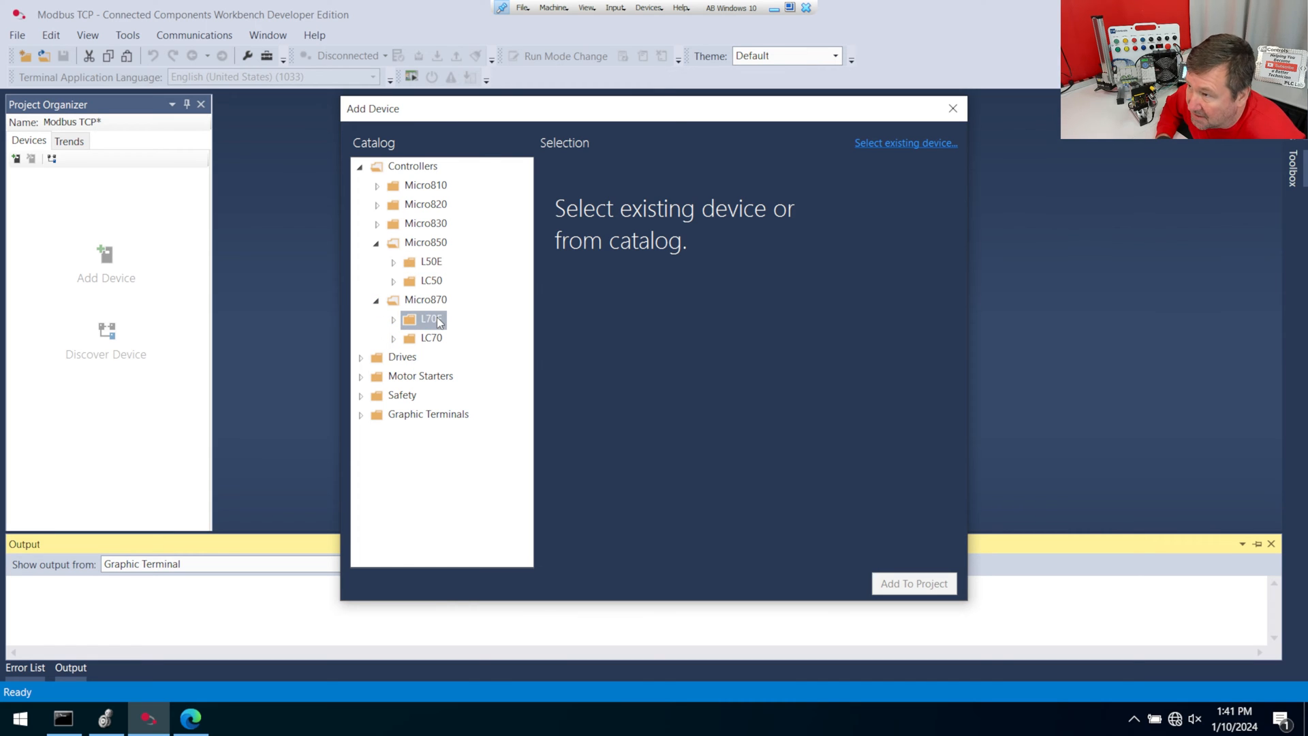
mouse_move(391, 183)
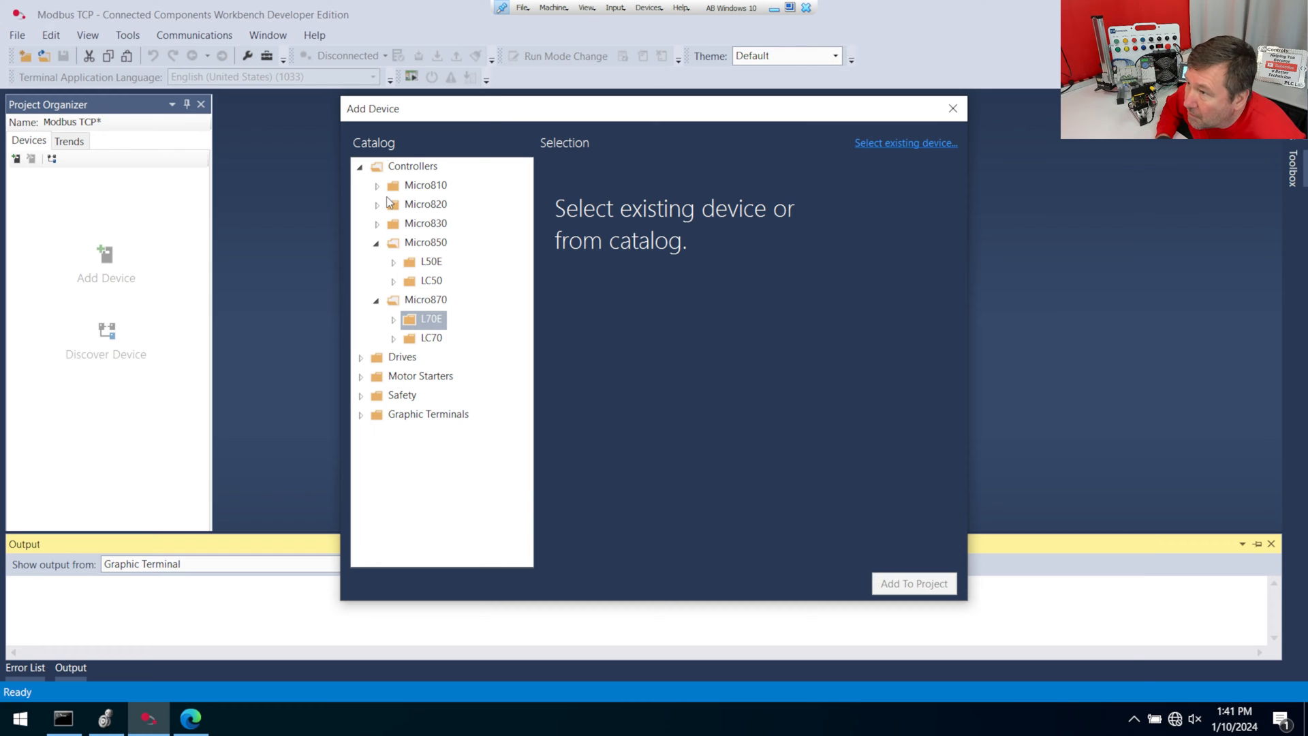
mouse_move(438, 302)
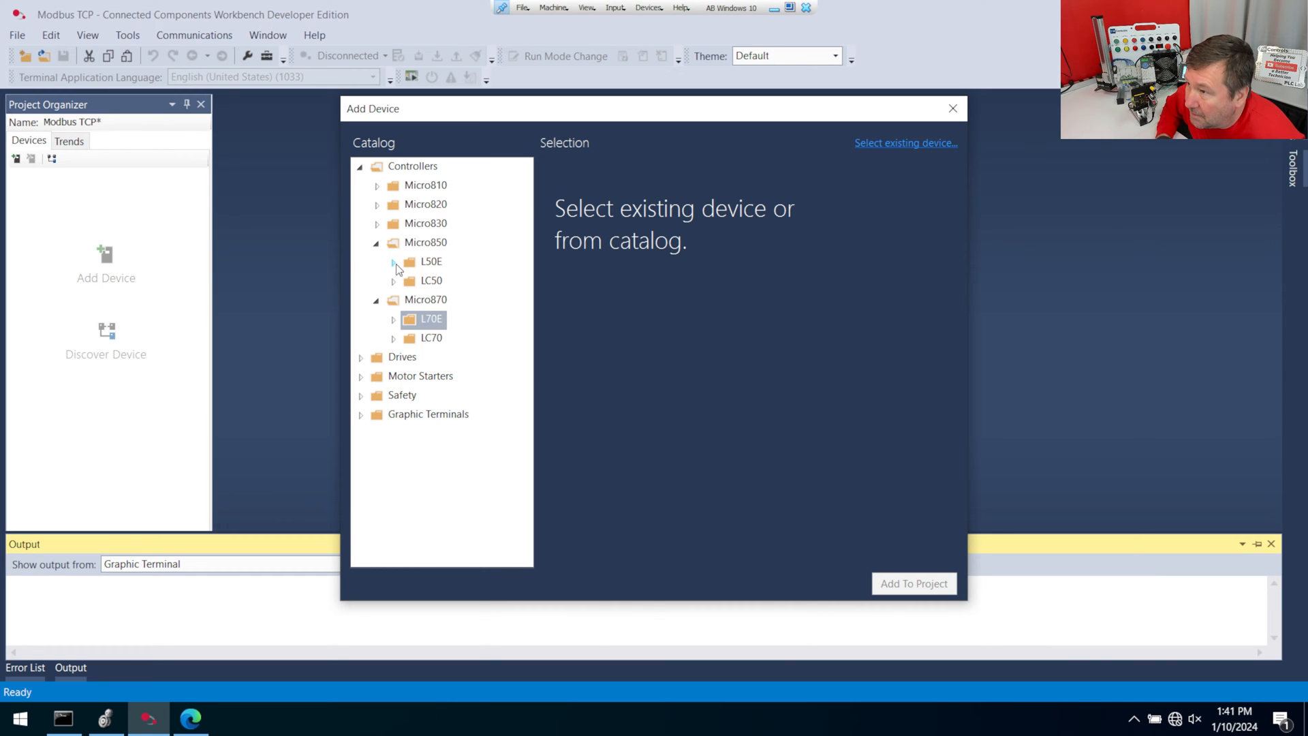
left_click(394, 261)
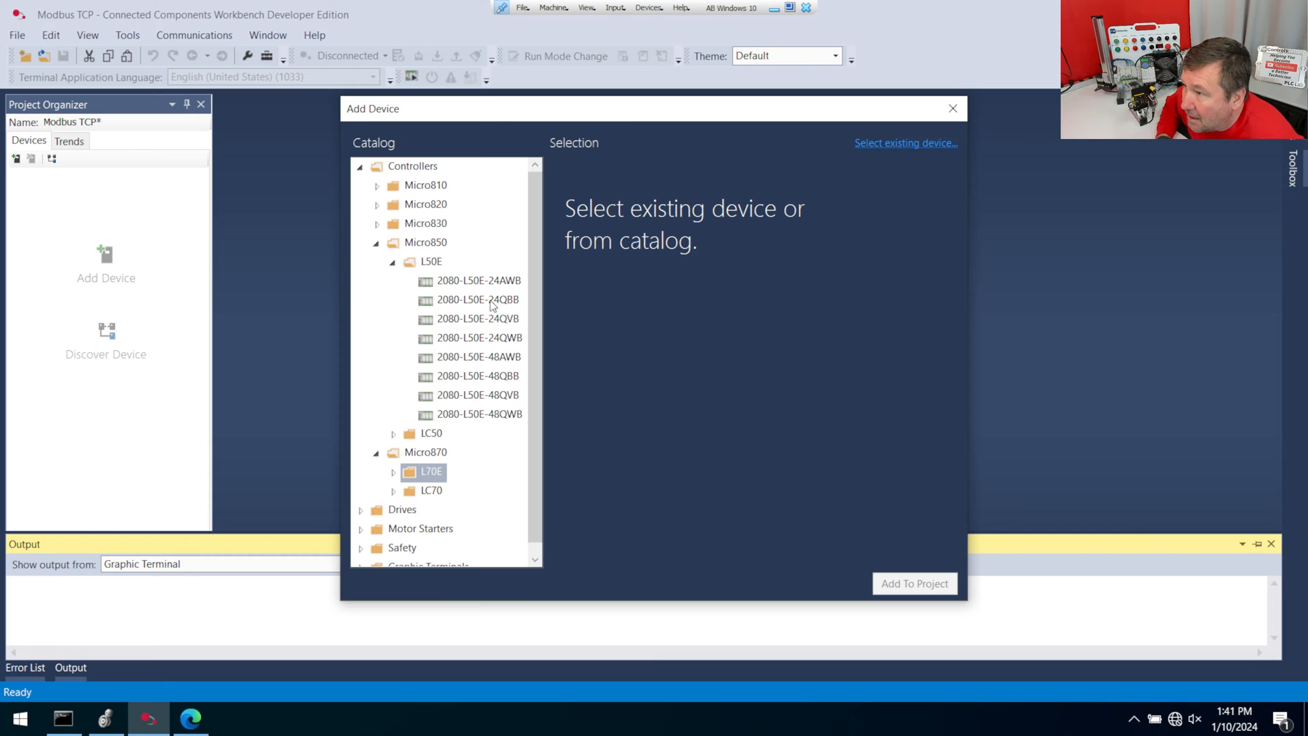
left_click(478, 300)
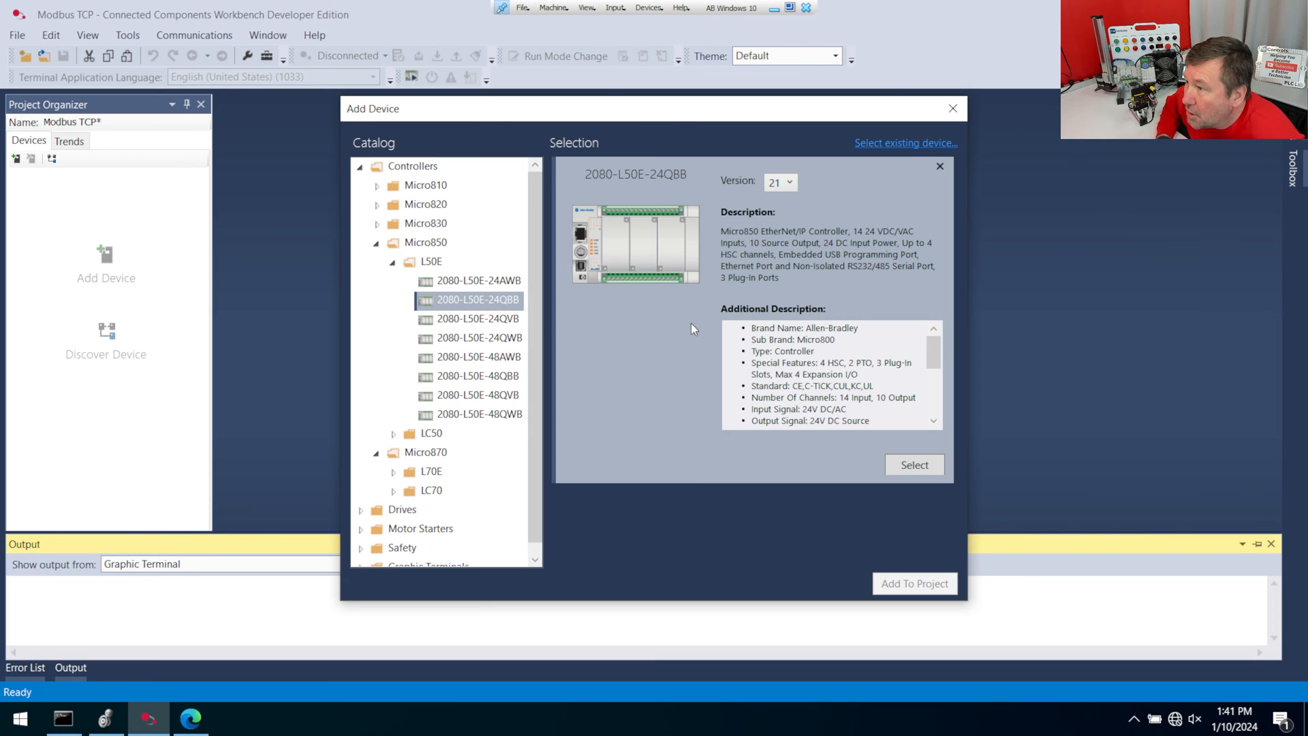
left_click(914, 465)
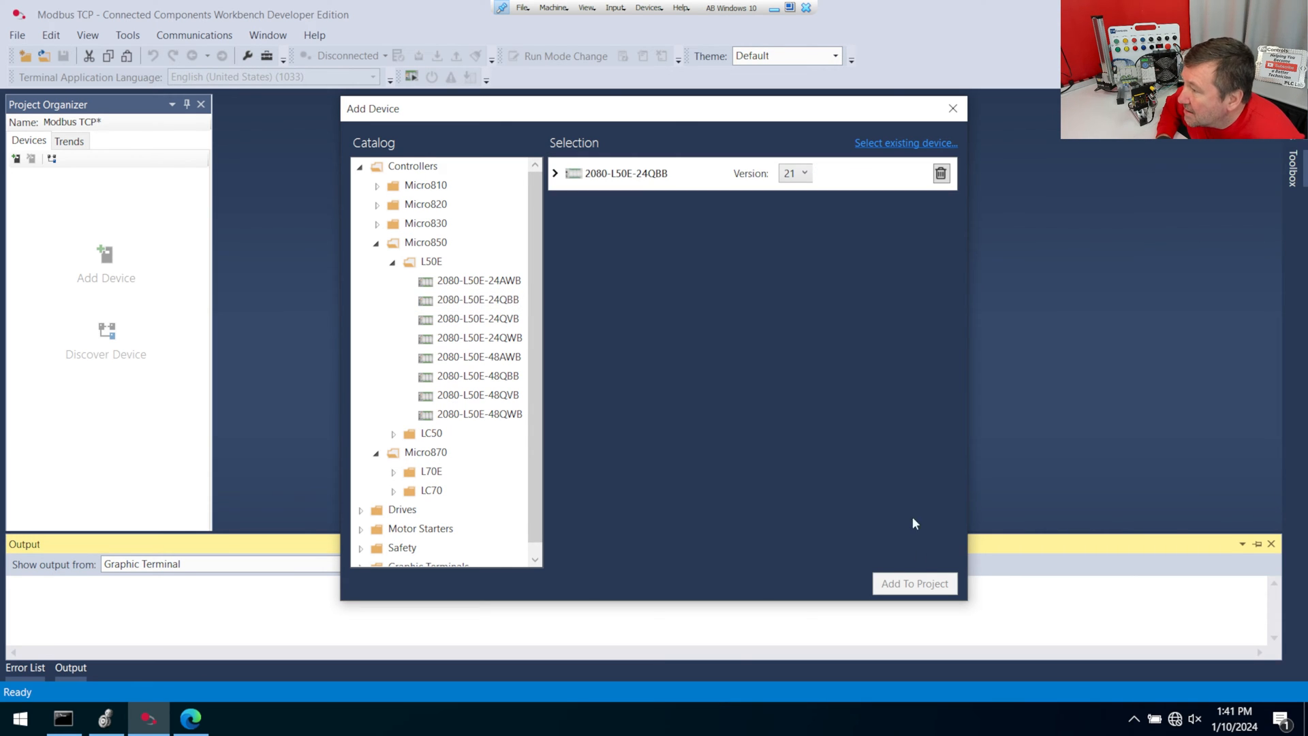
left_click(913, 583)
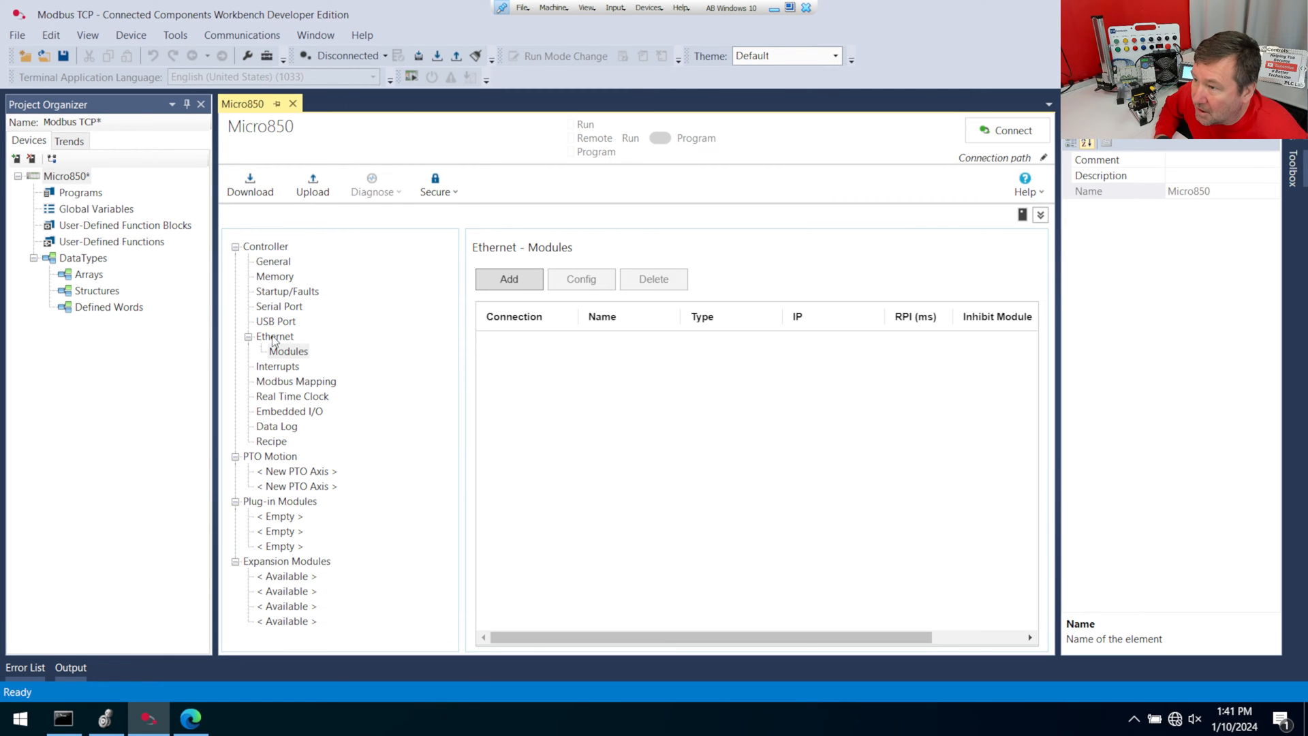
- Give the controller's Ethernet port a manual IP of 192.168.1.10 with mask 255.255.255.0
left_click(274, 336)
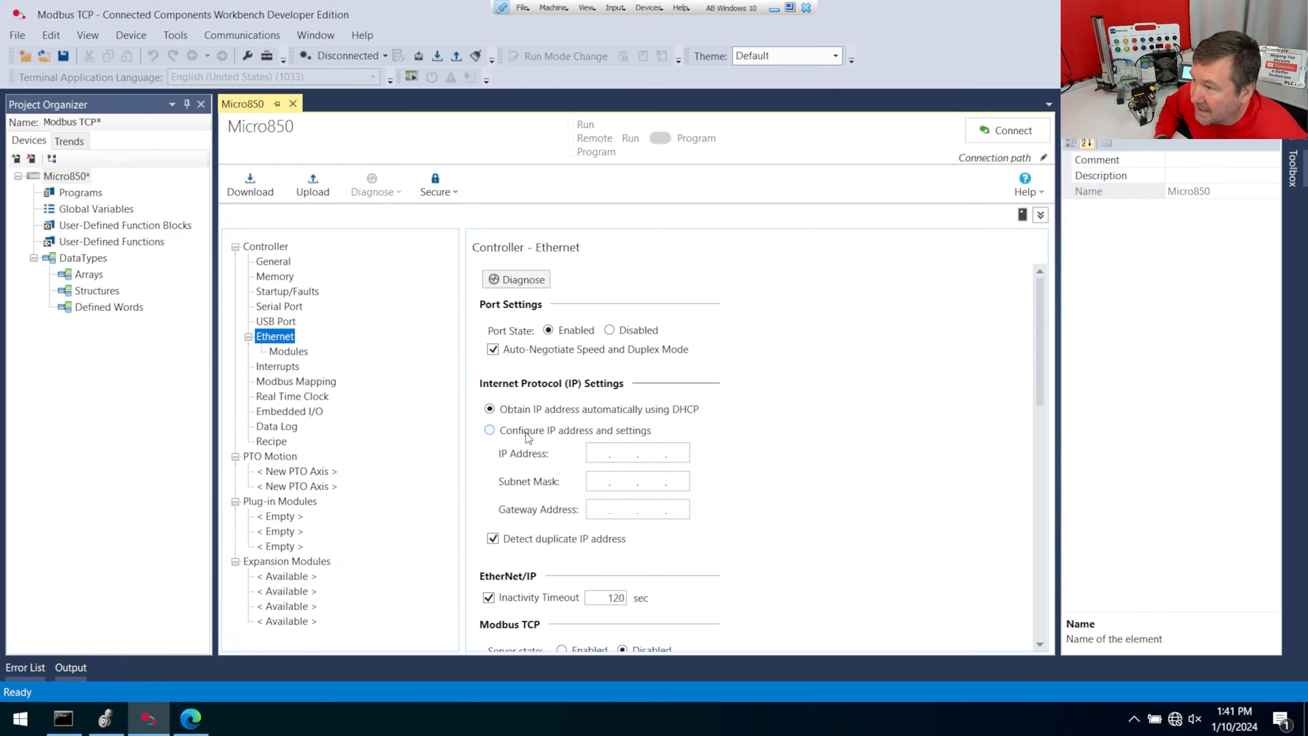
left_click(489, 430)
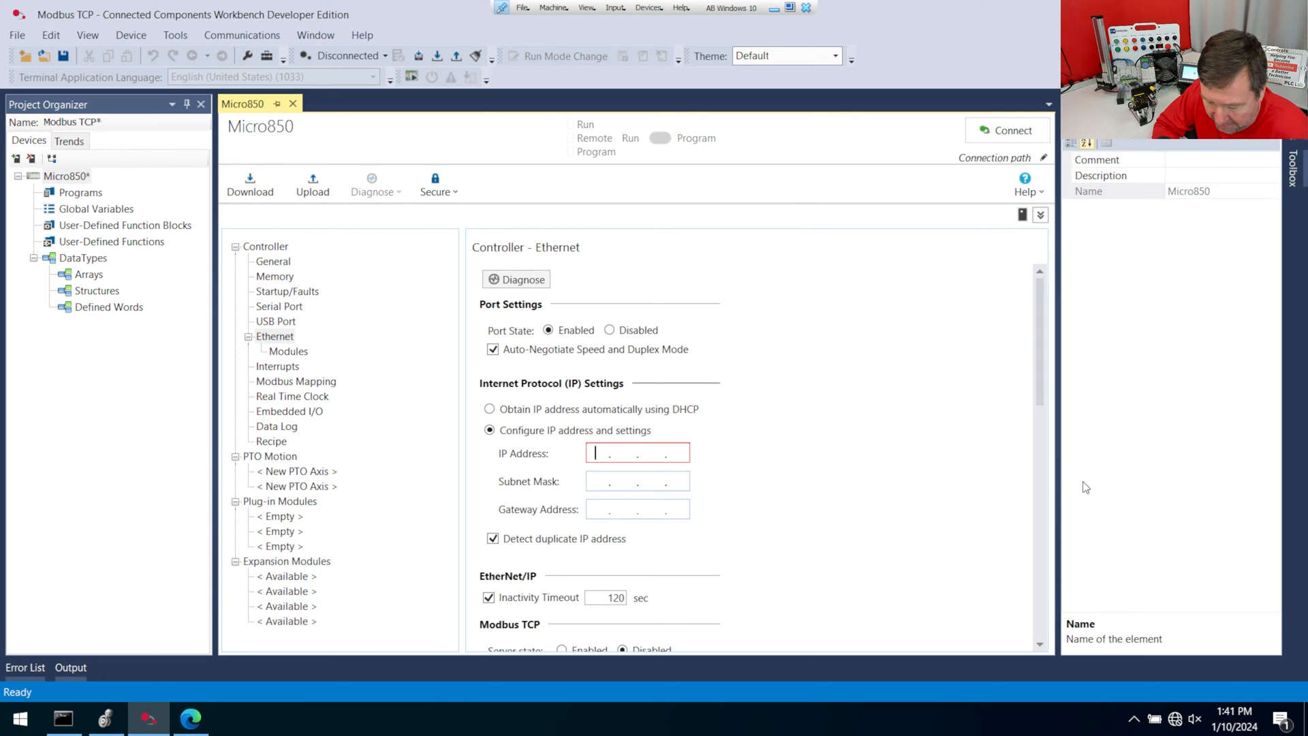
type("192.168.")
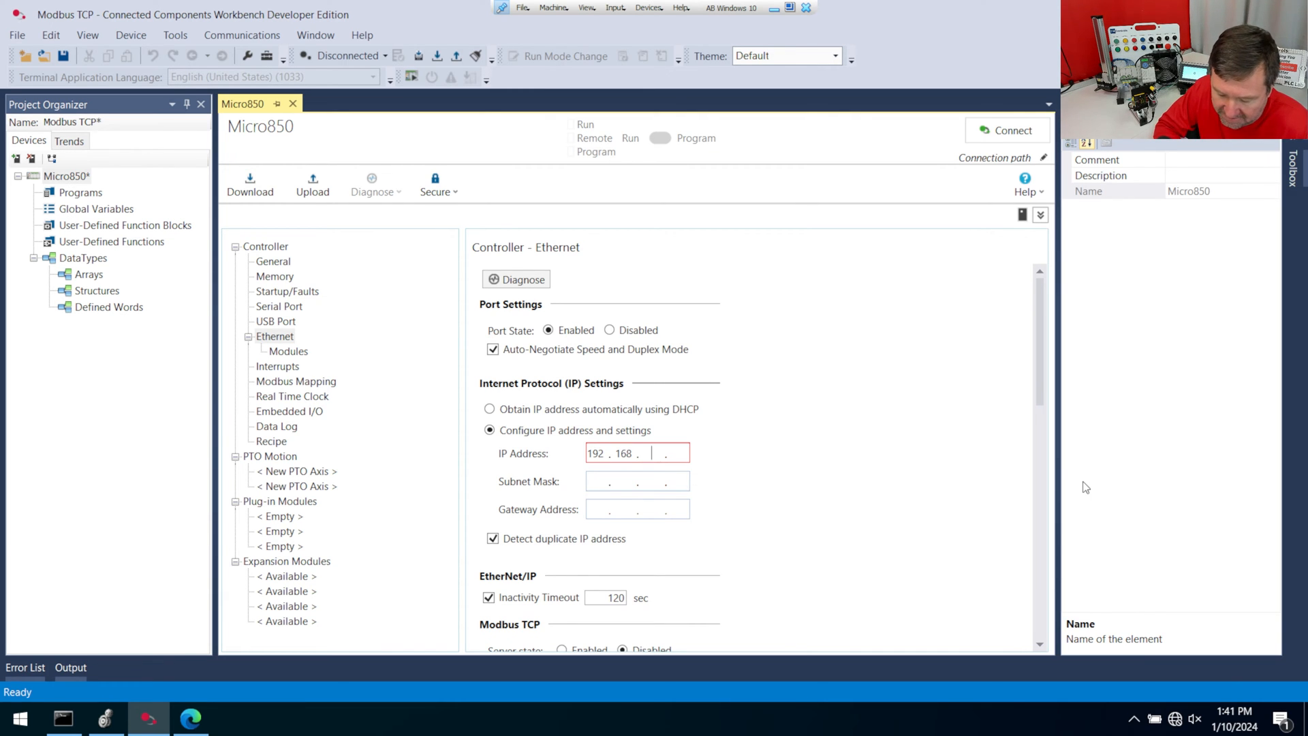
type("1.1")
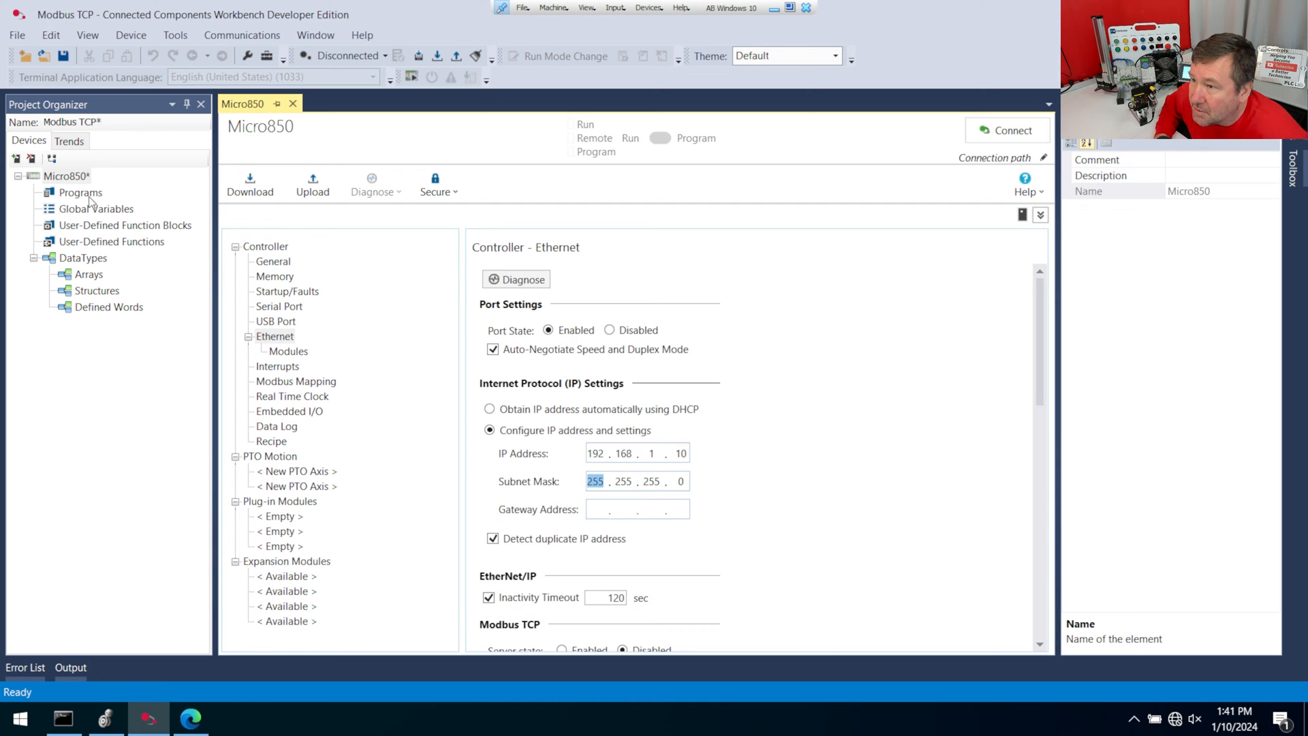
- Add and open ladder program Prog1, then search the instruction selector for 'modbus'
right_click(80, 193)
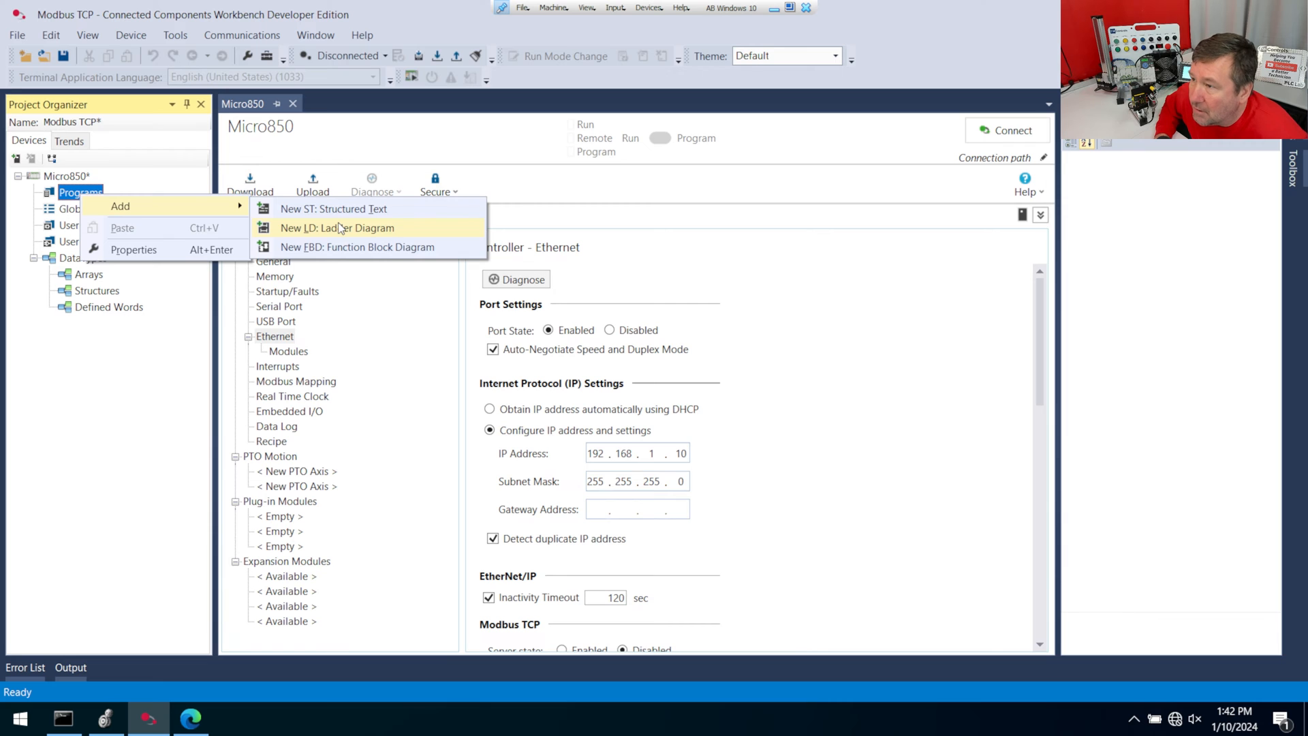
left_click(338, 227)
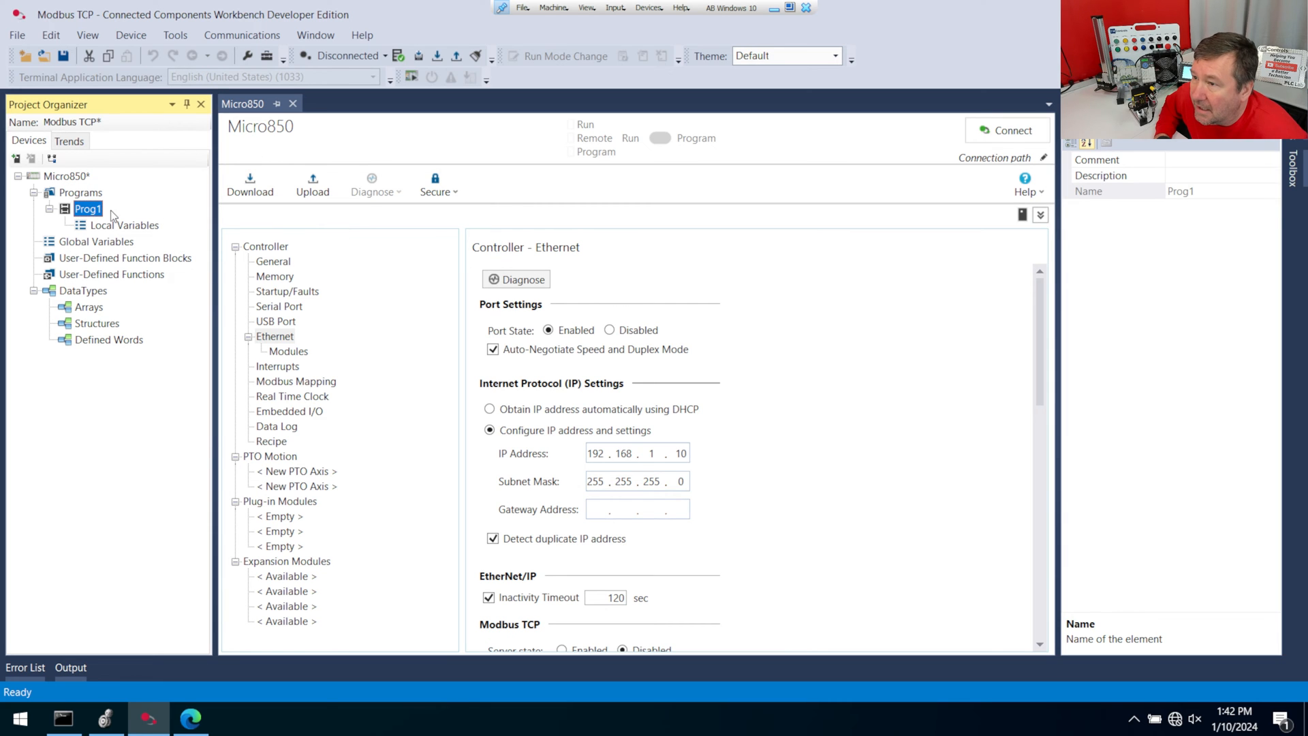
double_click(88, 208)
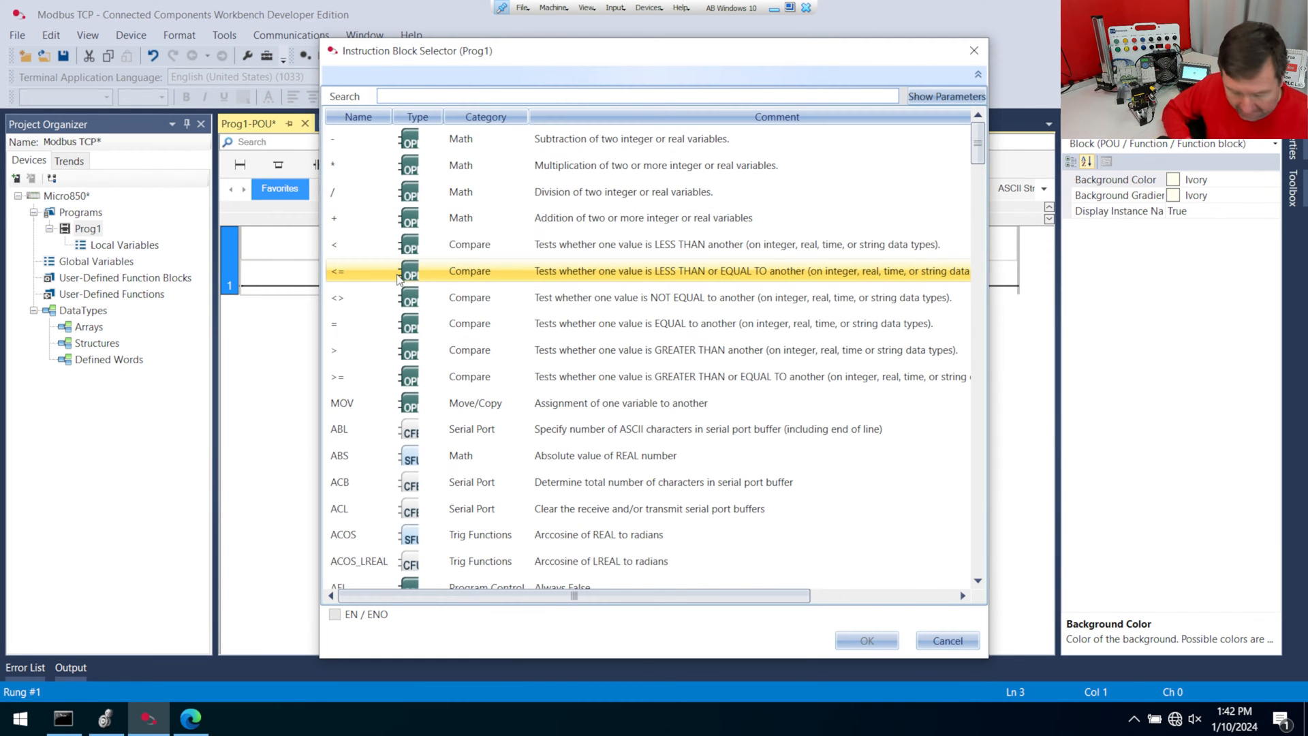
type("m")
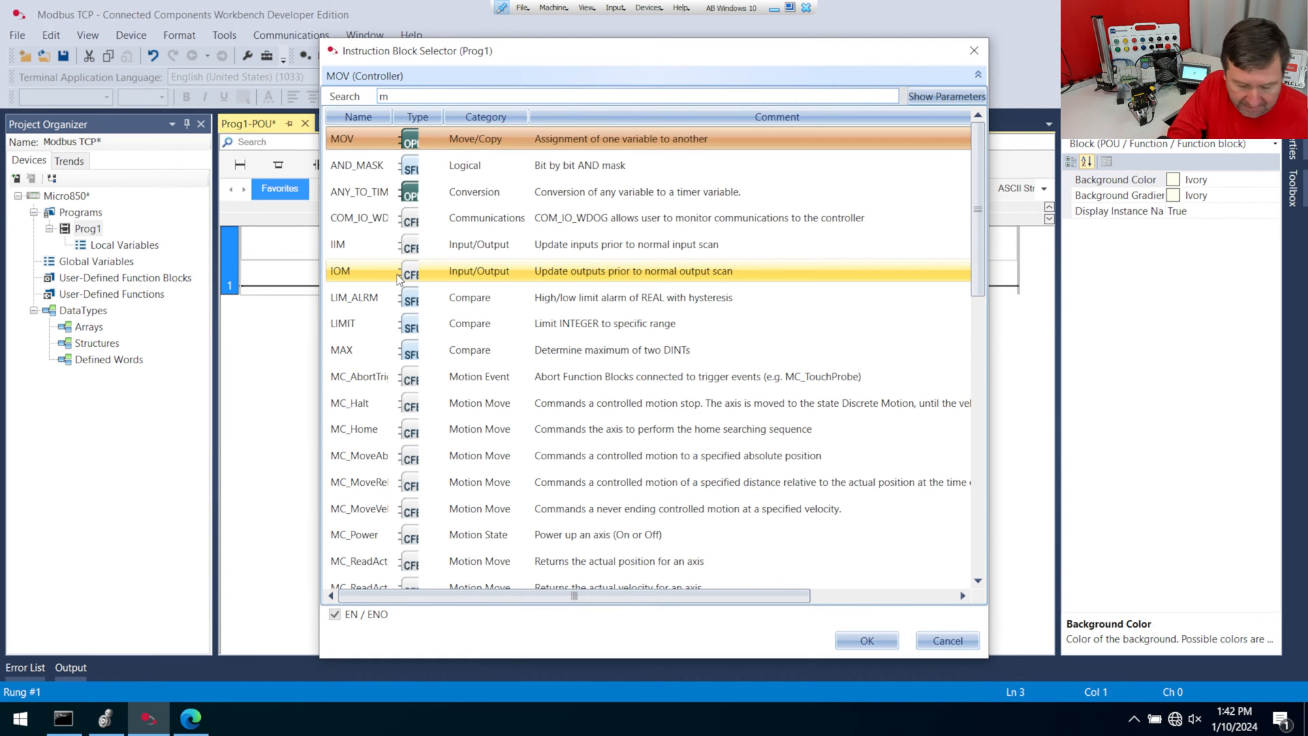
type("odbus")
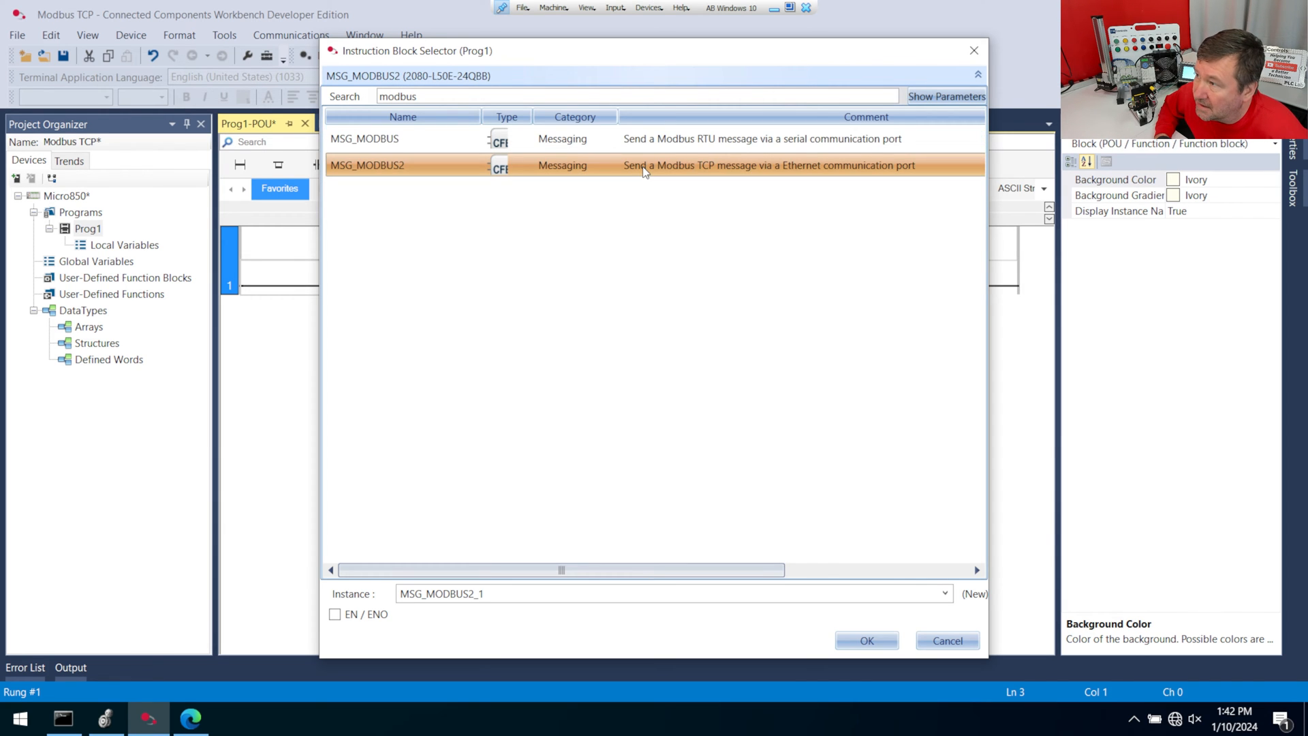
- Place MSG_MODBUS2 and wire the Cancel pins to MsgRead and MsgWriteCancel variables
left_click(866, 640)
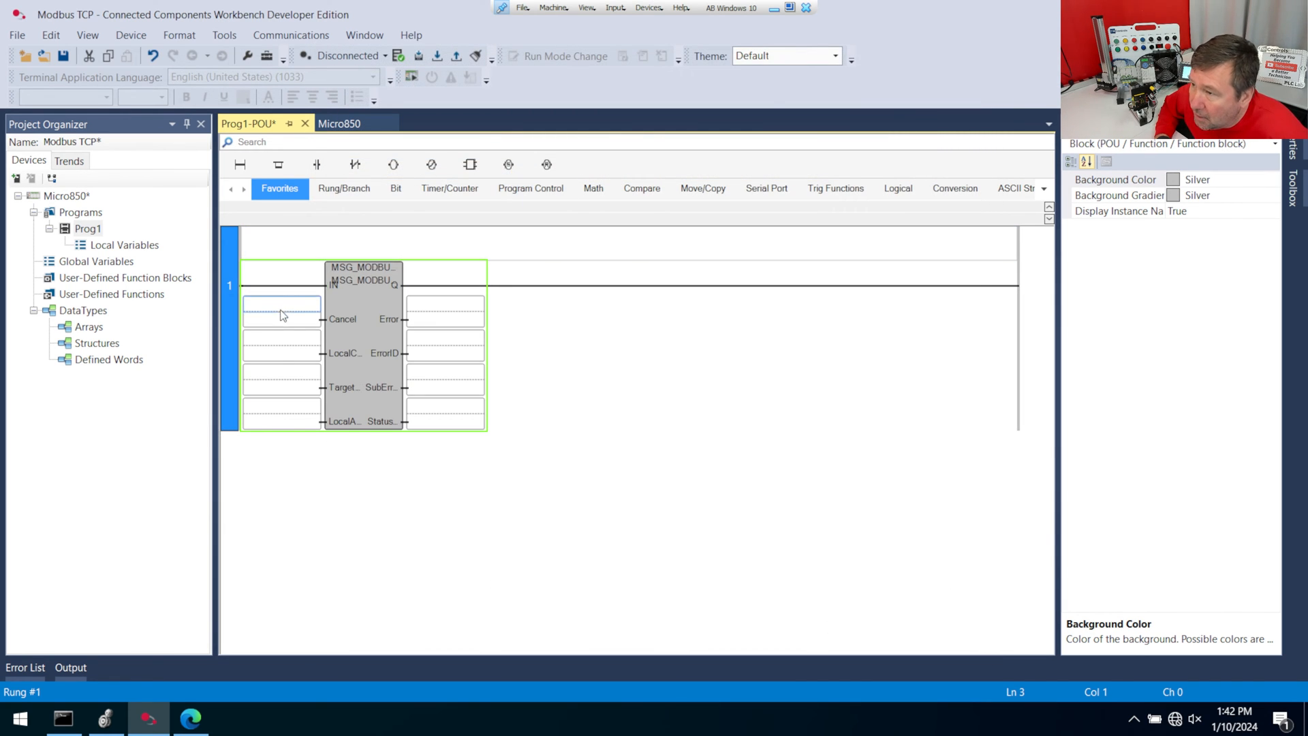
mouse_move(301, 315)
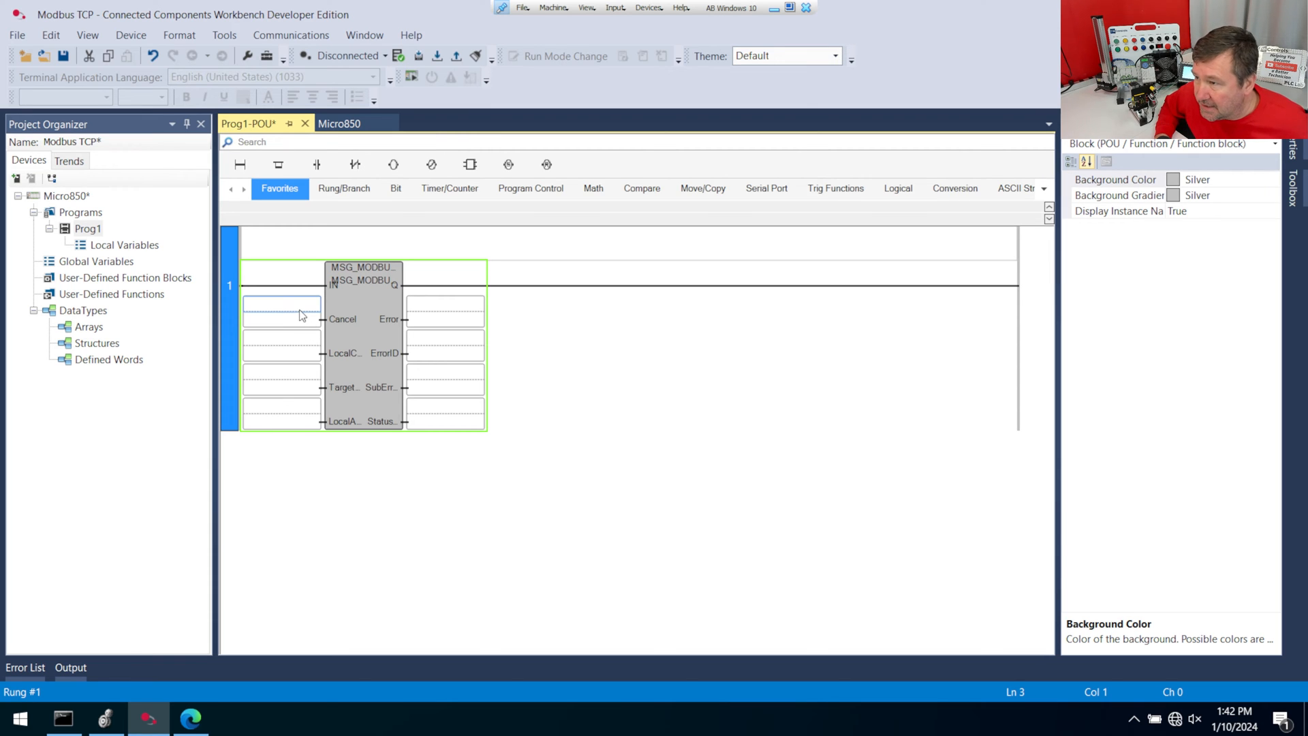
left_click(281, 310)
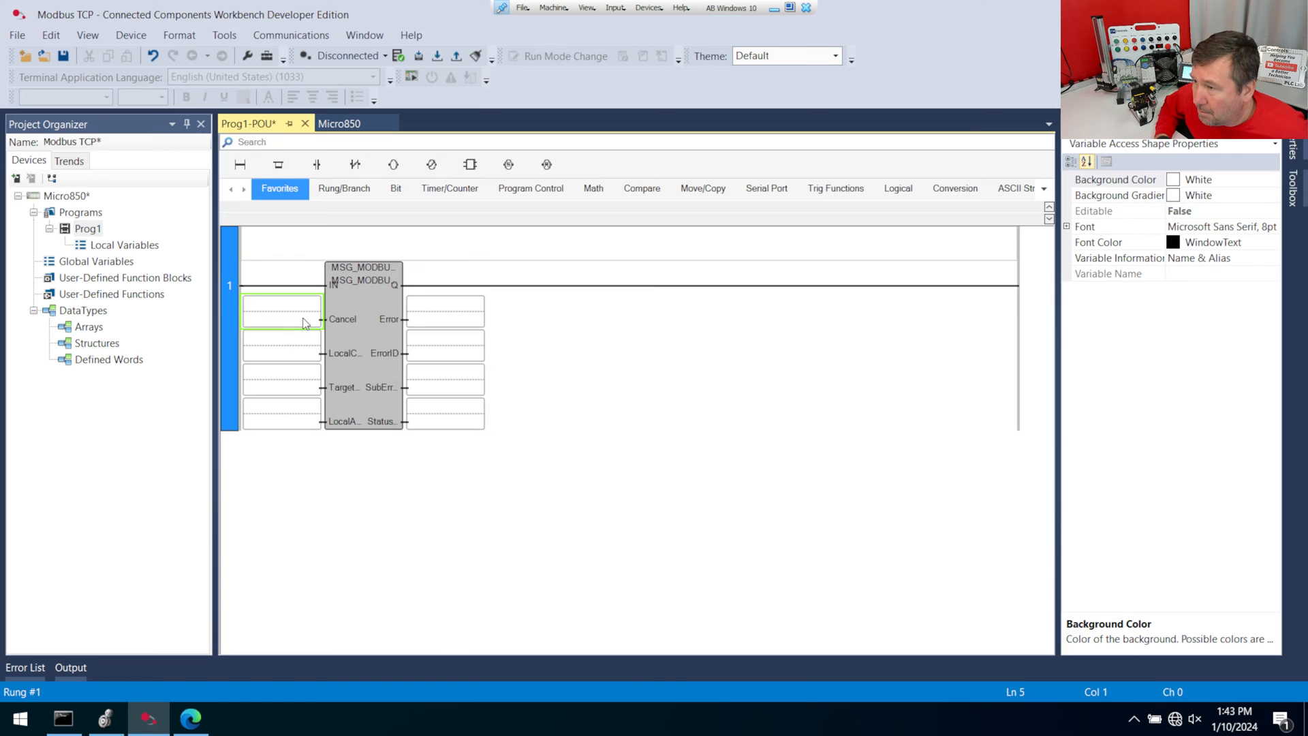
double_click(281, 311)
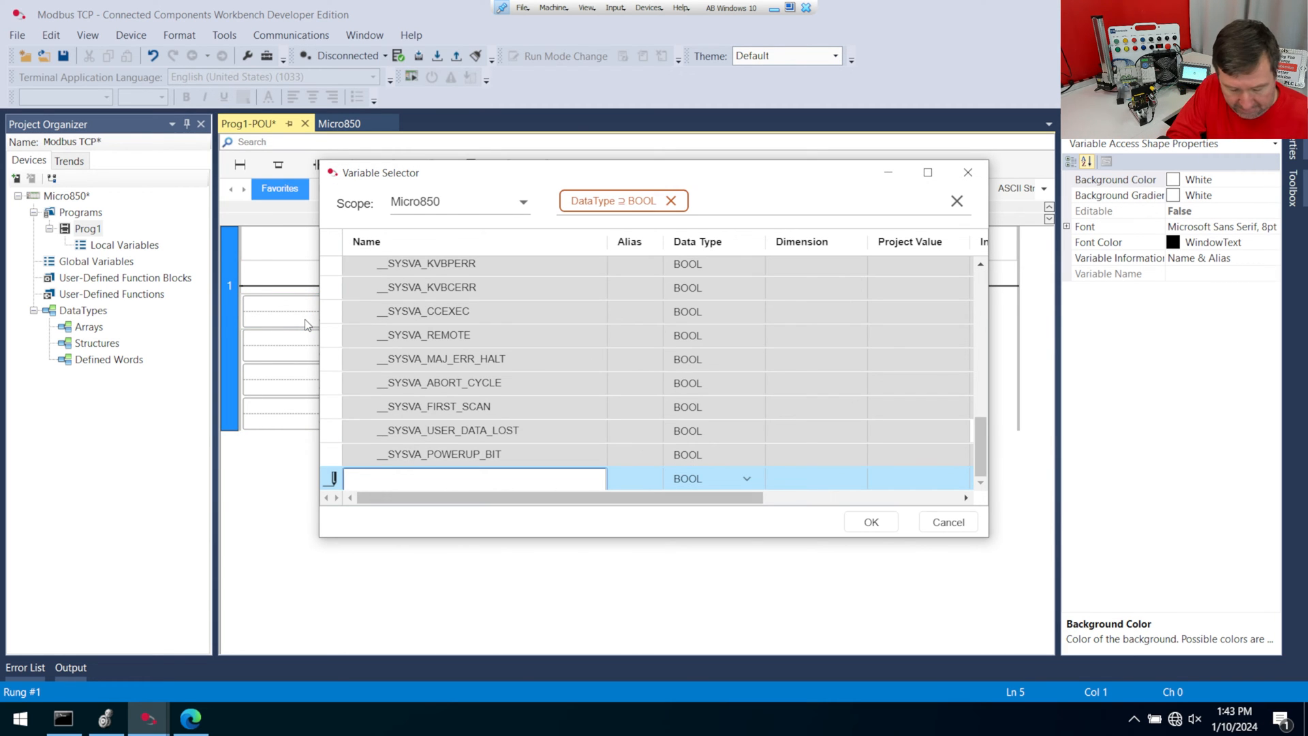
type("MsgReadCancel")
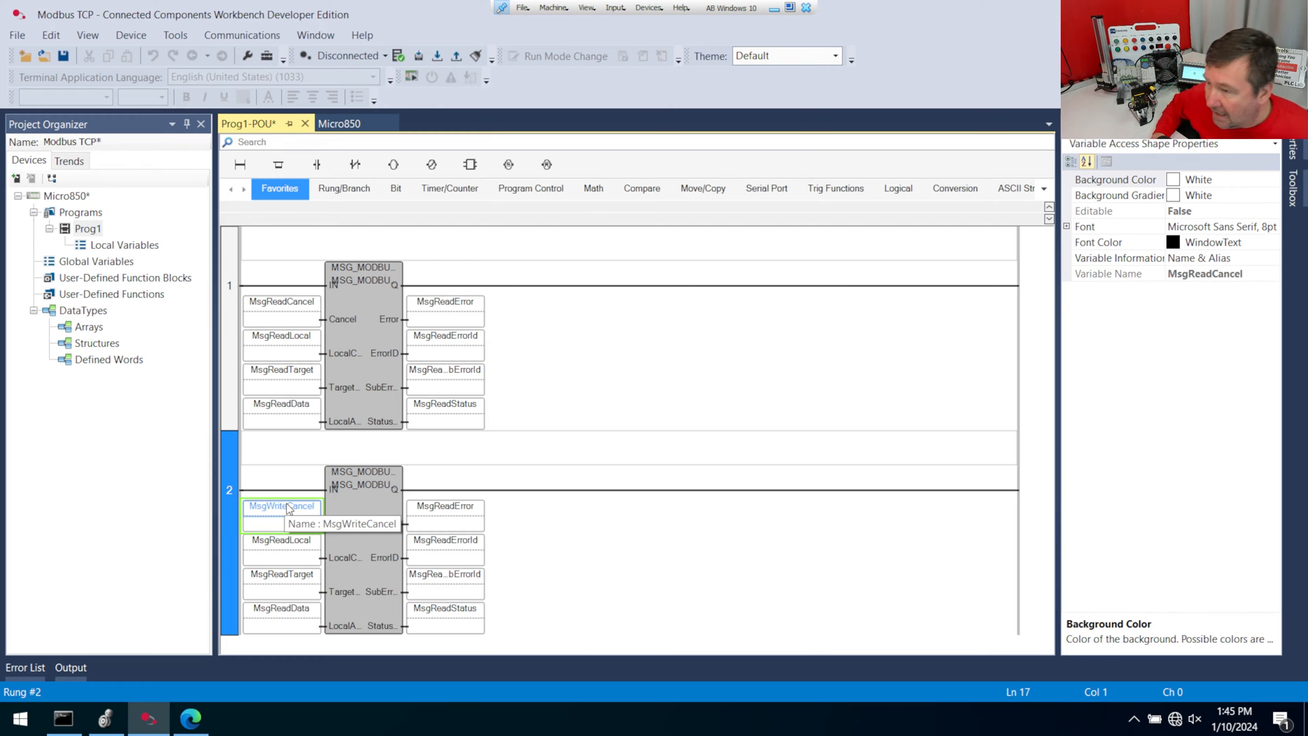
double_click(281, 506)
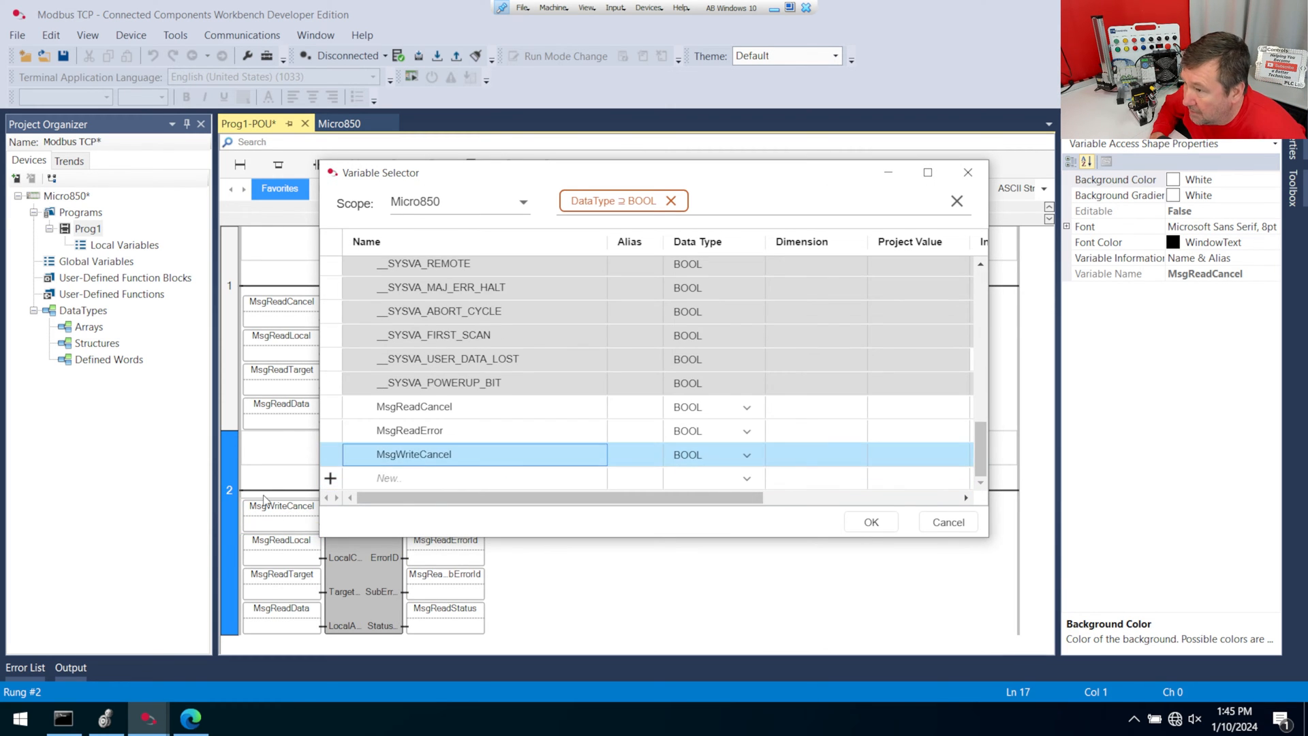
left_click(870, 521)
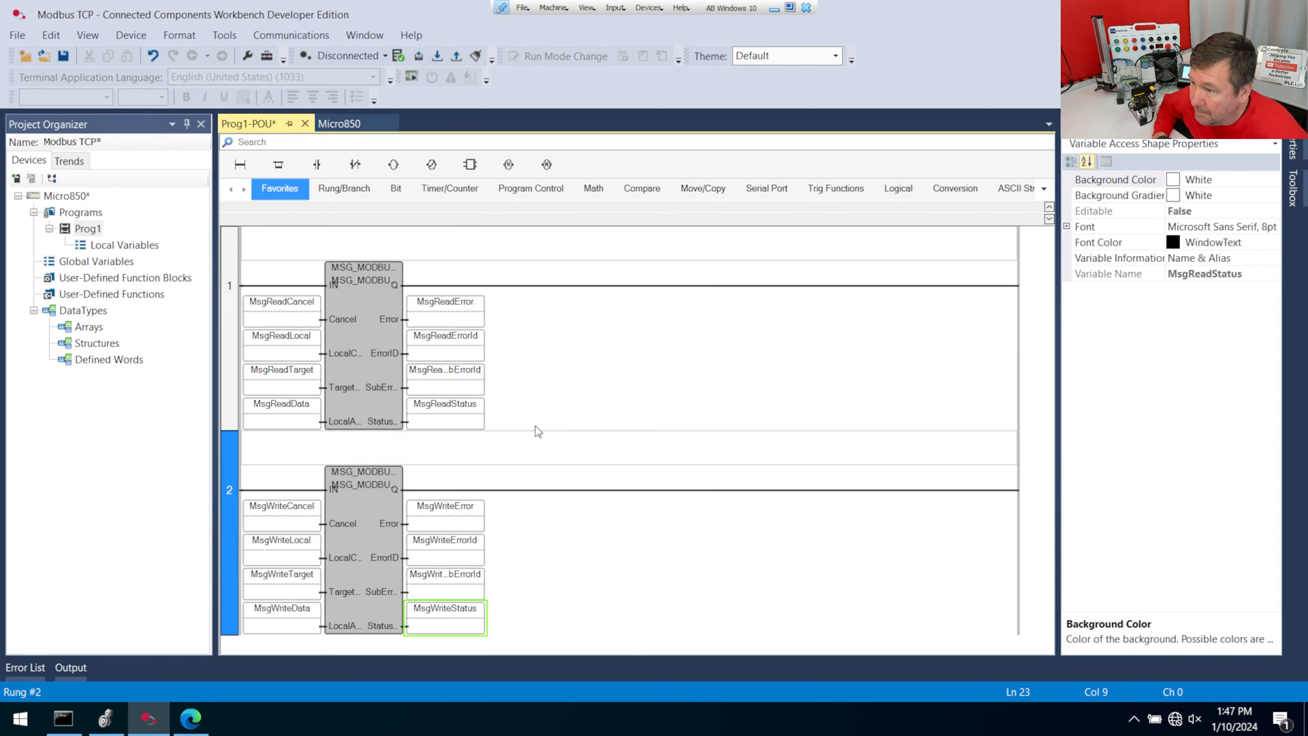
- Build, download and go online with the Micro850 to watch both message blocks
left_click(312, 55)
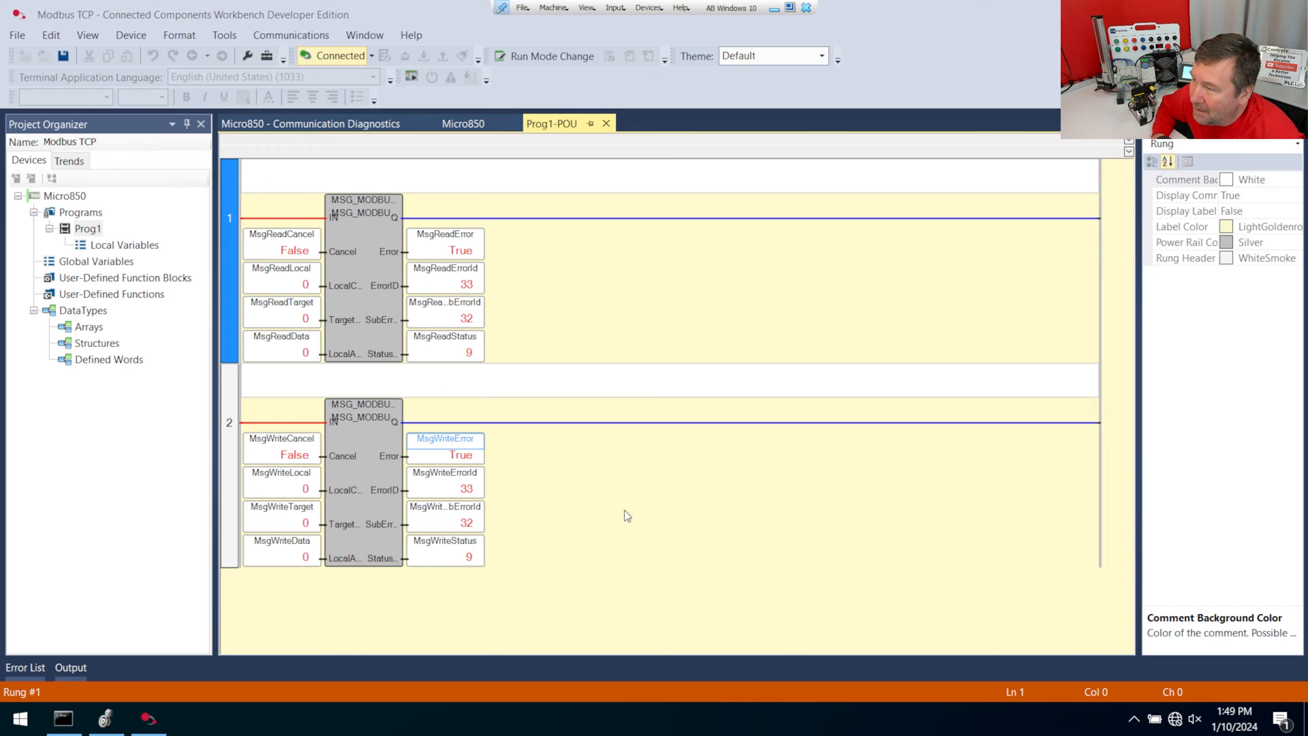
mouse_move(435, 304)
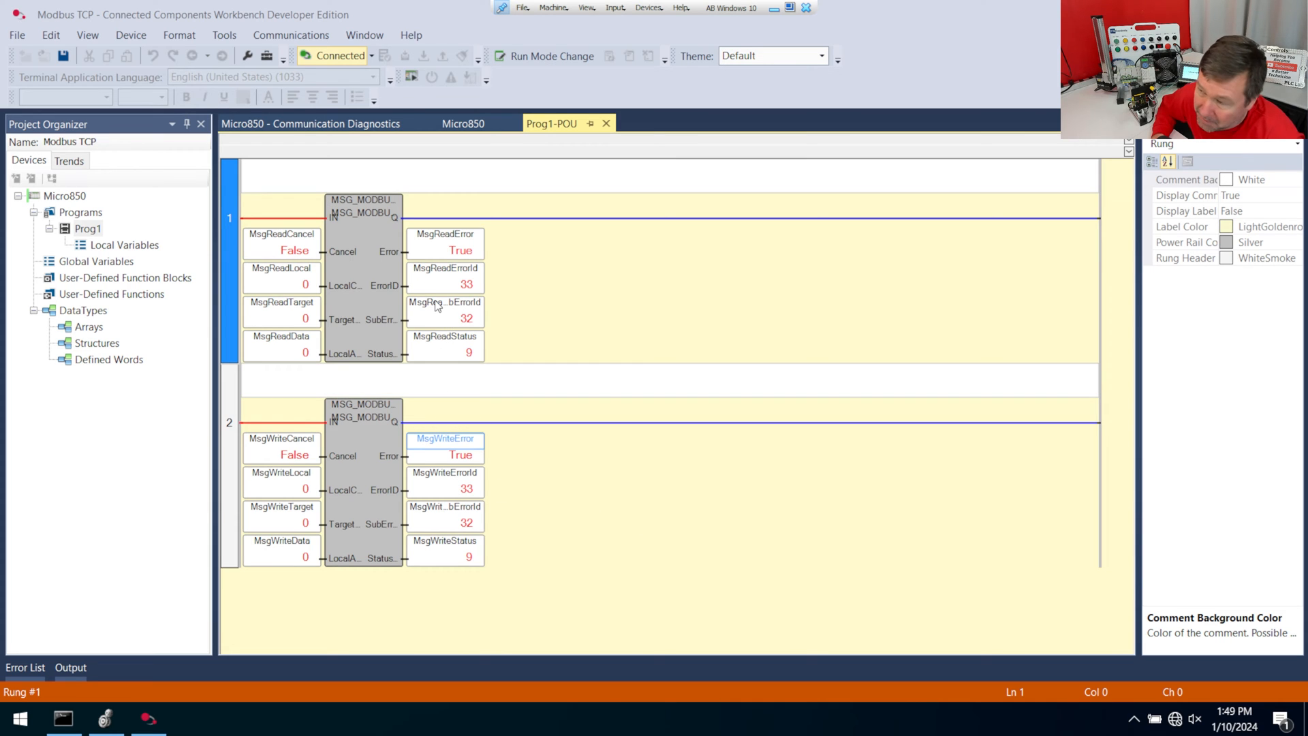
mouse_move(356, 267)
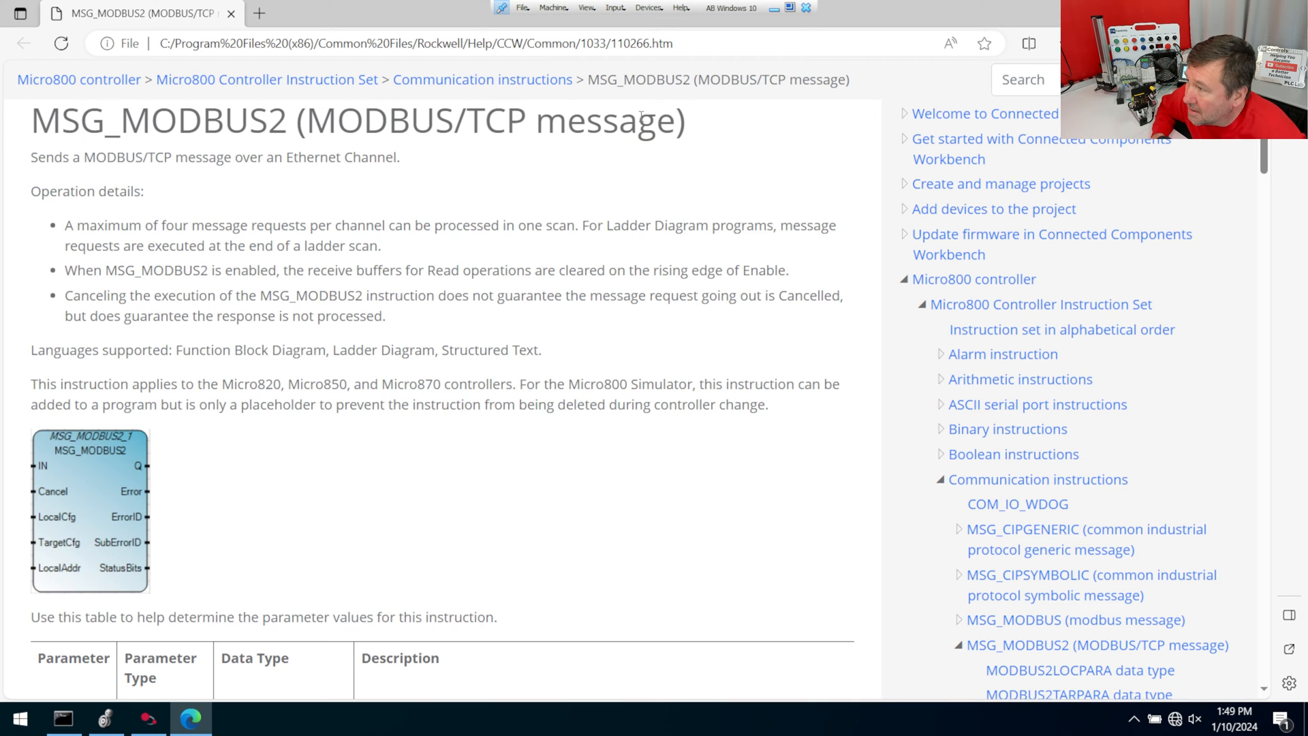
mouse_move(355, 273)
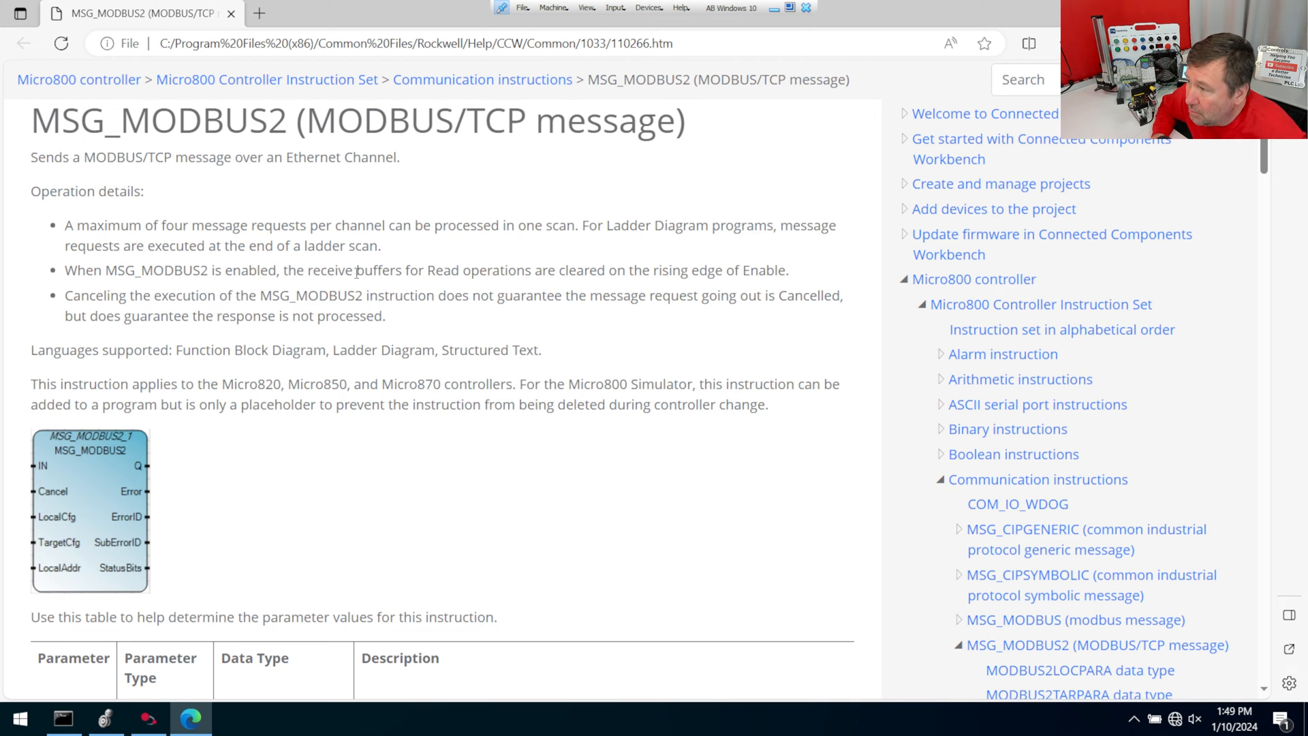
- Open the MODBUS2LOCPARA and MODBUS2TARPARA help pages in new tabs
scroll("down", 3)
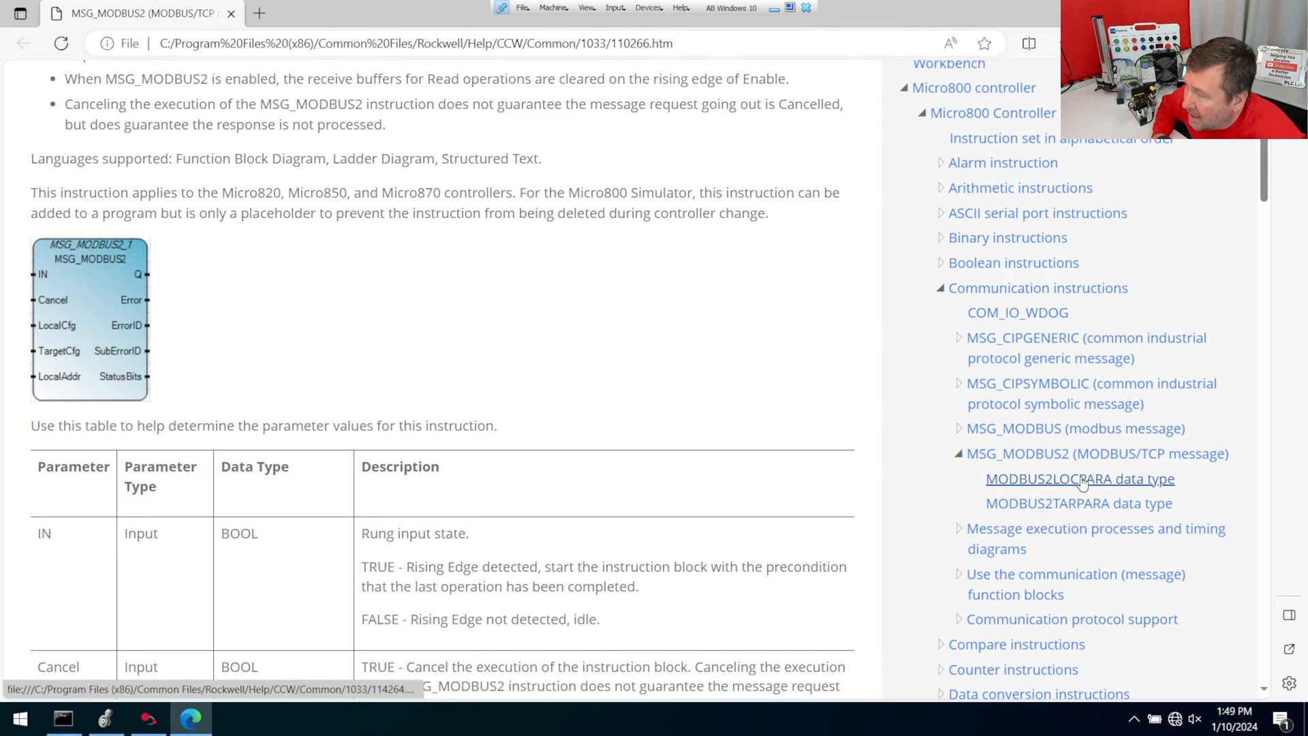
right_click(1079, 478)
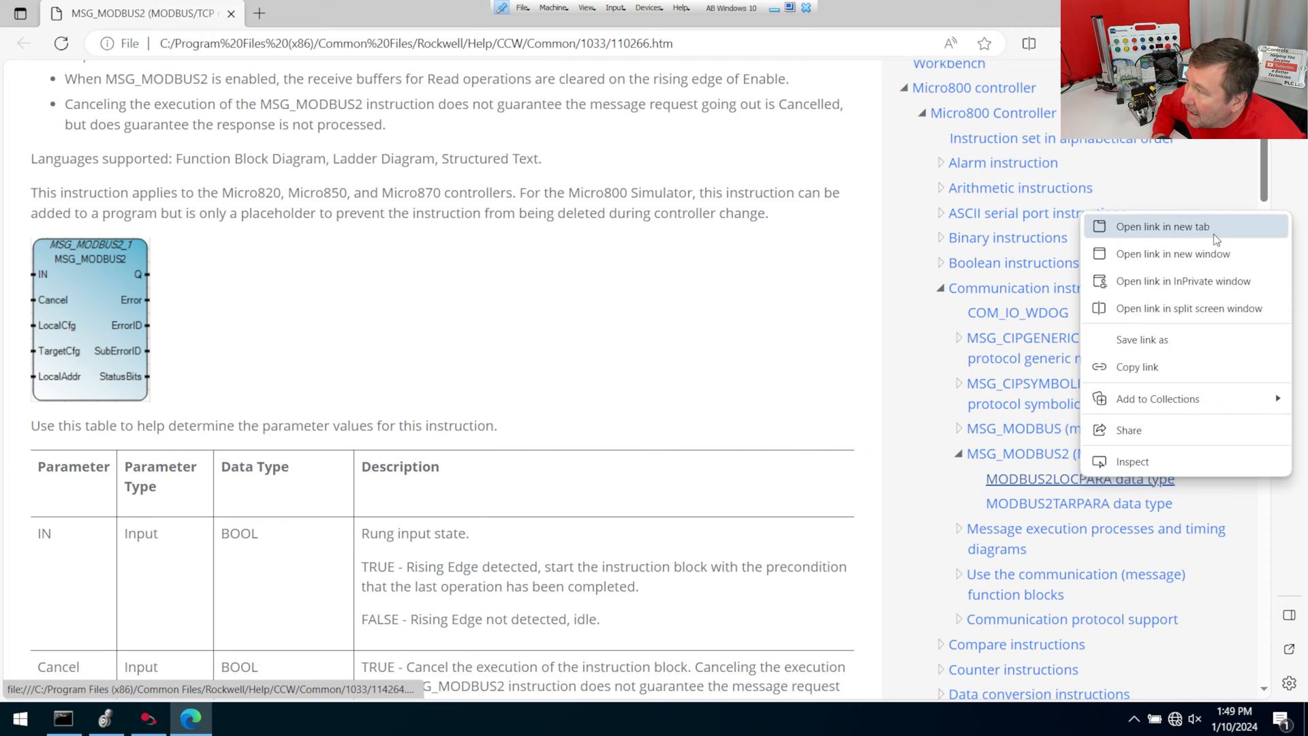
left_click(1162, 226)
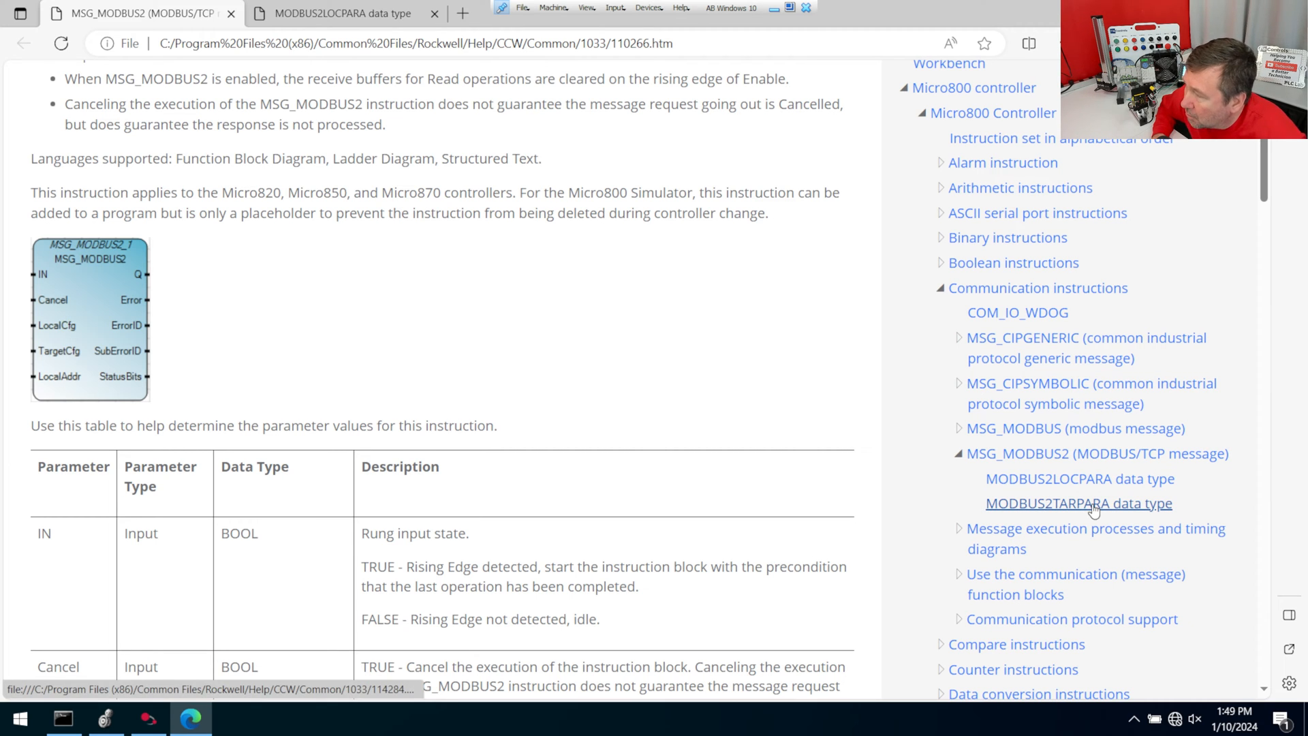
right_click(1077, 503)
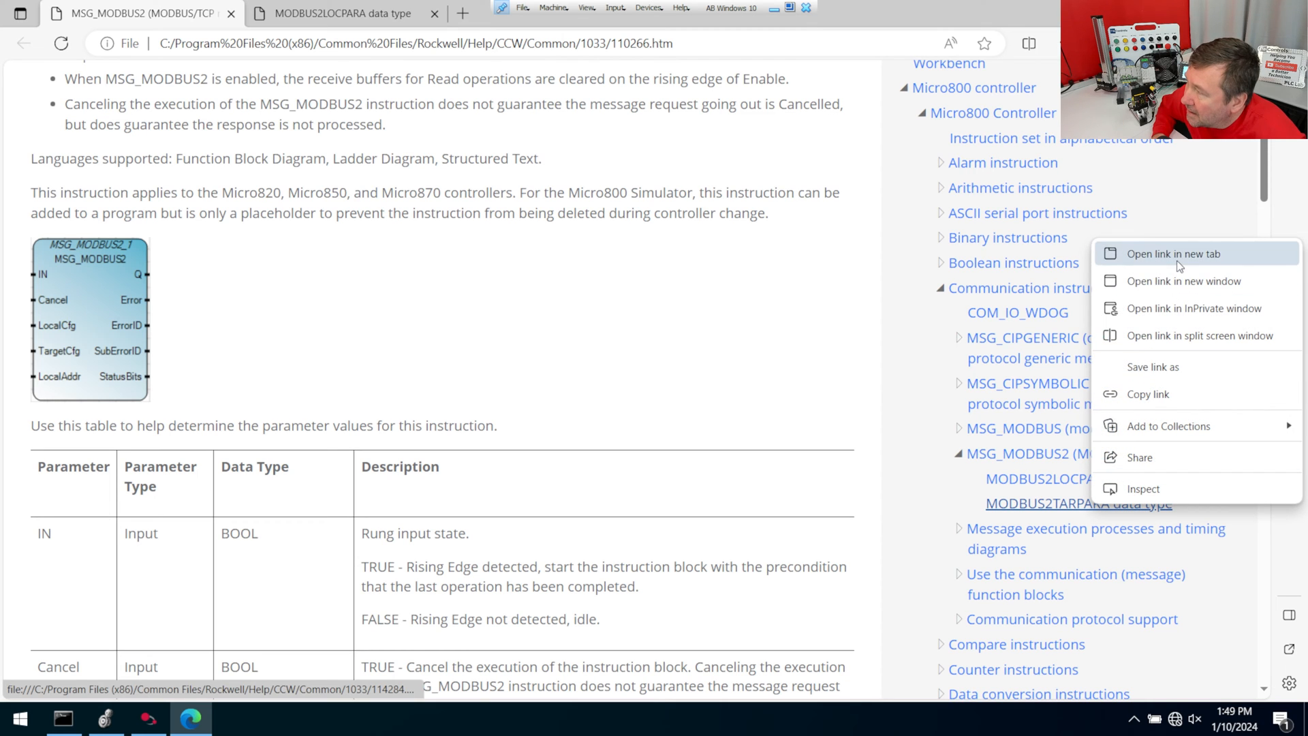
left_click(1171, 254)
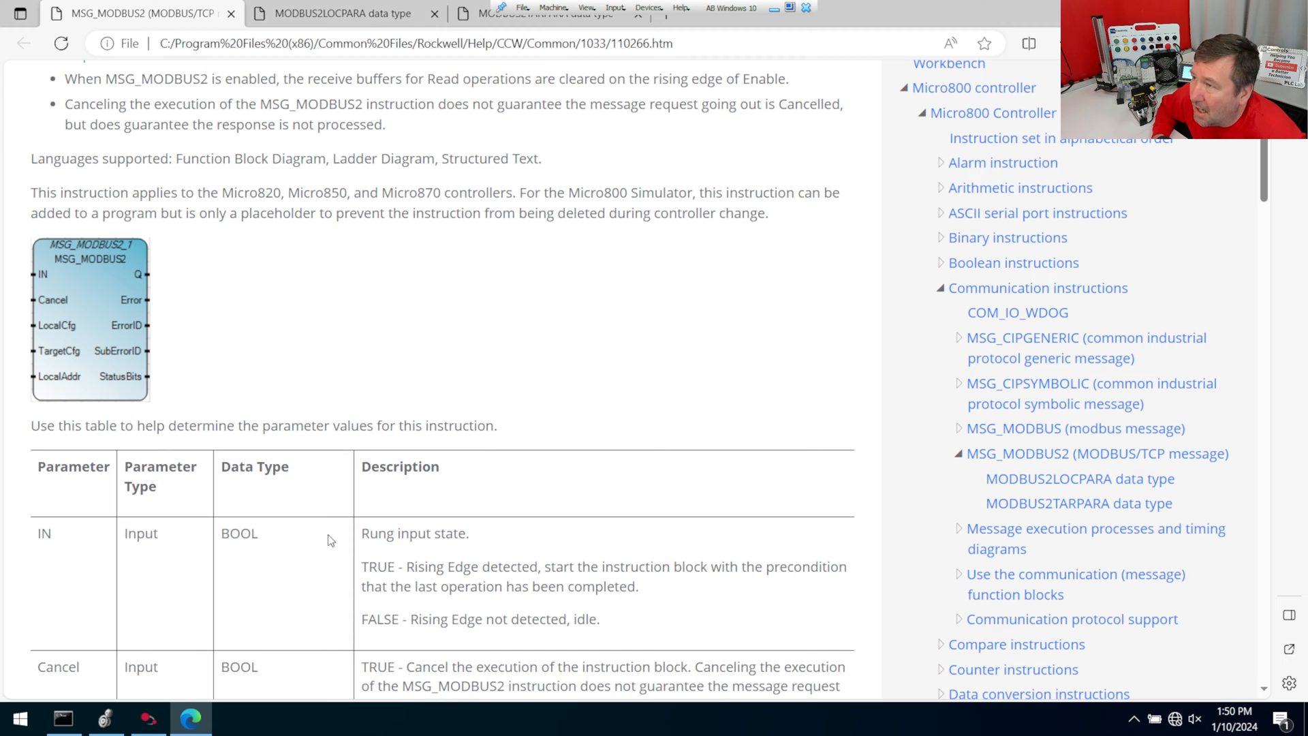
mouse_move(349, 349)
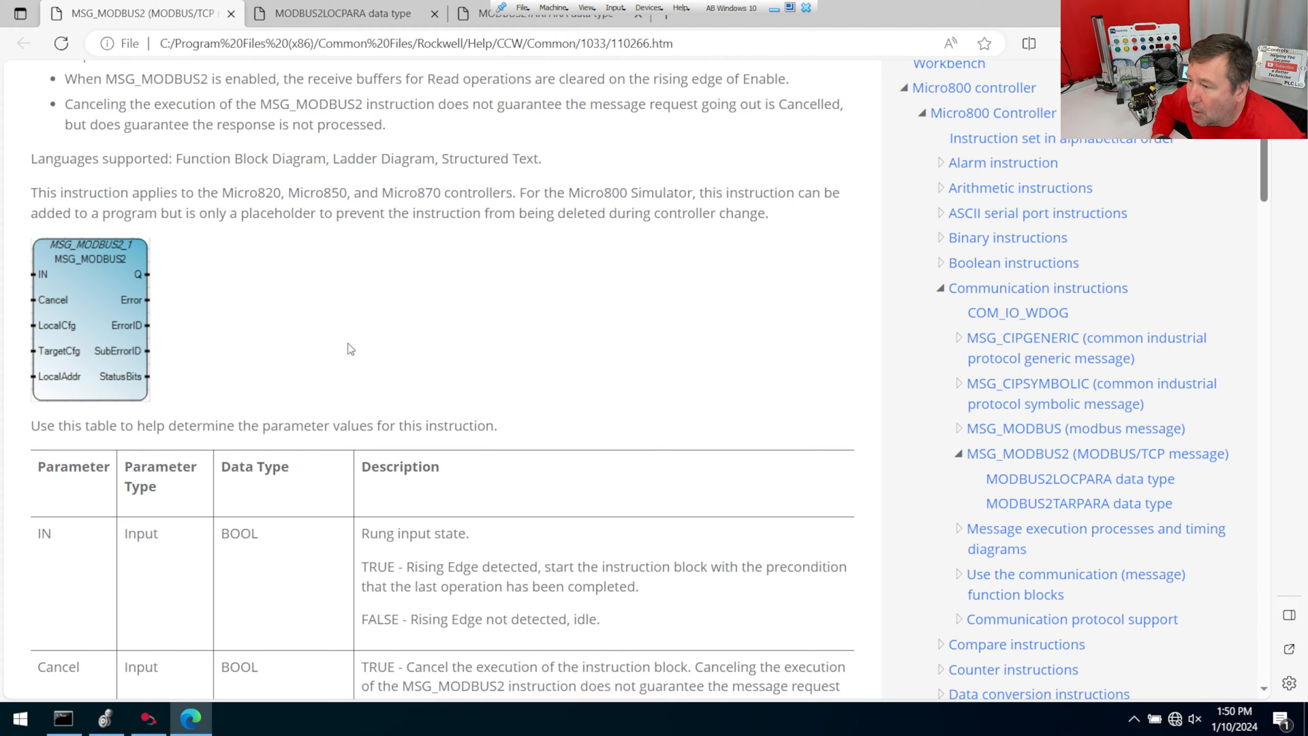
- On the MODBUS2LOCPARA page, highlight that Channel 4 is the embedded Ethernet port
scroll("down", 3)
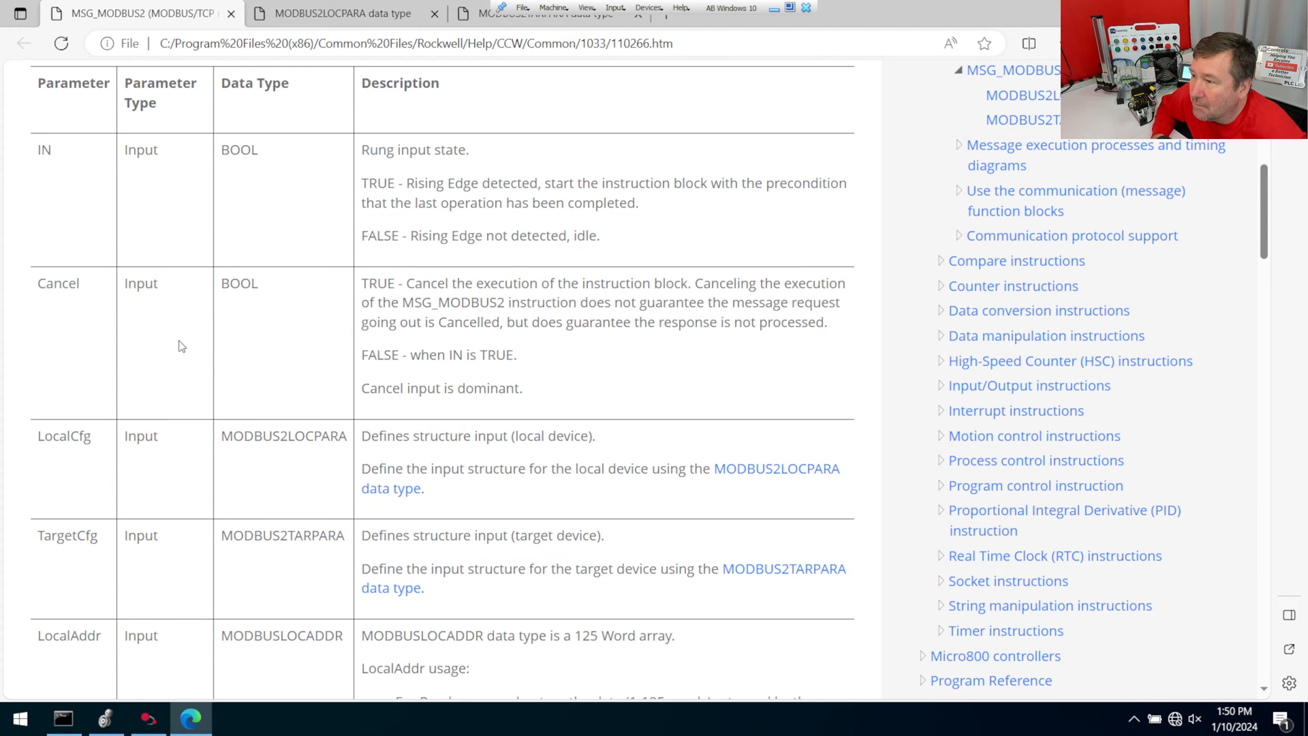
mouse_move(257, 458)
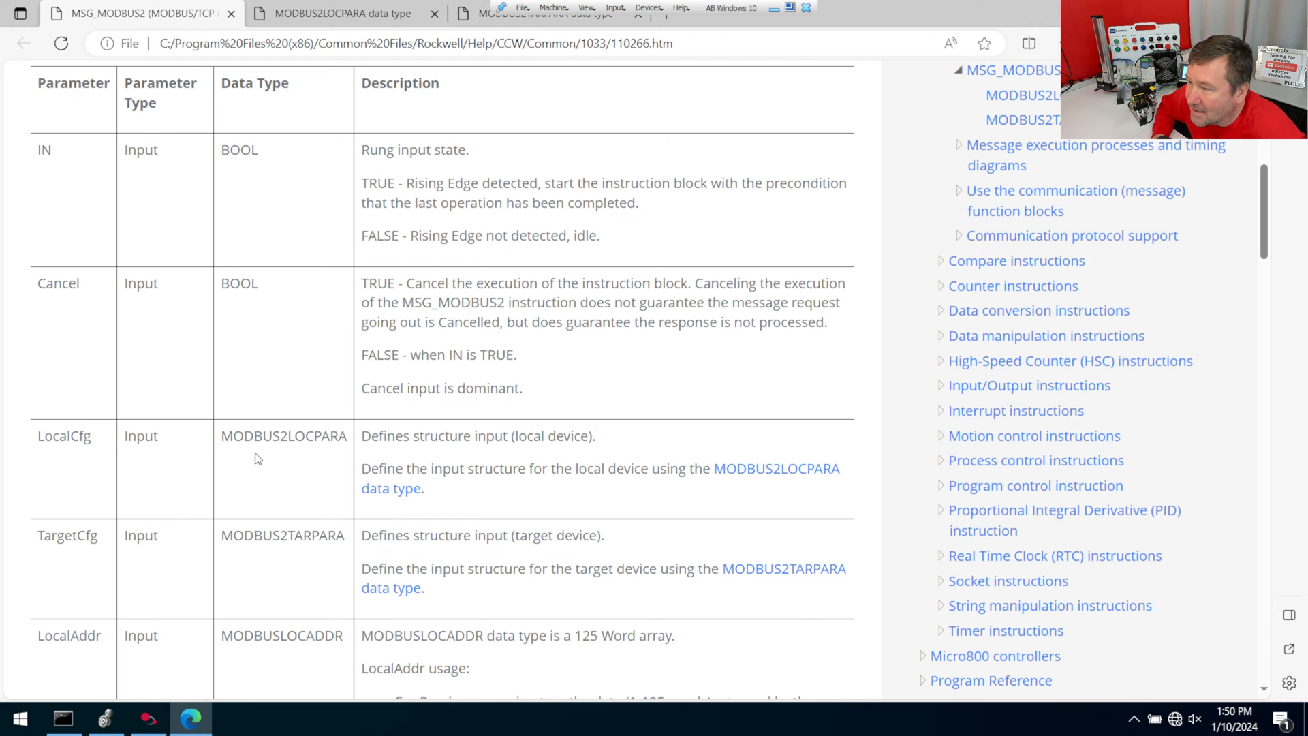
left_click(342, 13)
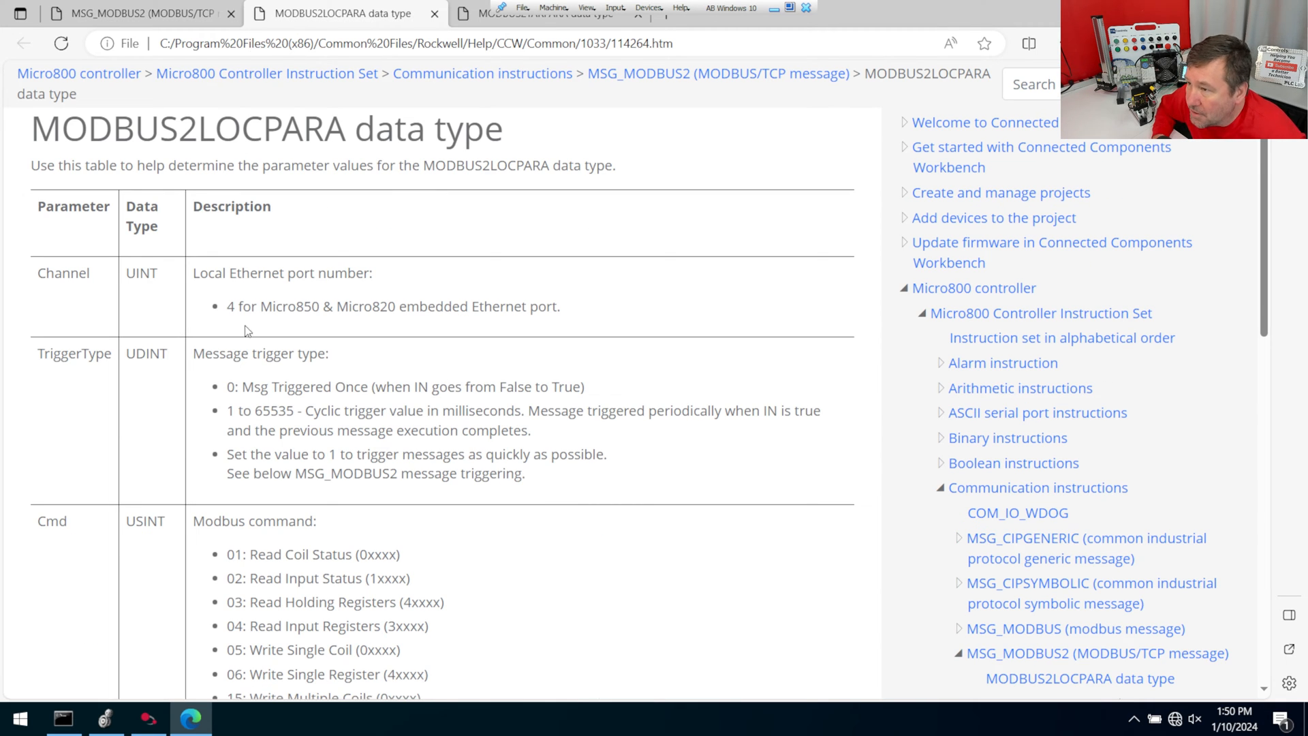
left_click_drag(226, 305, 469, 306)
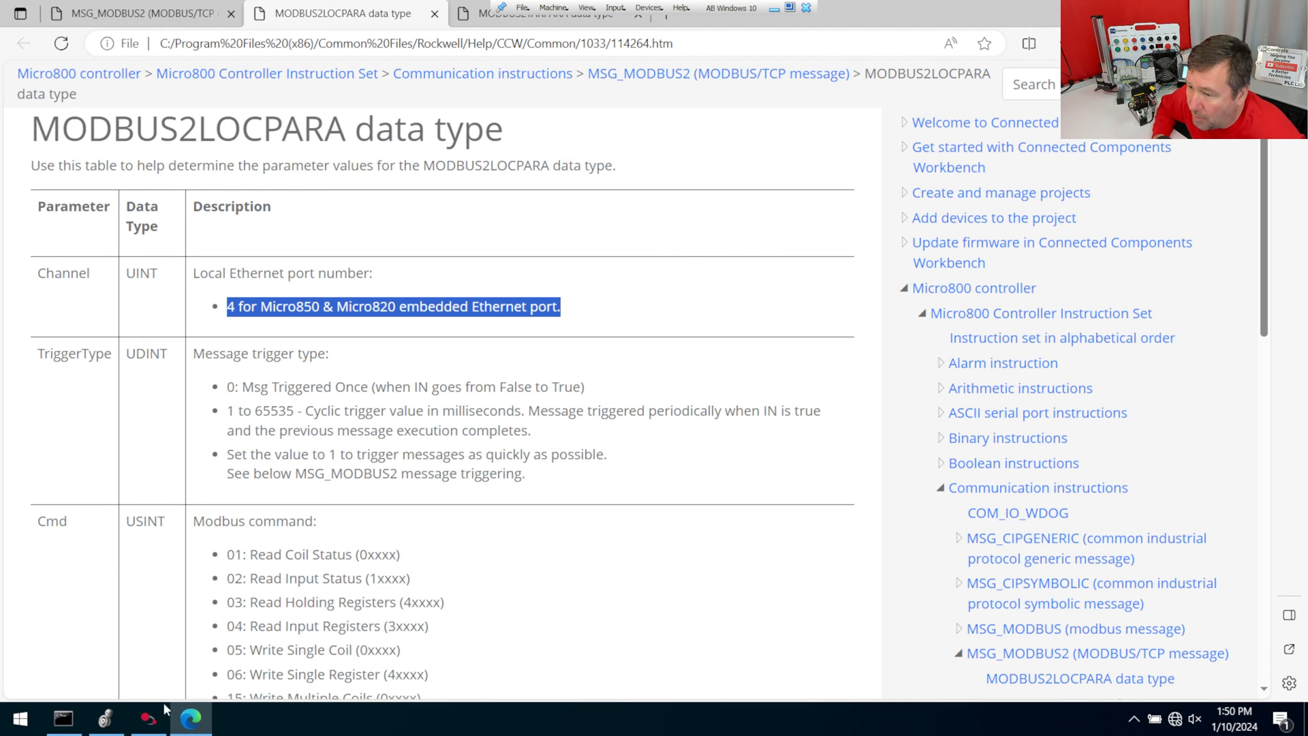
- Expand MsgReadLocal in Variable Monitoring and select its Cmd Logical Value
left_click(145, 717)
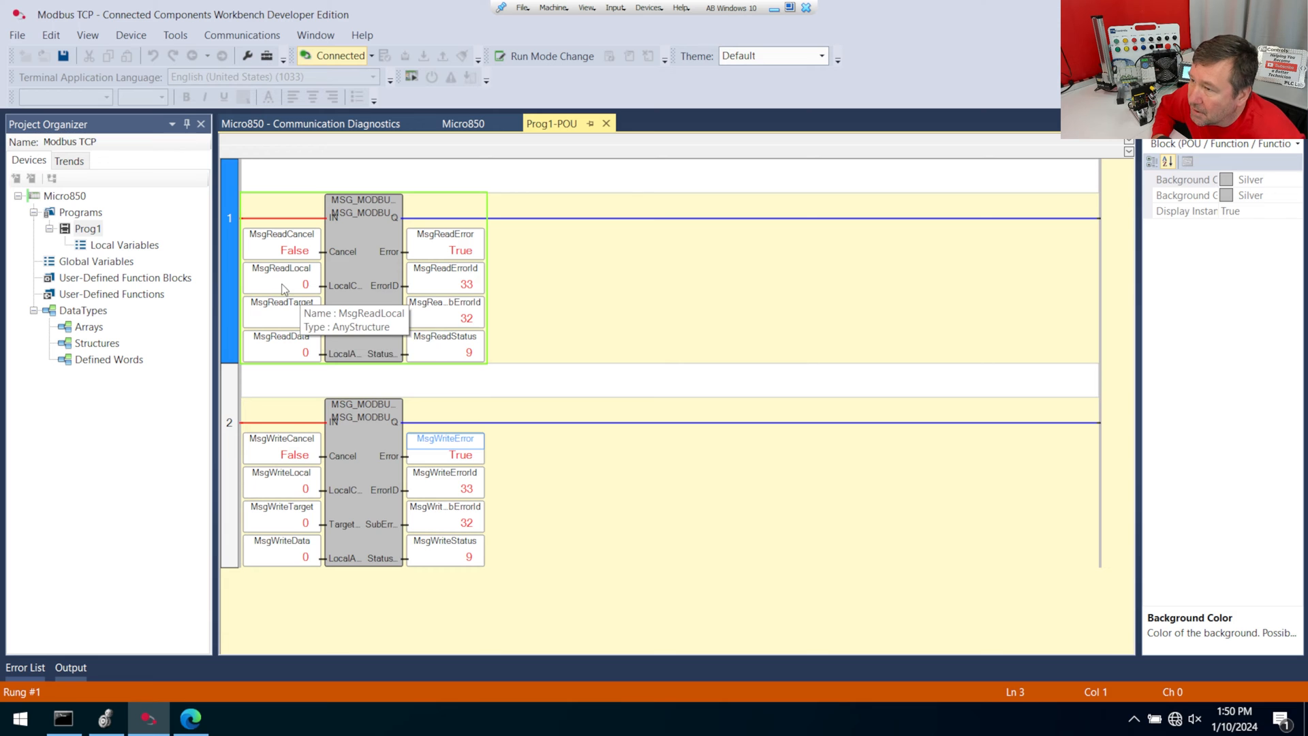
mouse_move(292, 302)
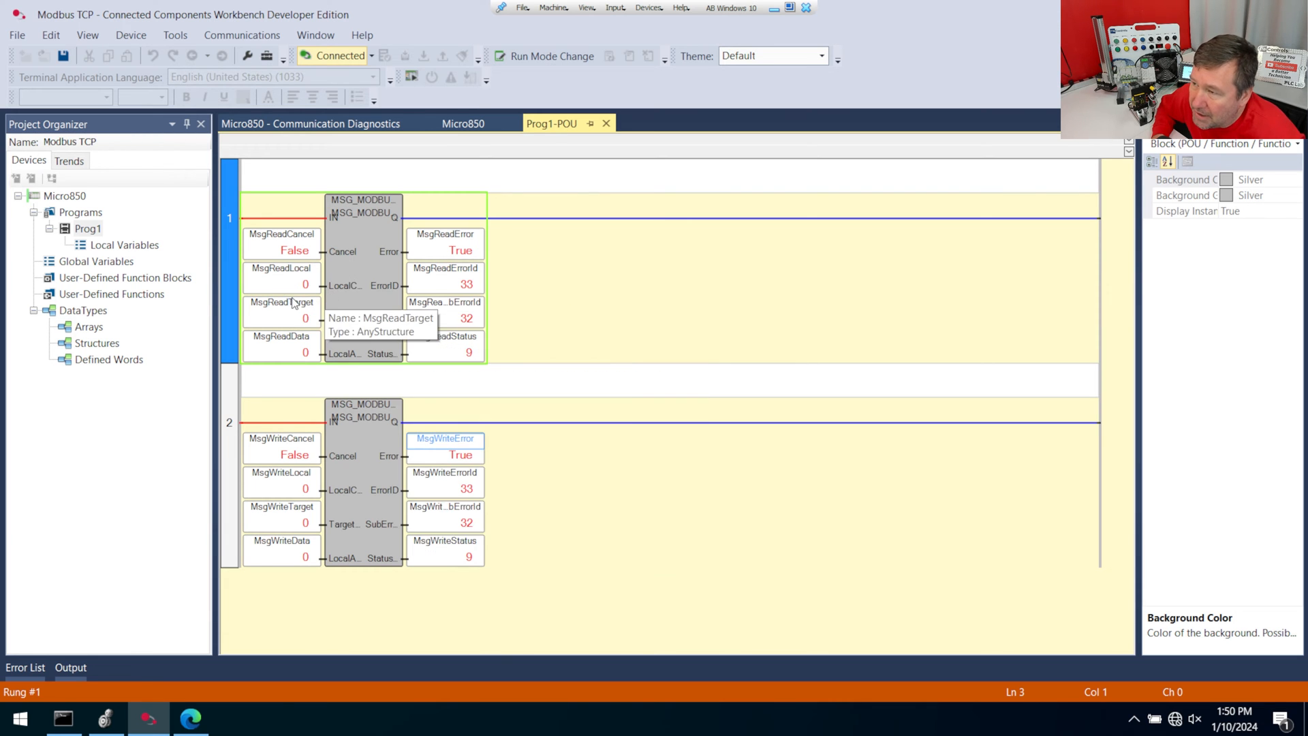
mouse_move(296, 290)
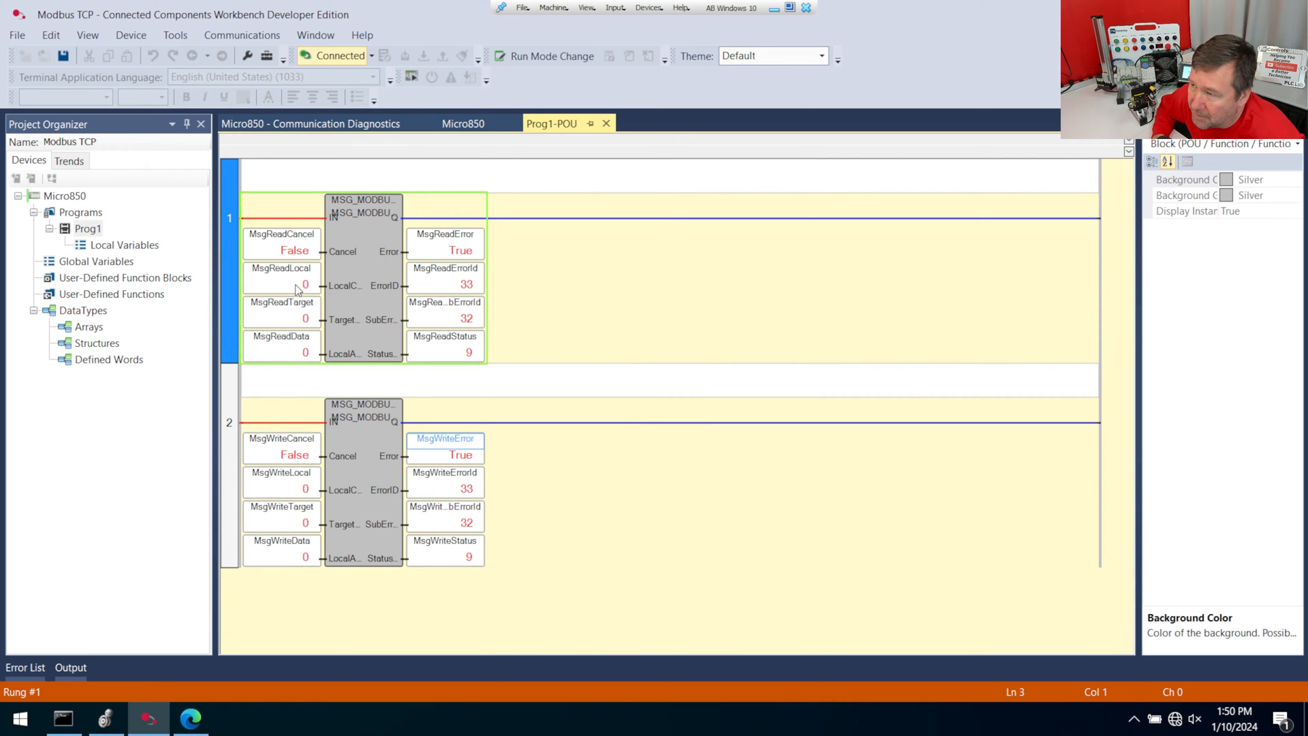
mouse_move(299, 287)
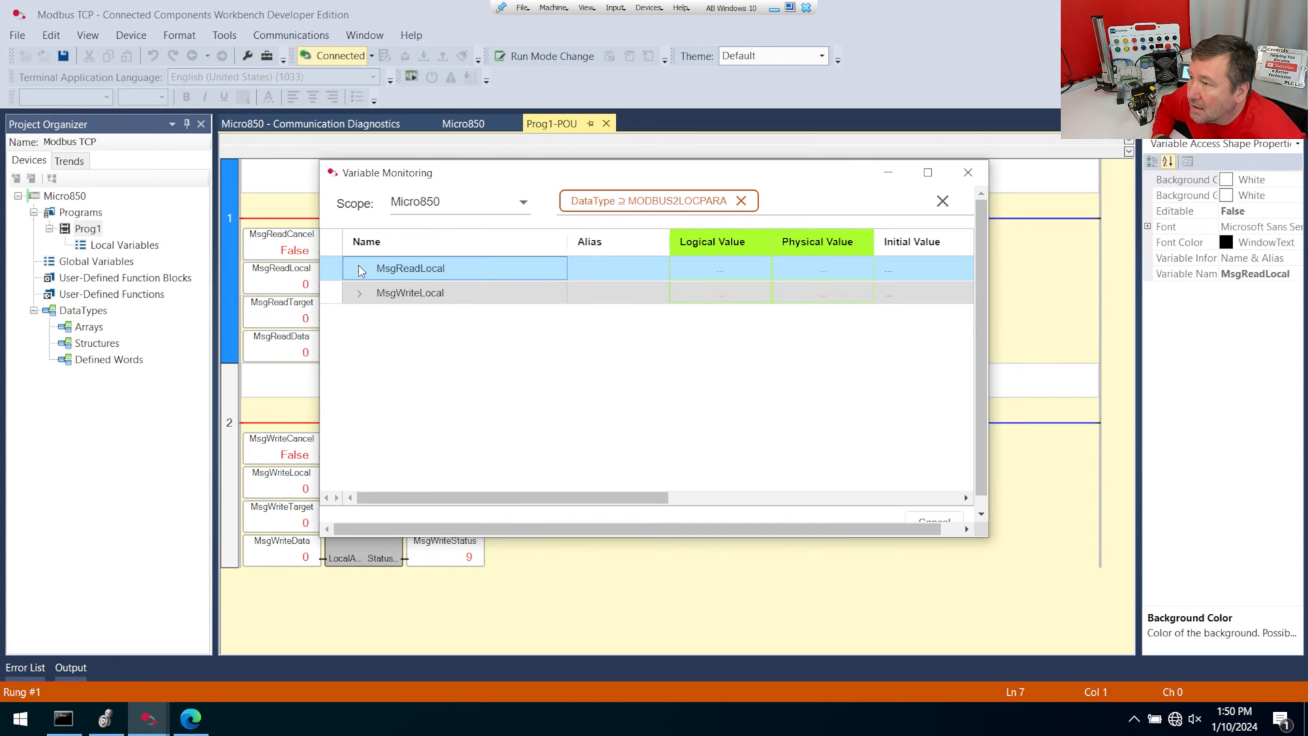
left_click(358, 268)
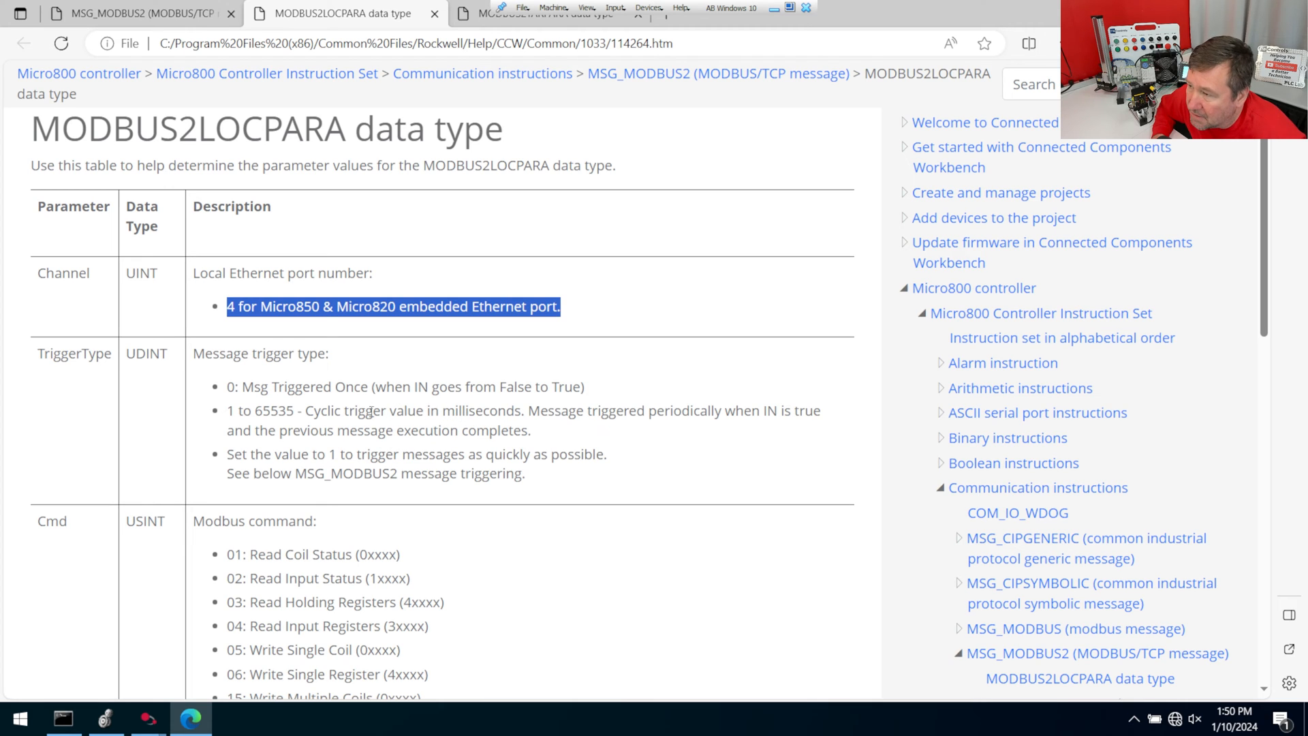
mouse_move(501, 408)
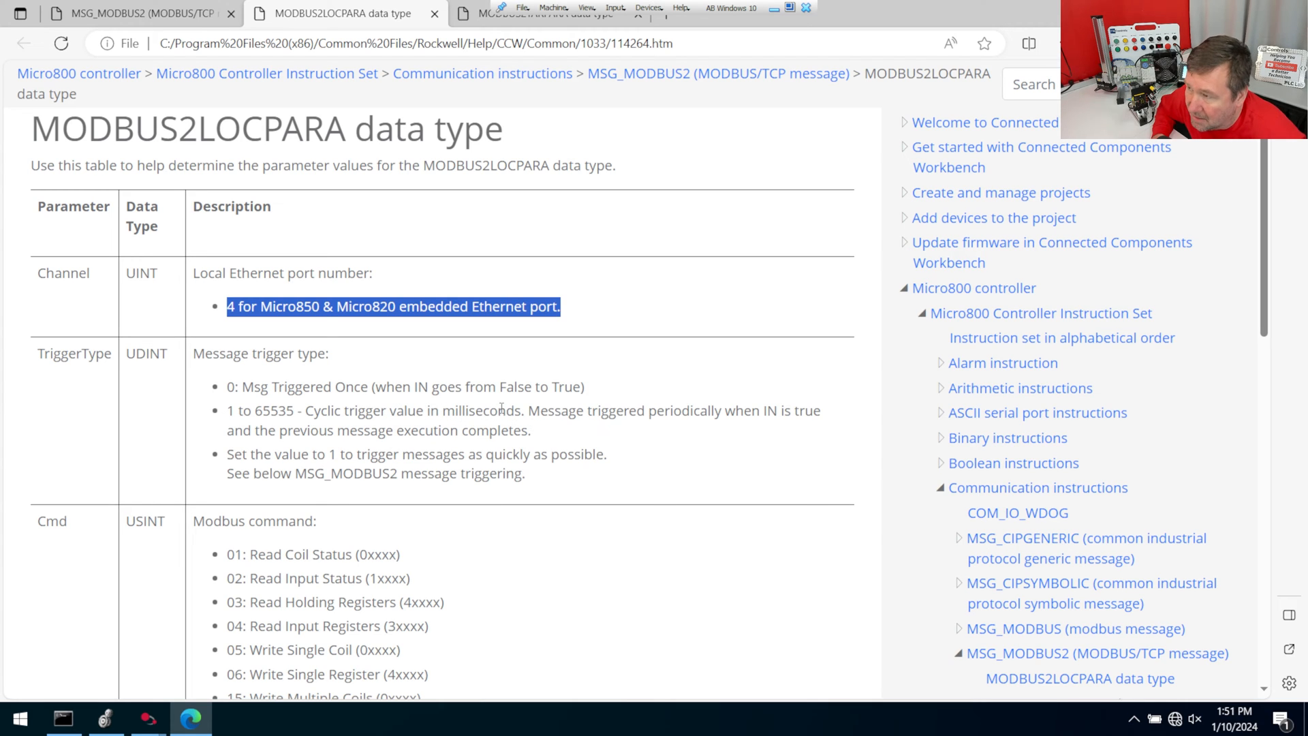
mouse_move(147, 717)
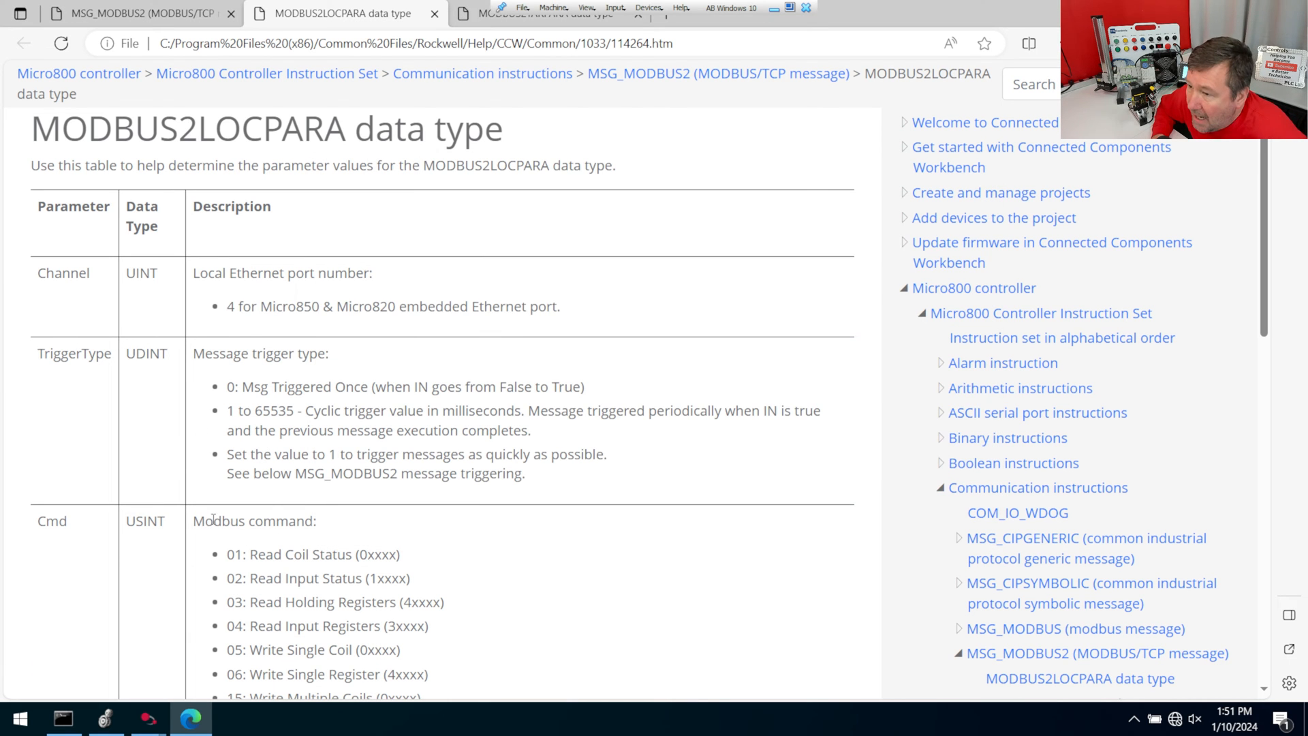
scroll("down", 3)
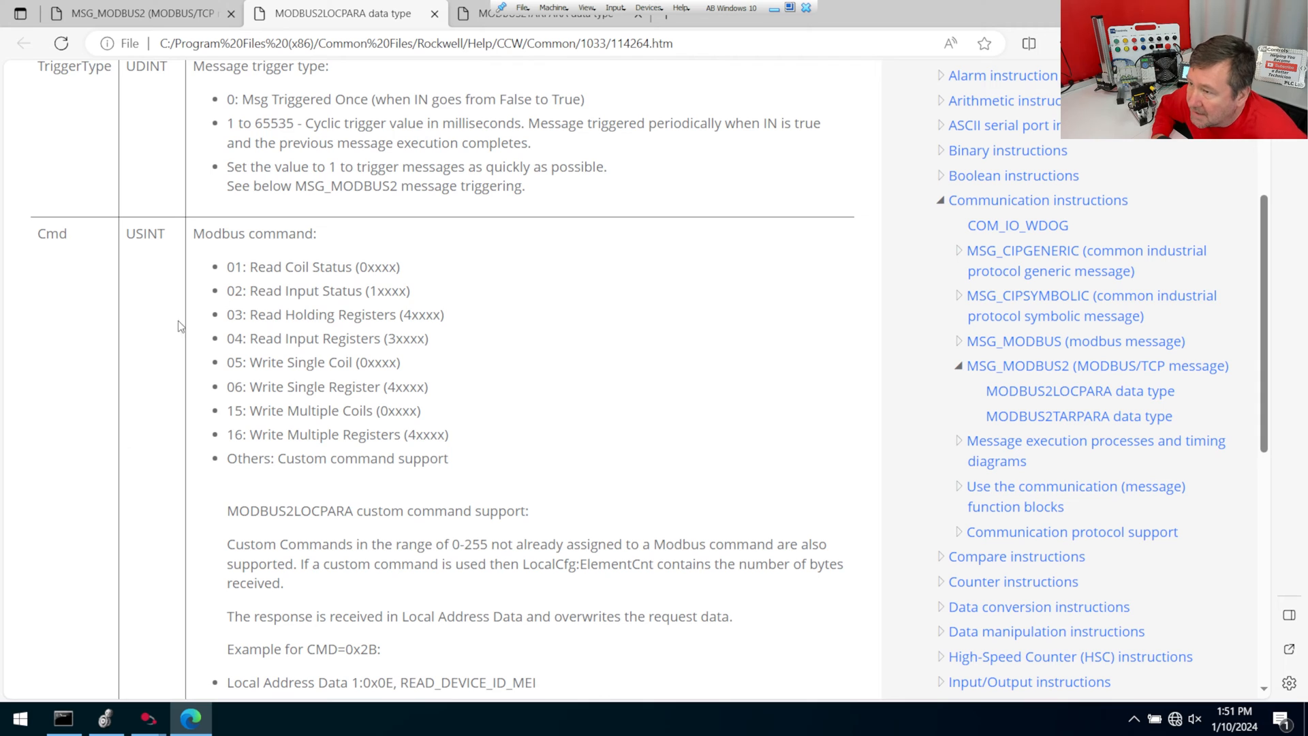
mouse_move(303, 252)
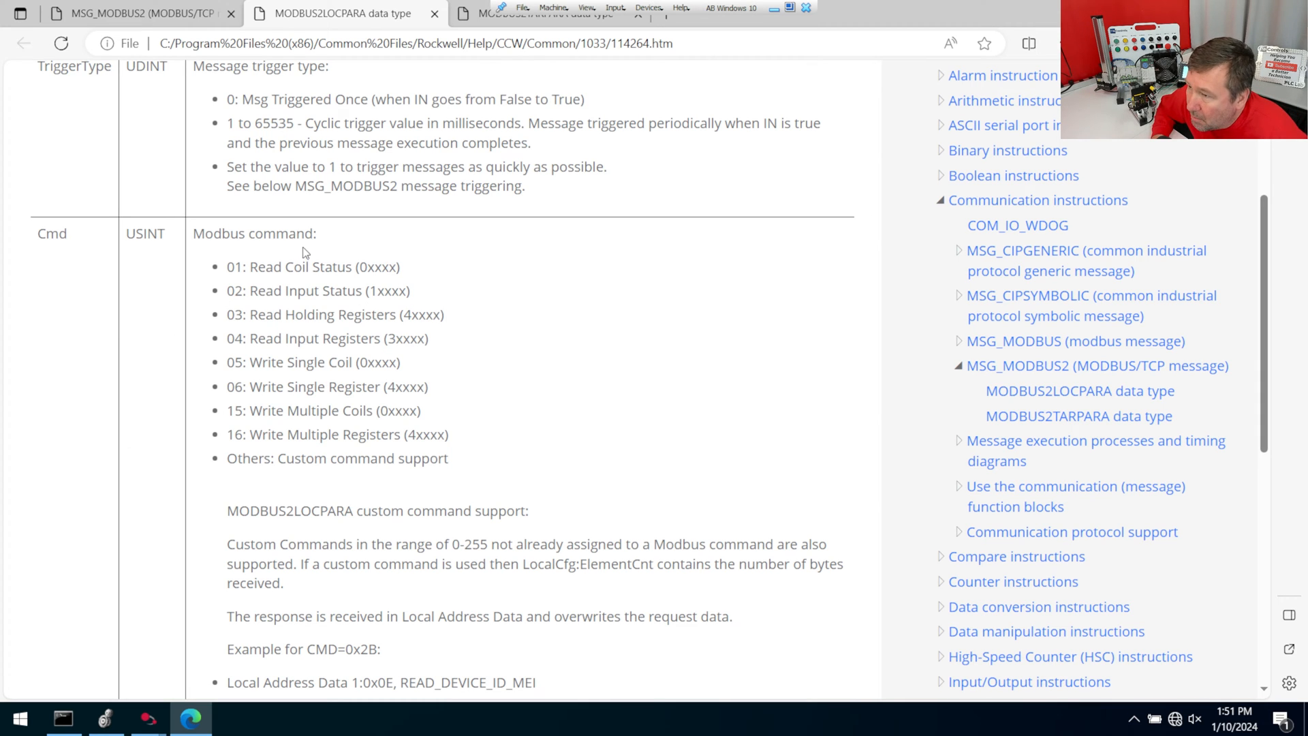
mouse_move(215, 289)
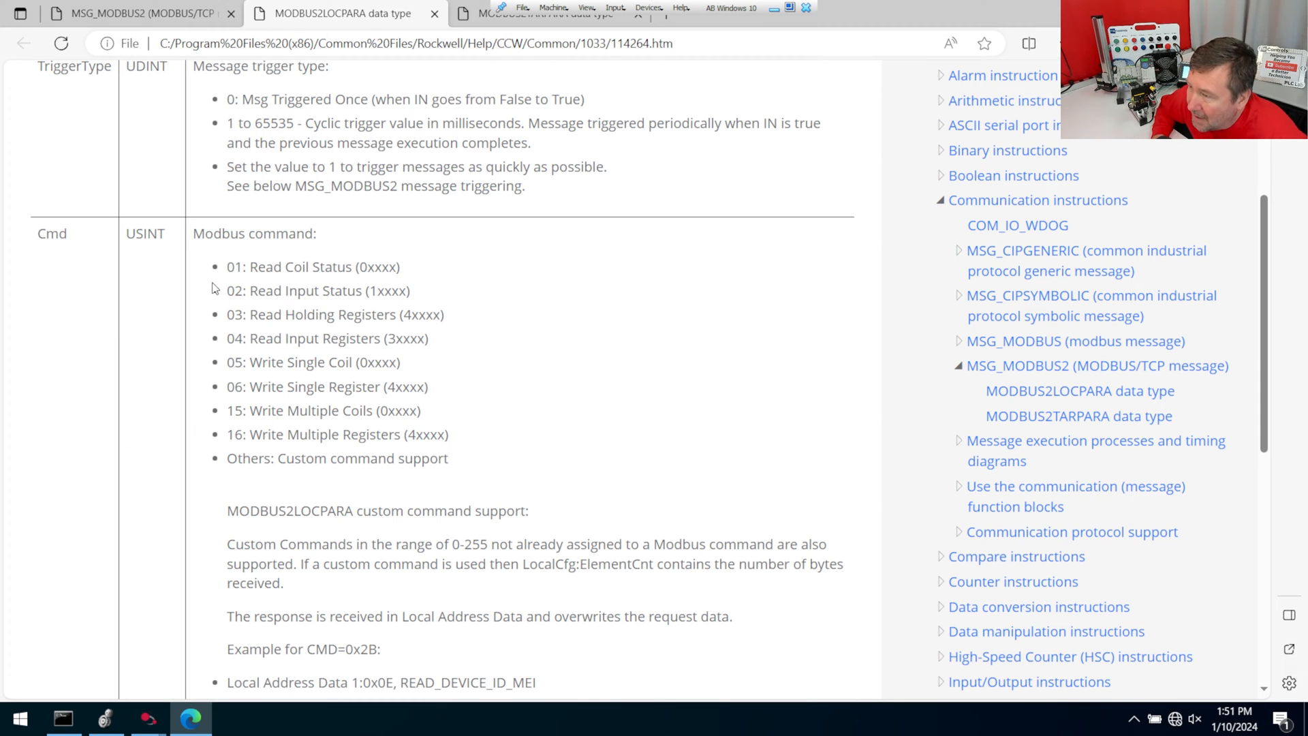
mouse_move(475, 392)
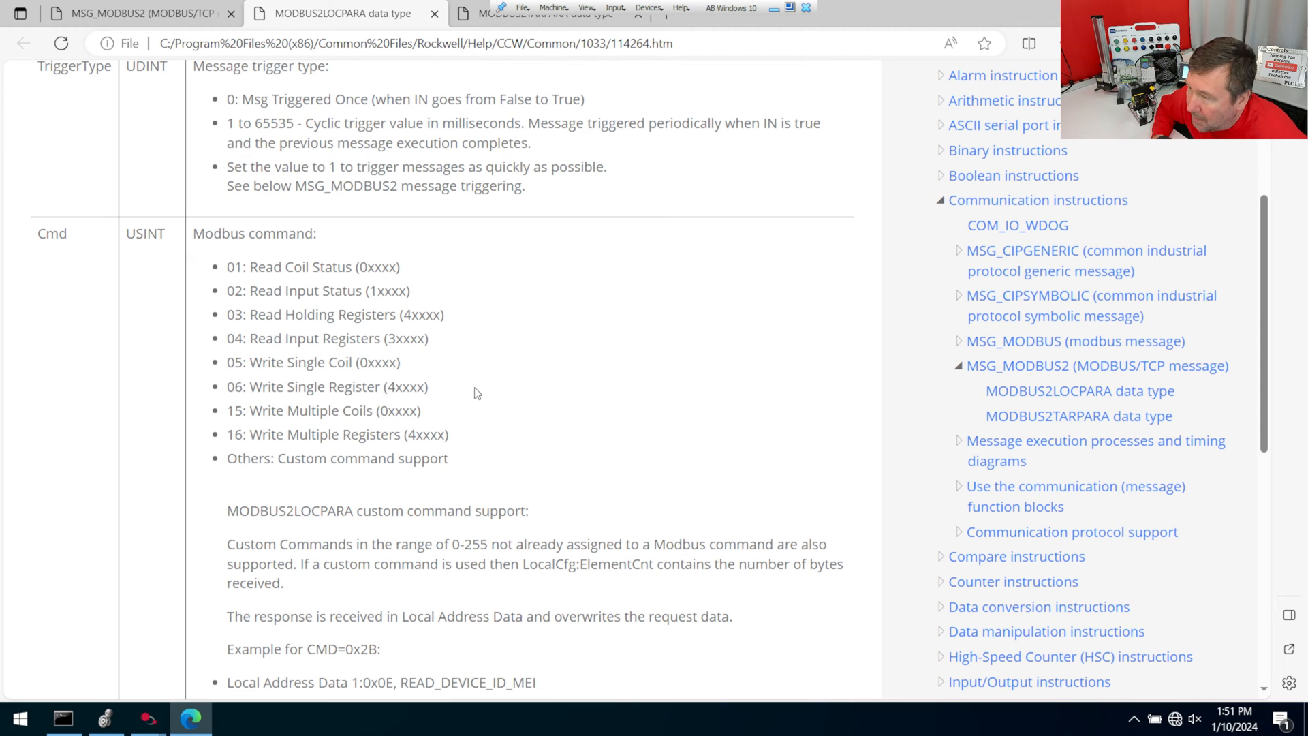
mouse_move(438, 339)
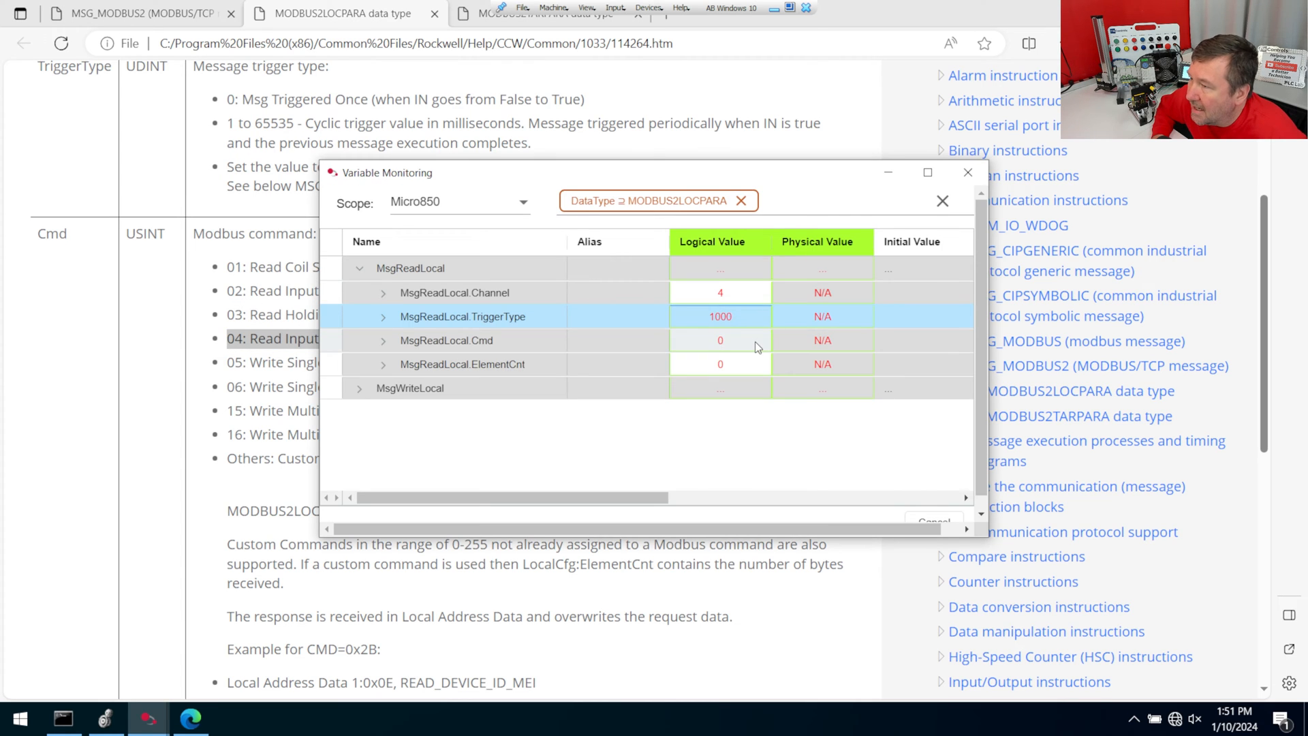
left_click(720, 339)
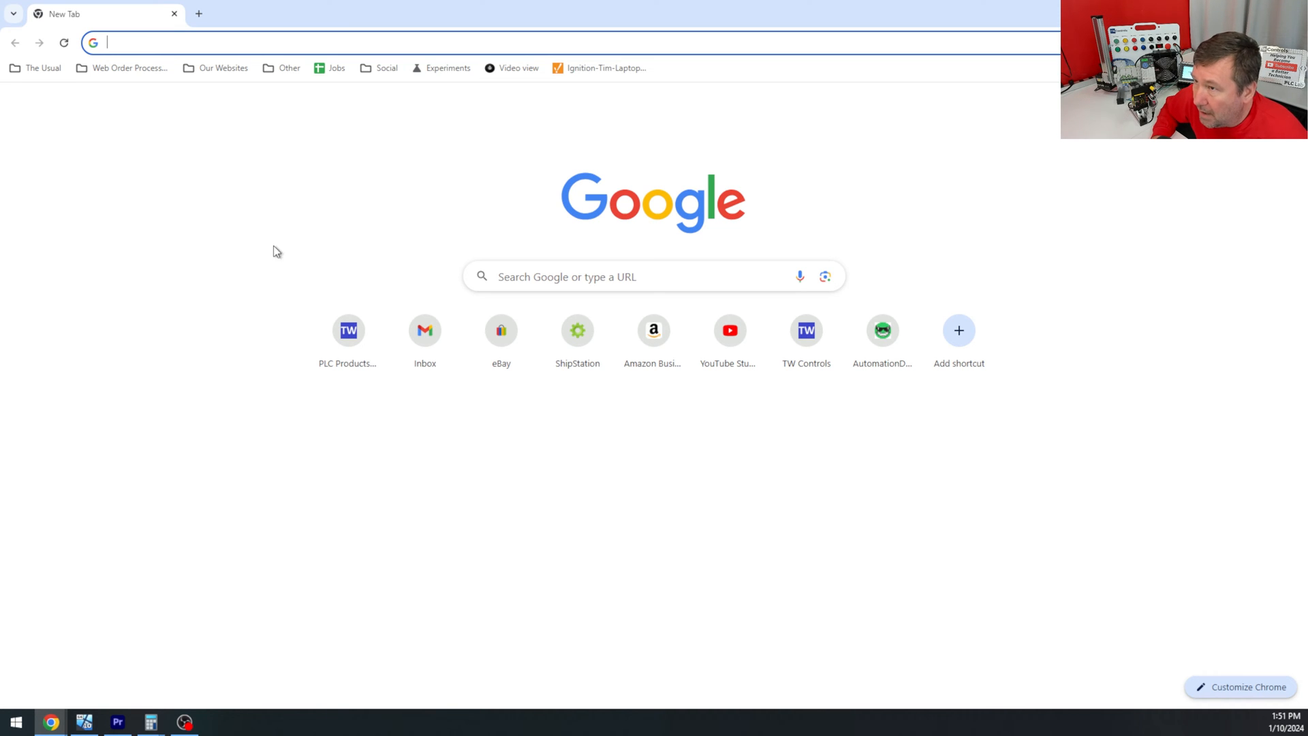
mouse_move(346, 186)
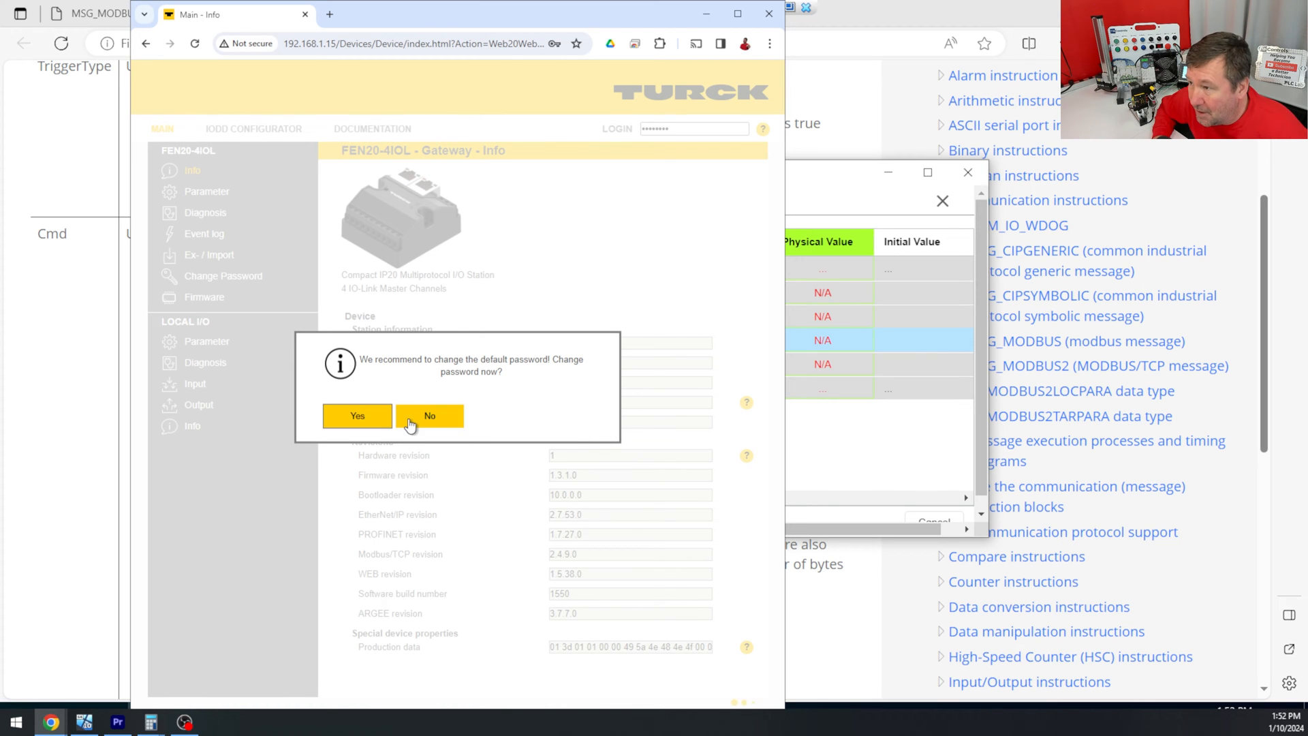
- Decline the password change and browse the gateway's Documentation > Modbus TCP Memory Map
left_click(429, 416)
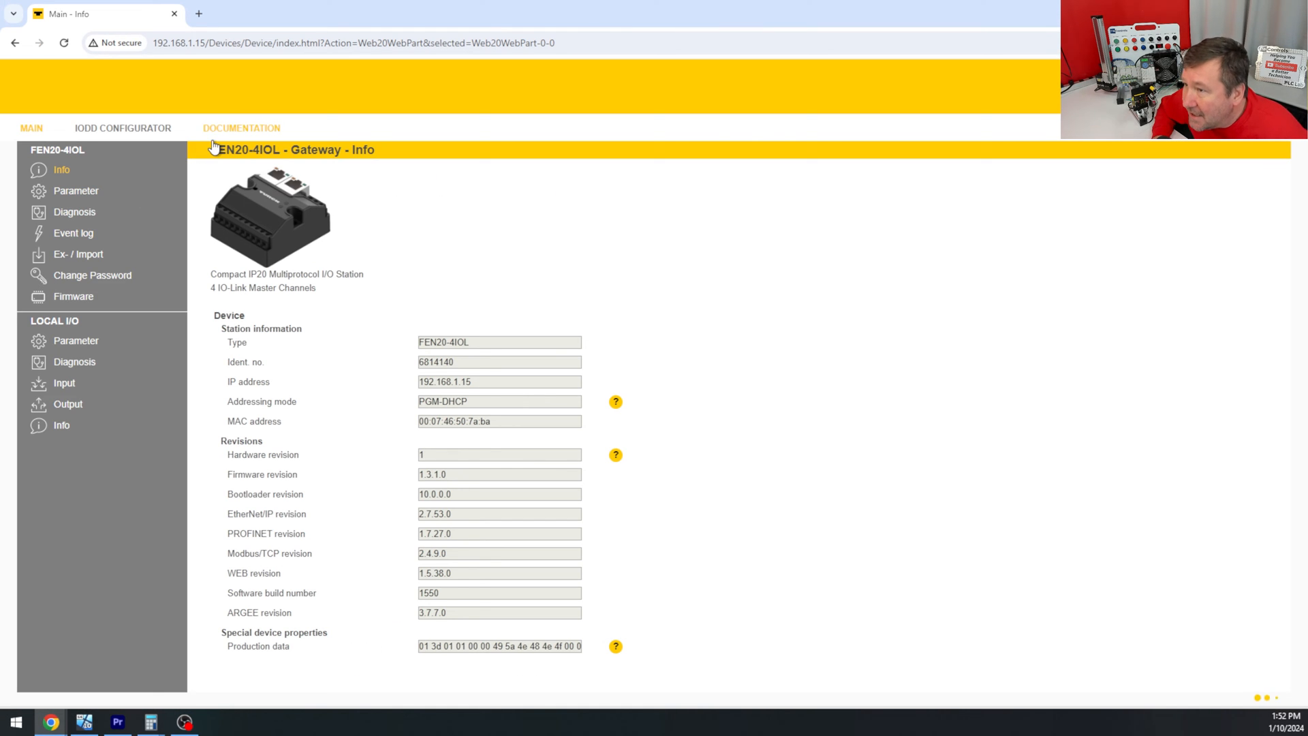
left_click(241, 128)
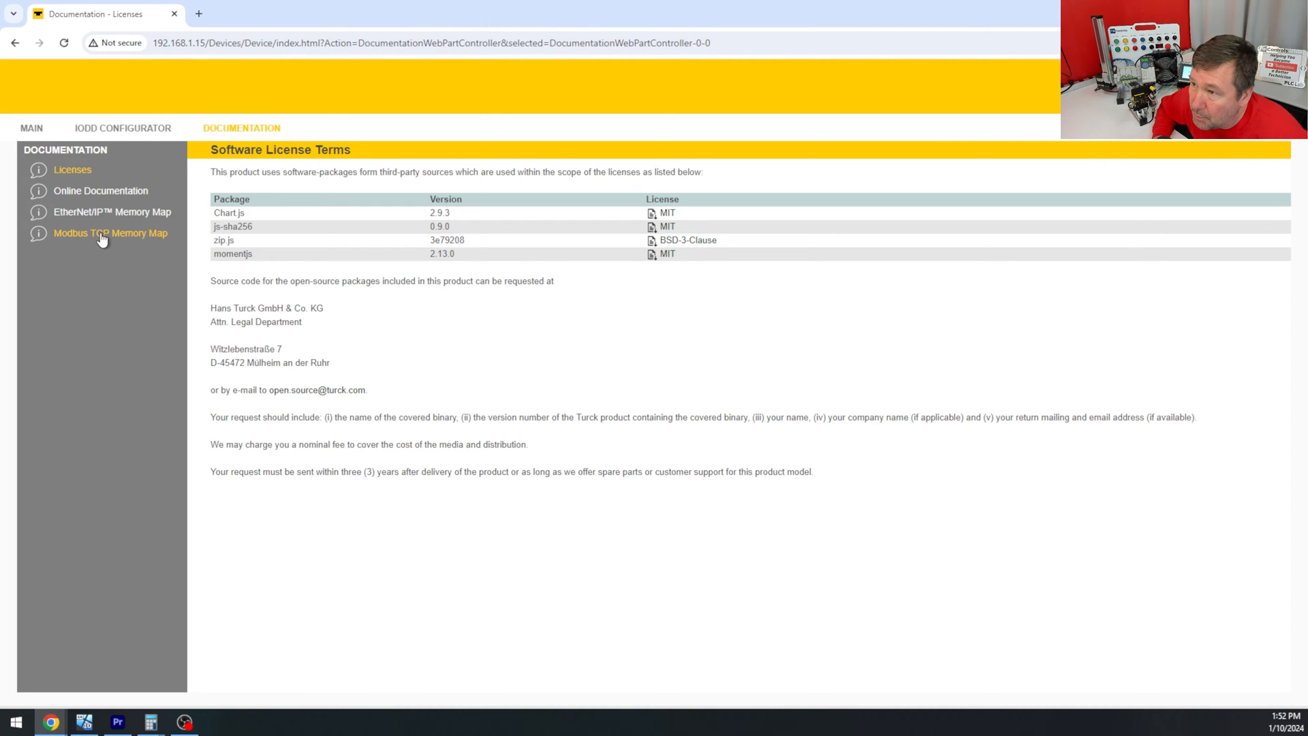
left_click(109, 233)
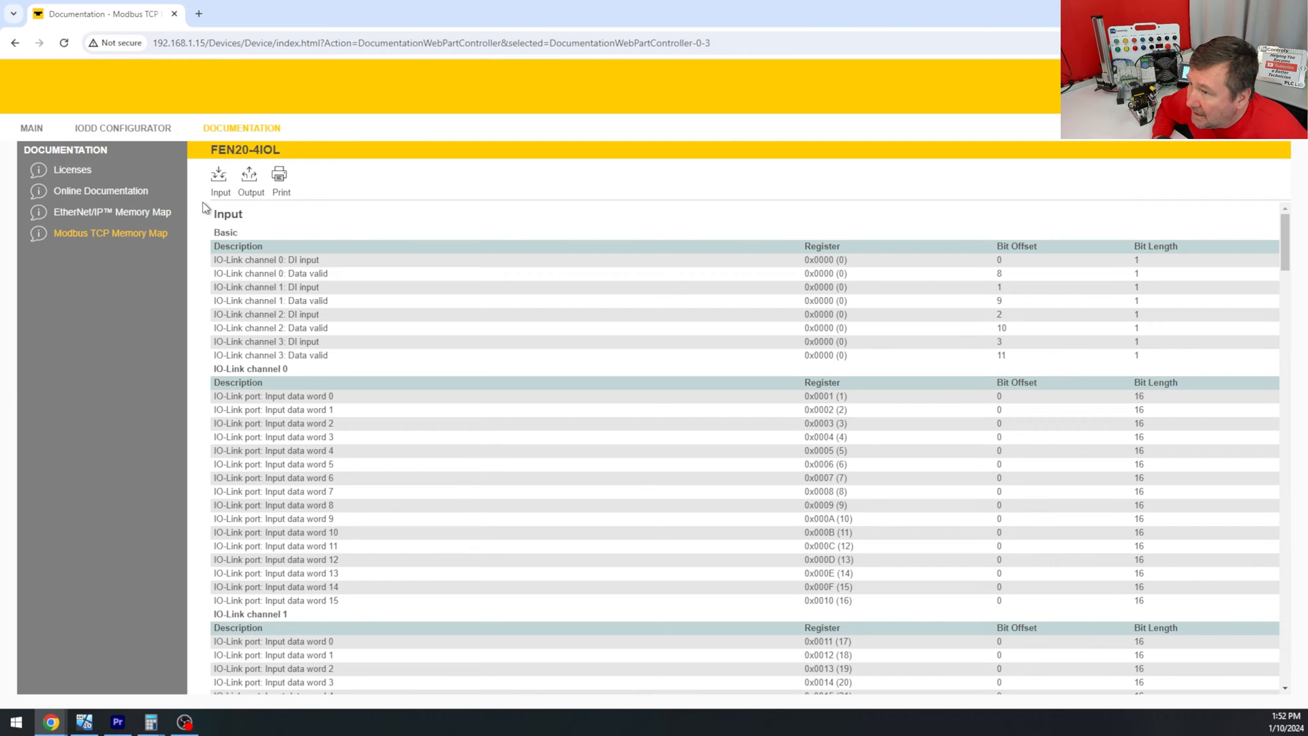
mouse_move(439, 502)
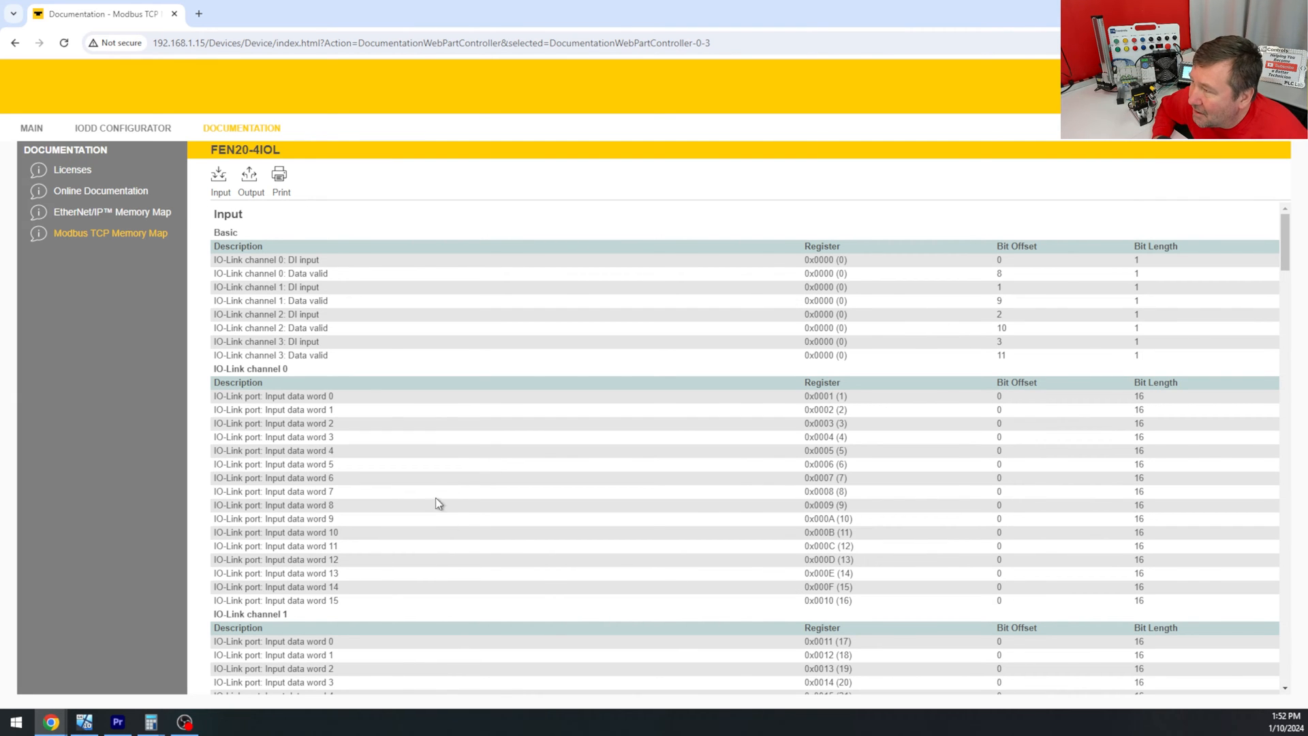
mouse_move(1010, 250)
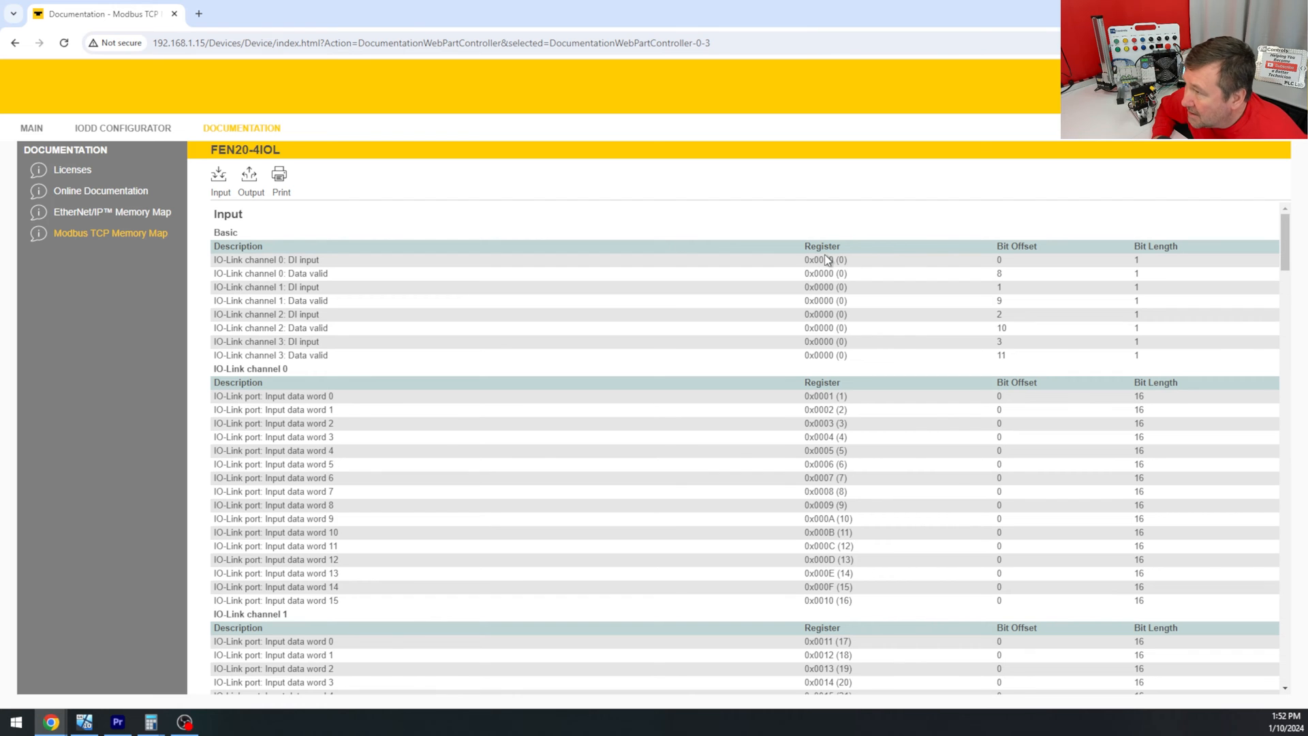
scroll("down", 3)
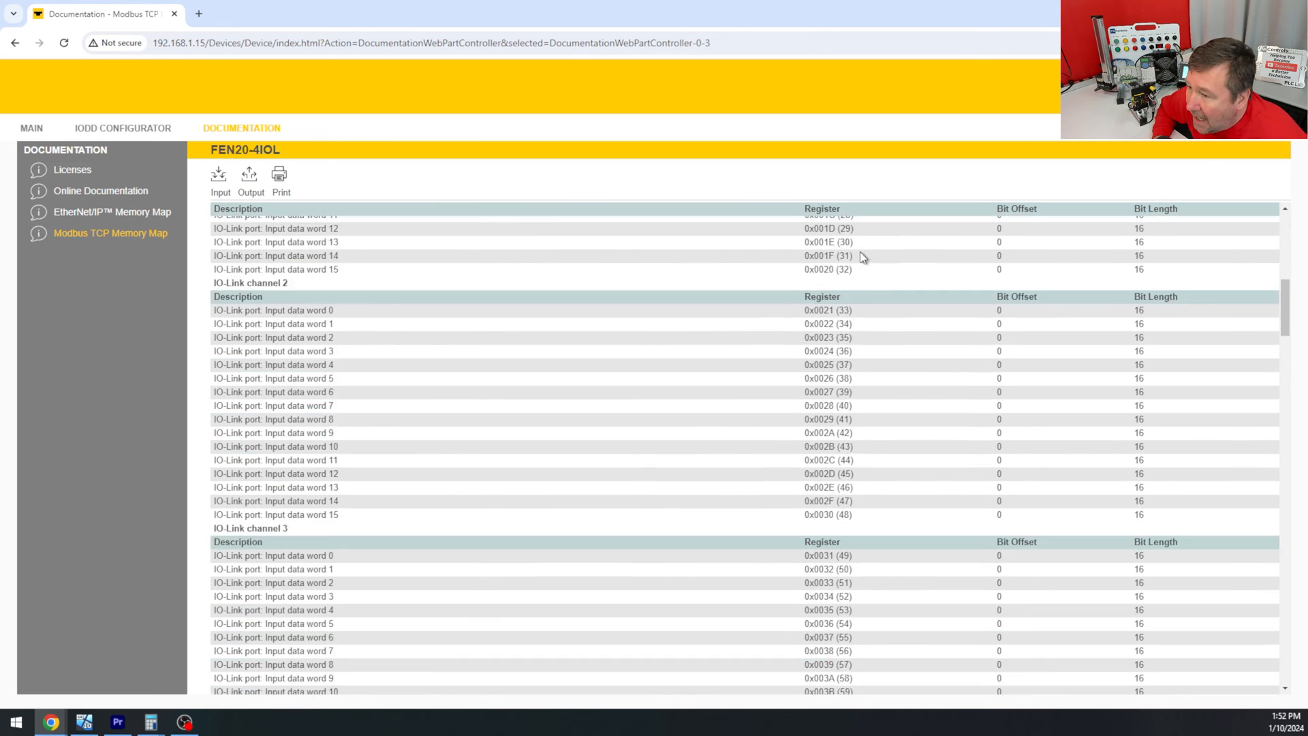
scroll("down", 3)
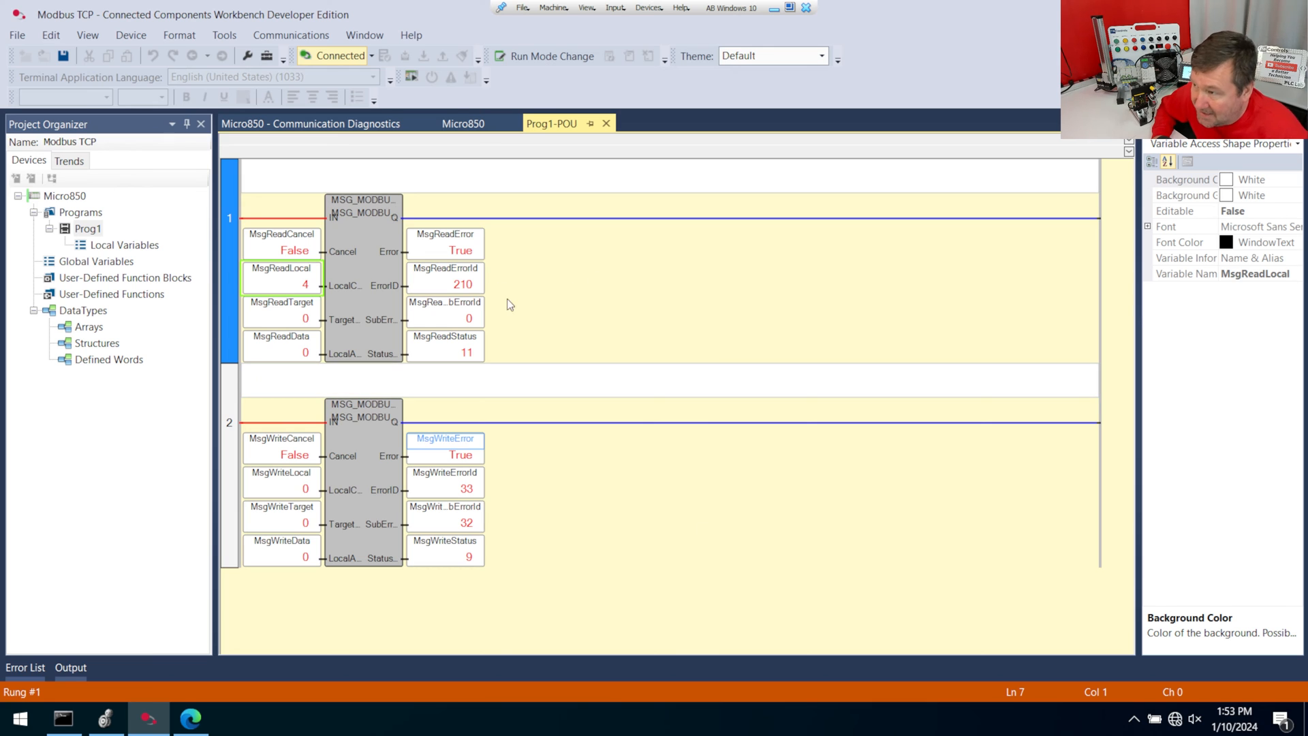
mouse_move(457, 275)
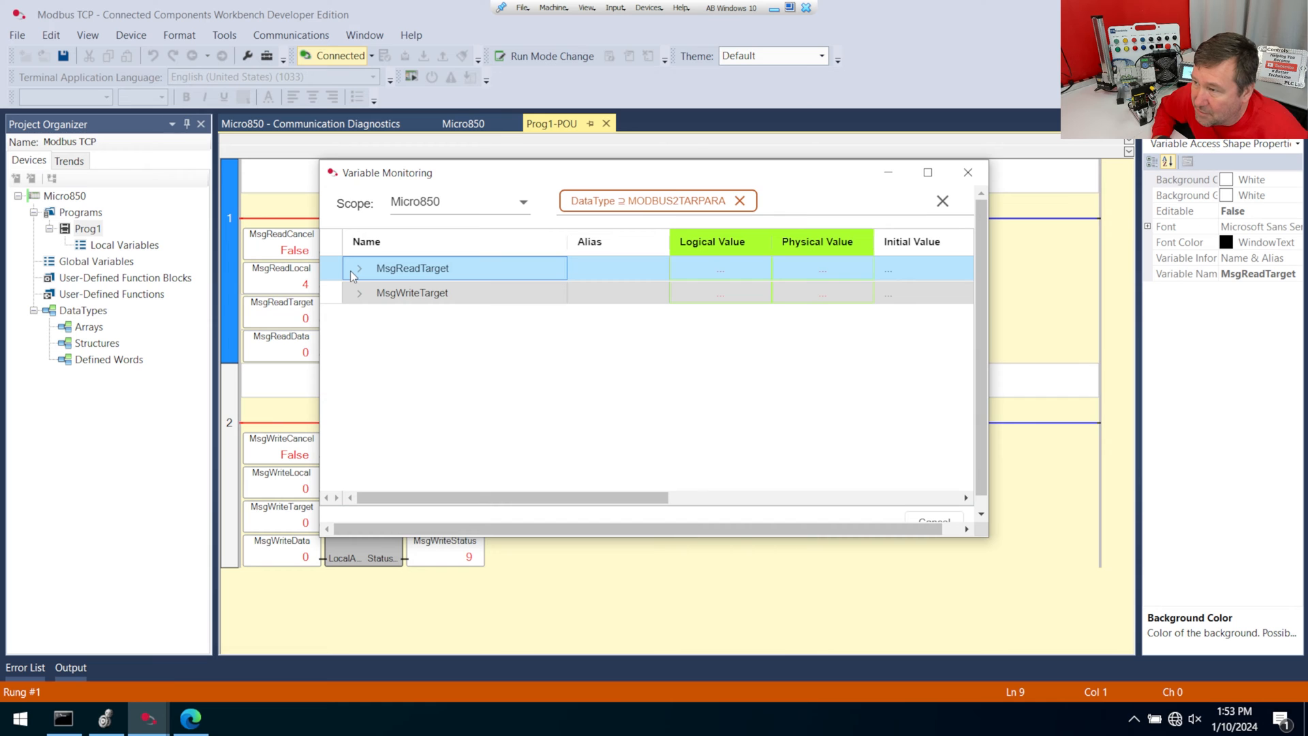
- Expand MsgReadTarget and select its Addr member
left_click(360, 268)
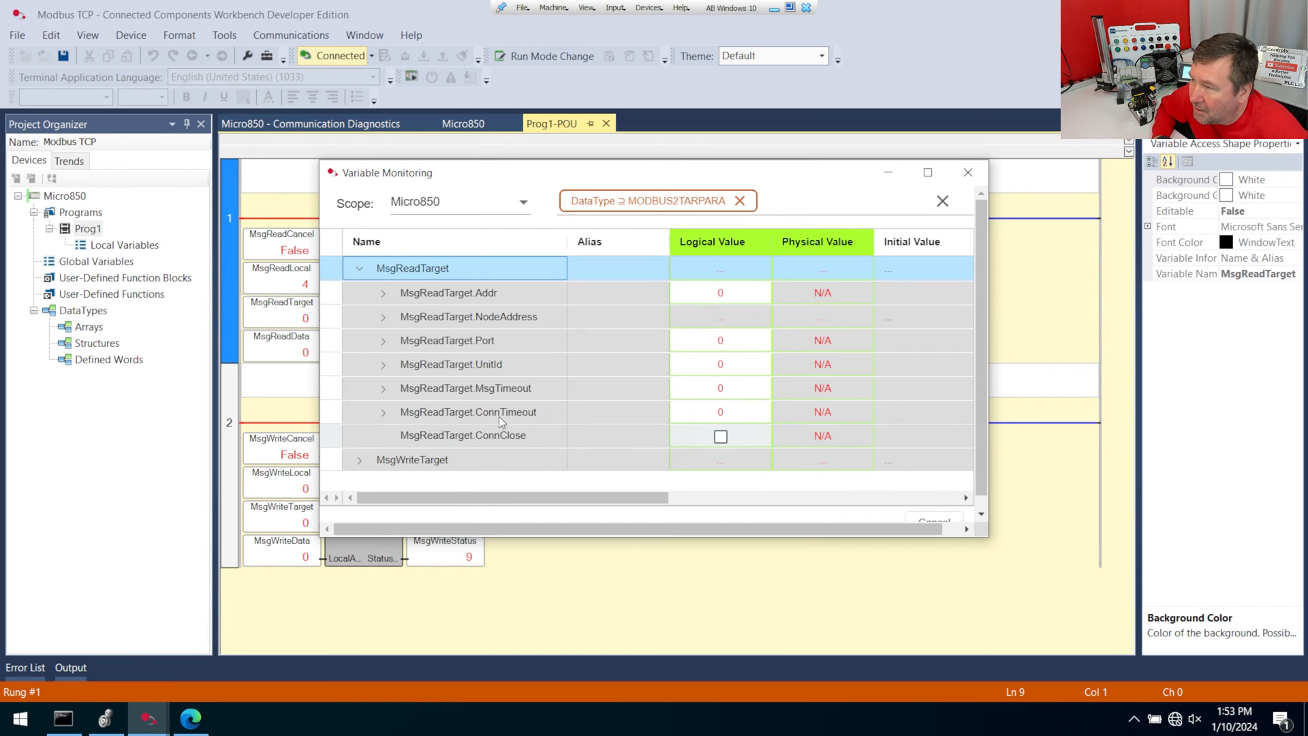
left_click(448, 293)
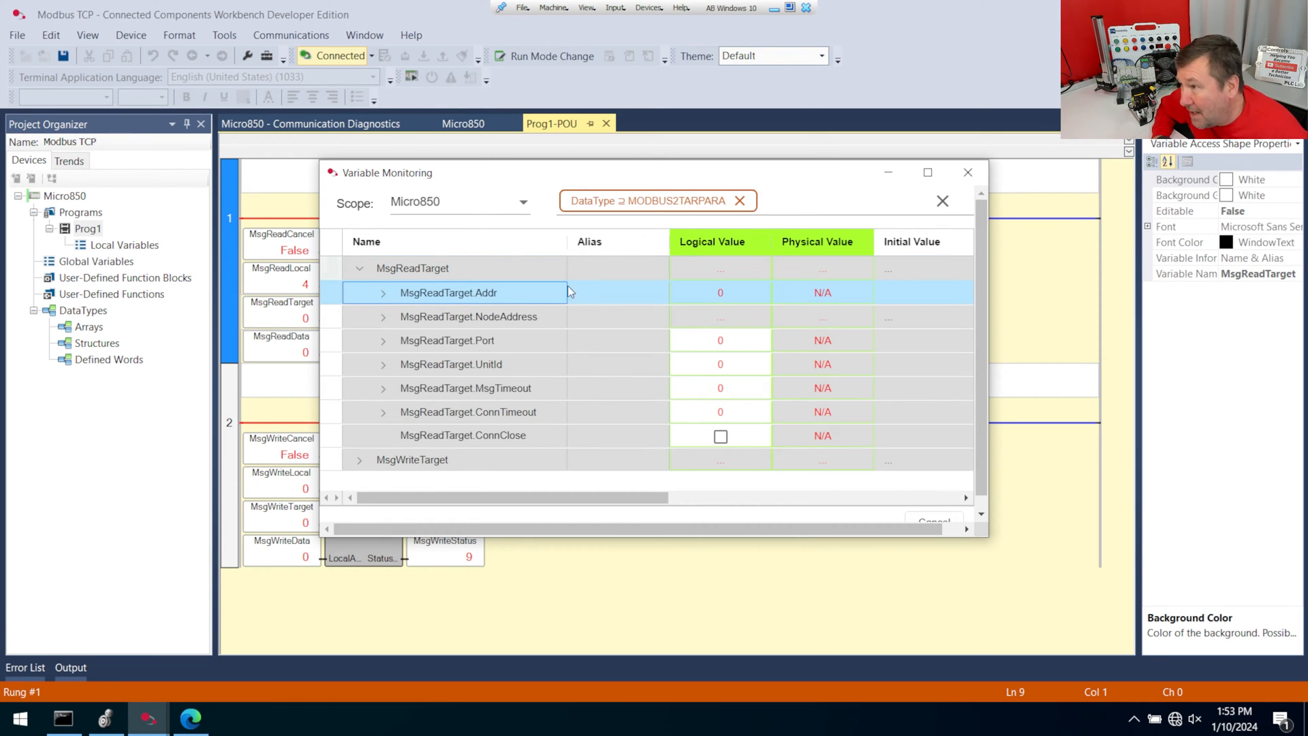
mouse_move(375, 320)
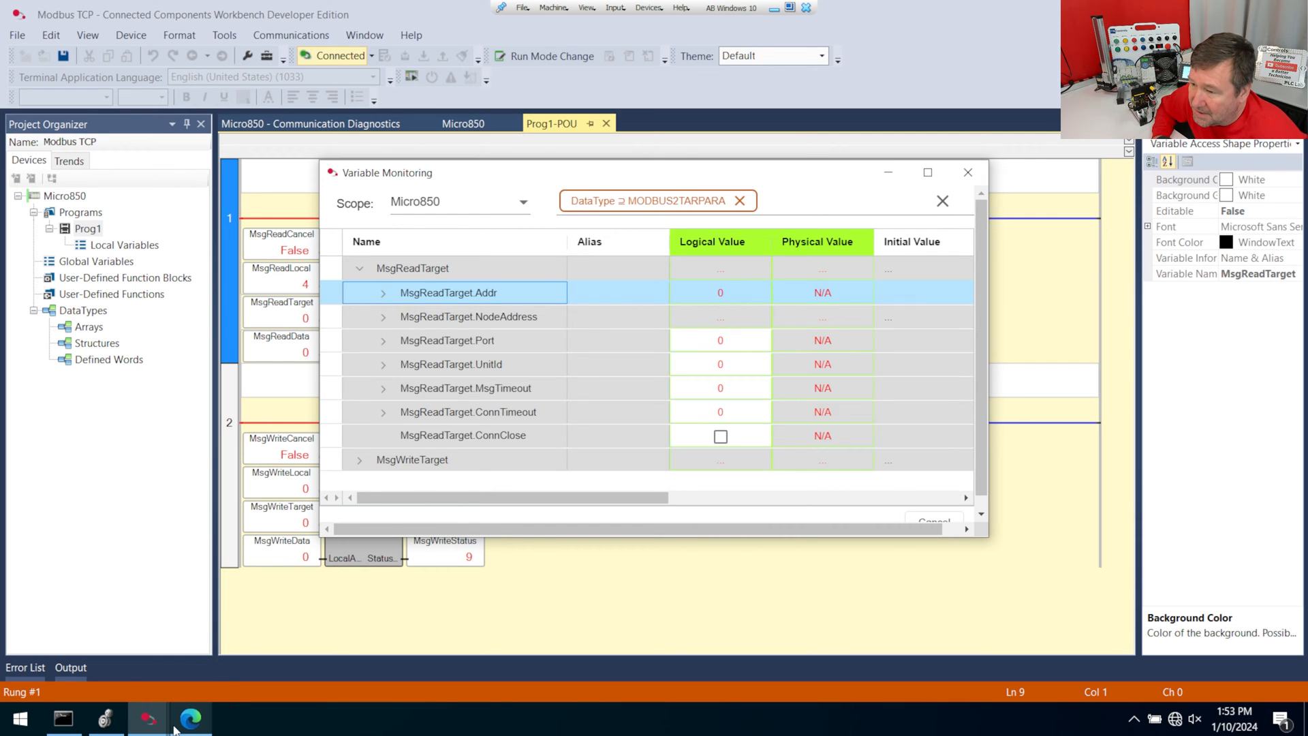
- On the MODBUS2TARPARA help page, highlight the note that the address decreases by one
left_click(192, 717)
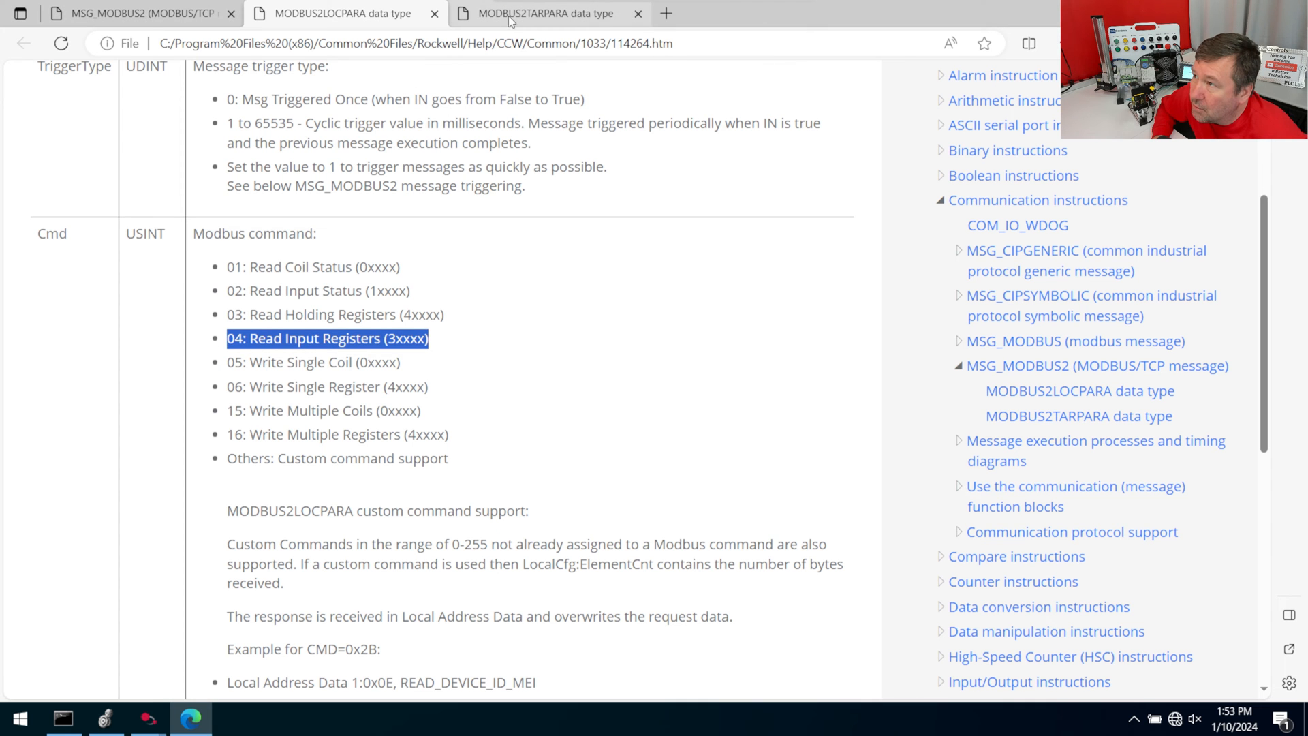
left_click(542, 13)
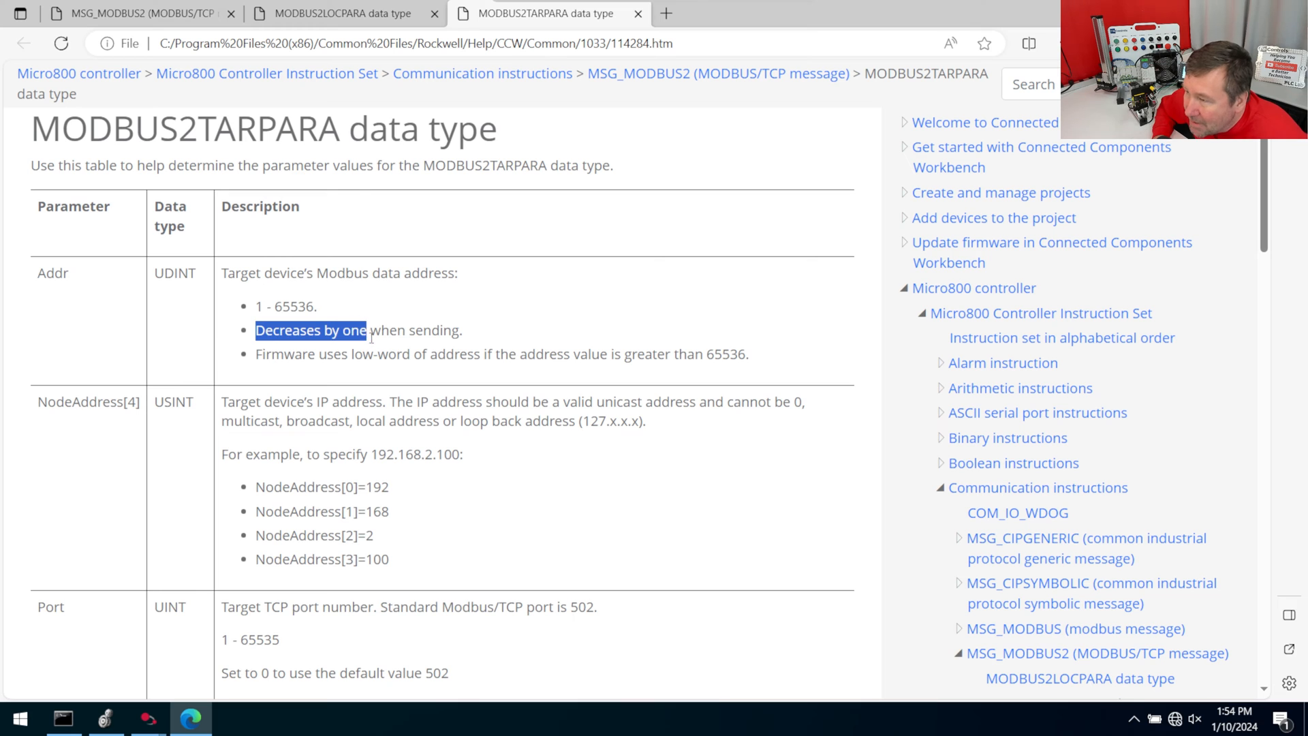
left_click_drag(361, 329, 461, 330)
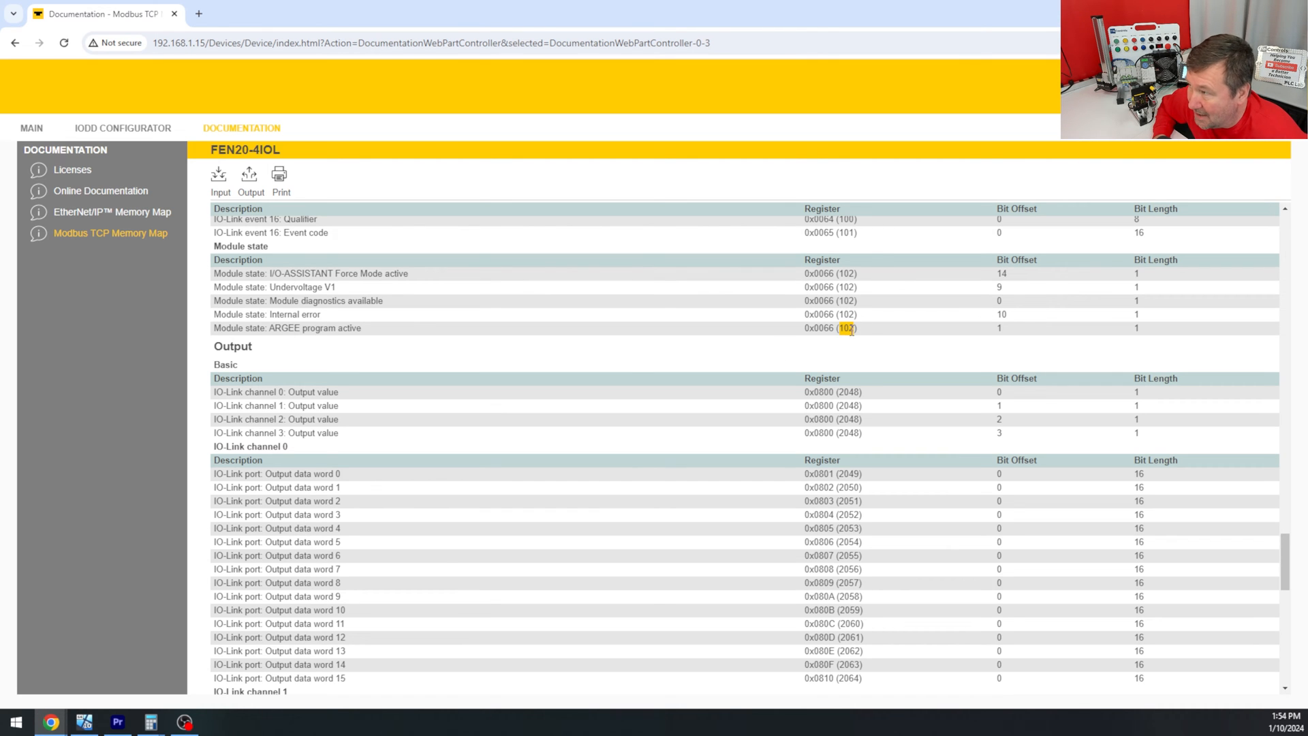
scroll("down", 3)
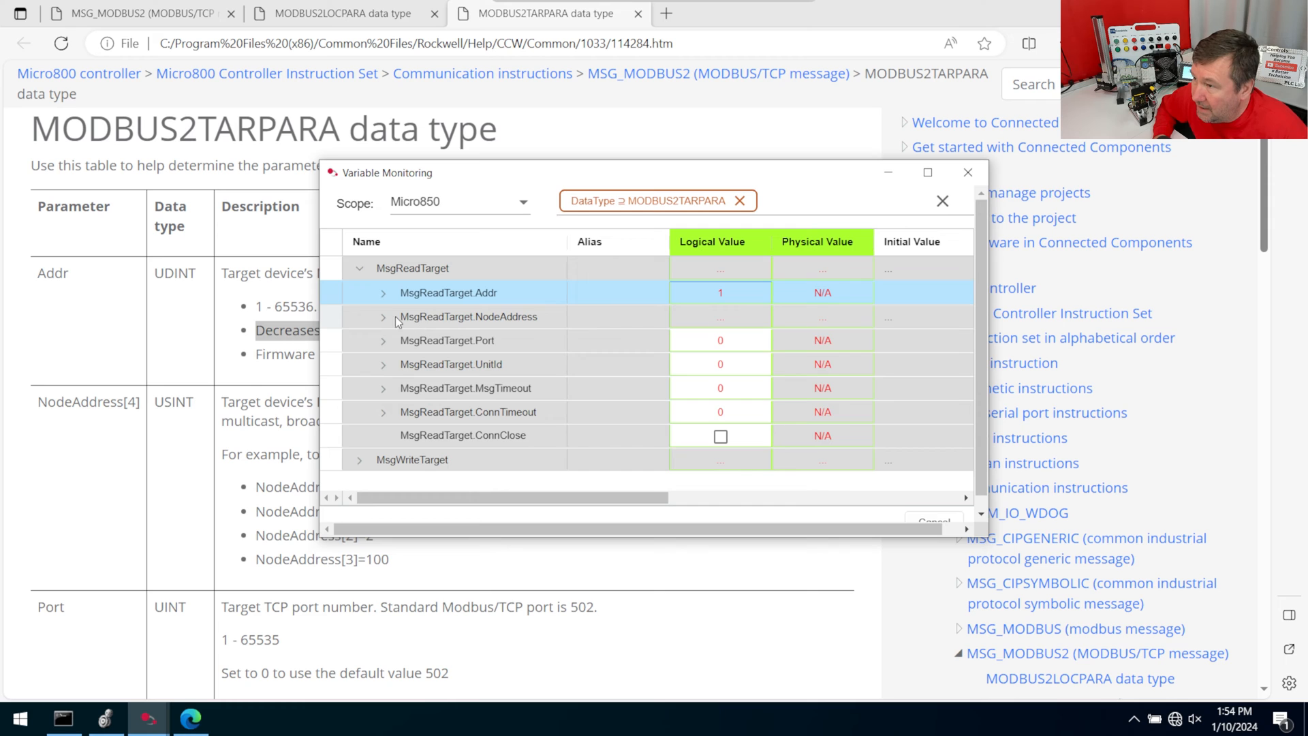
- Expand MsgReadTarget.NodeAddress and enter the 192.168.1.15 octets into its Logical Value cells
left_click(384, 316)
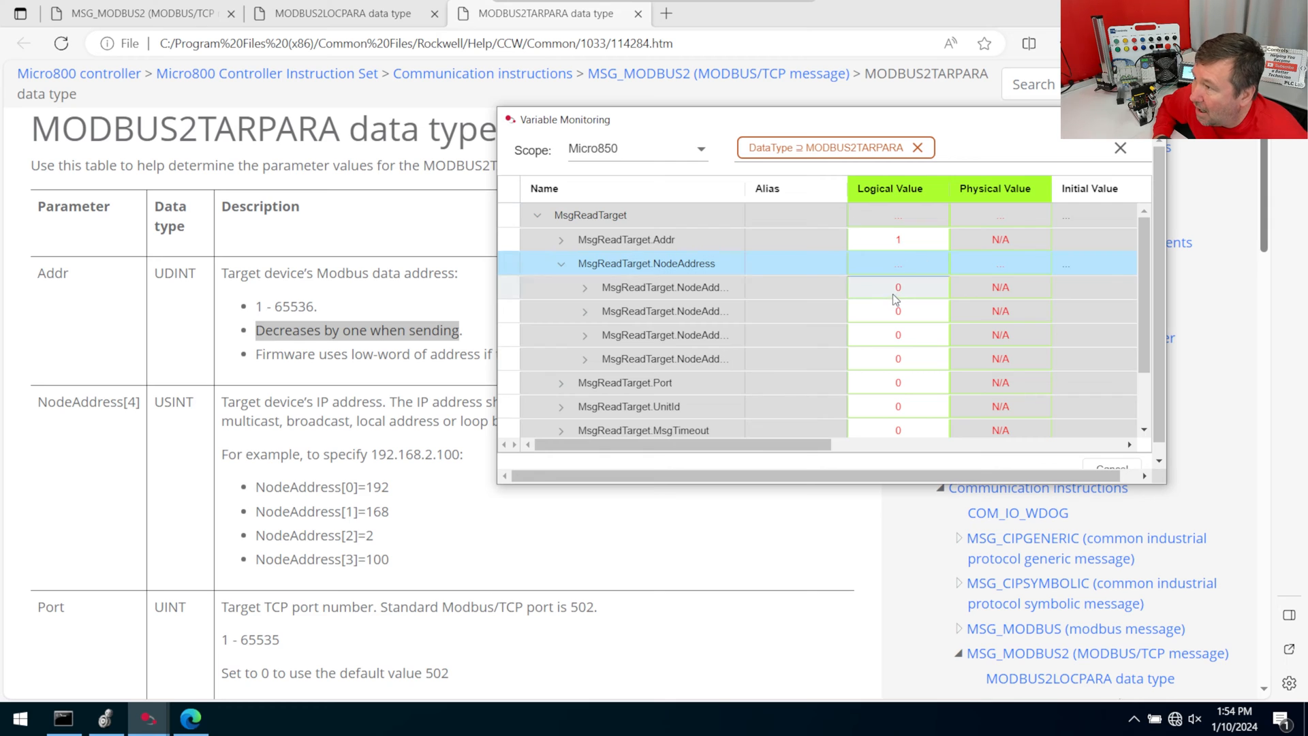
left_click(898, 286)
type("192")
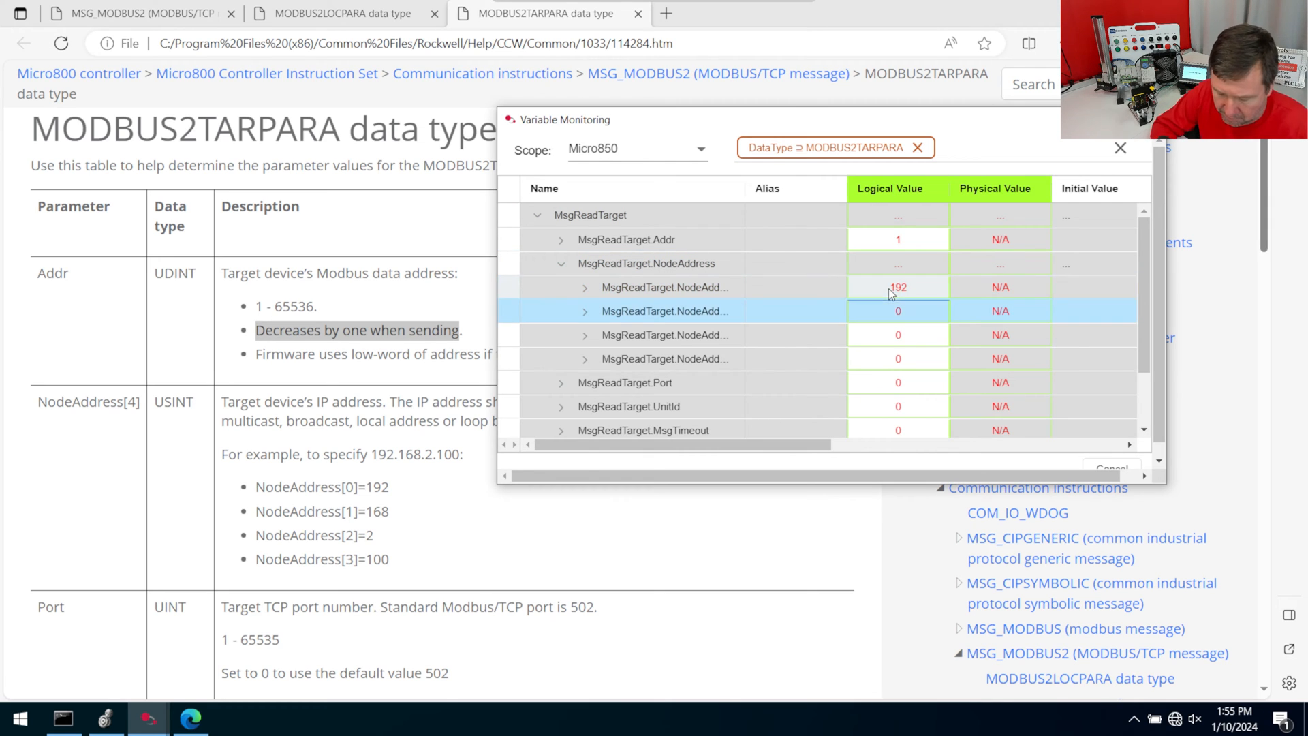
type("1")
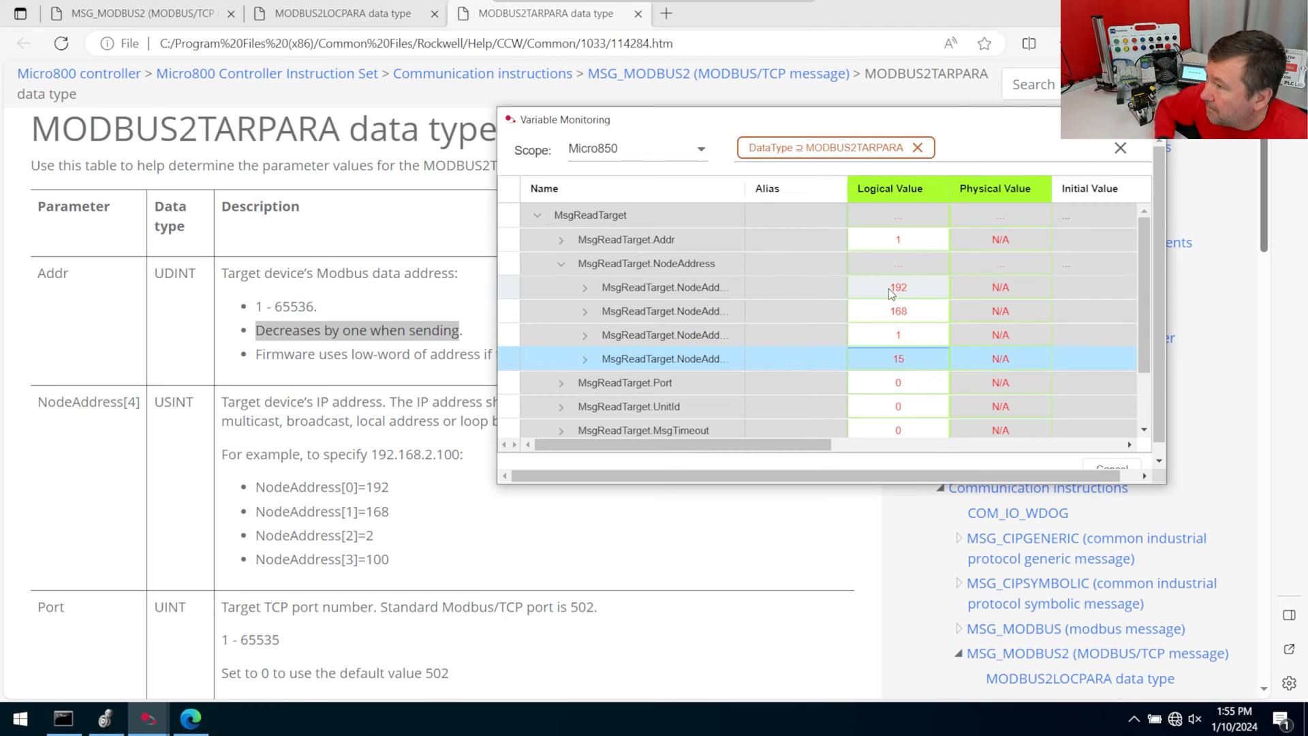
scroll("down", 3)
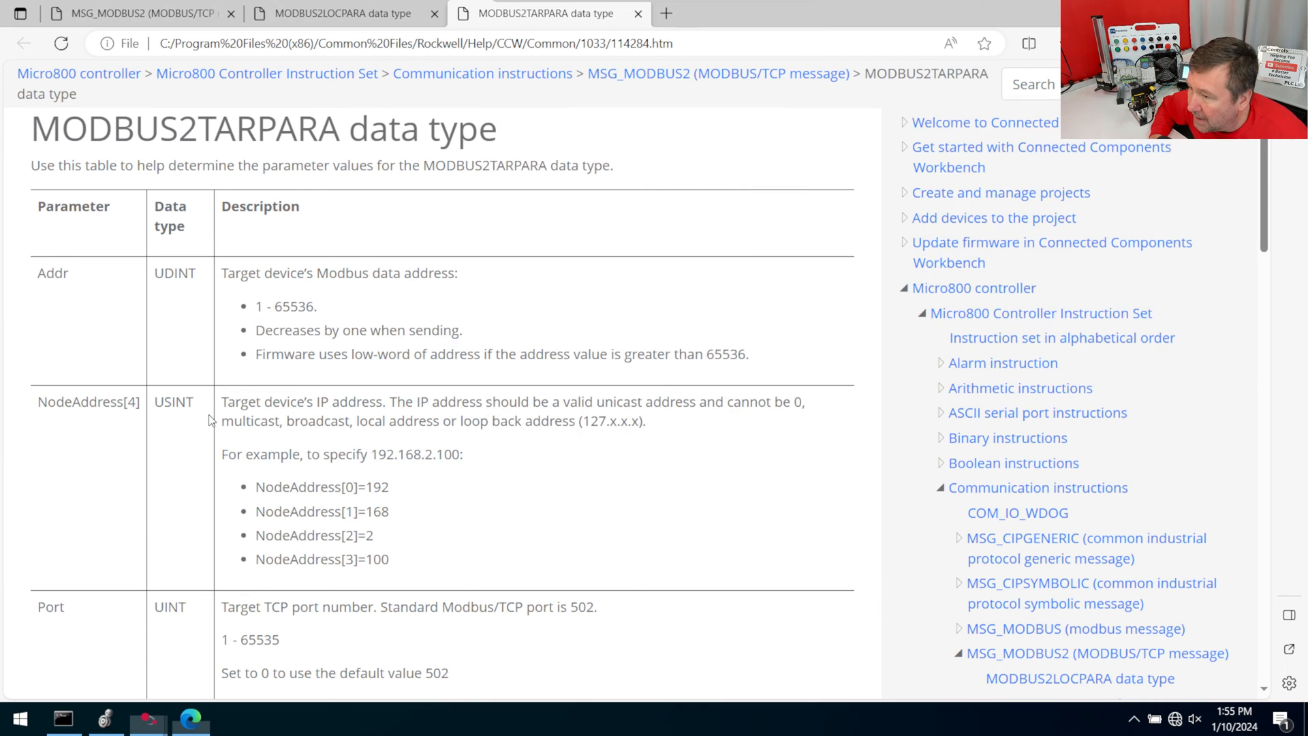
- Read the help page's Port, UnitId and timeout notes, highlighting standard Modbus port 502
scroll("down", 3)
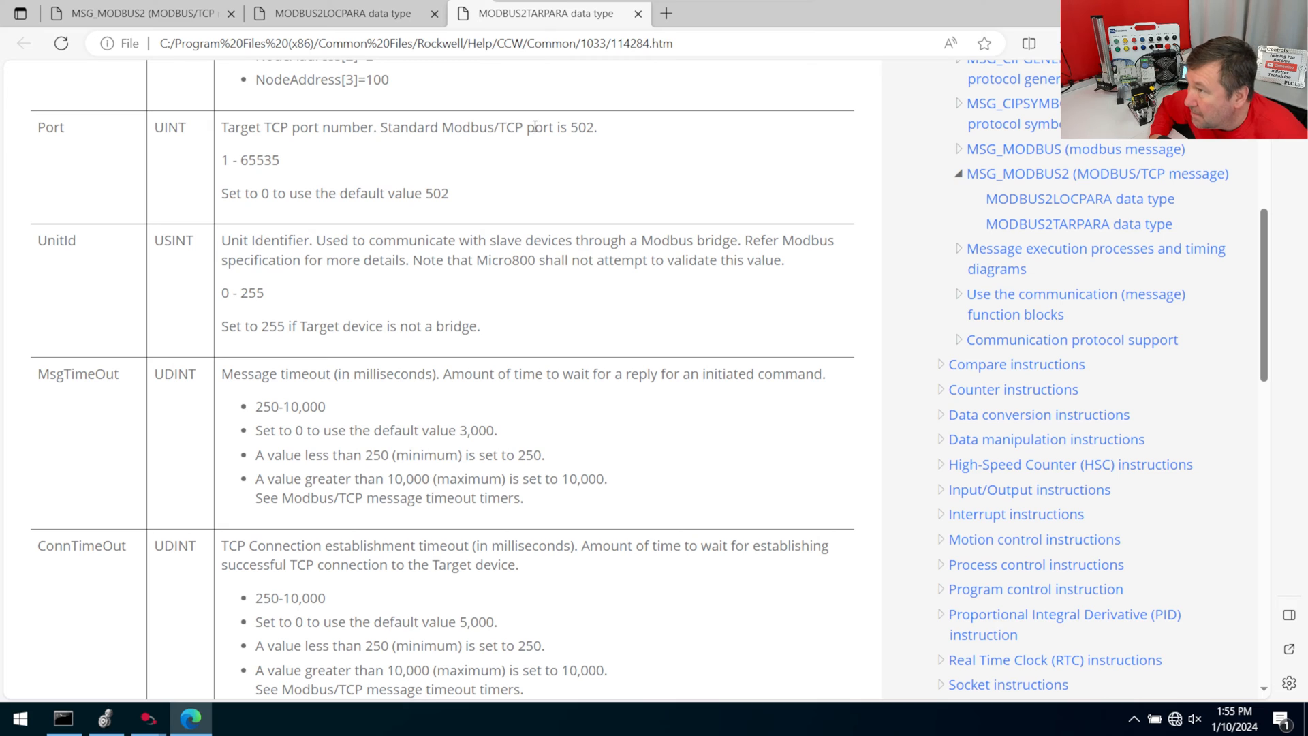
double_click(581, 127)
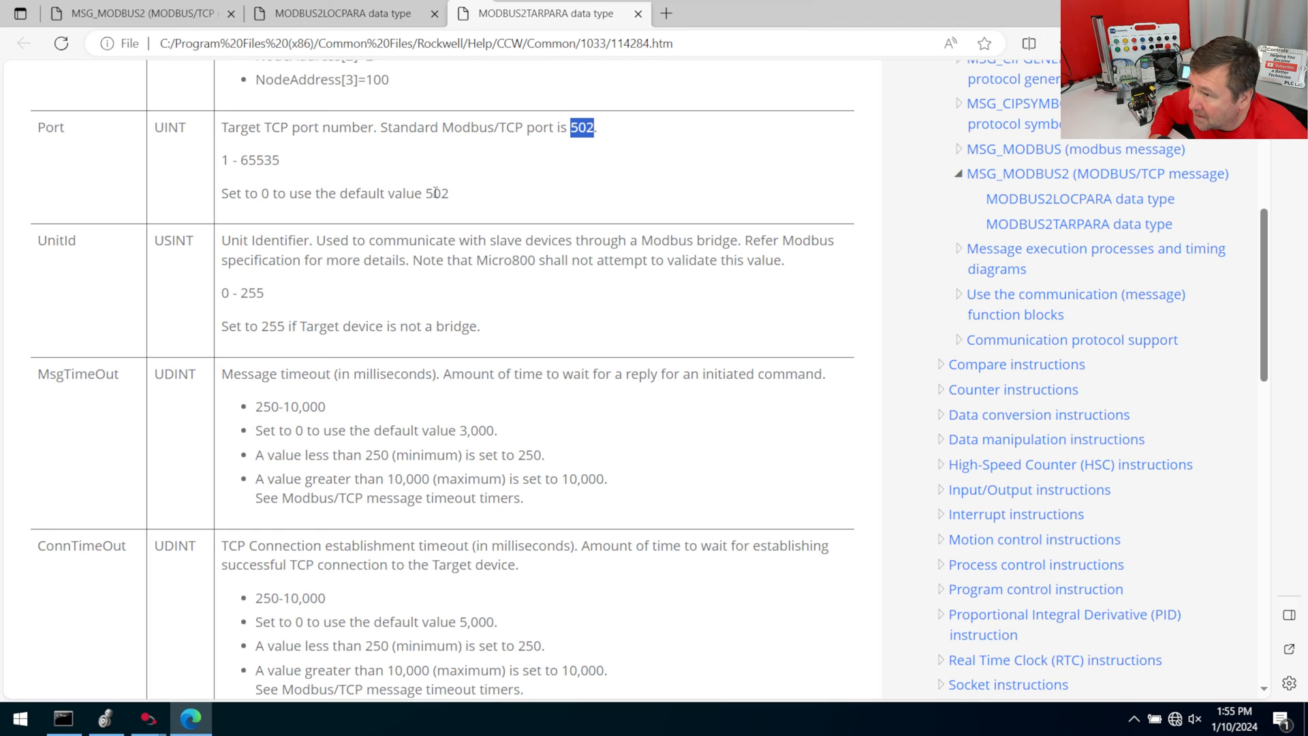
mouse_move(309, 267)
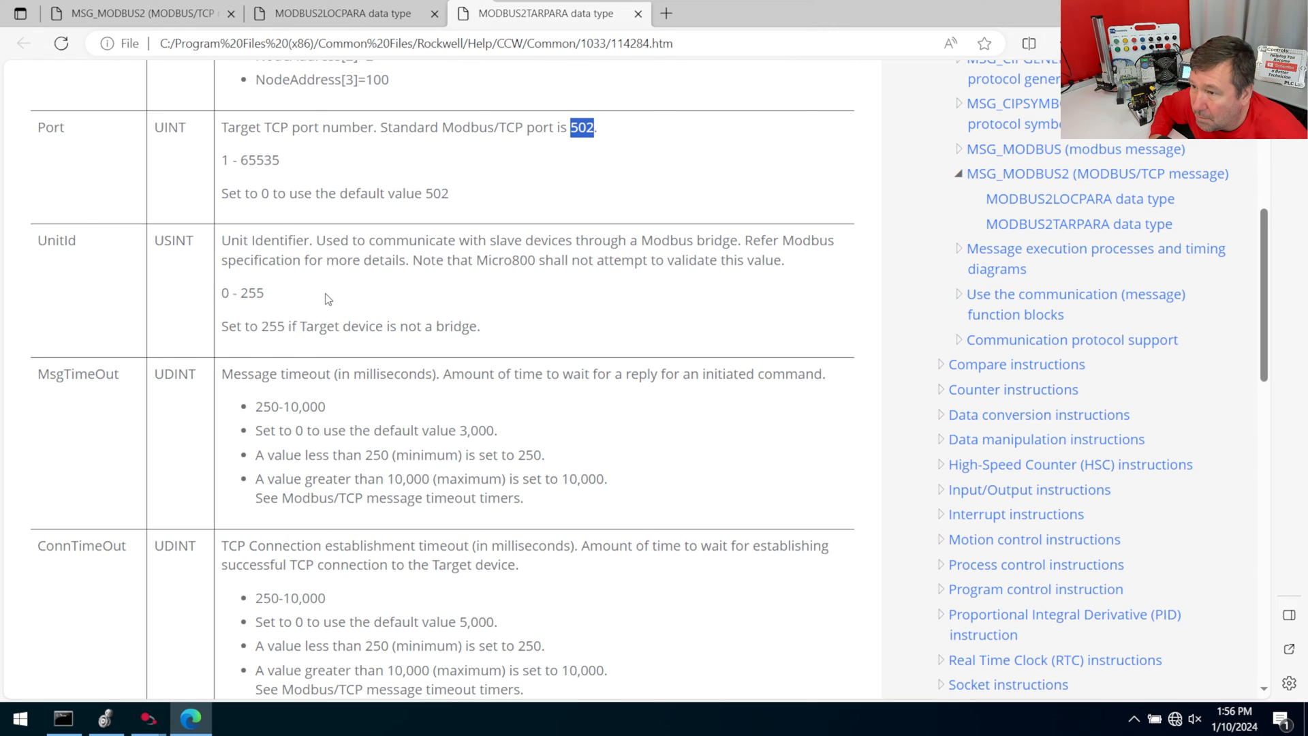
scroll("down", 3)
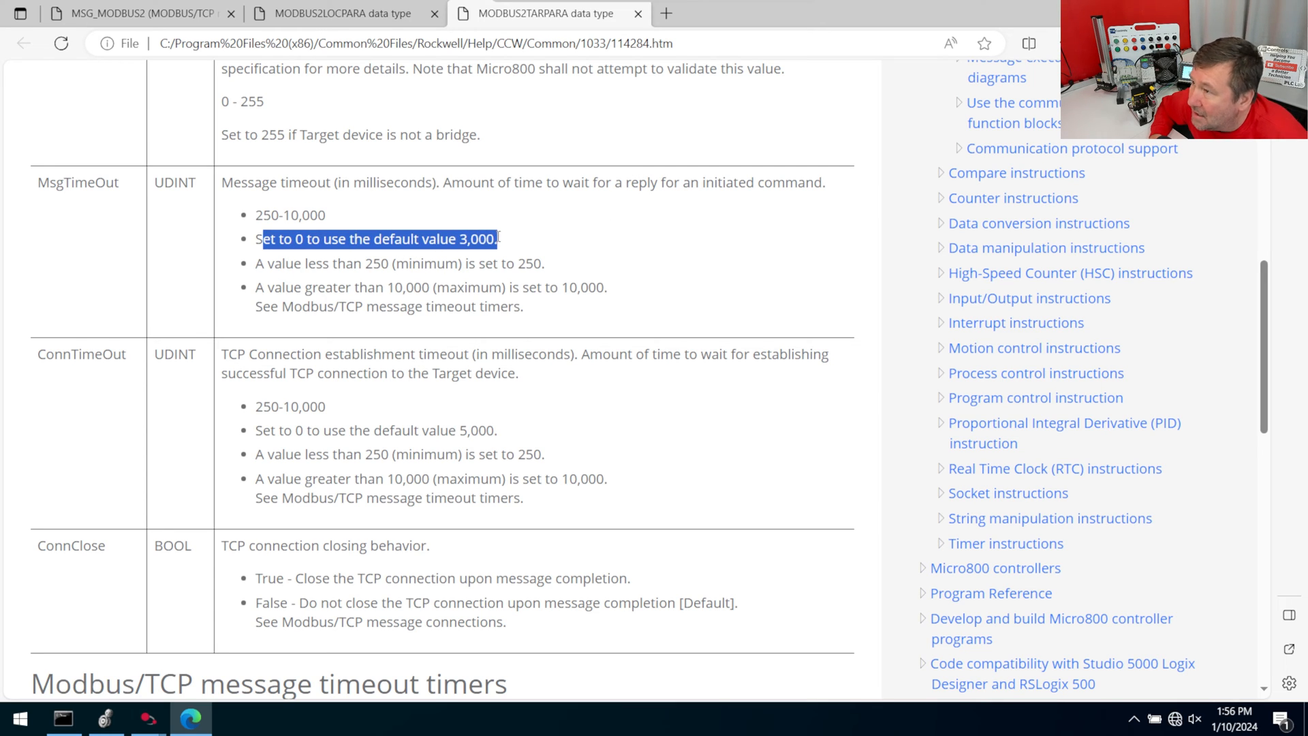
mouse_move(238, 417)
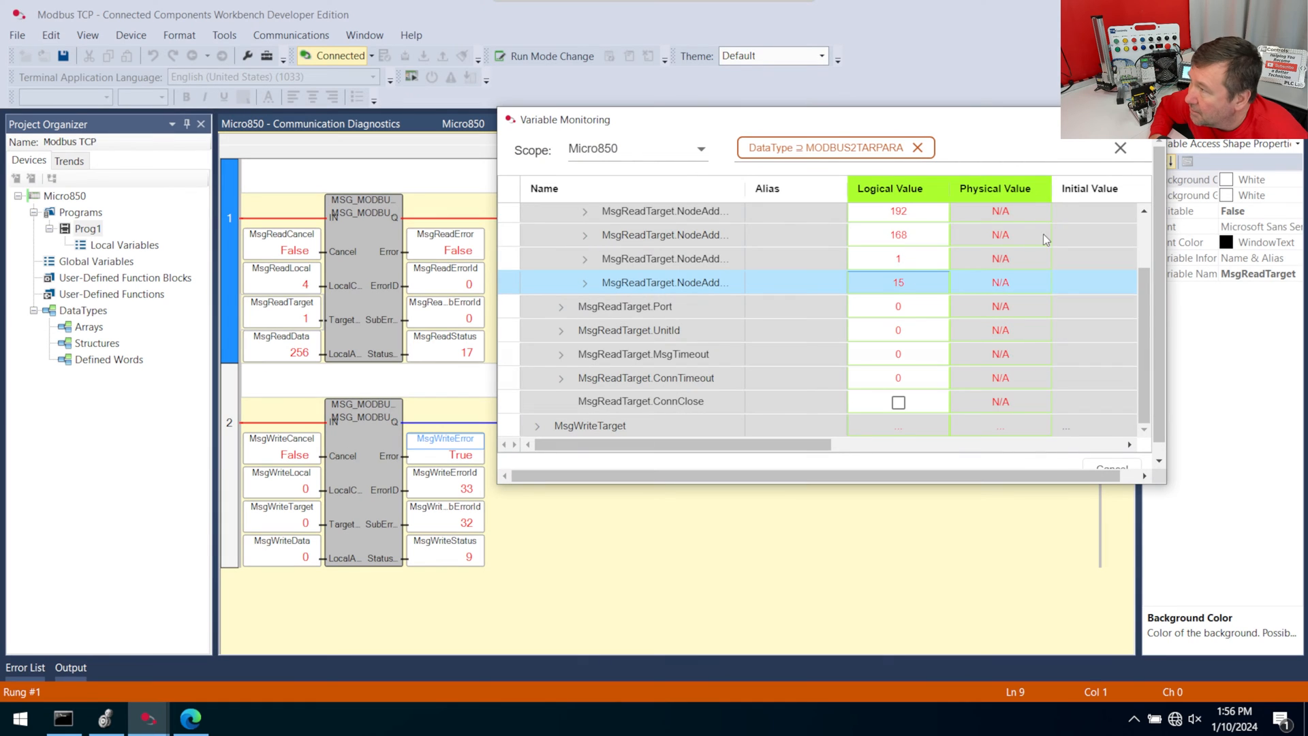
- Close Variable Monitoring and choose an option from MsgReadData's right-click menu
left_click(1120, 148)
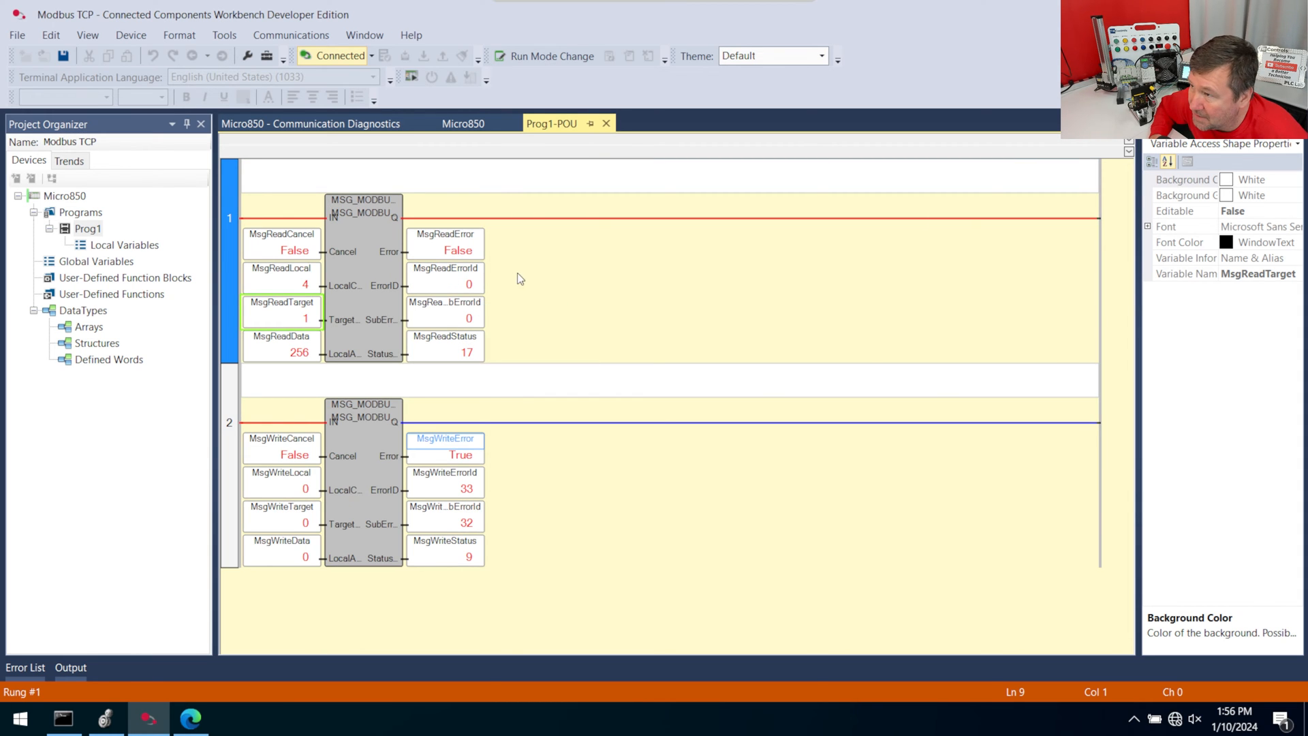
left_click(445, 313)
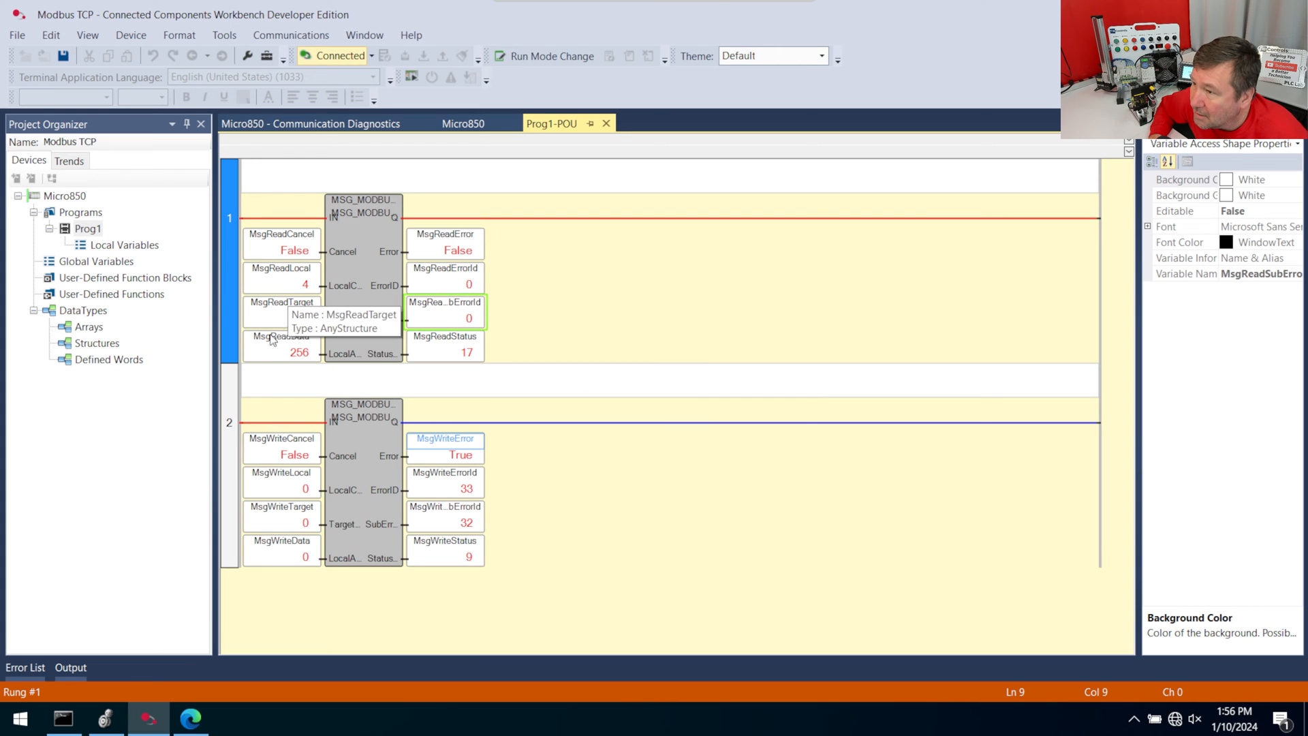
right_click(281, 342)
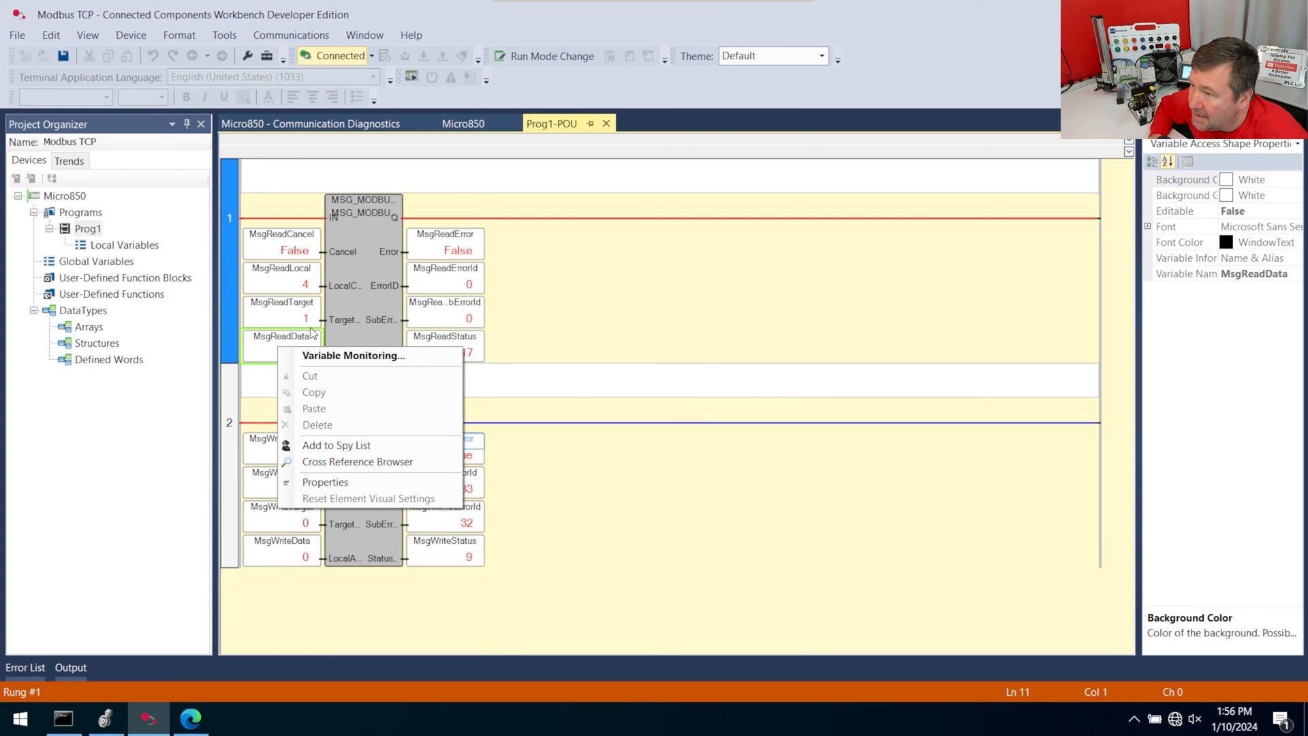
left_click(354, 354)
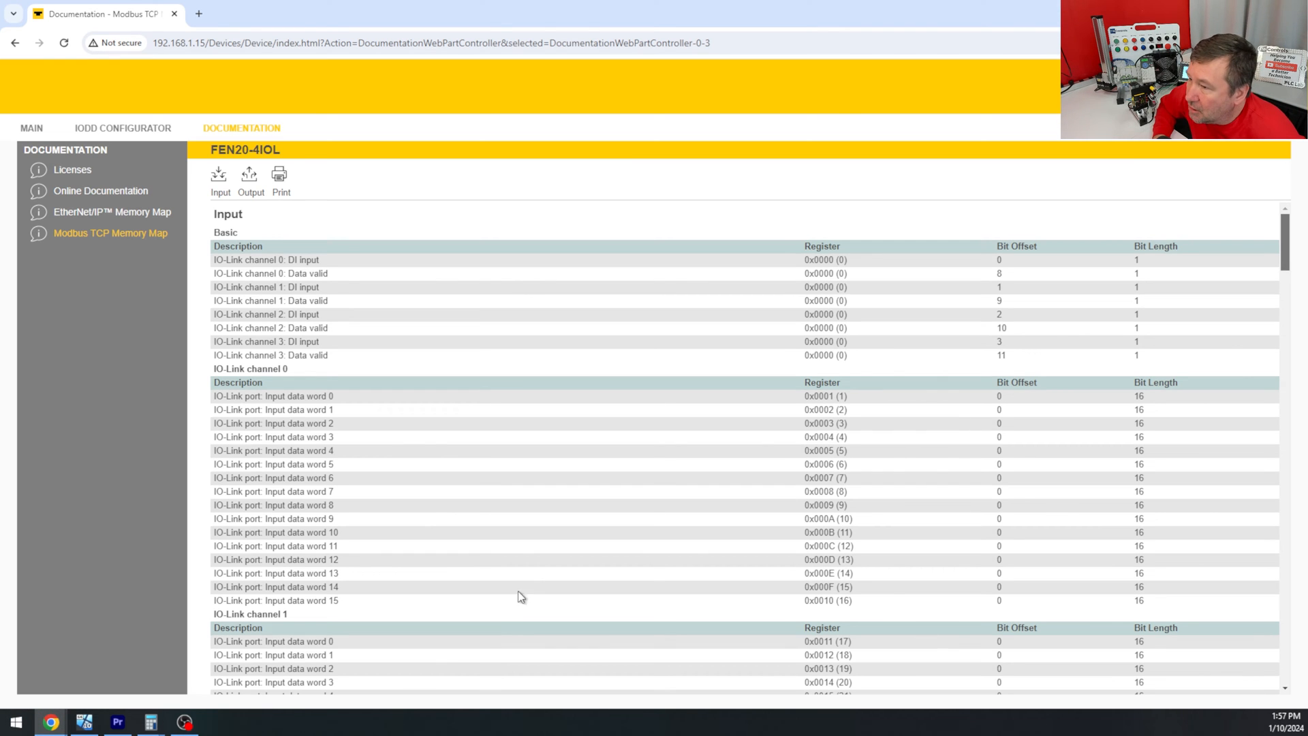
mouse_move(873, 391)
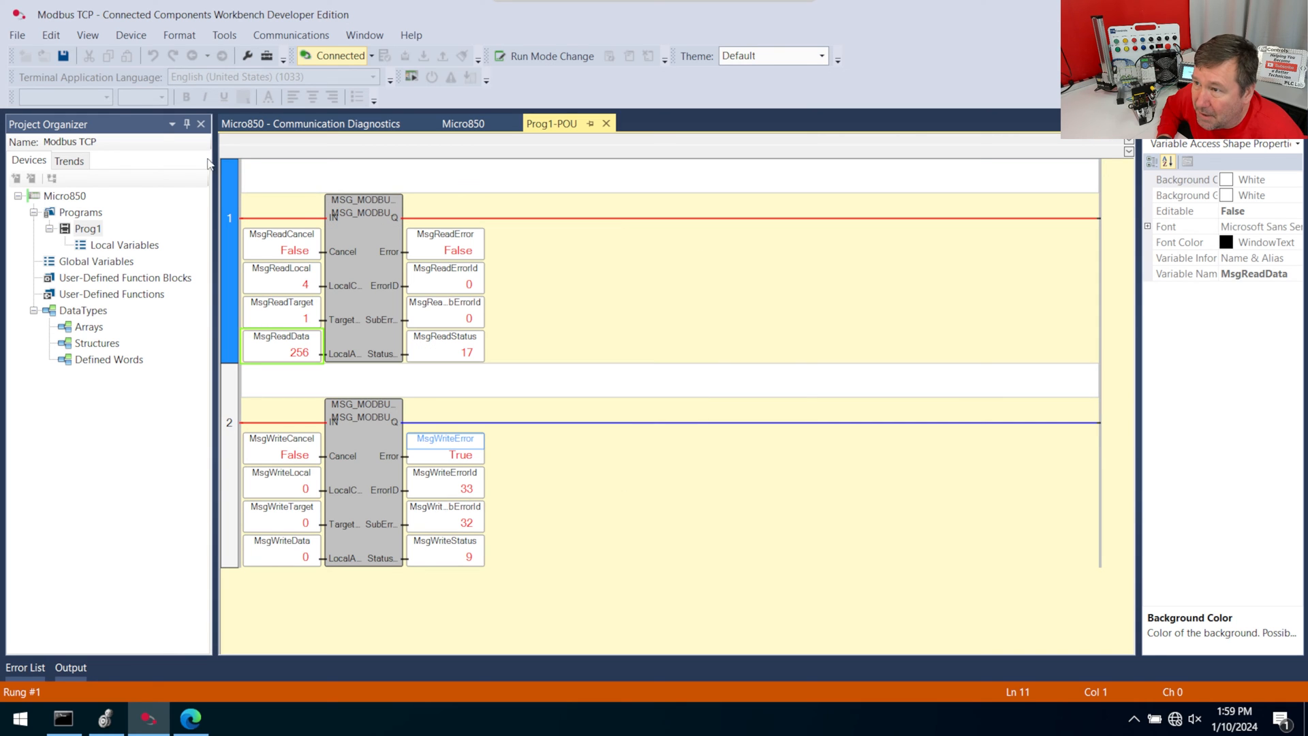
mouse_move(506, 193)
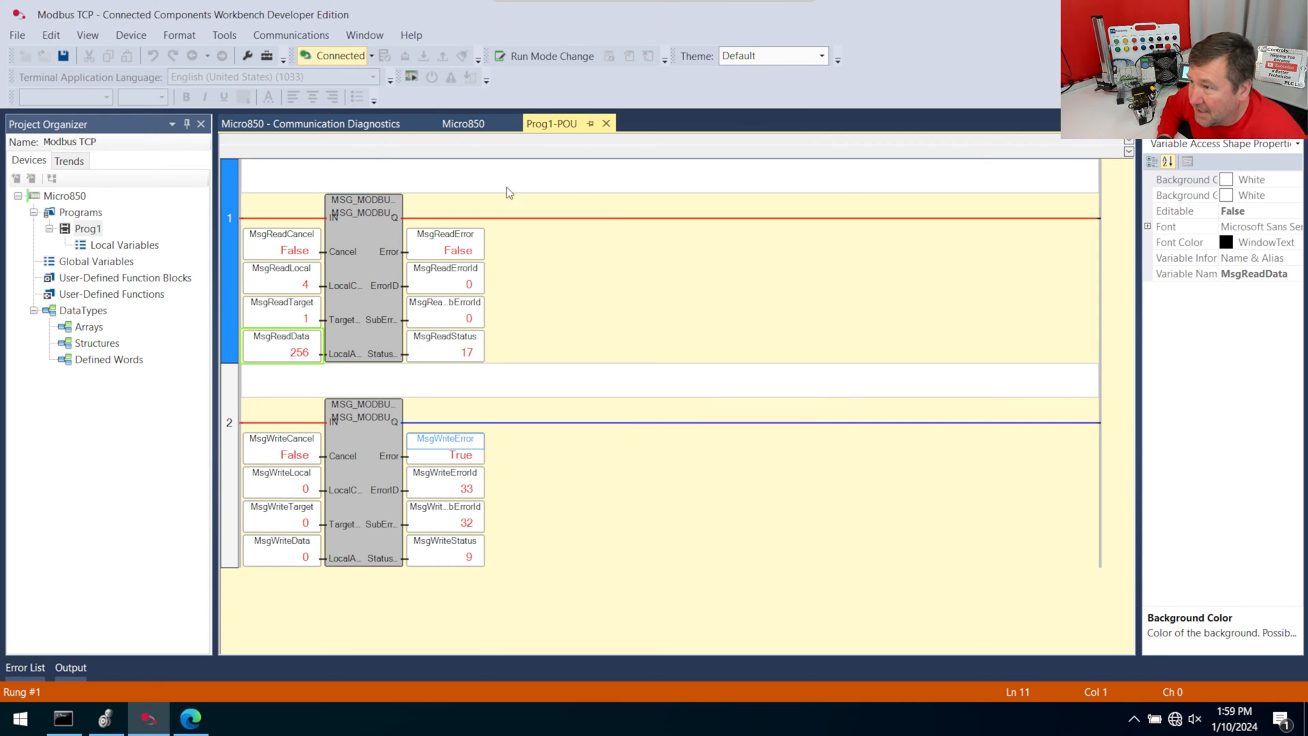
mouse_move(918, 446)
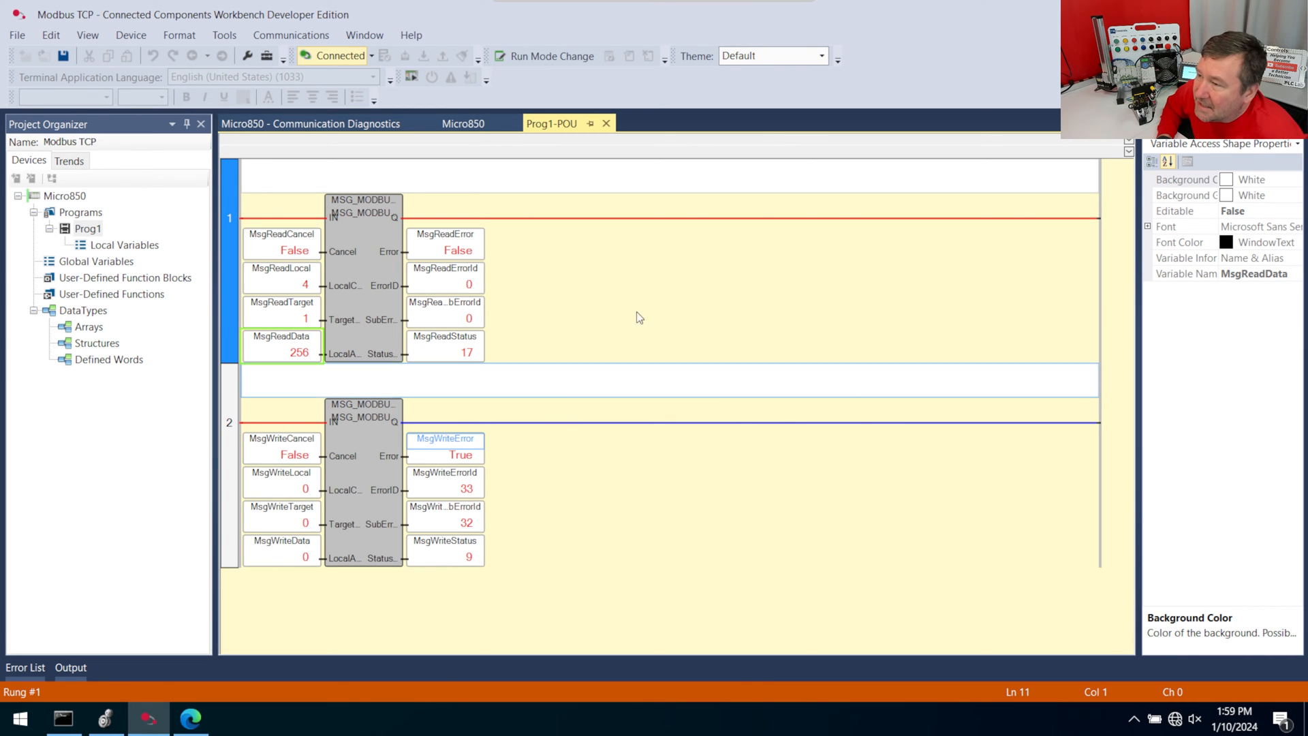
mouse_move(578, 367)
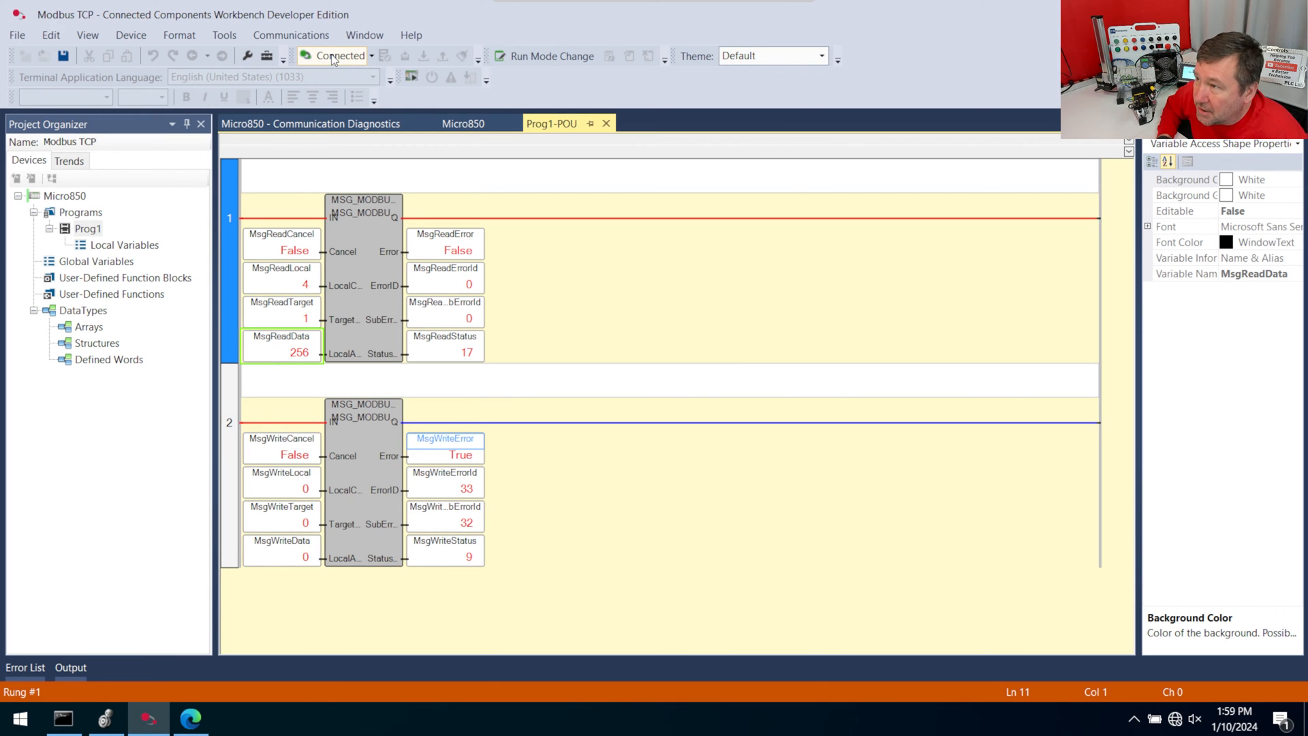
mouse_move(337, 56)
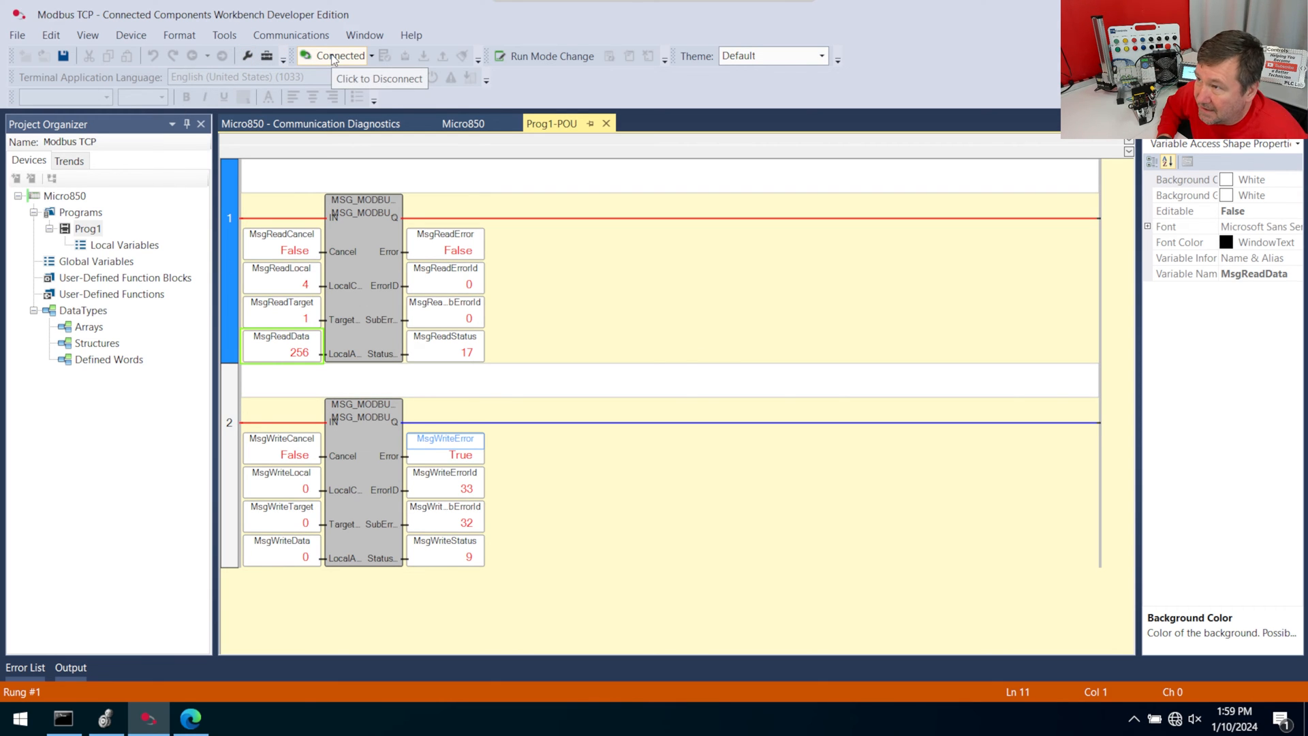
- Disconnect Connected Components Workbench from the Micro850 controller
left_click(339, 56)
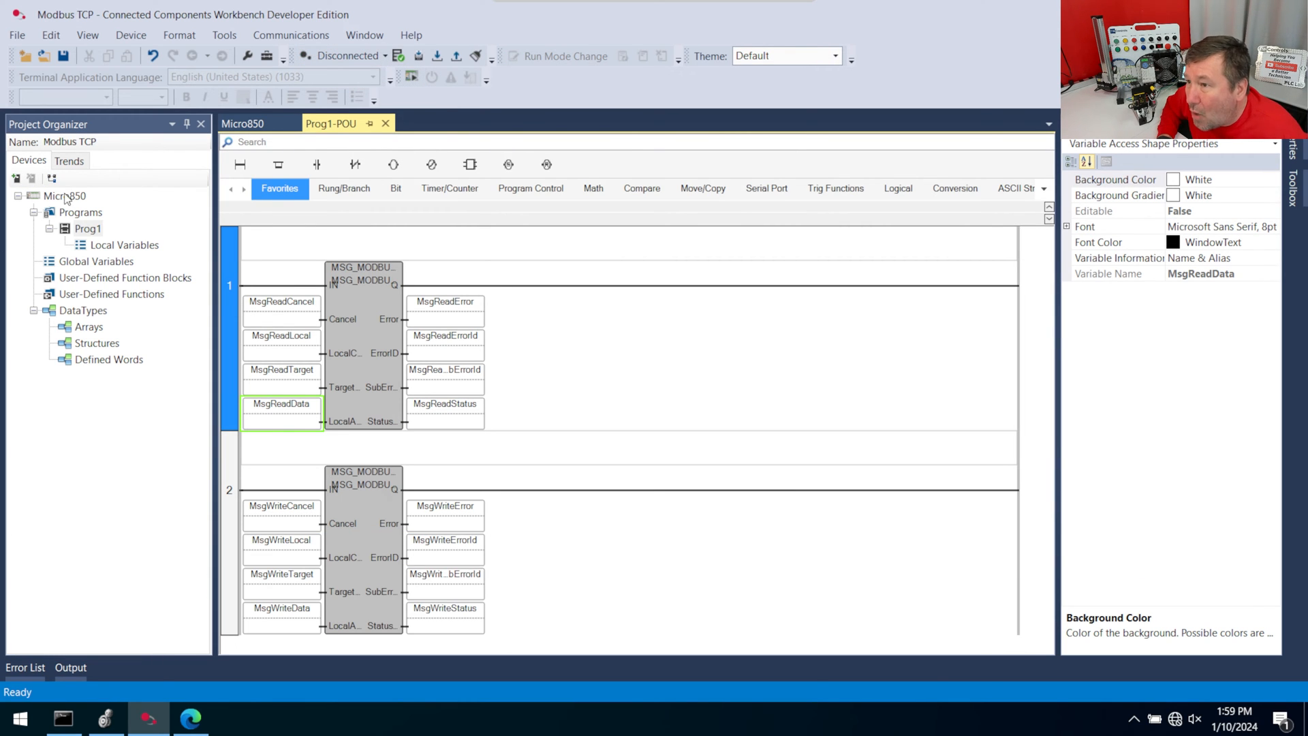
right_click(64, 195)
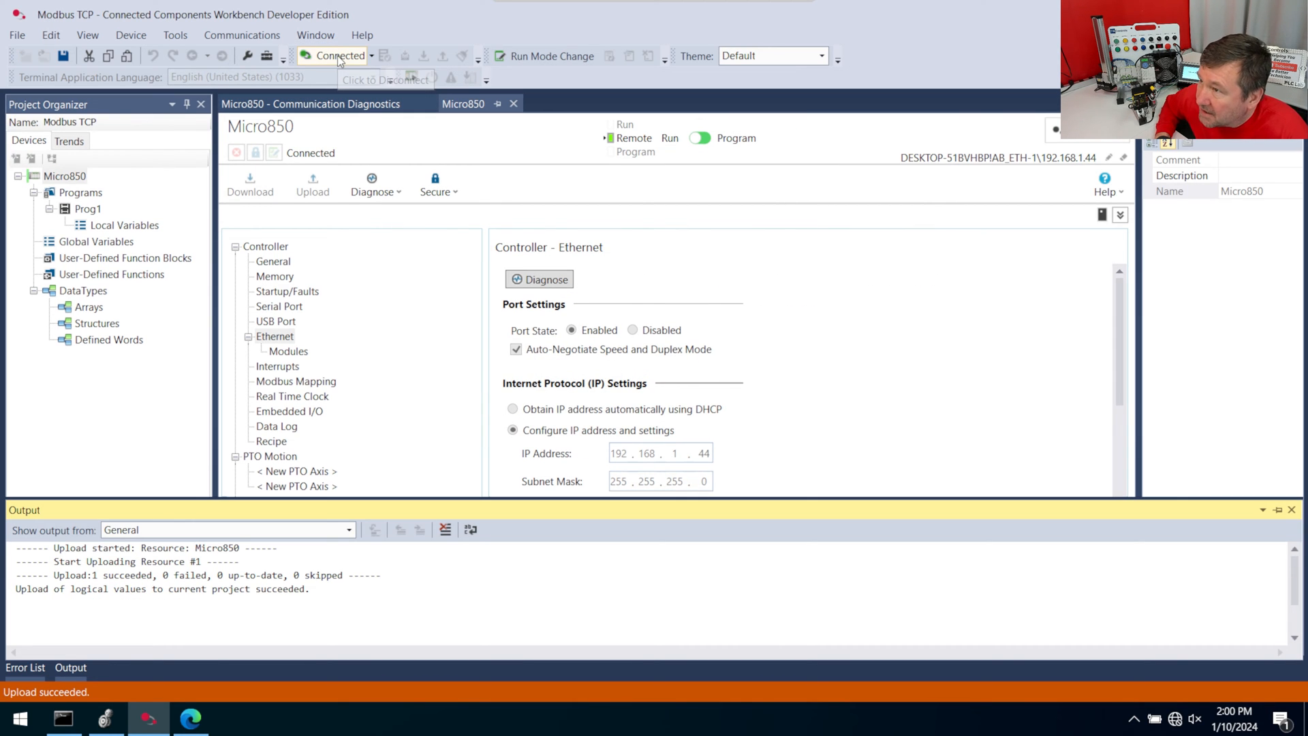
left_click(338, 56)
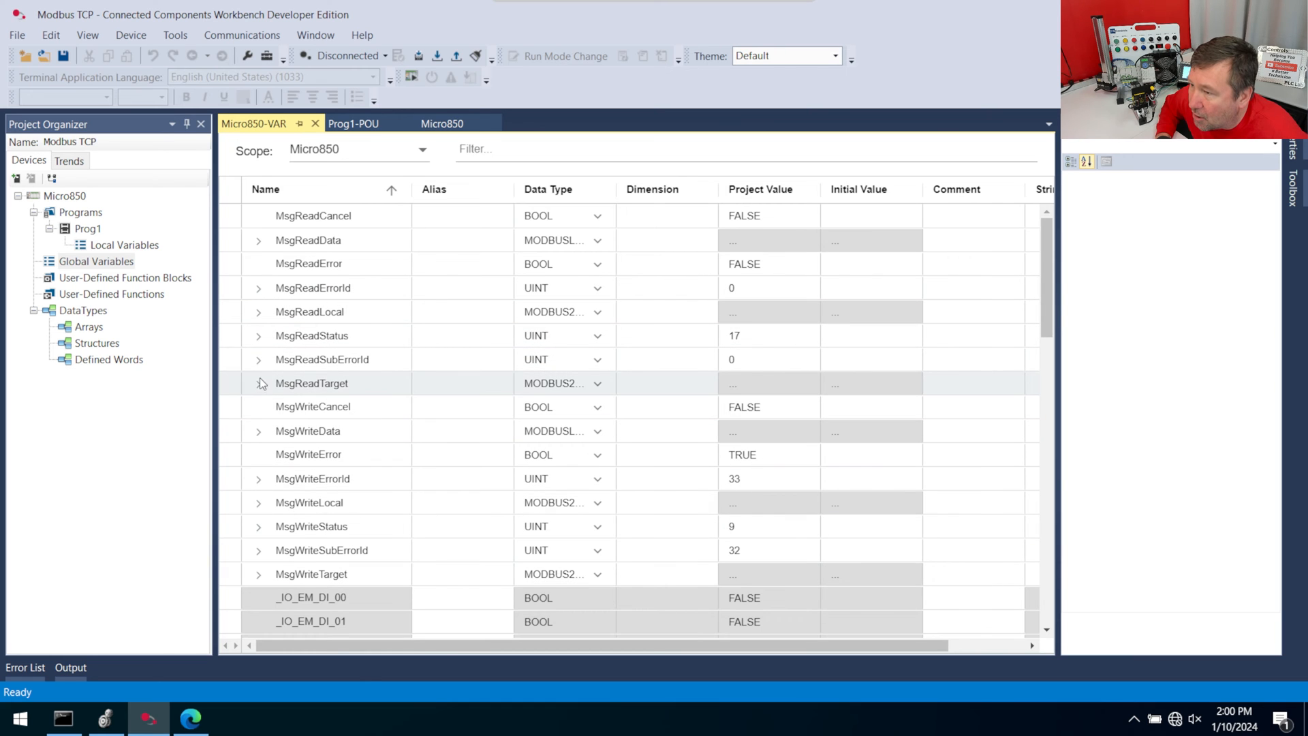
- Check MsgReadTarget's NodeAddress offline, then show the Prog1 ladder program
left_click(259, 382)
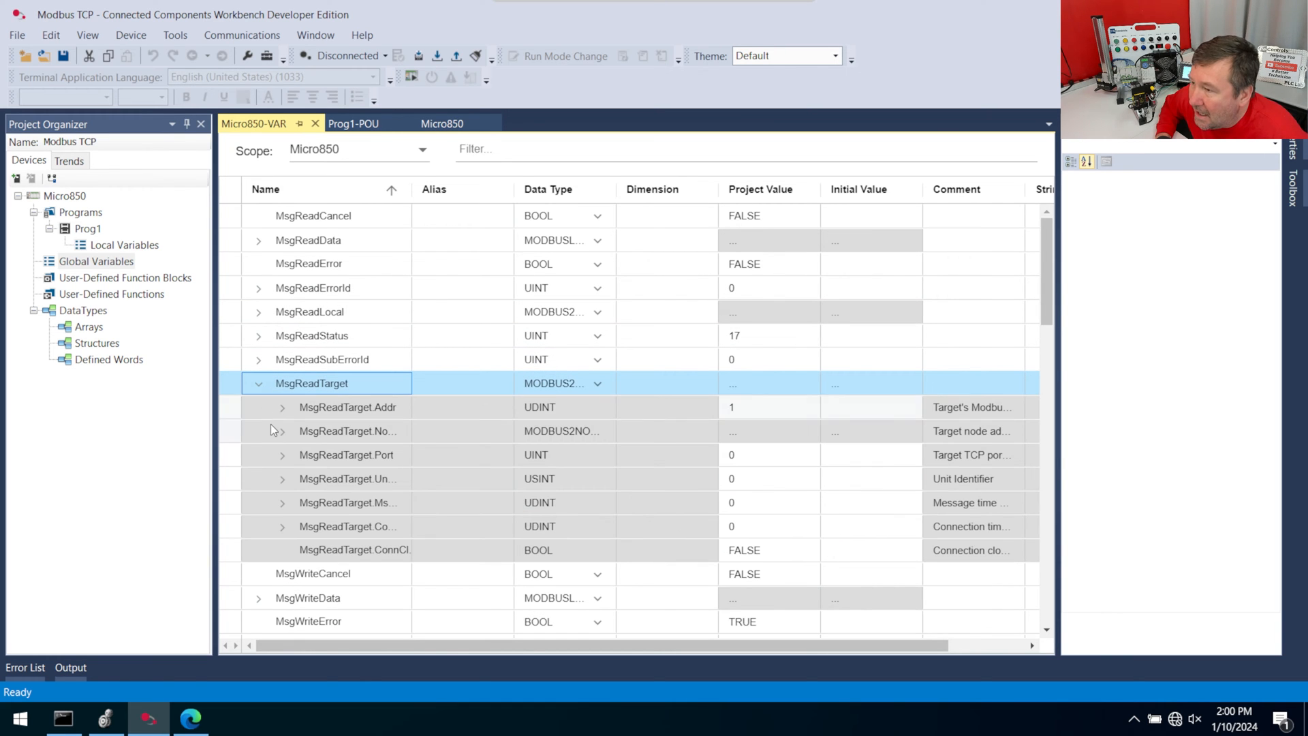
left_click(282, 430)
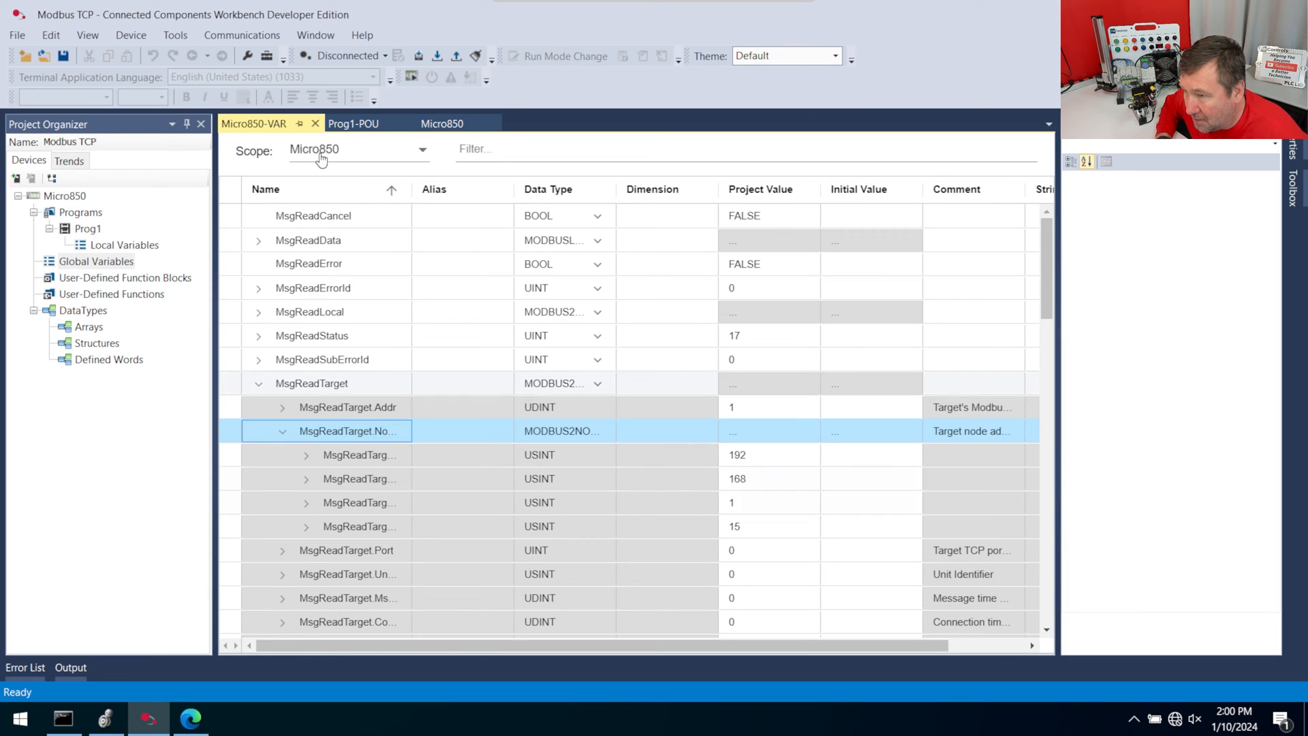
left_click(354, 124)
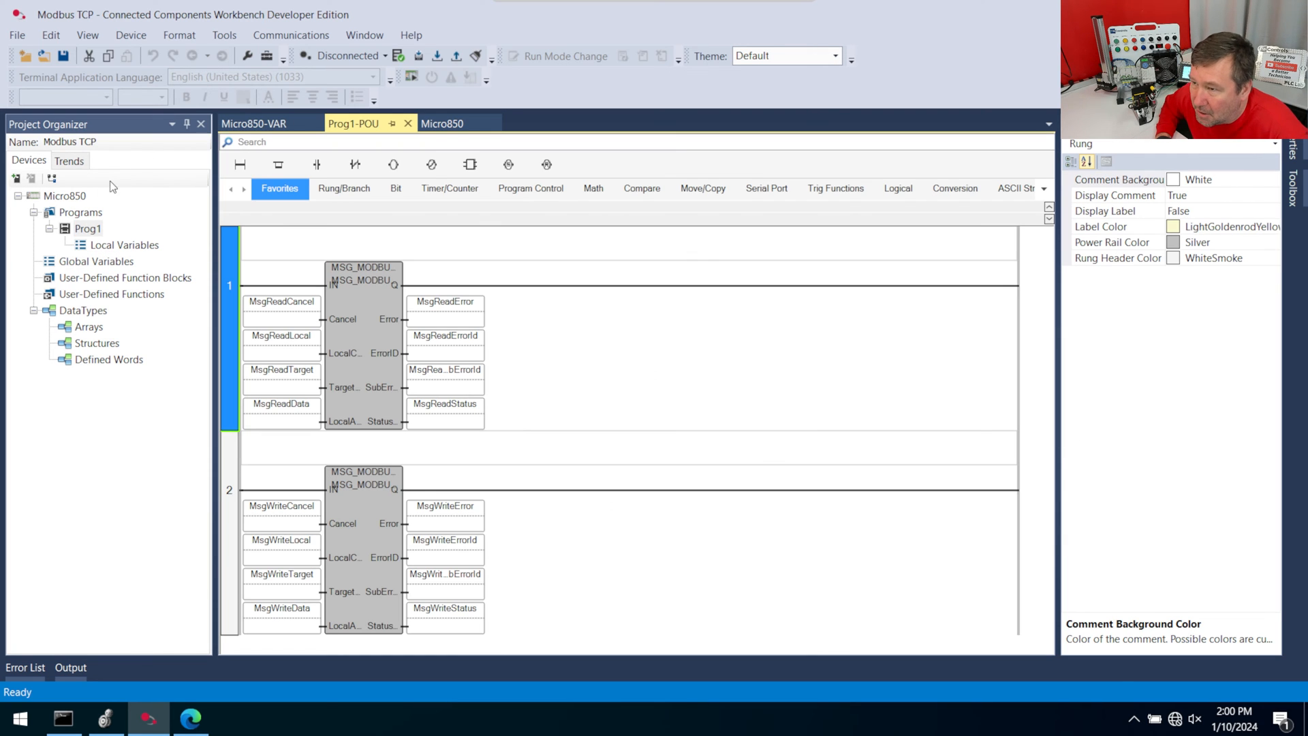
mouse_move(363, 275)
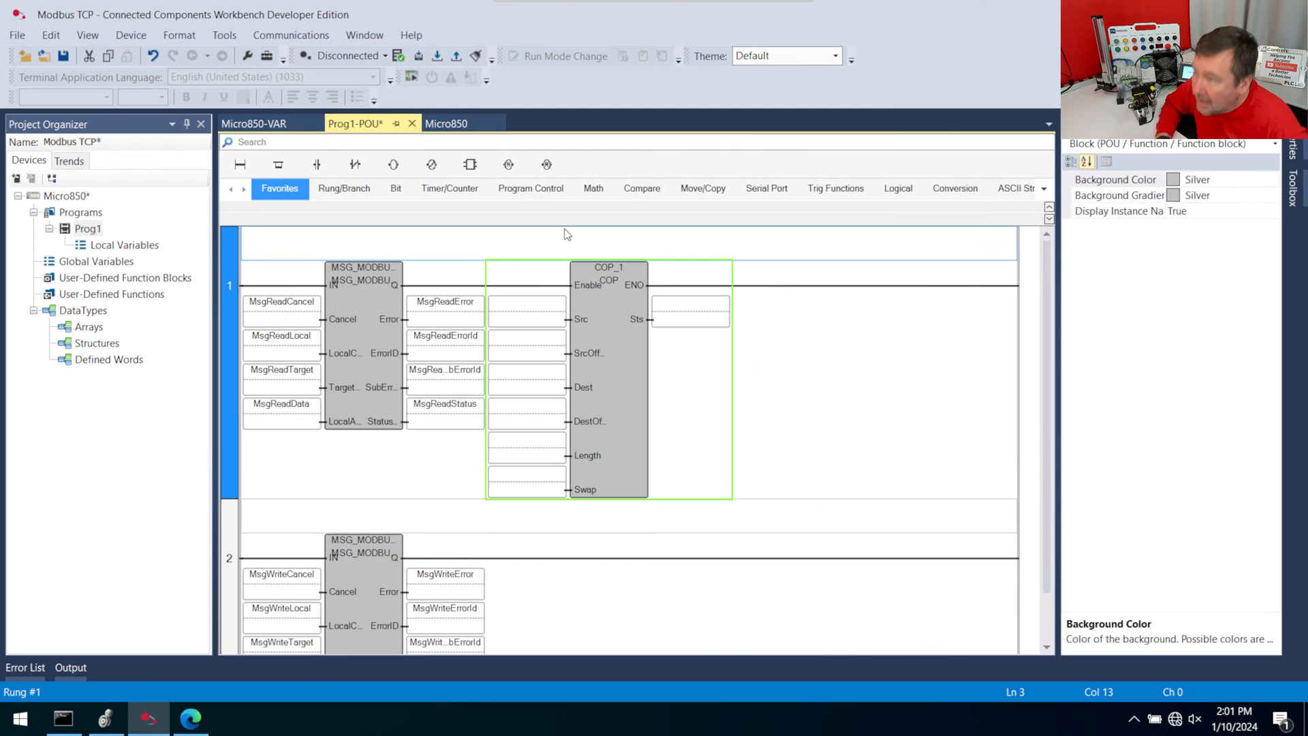
mouse_move(470, 242)
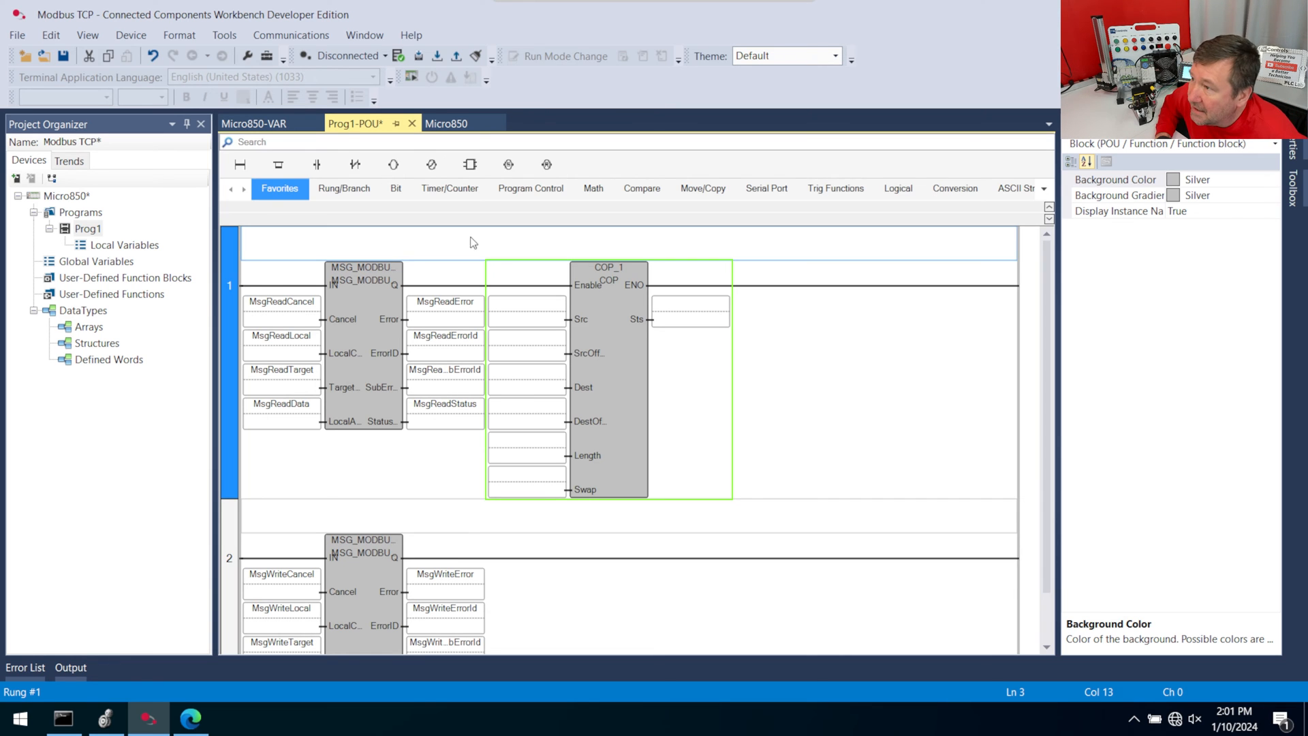
mouse_move(448, 364)
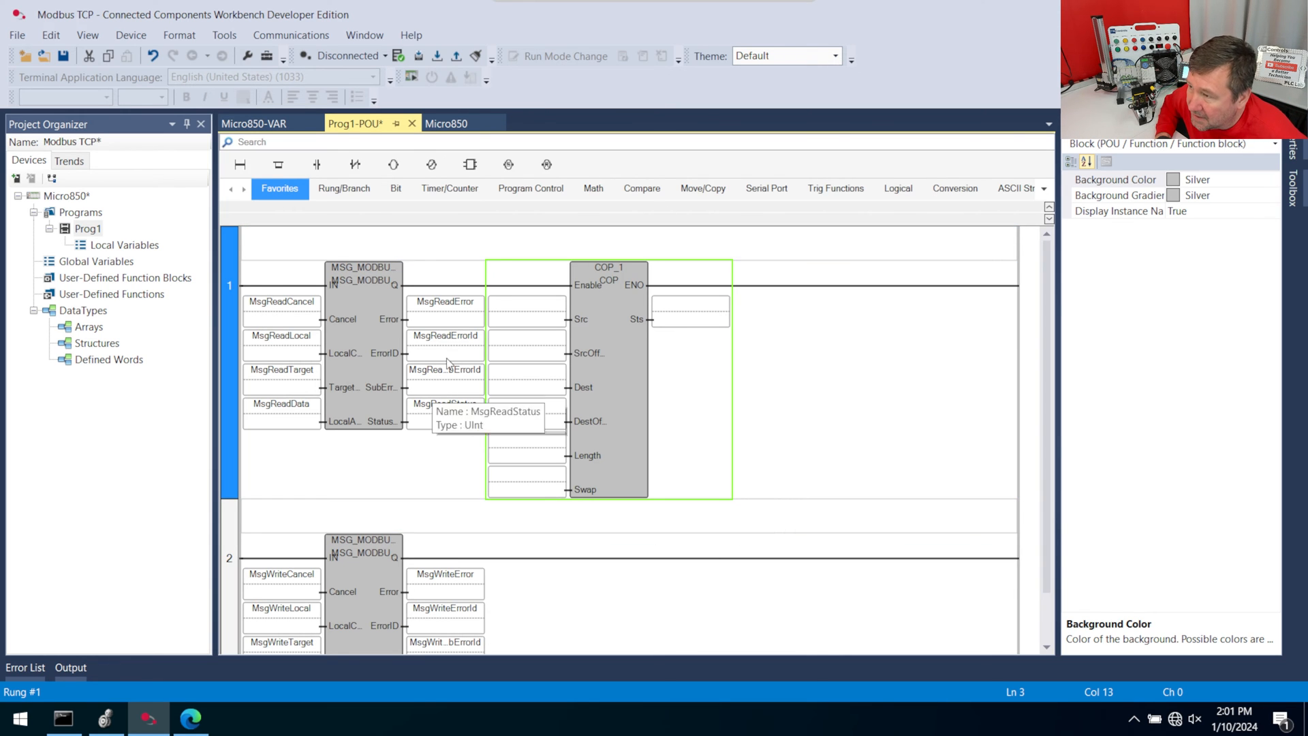
mouse_move(468, 256)
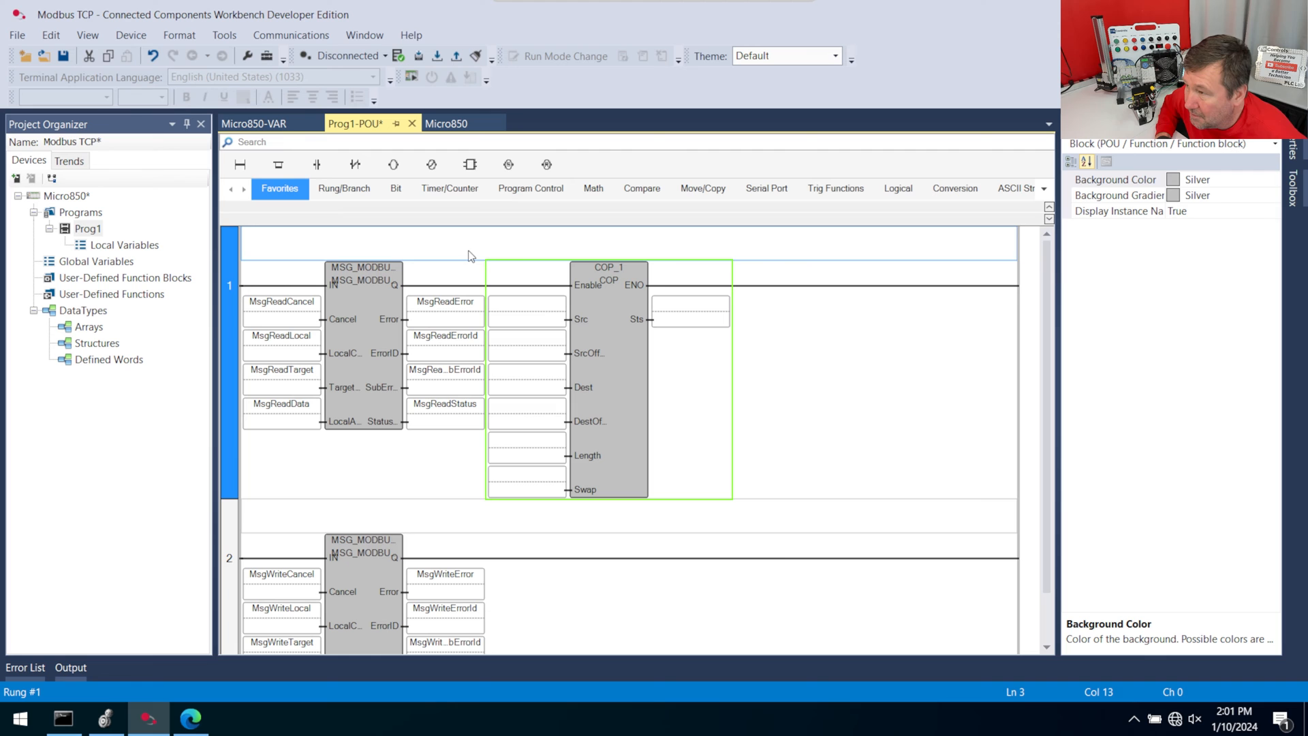
mouse_move(359, 409)
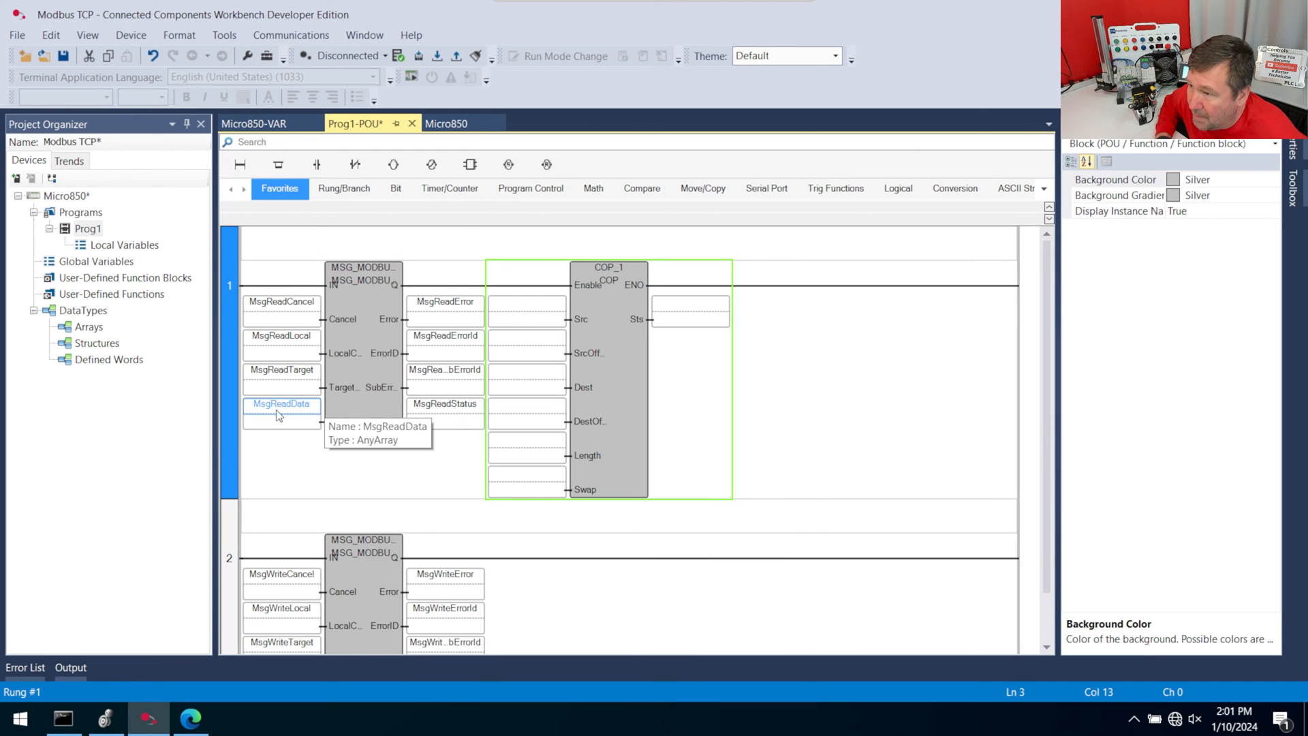
- Set the COP block's Src to MsgReadData and SrcOffset to 0
left_click(530, 302)
type("MsgRe")
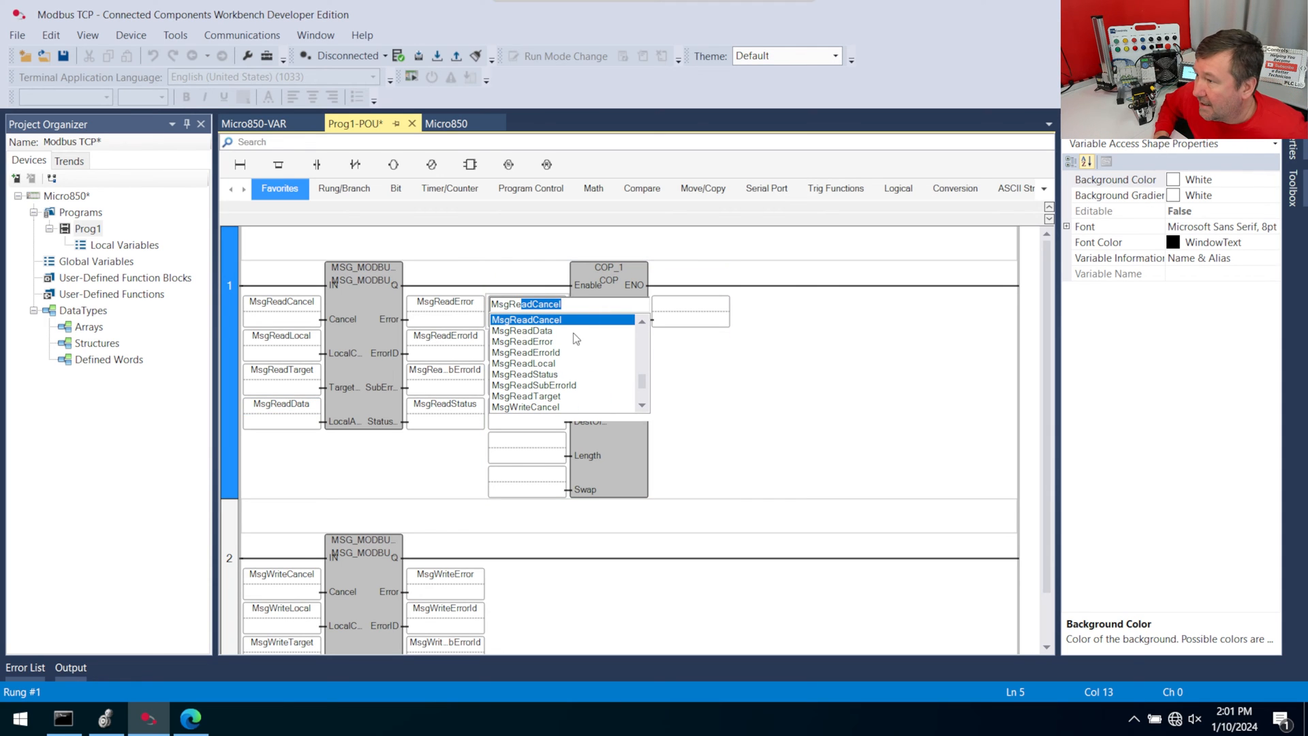
left_click(523, 330)
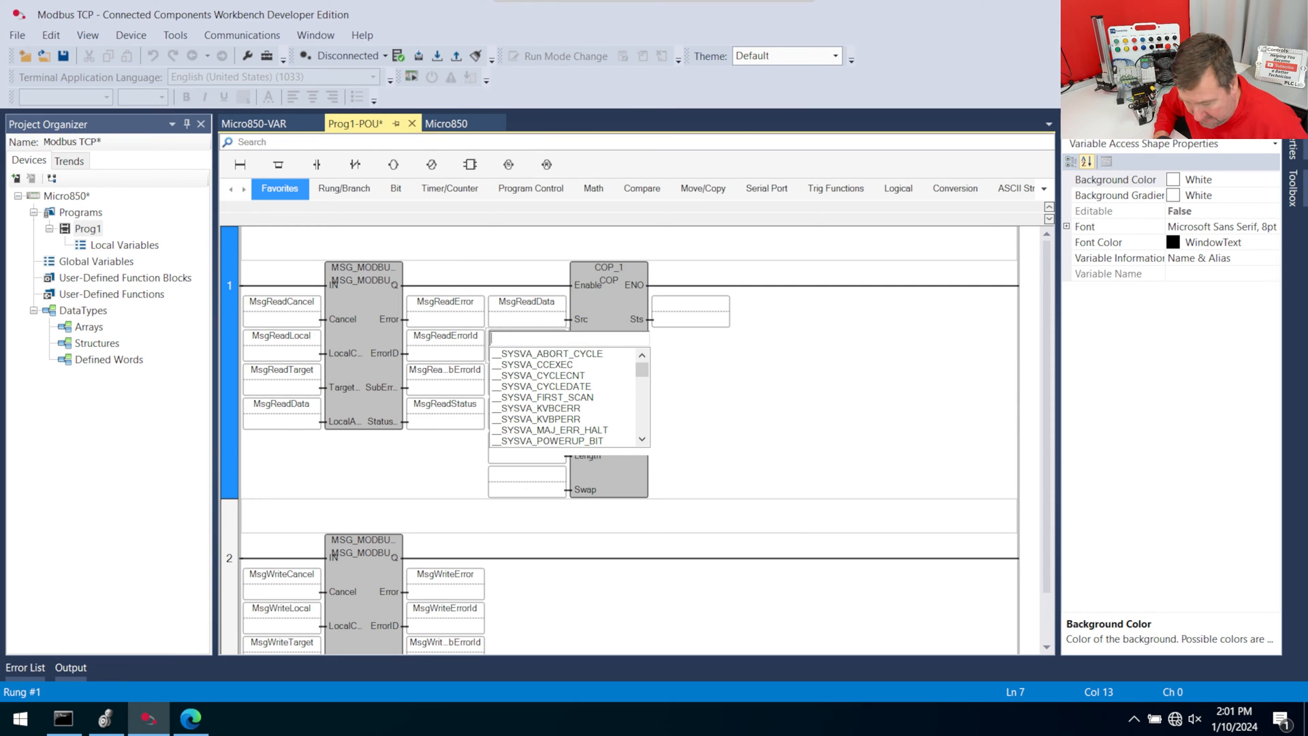
type("0")
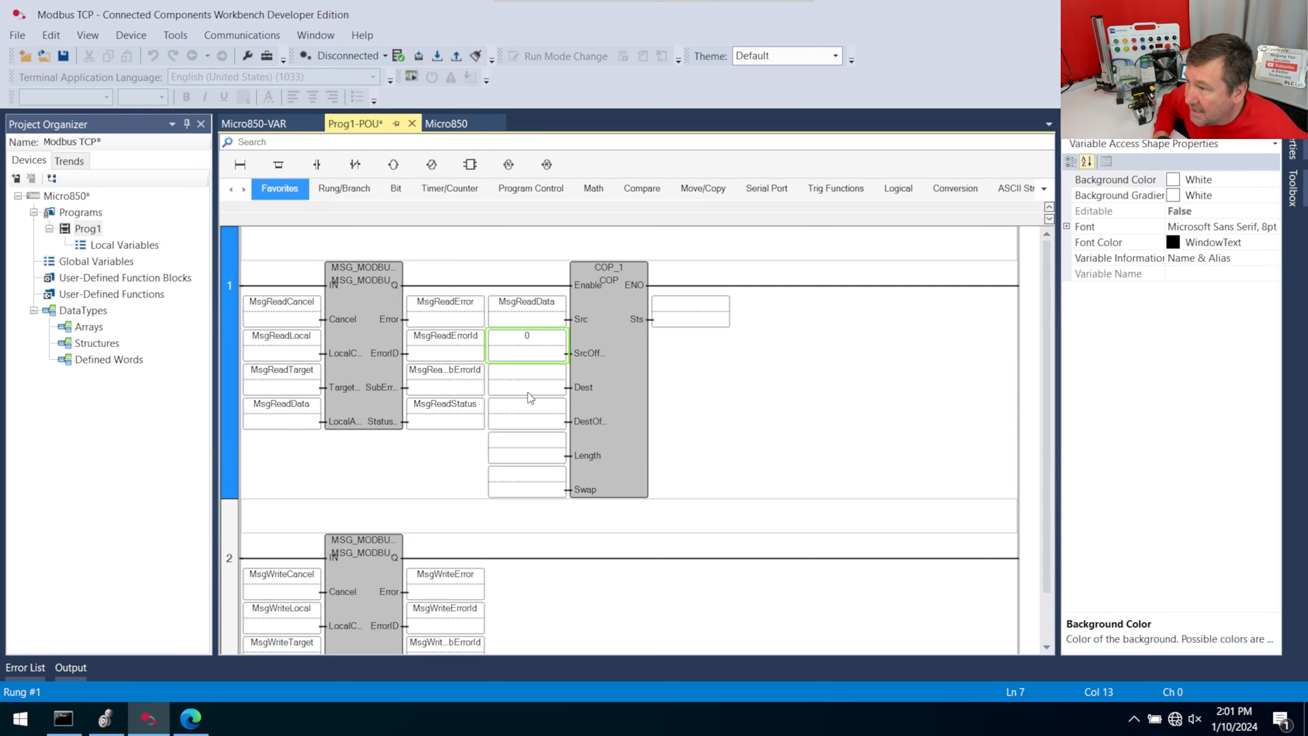
- Create IO_Link_Inputs as an INT array in Variable Selector and assign it as Dest
double_click(526, 346)
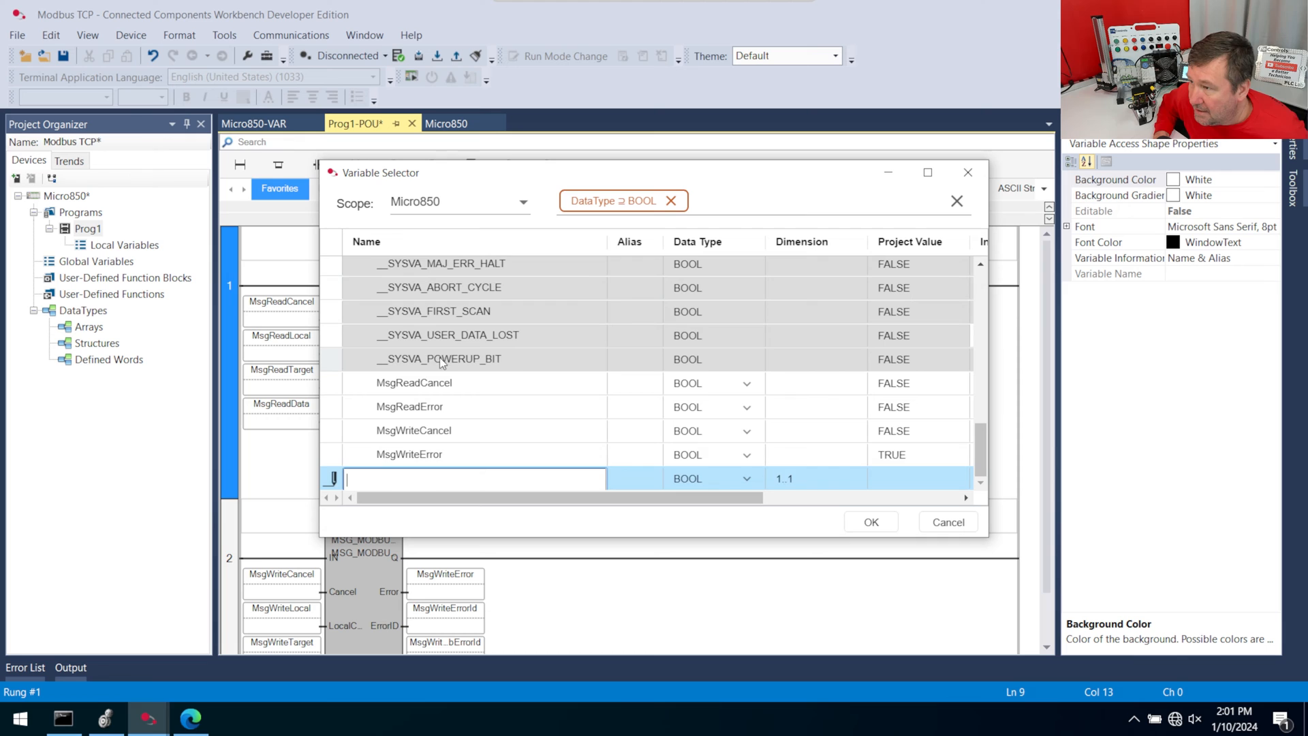
type("IO")
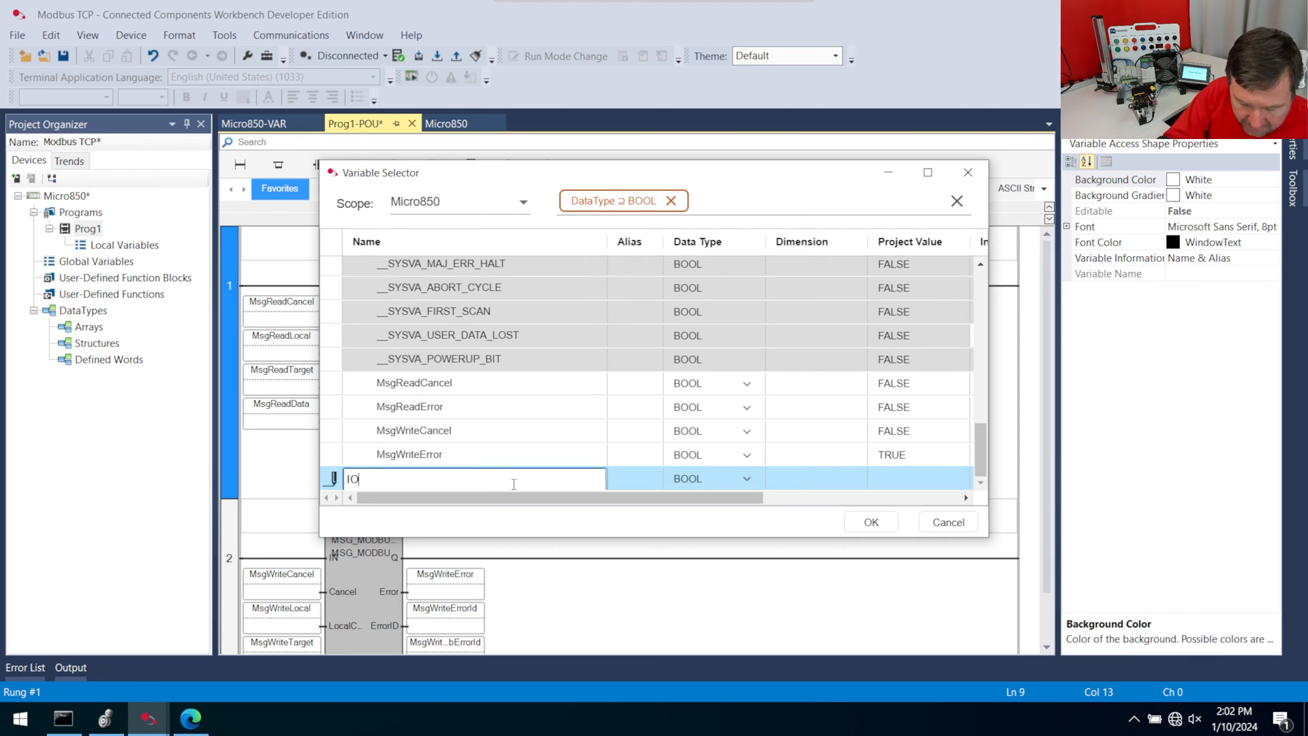
type("_Link_Inputs")
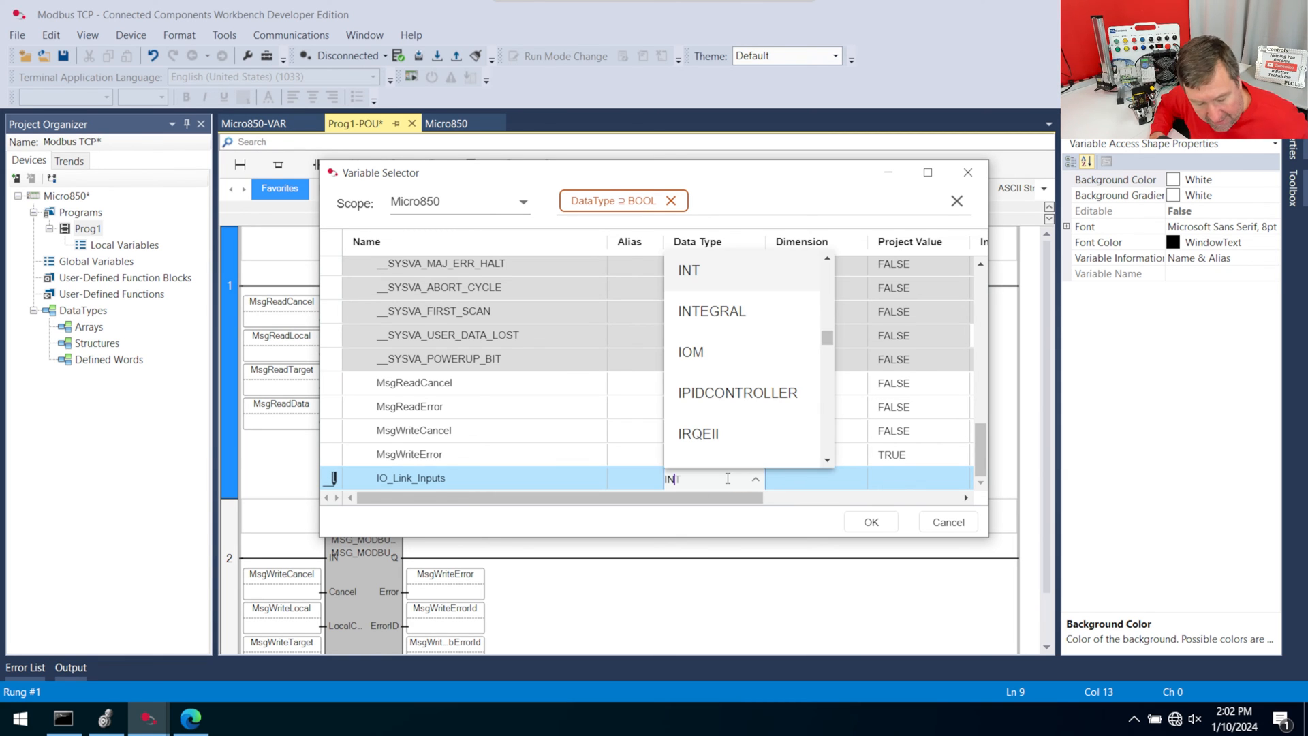
left_click(687, 269)
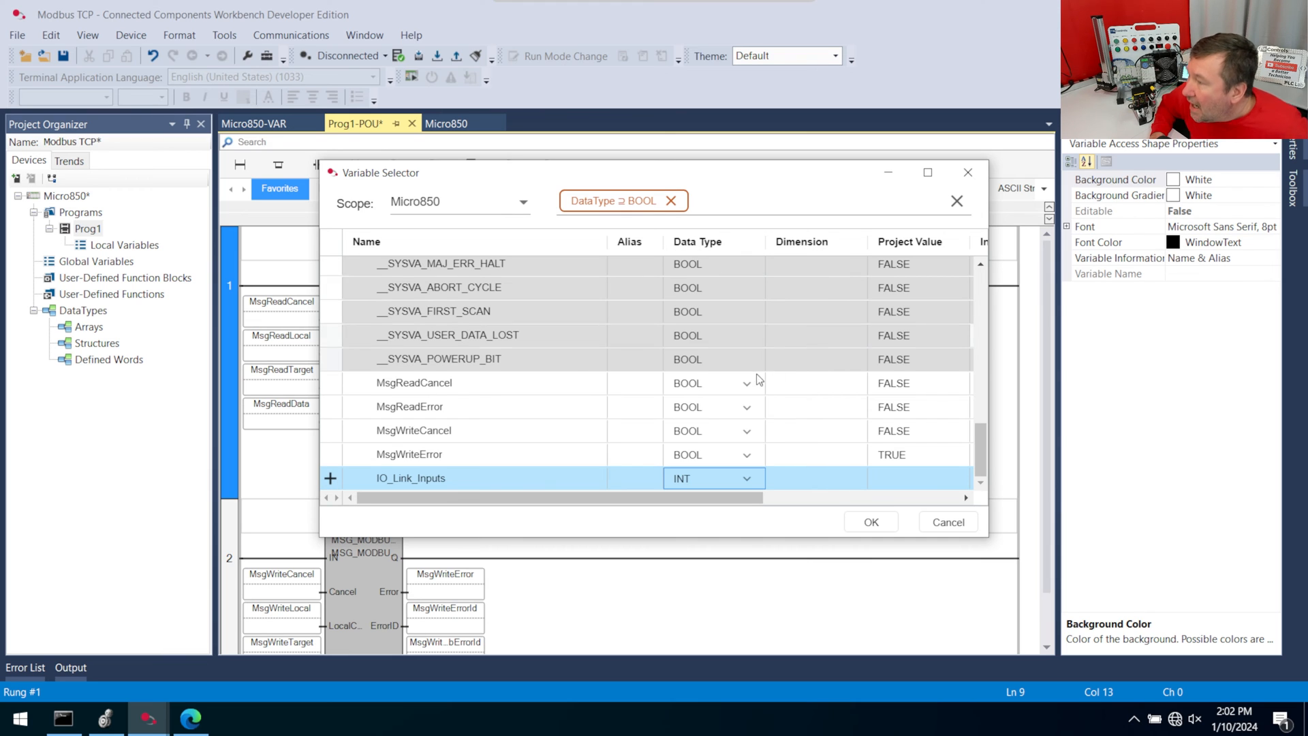
mouse_move(822, 248)
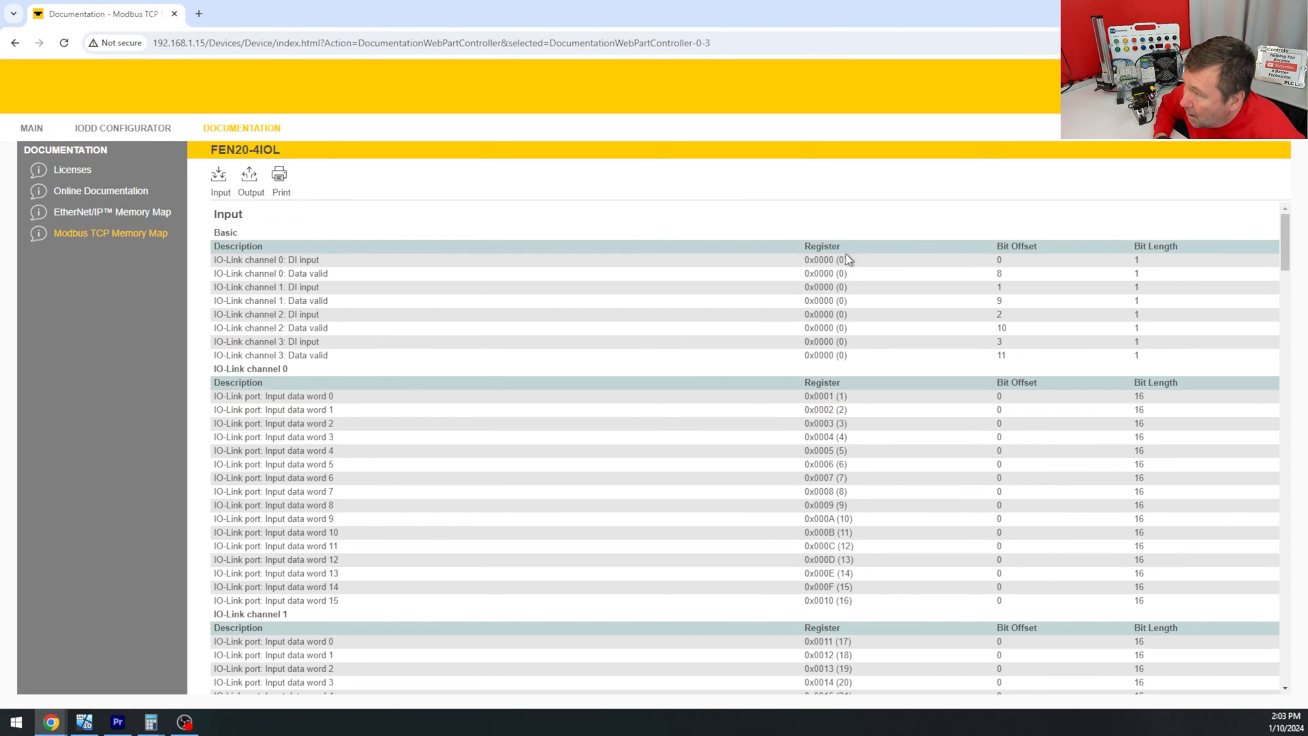
scroll("down", 3)
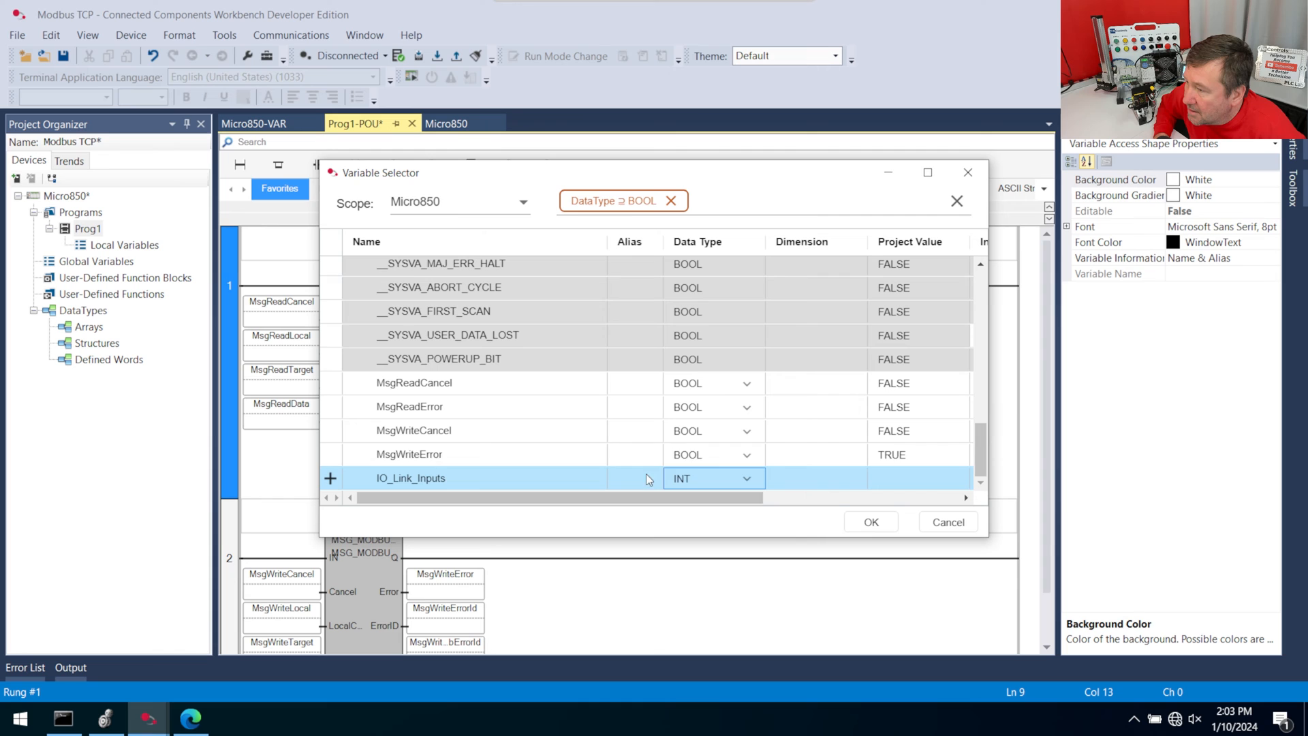
left_click(814, 478)
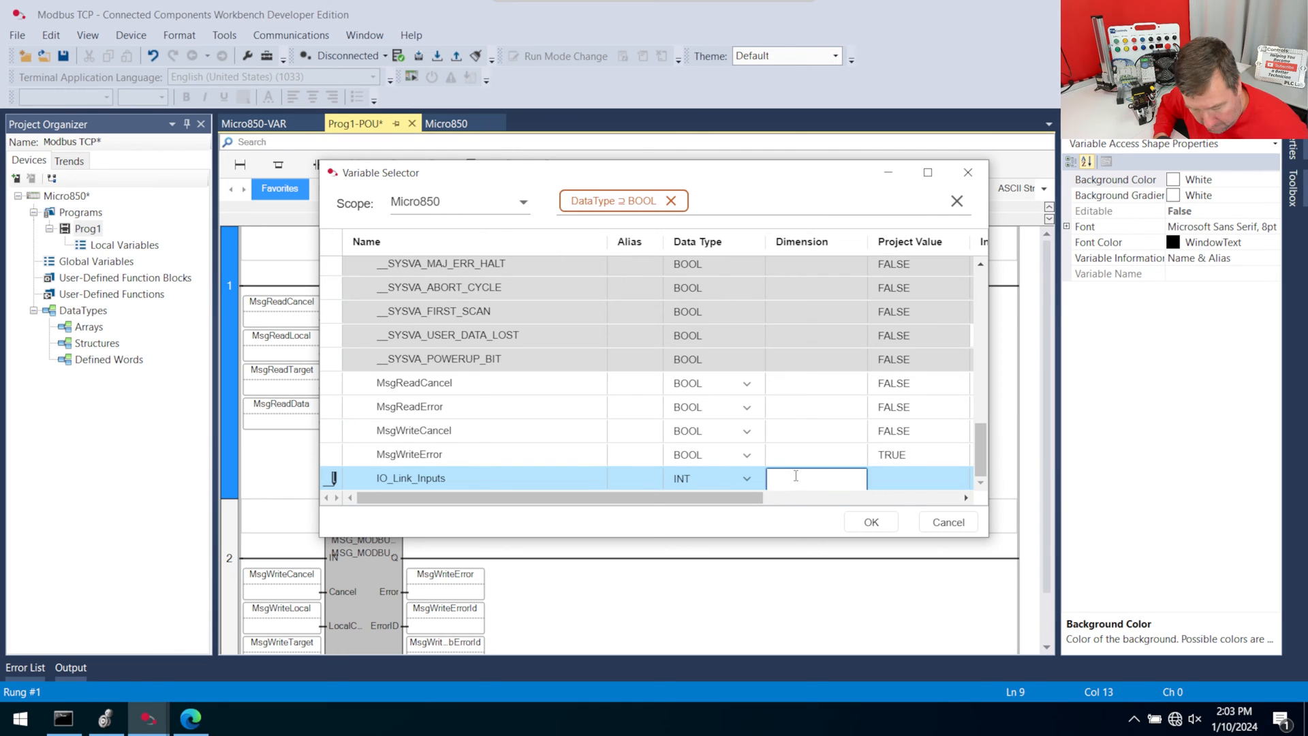
type("[0")
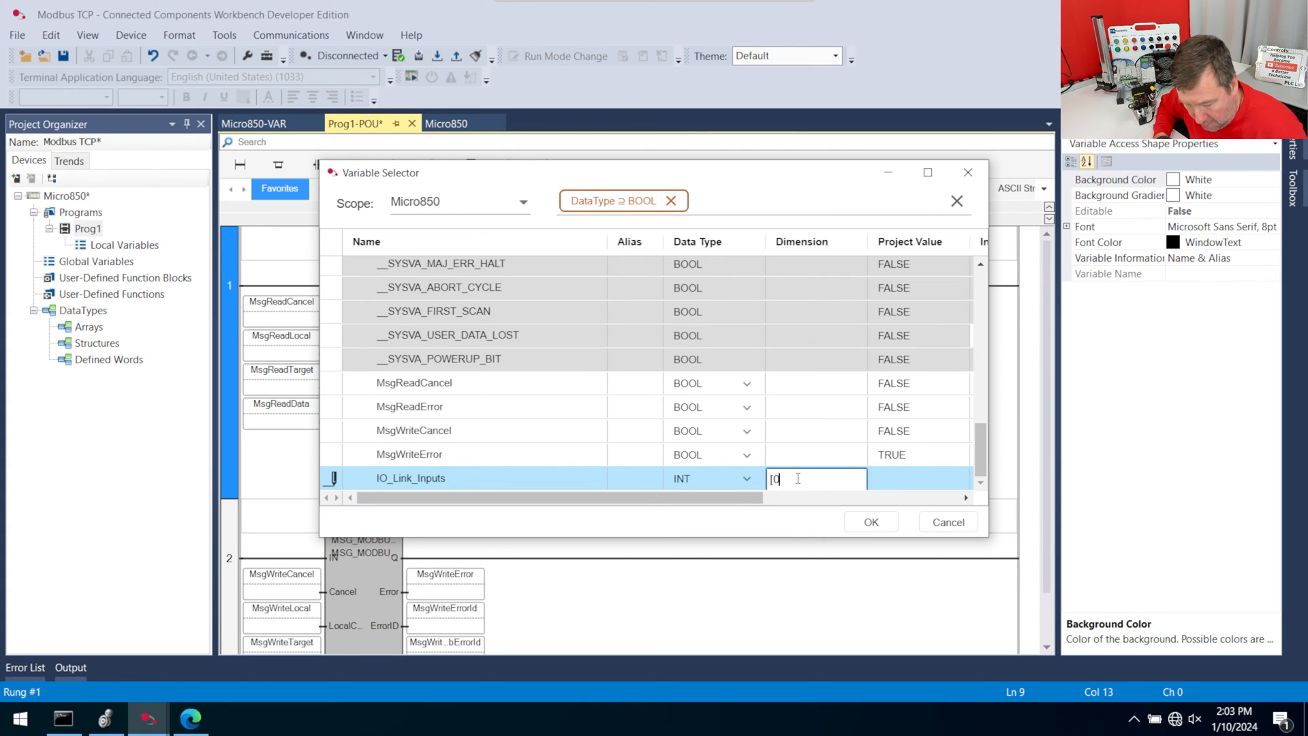
type(".")
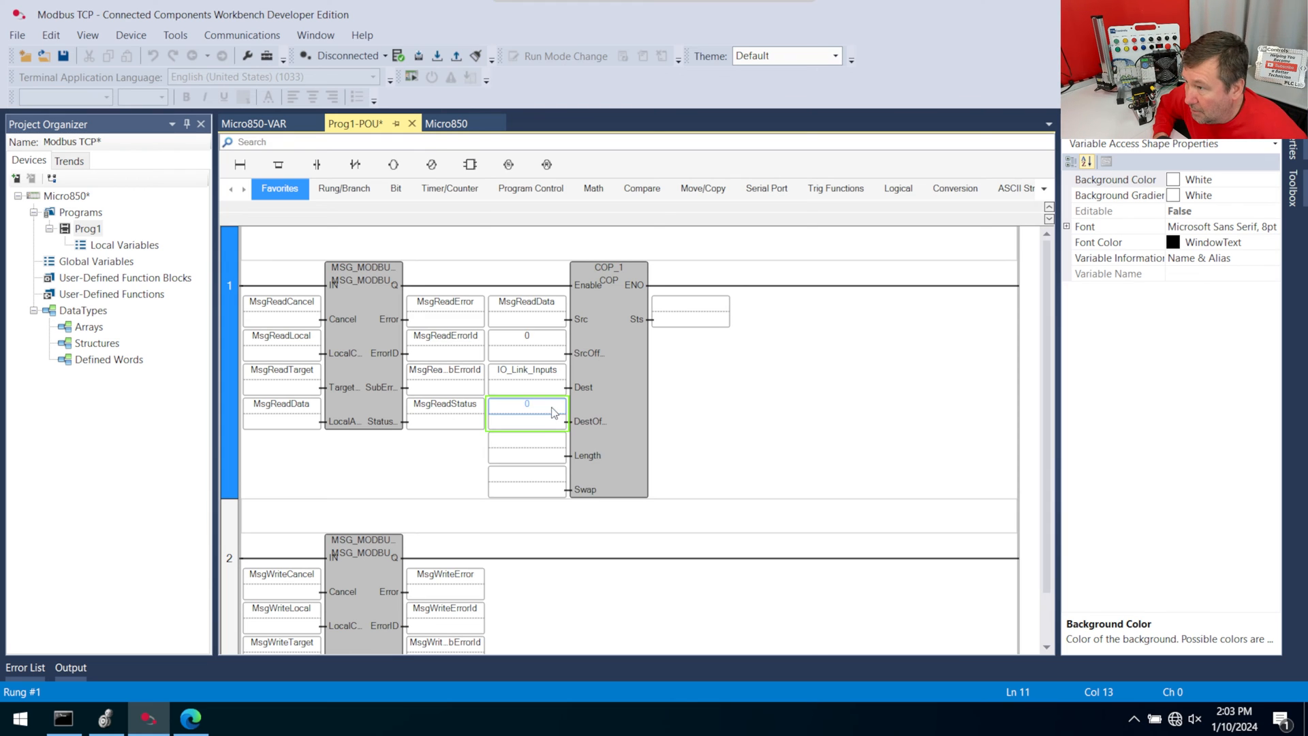
- Set DestOffset to 0 and Length to 103, checking MsgReadData's words in Variable Selector
left_click(527, 437)
type("103")
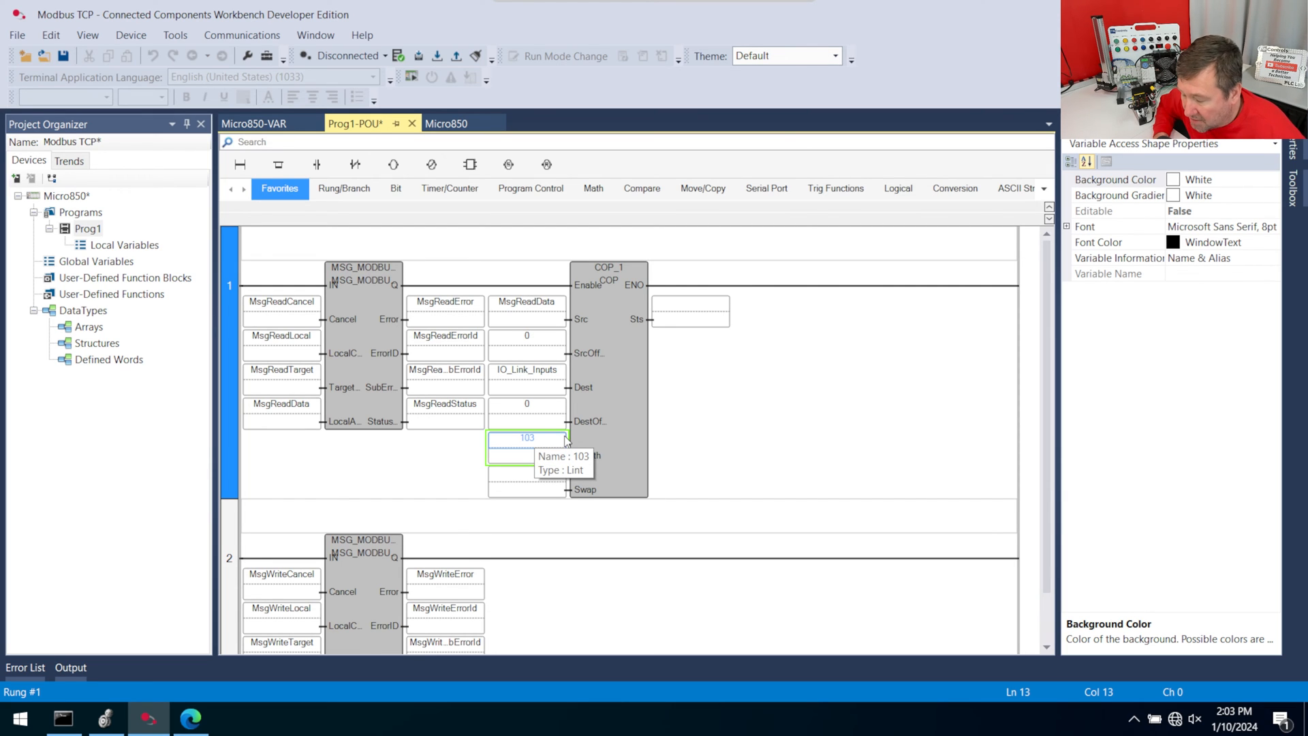
mouse_move(565, 439)
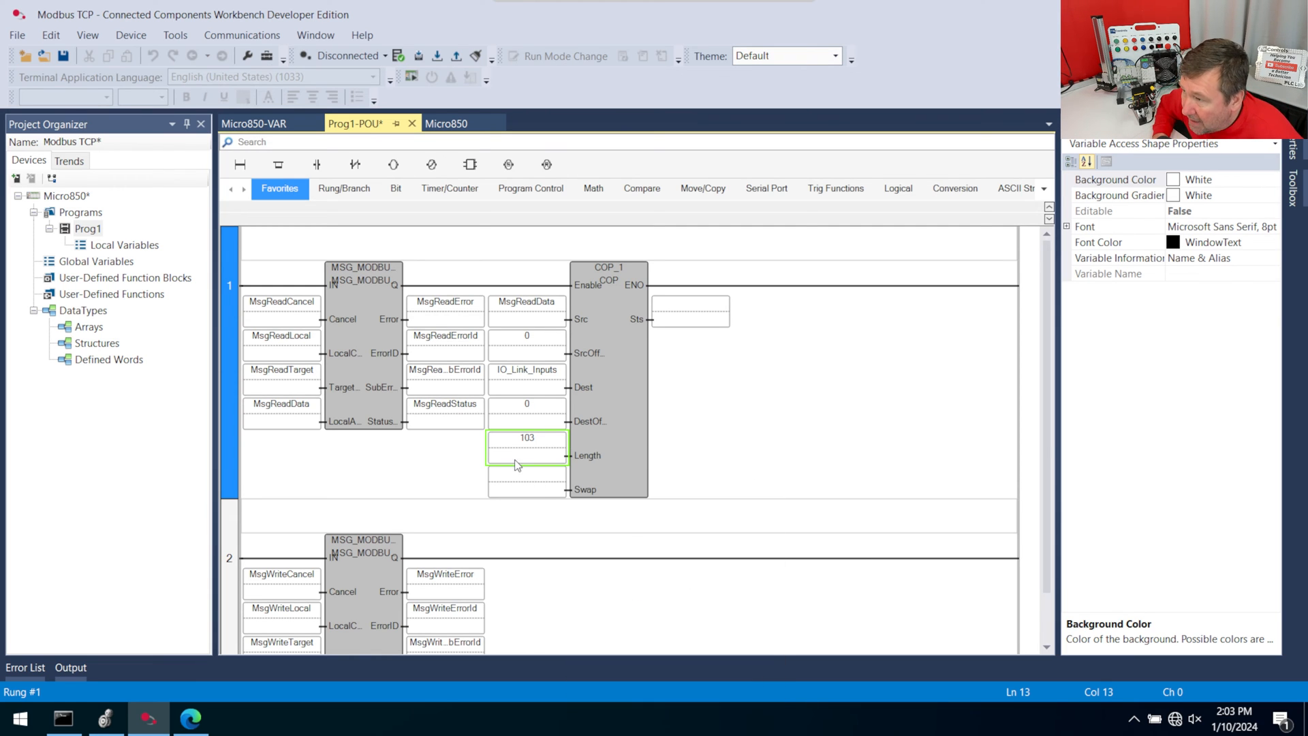
mouse_move(527, 368)
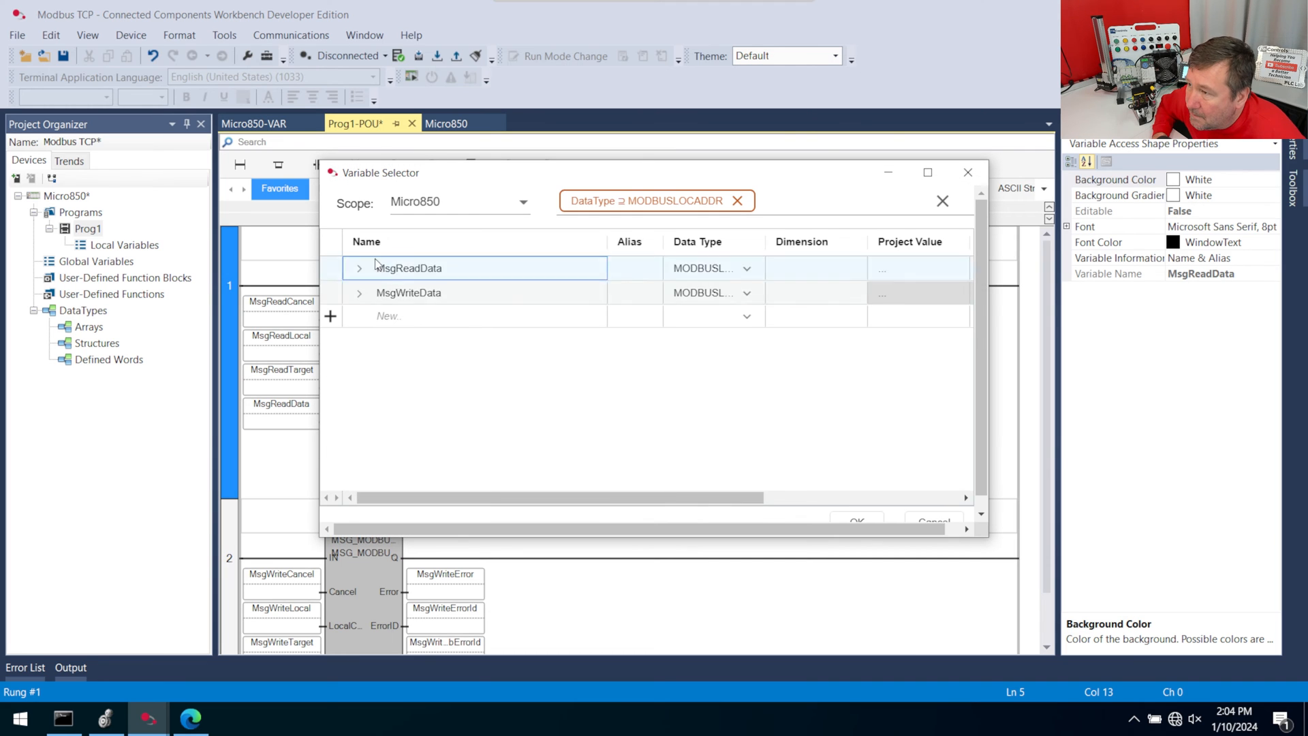
left_click(408, 268)
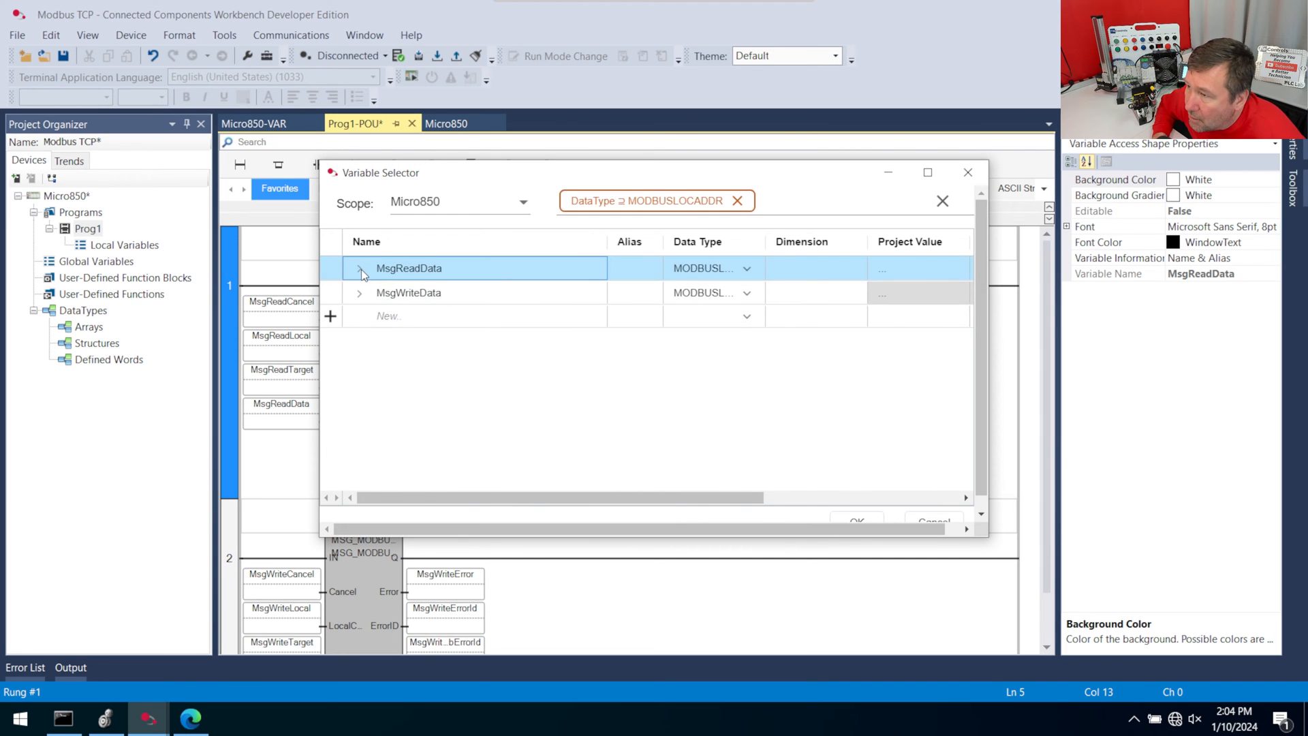
left_click(360, 268)
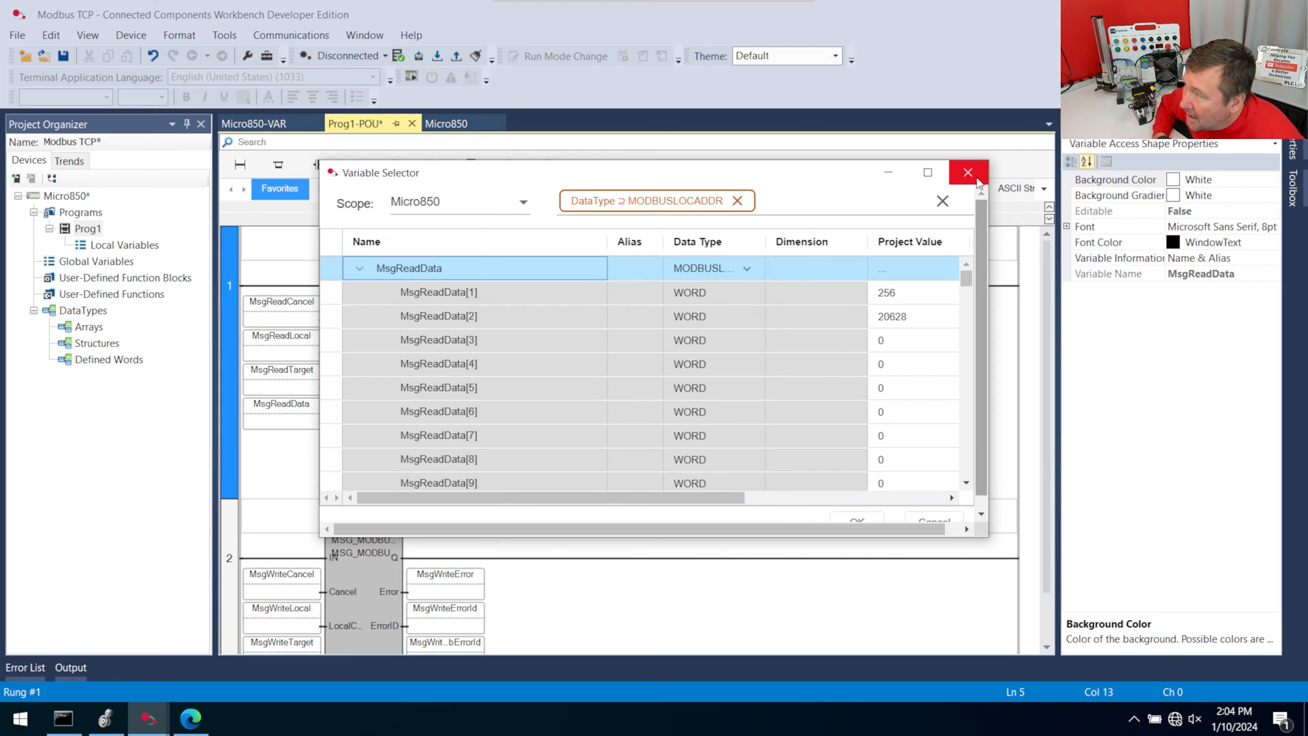
left_click(967, 173)
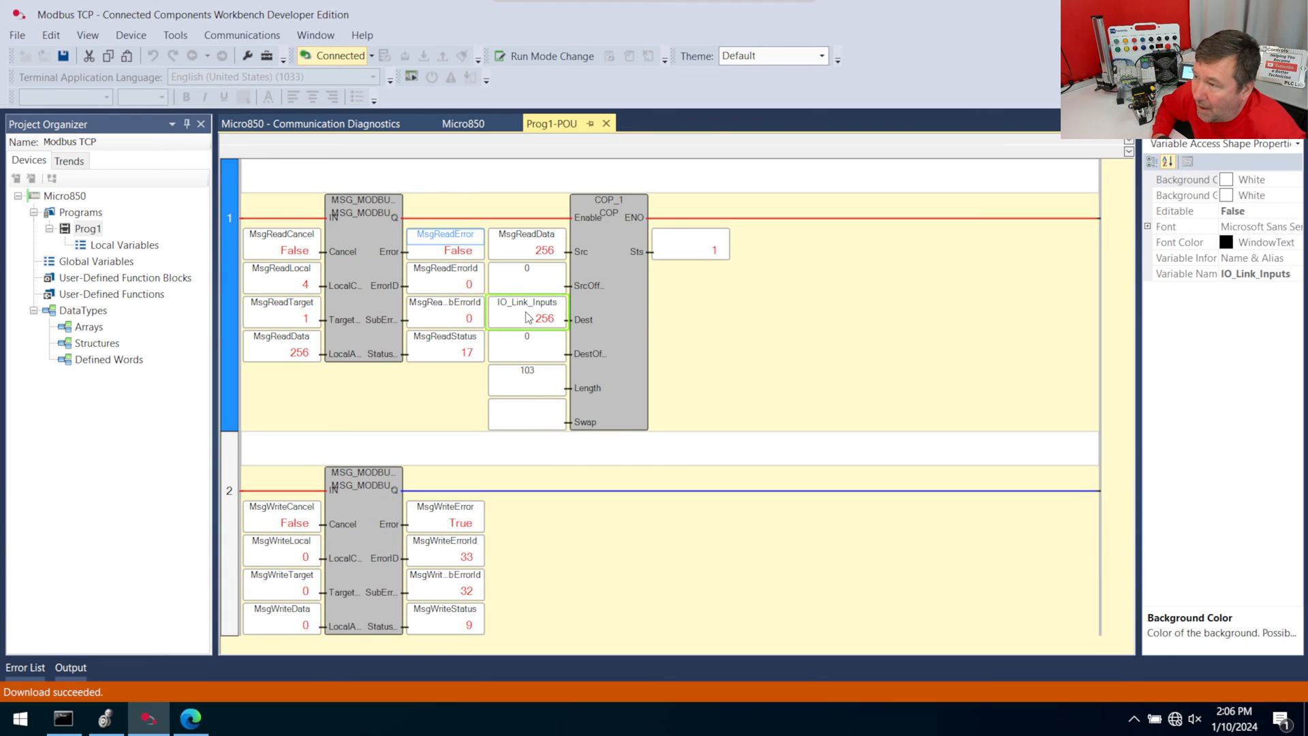
mouse_move(604, 328)
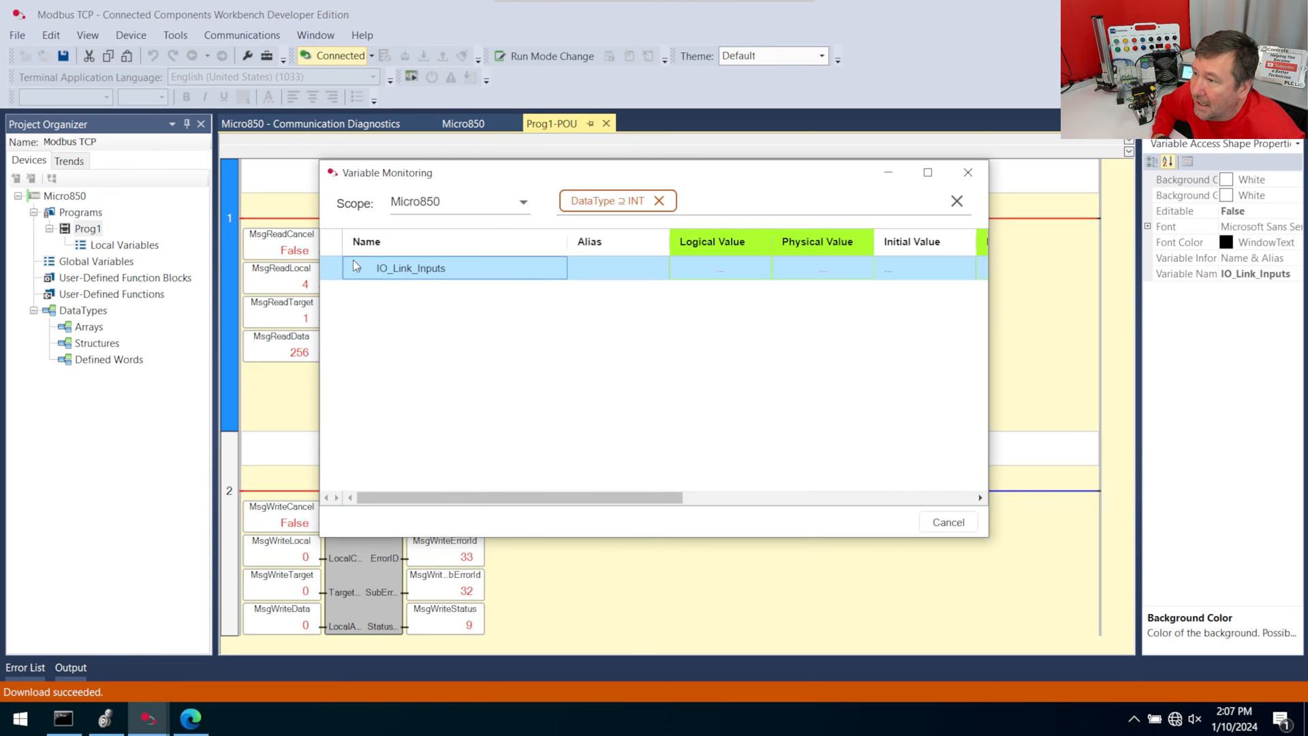
- Expand IO_Link_Inputs in Variable Monitoring to watch its values
left_click(358, 267)
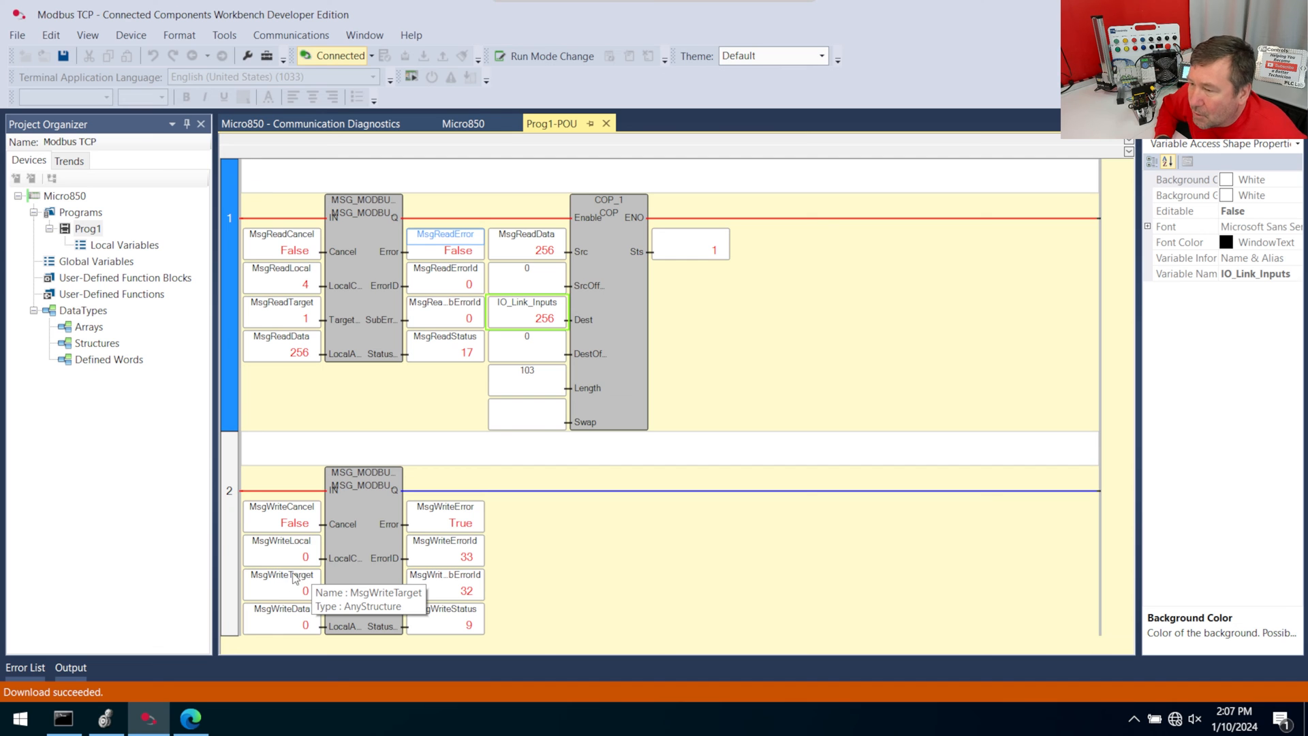
mouse_move(283, 557)
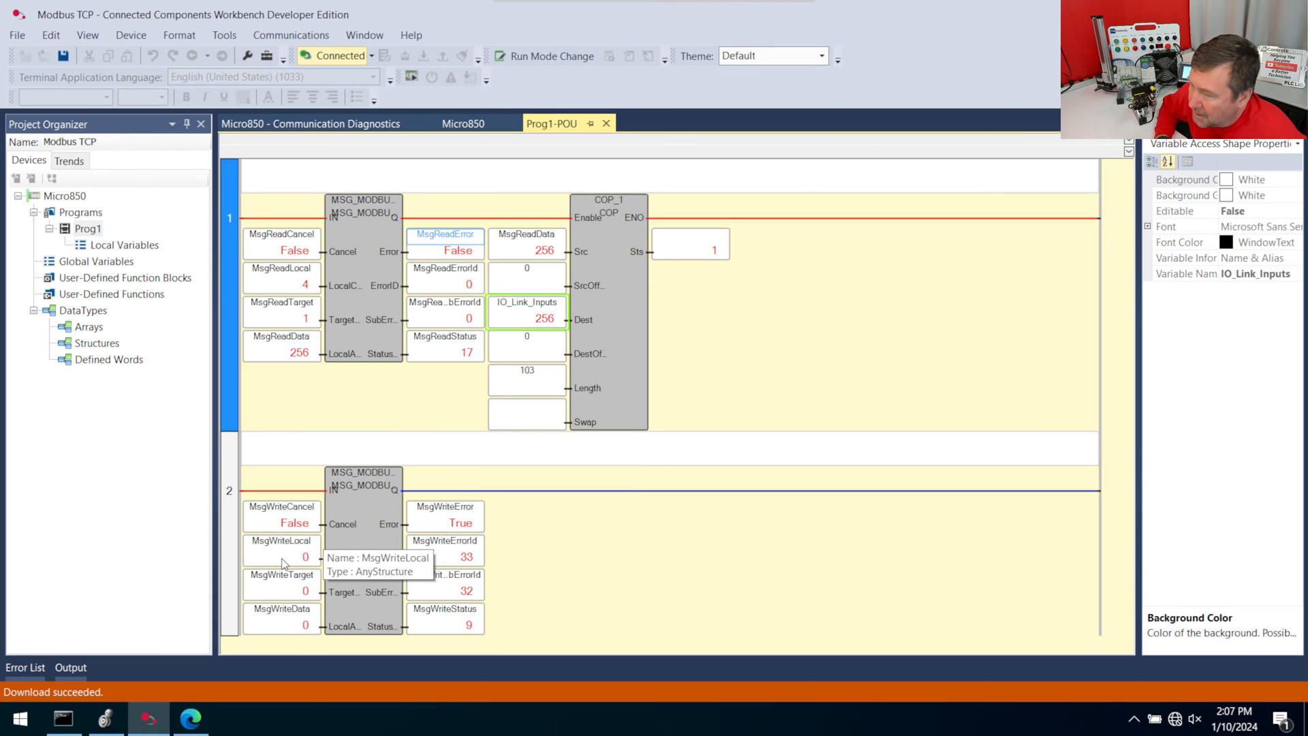
- Monitor MsgWriteLocal, compare with MsgReadLocal, and set TriggerType to 1000
double_click(281, 557)
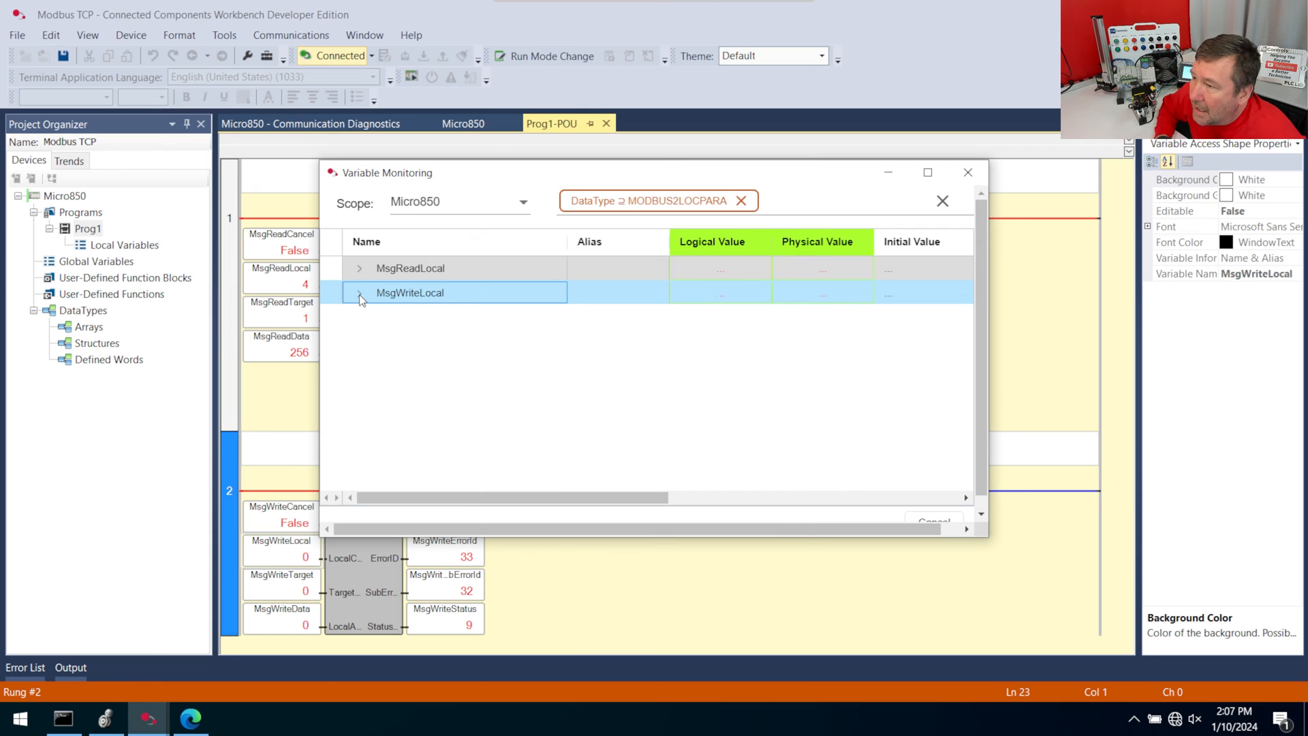
left_click(359, 293)
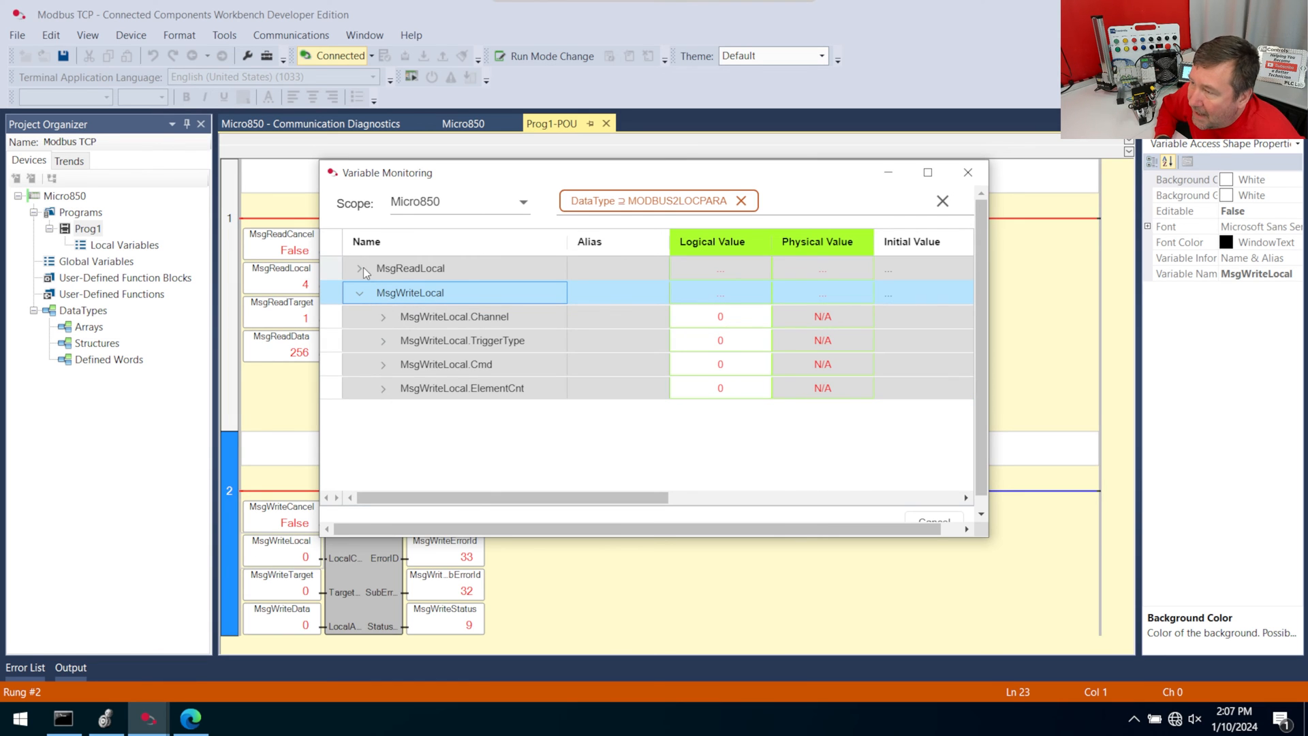
mouse_move(361, 275)
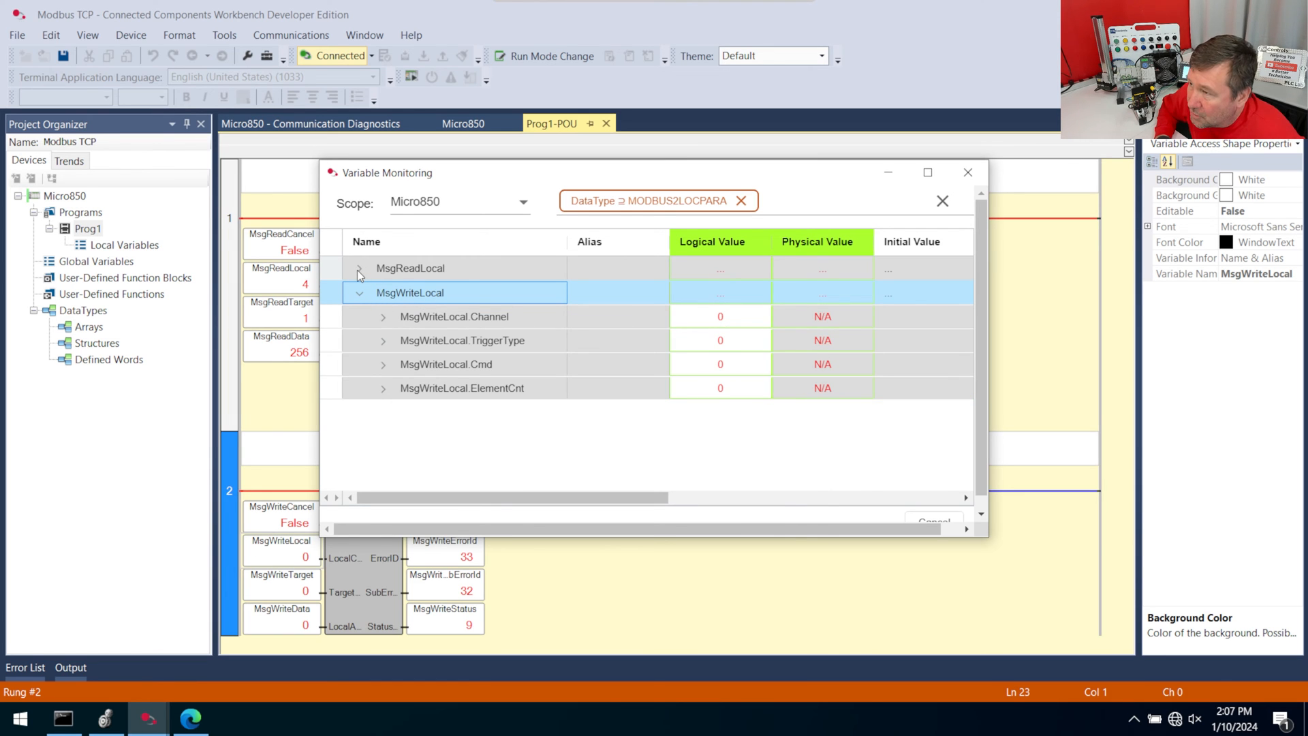
left_click(360, 268)
type("4")
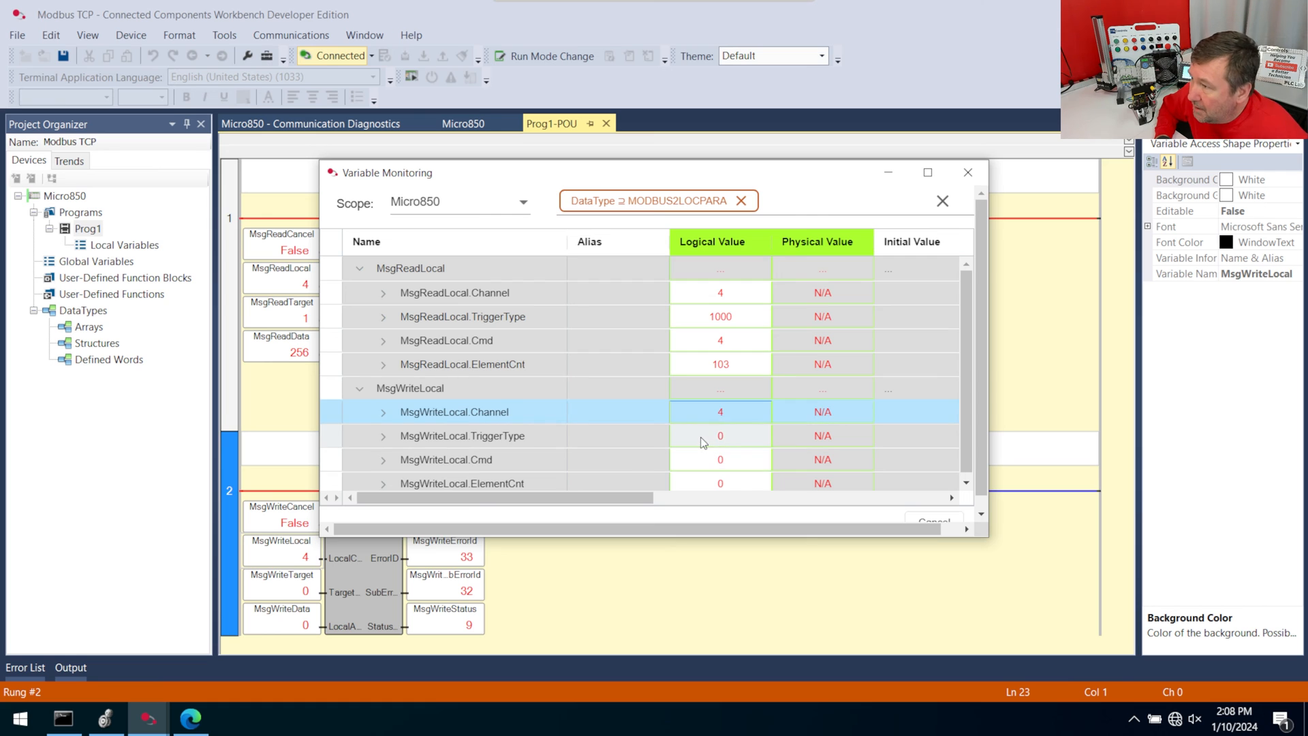
type("1000")
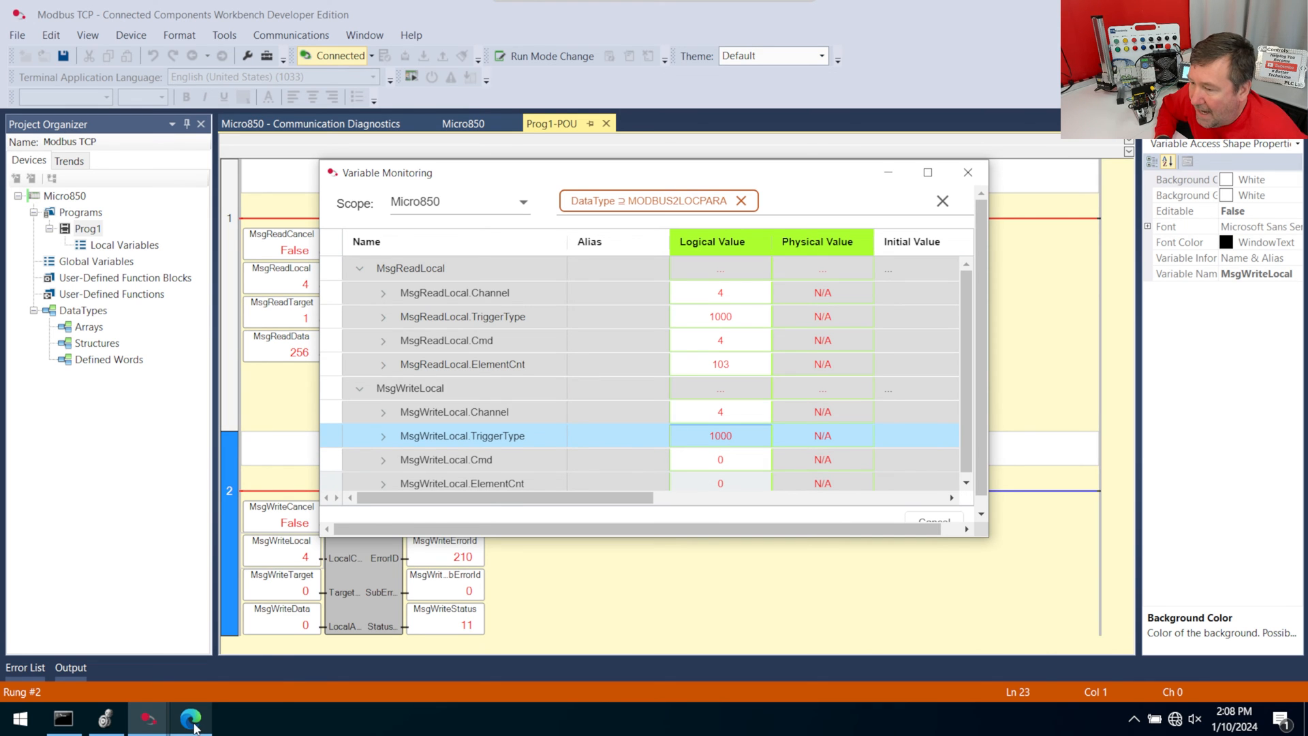
- Highlight Modbus command codes 04, 06 and 16 on the MODBUS2LOCPARA help page
left_click(190, 717)
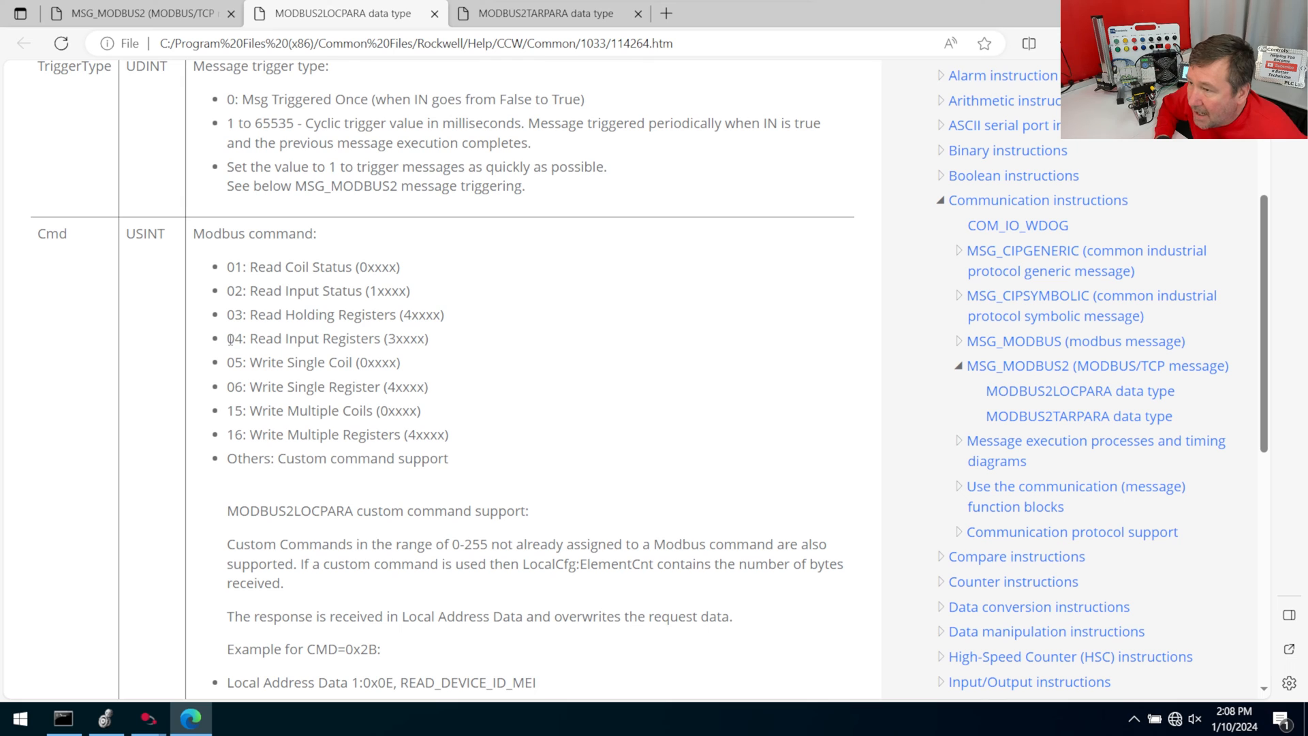
double_click(325, 338)
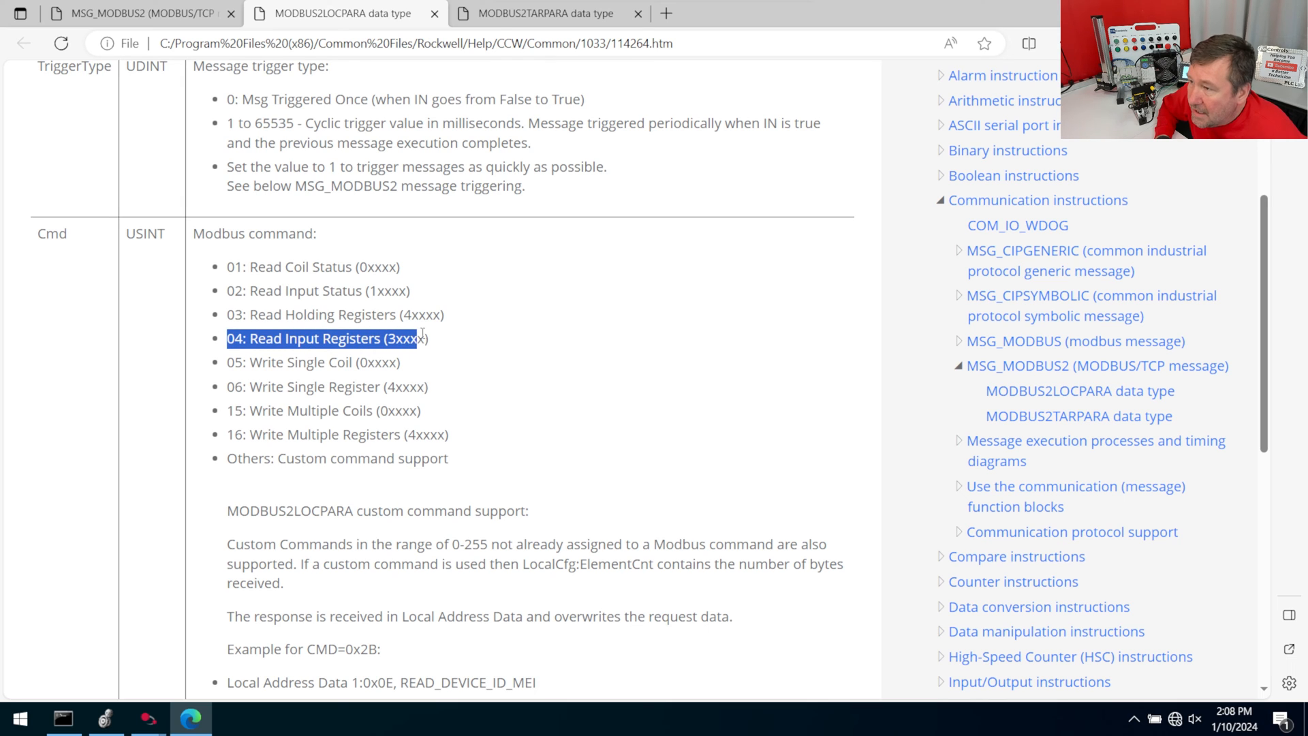
double_click(324, 338)
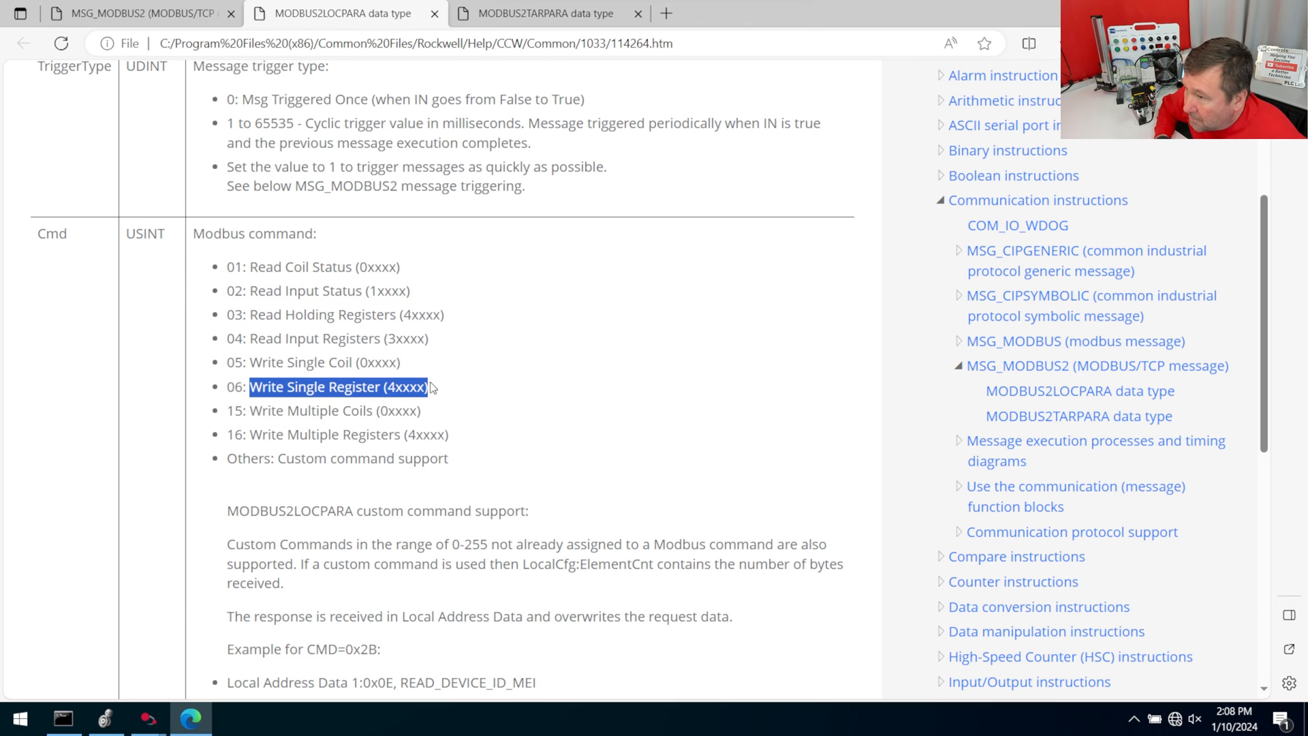
left_click(431, 430)
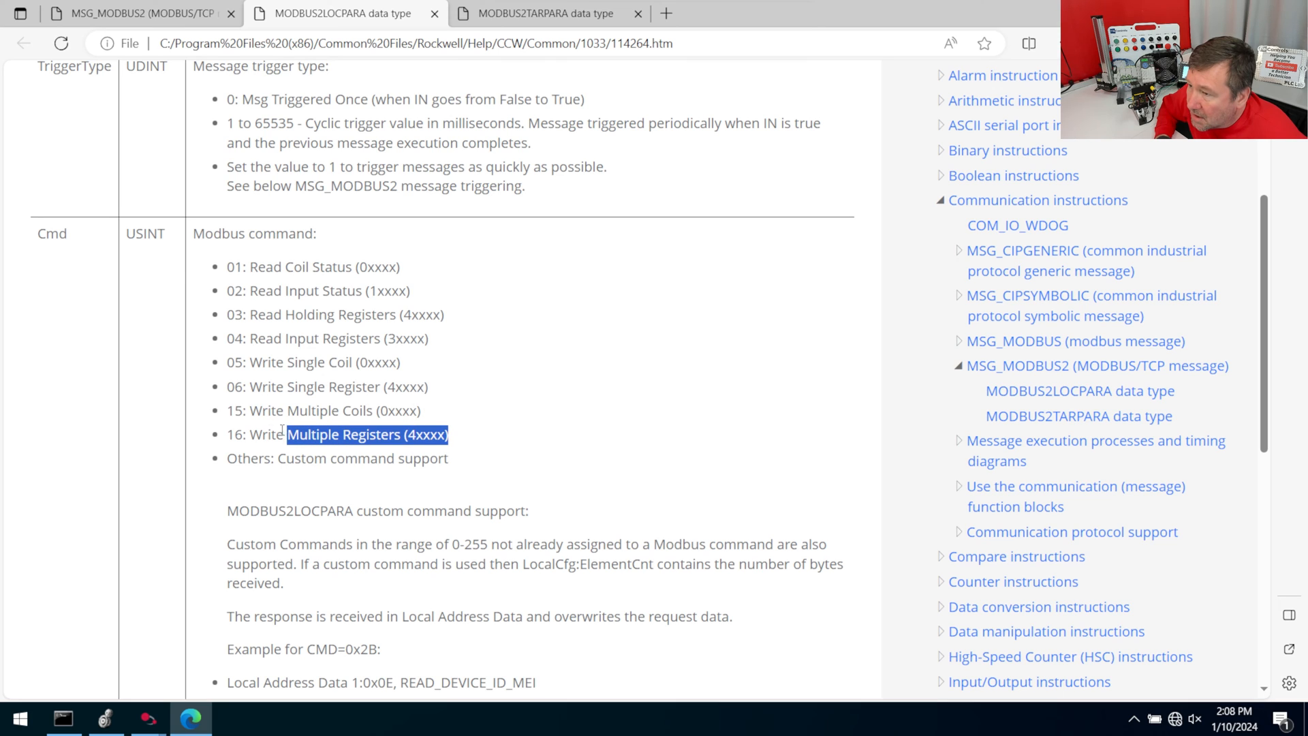
double_click(337, 434)
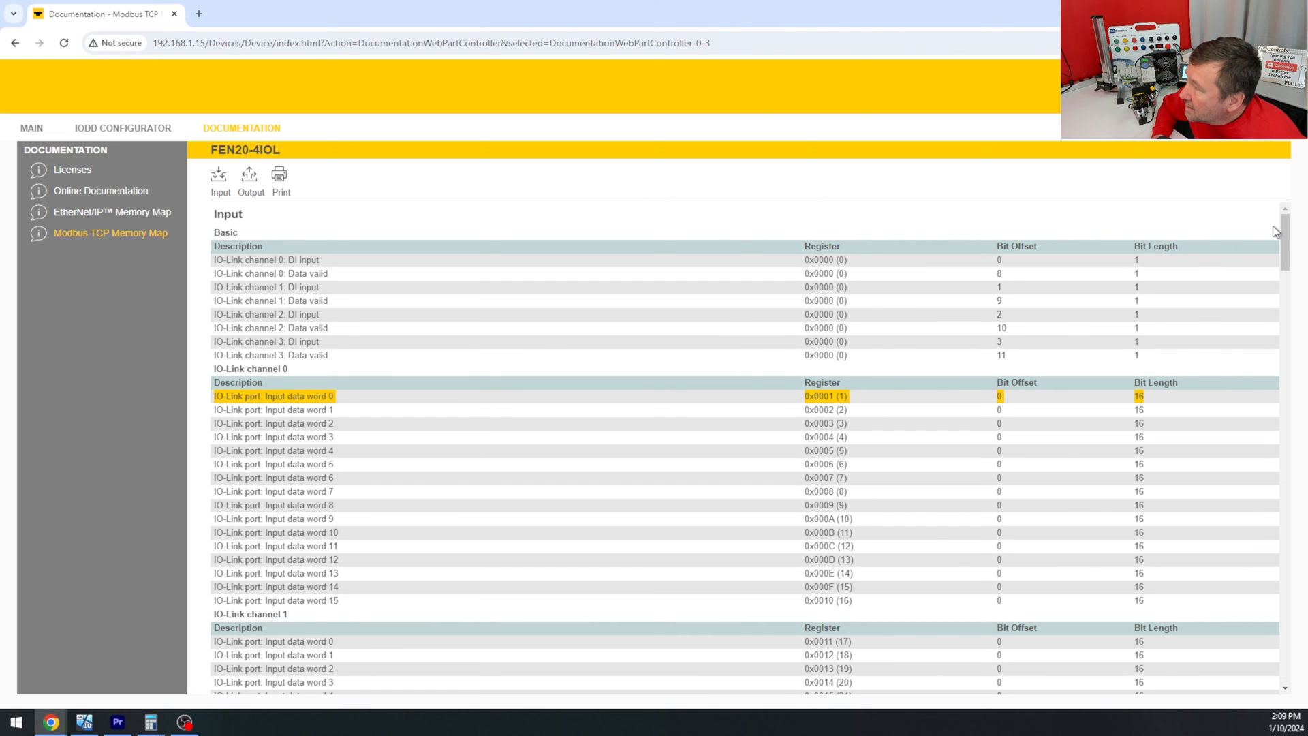
- Scroll the Modbus TCP Memory Map to output register 2048 and VAUX control register 2113
scroll("down", 3)
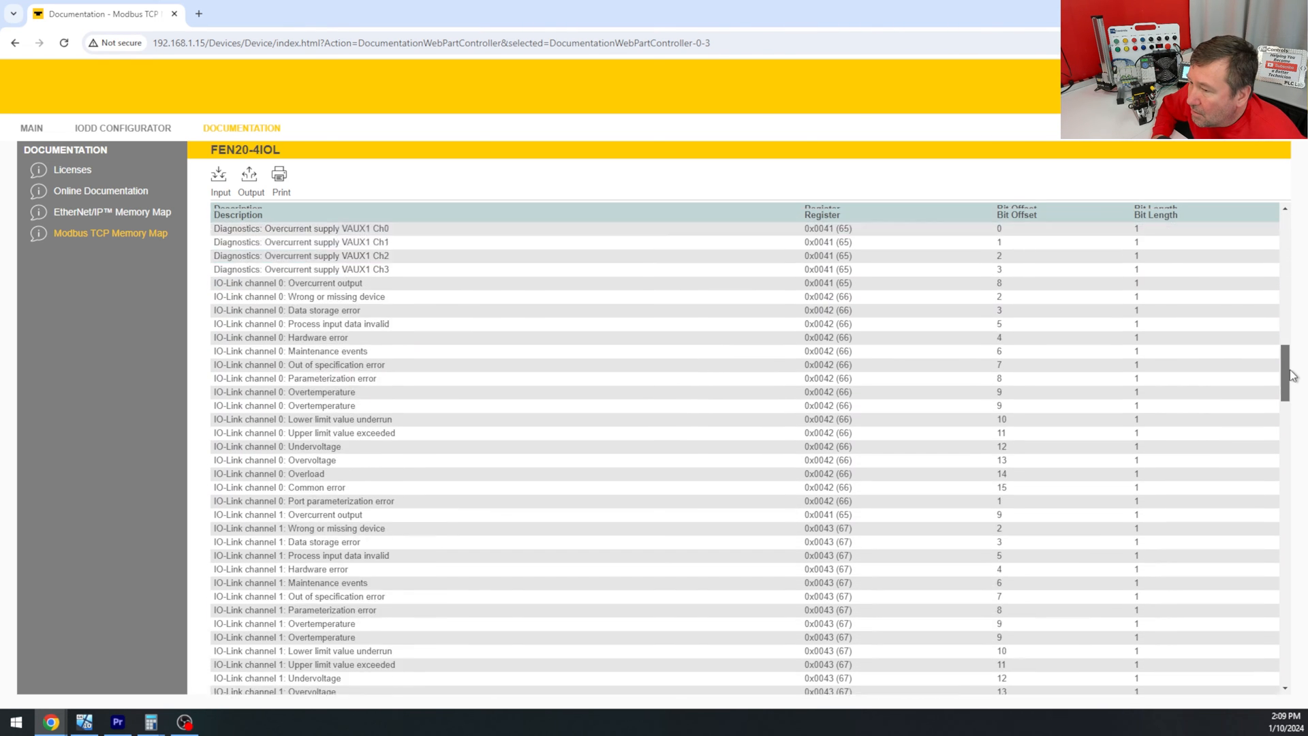
scroll("down", 3)
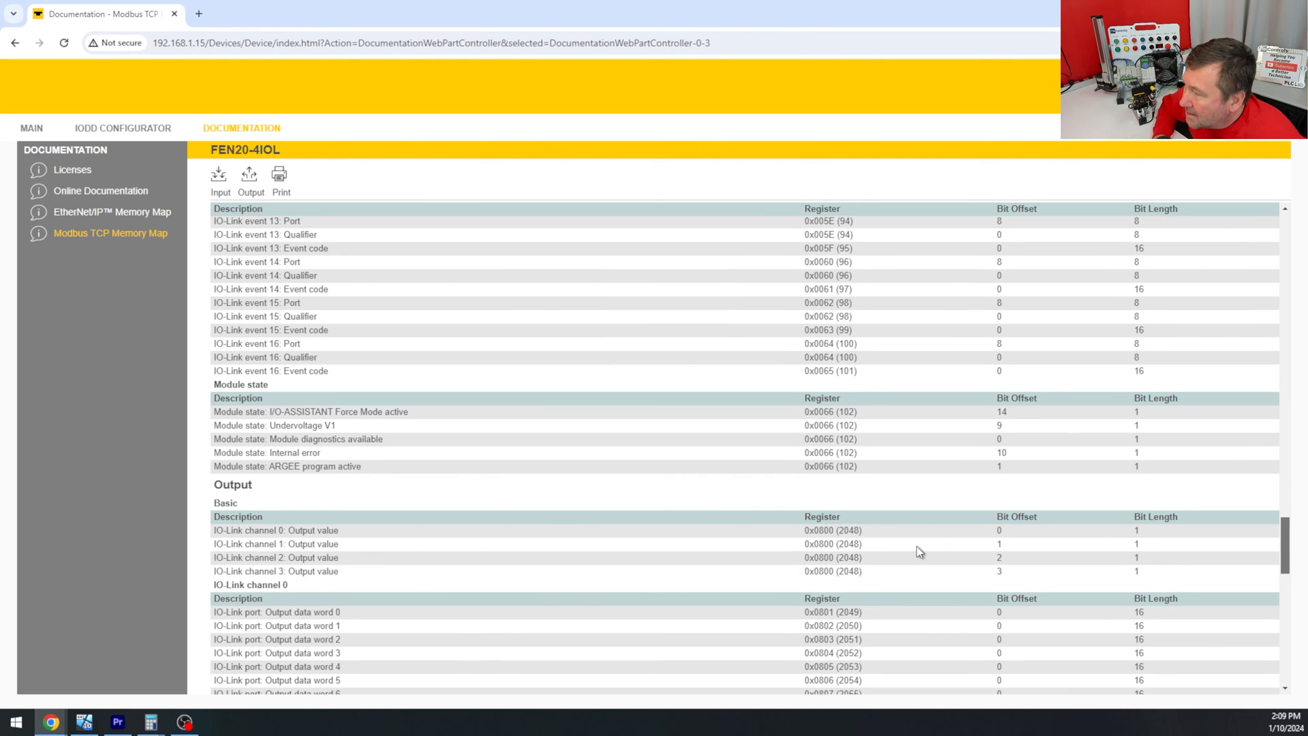
double_click(846, 571)
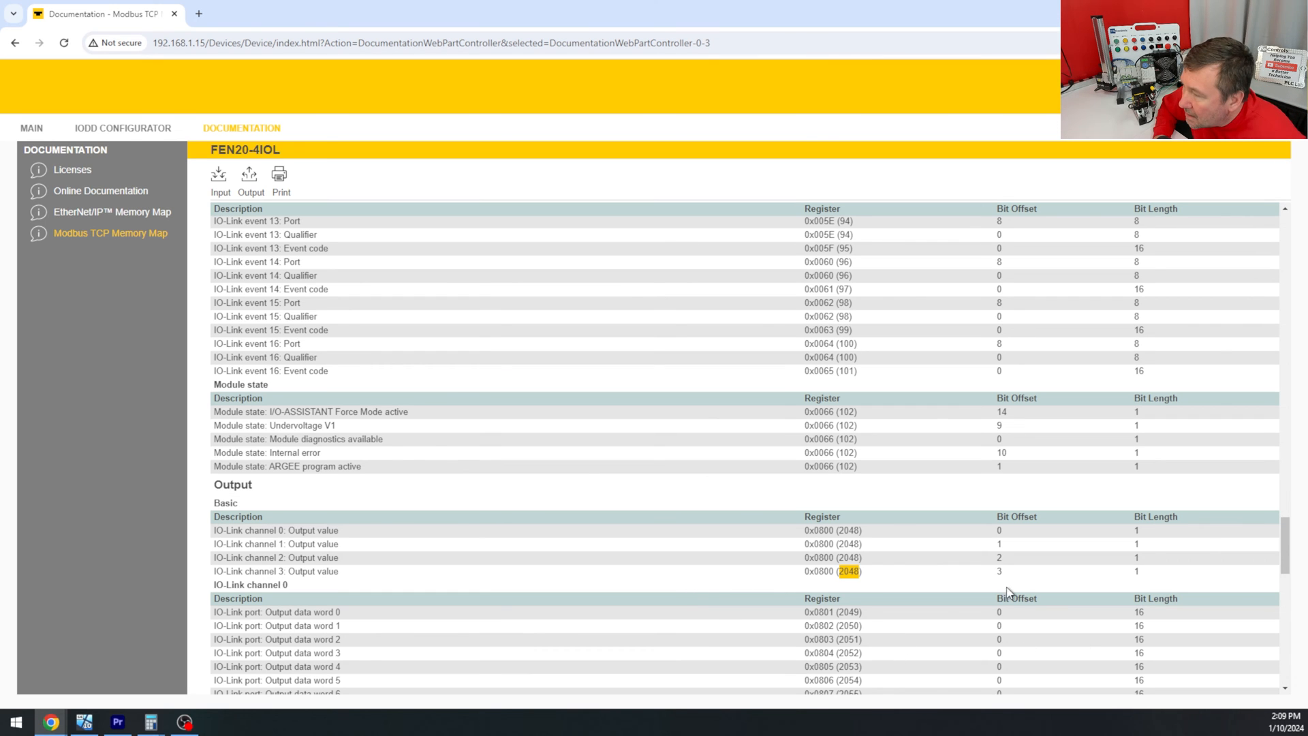
scroll("down", 3)
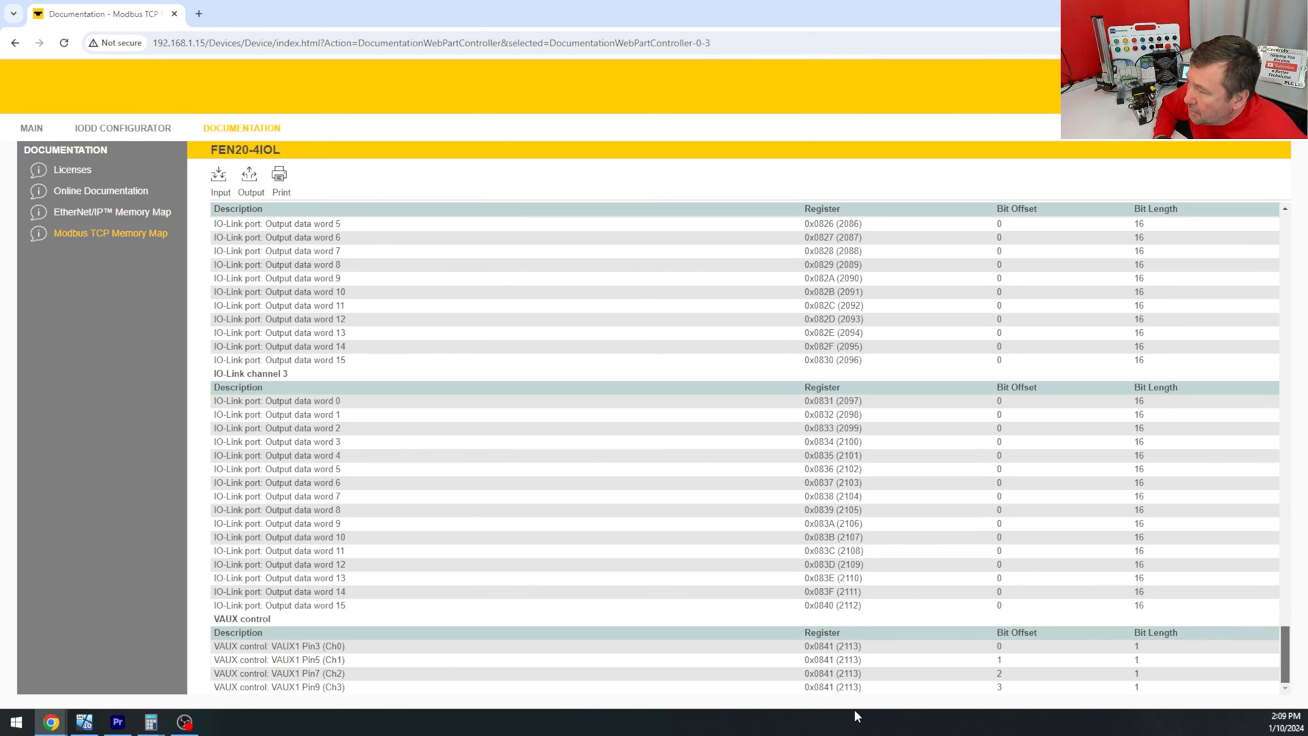
mouse_move(617, 363)
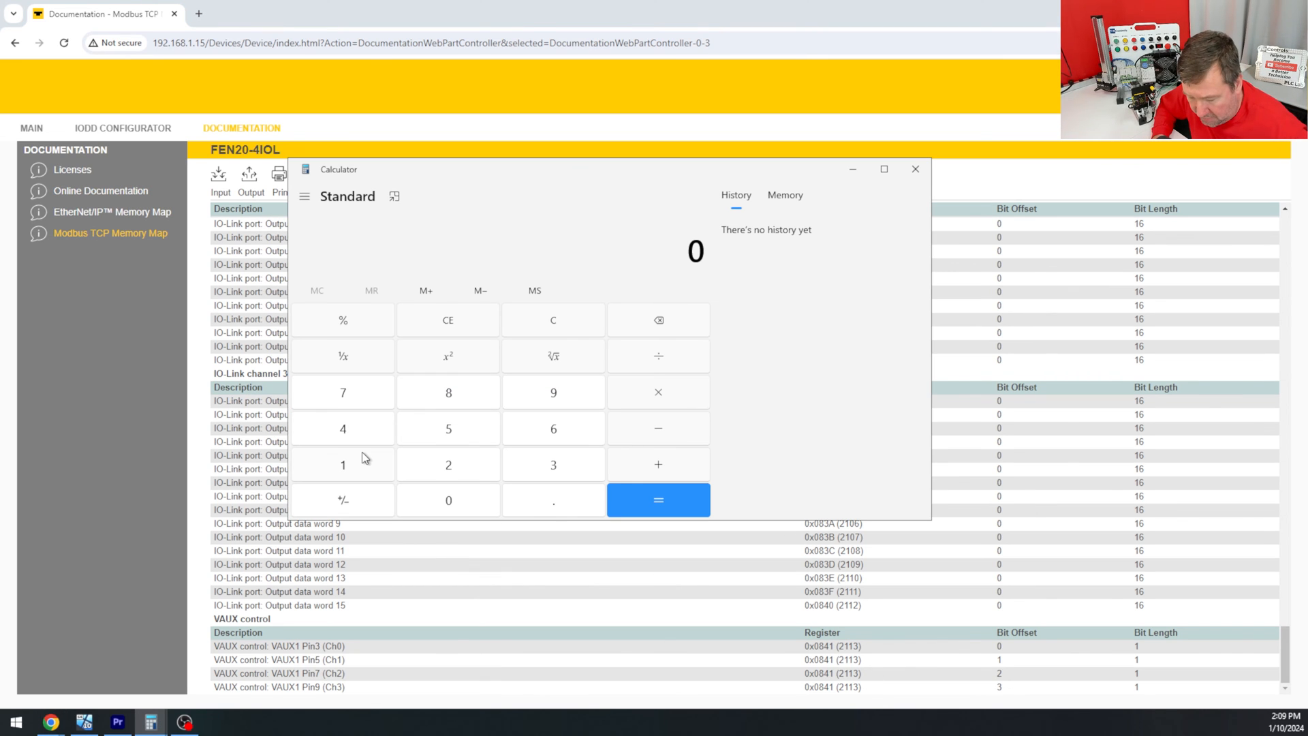
- Compute 2113 − 2048 = 65 in Calculator and set MsgWriteLocal.Cmd to 16
left_click(658, 427)
type("2113 - 2048 =")
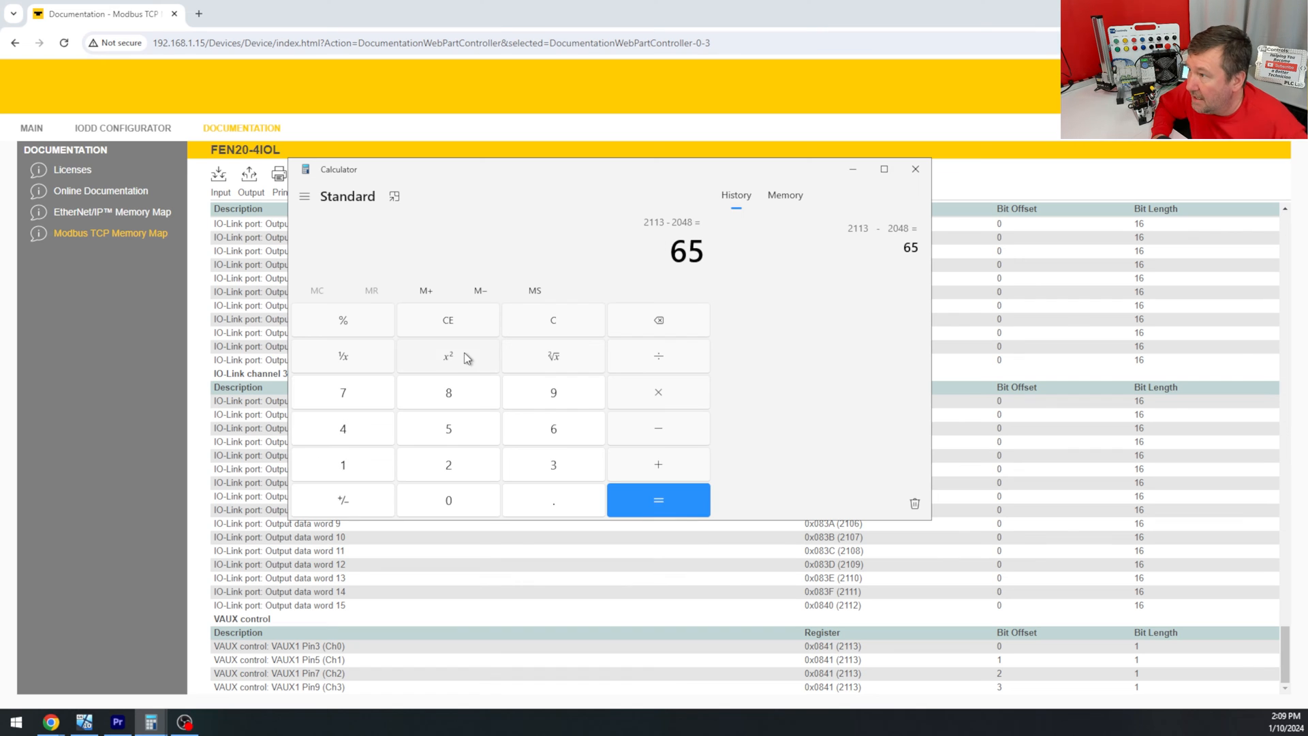
double_click(676, 251)
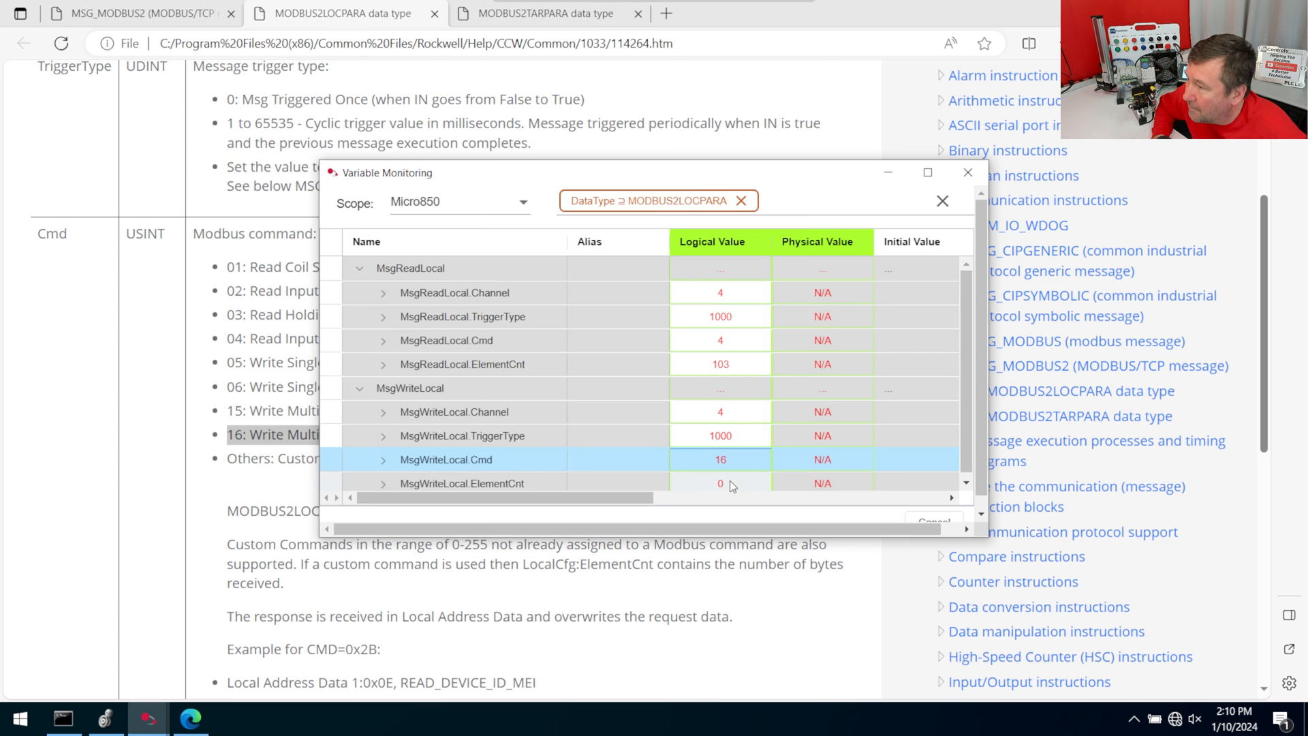
type("66")
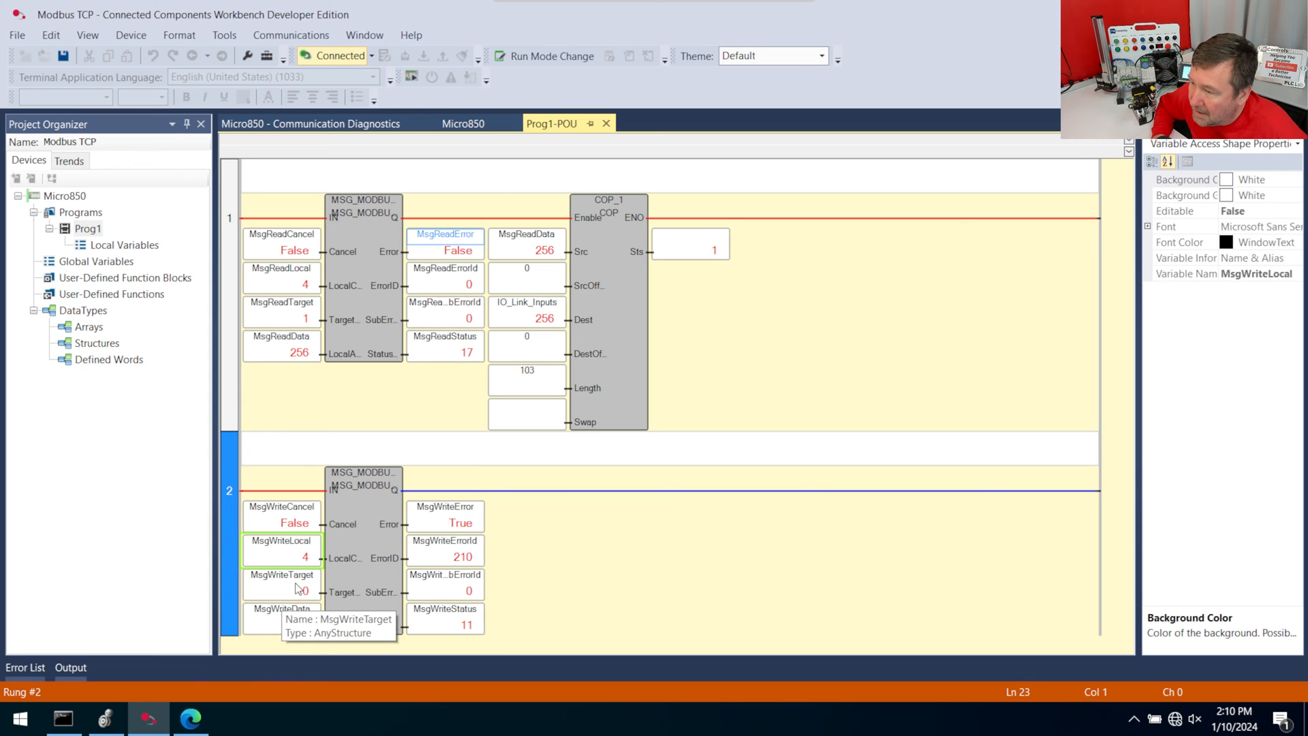
- Monitor MsgWriteTarget from rung 2 and expand its NodeAddress, which reads all zeros
left_click(281, 583)
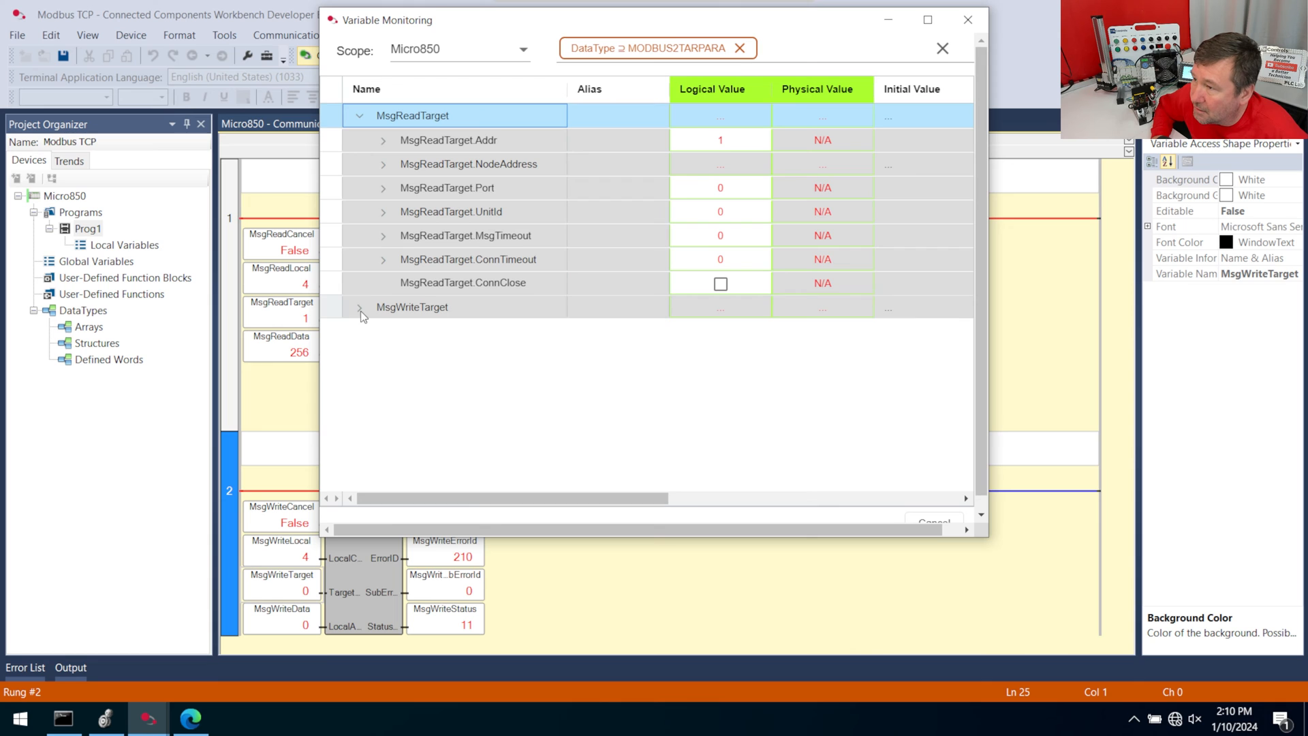
left_click(361, 307)
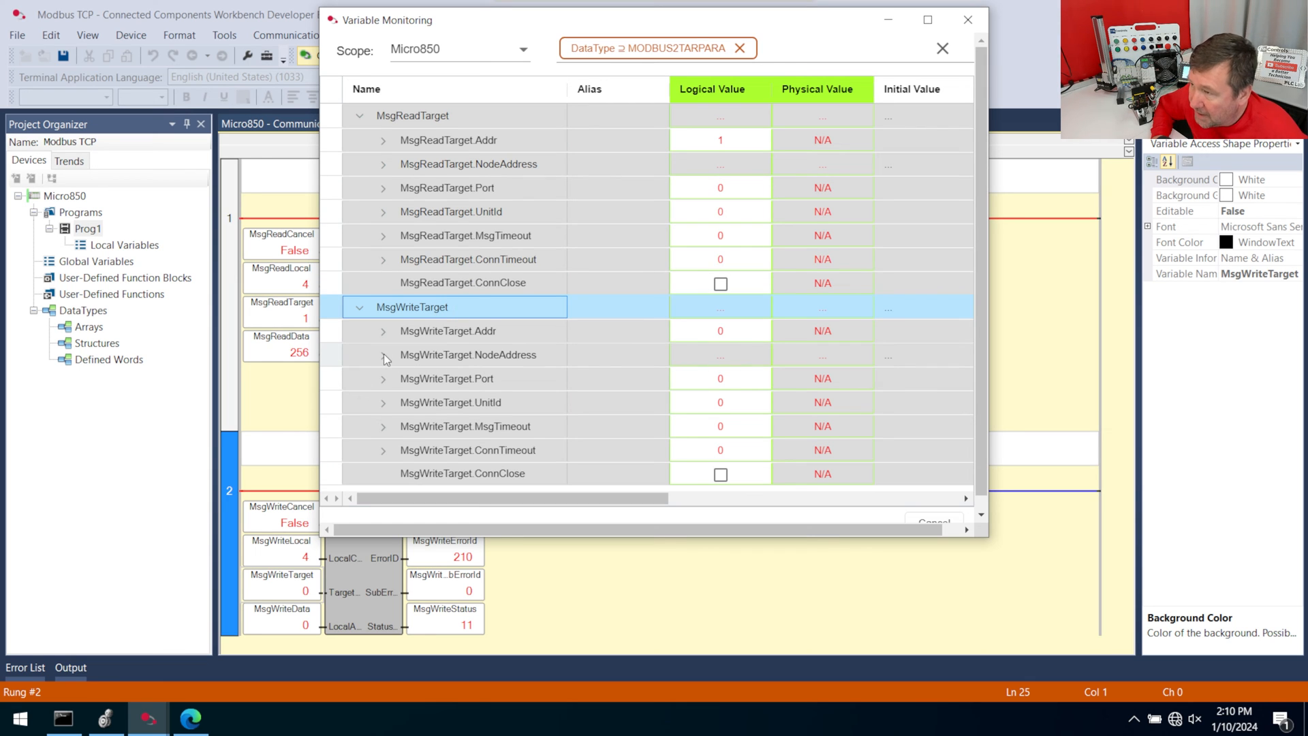
left_click(383, 354)
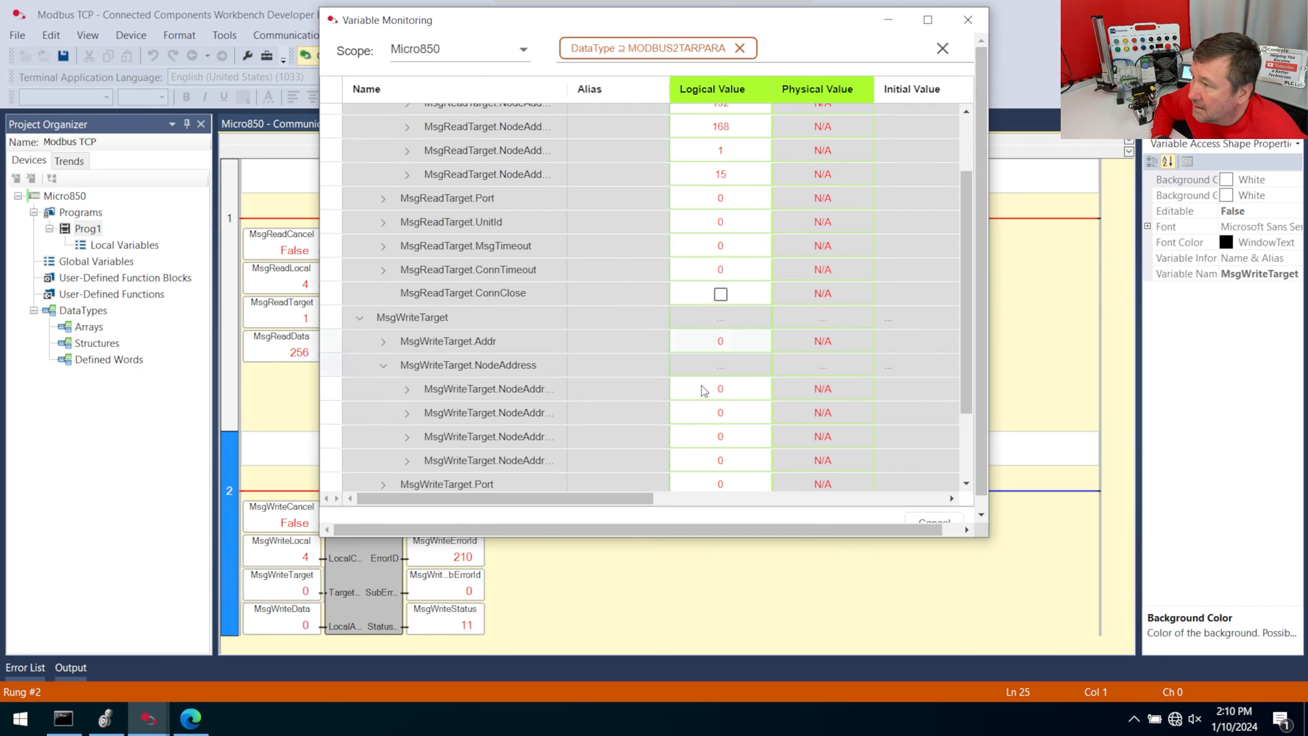
type("1")
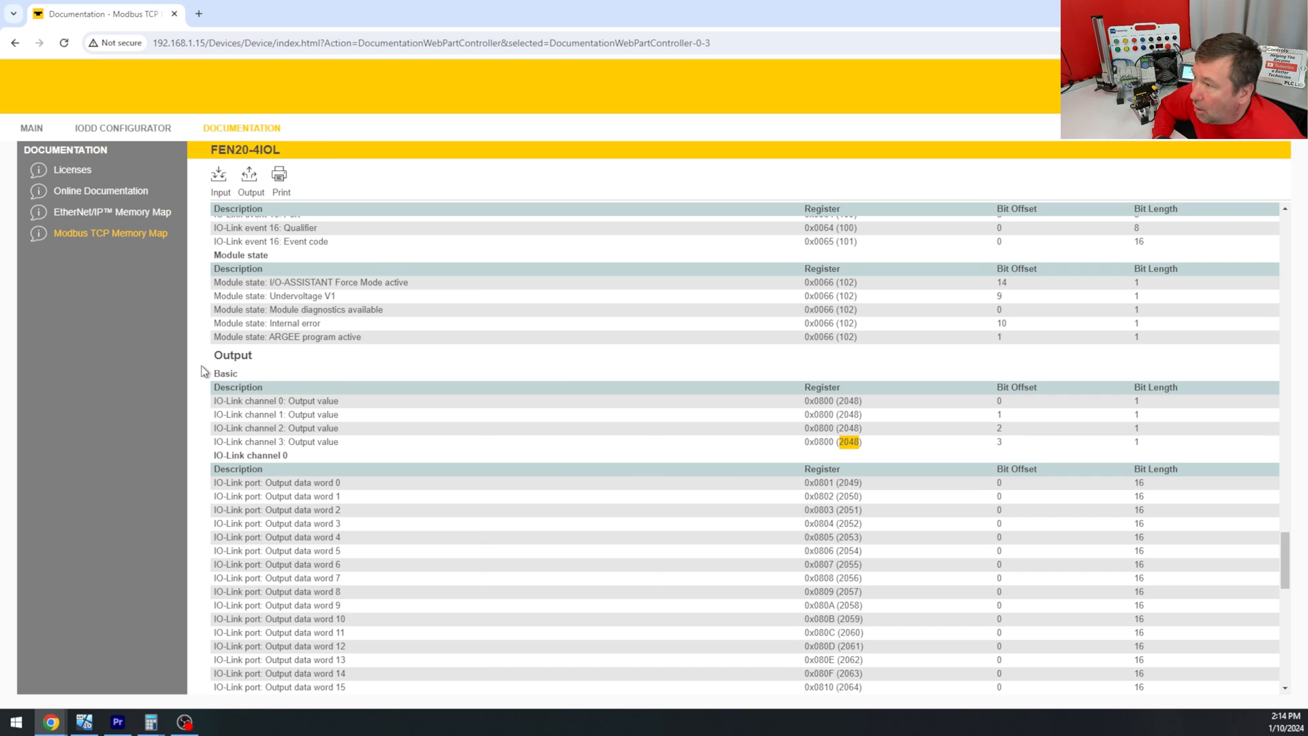
mouse_move(755, 436)
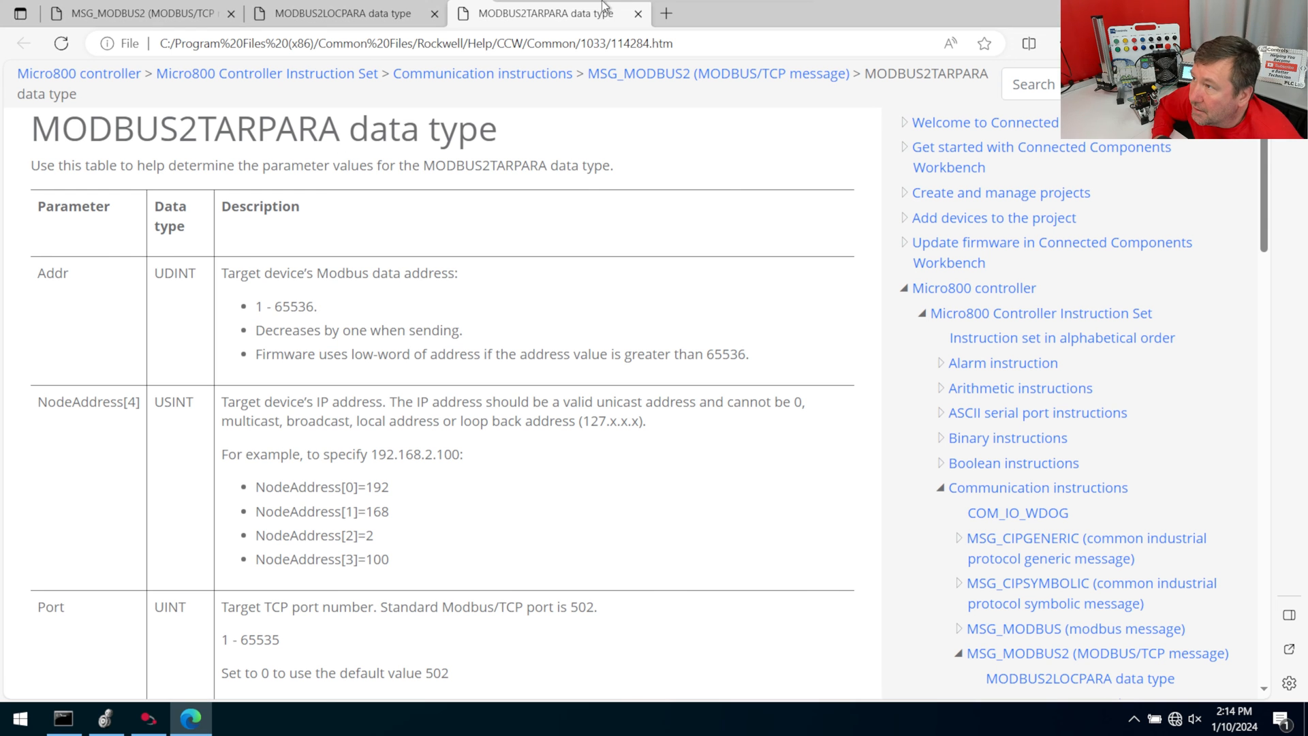
- Review register 2048 and the MODBUS2TARPARA note that the target address is decremented by one
double_click(450, 330)
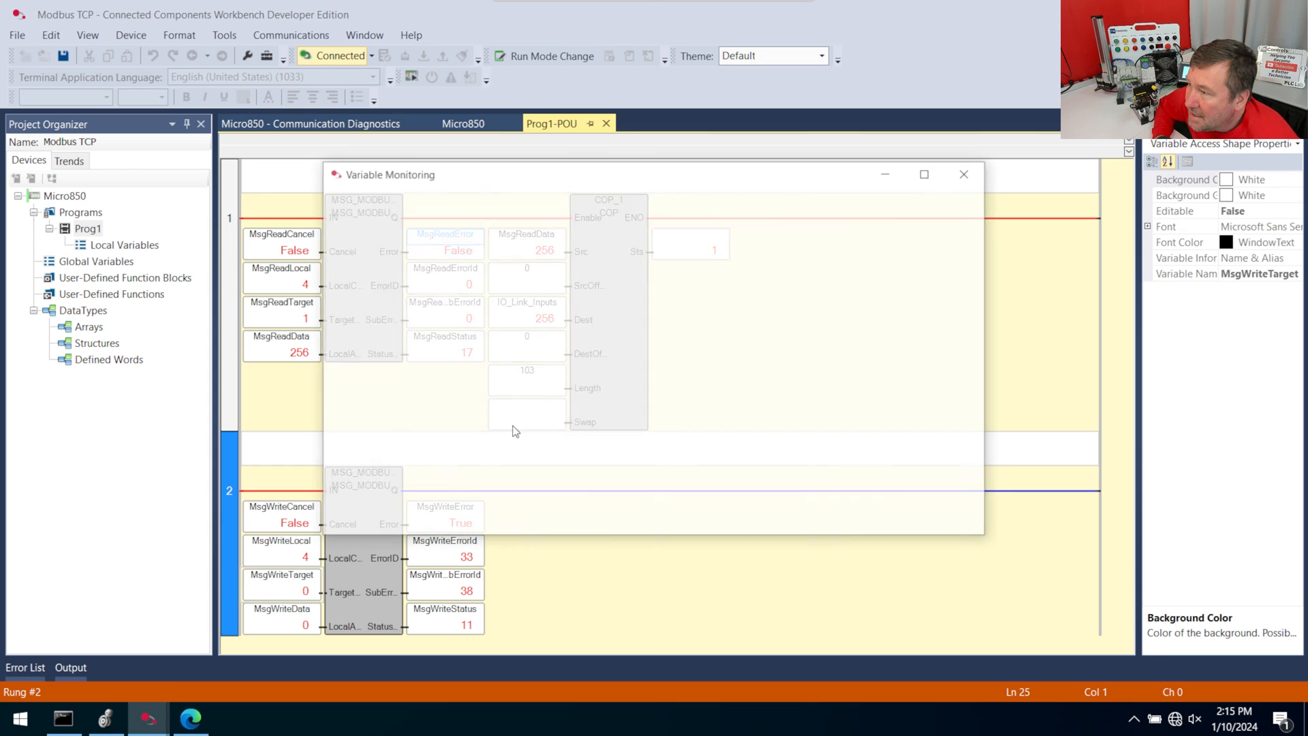
- Expand MsgWriteTarget in Variable Monitoring and enter 2049 as its Addr
left_click(412, 292)
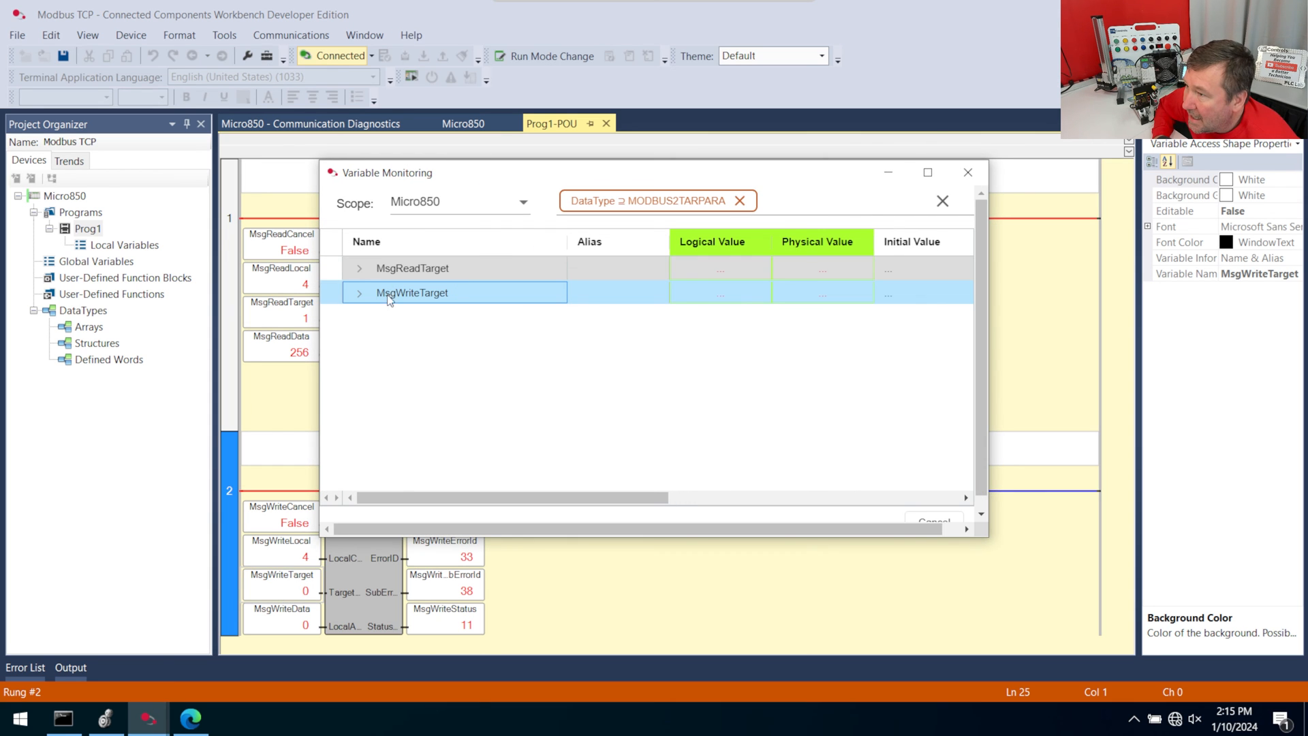
left_click(359, 293)
type("2049")
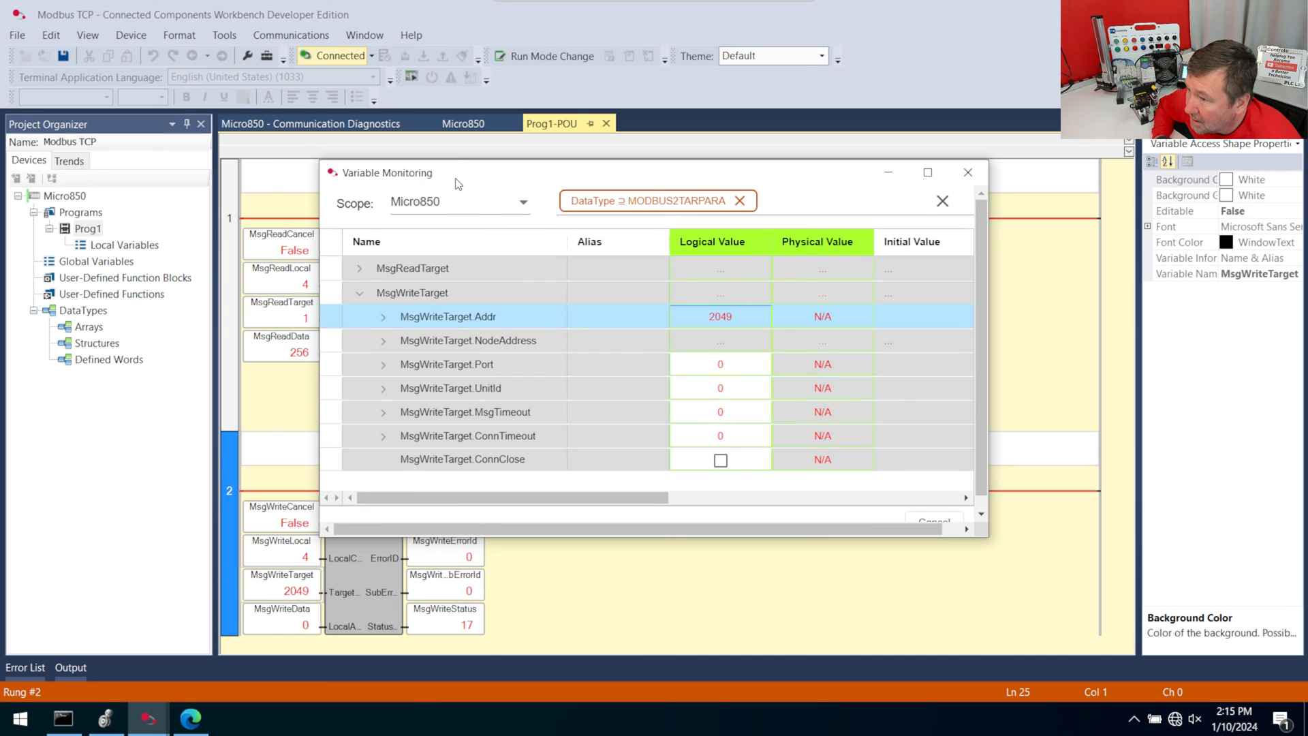
left_click_drag(454, 172, 359, 144)
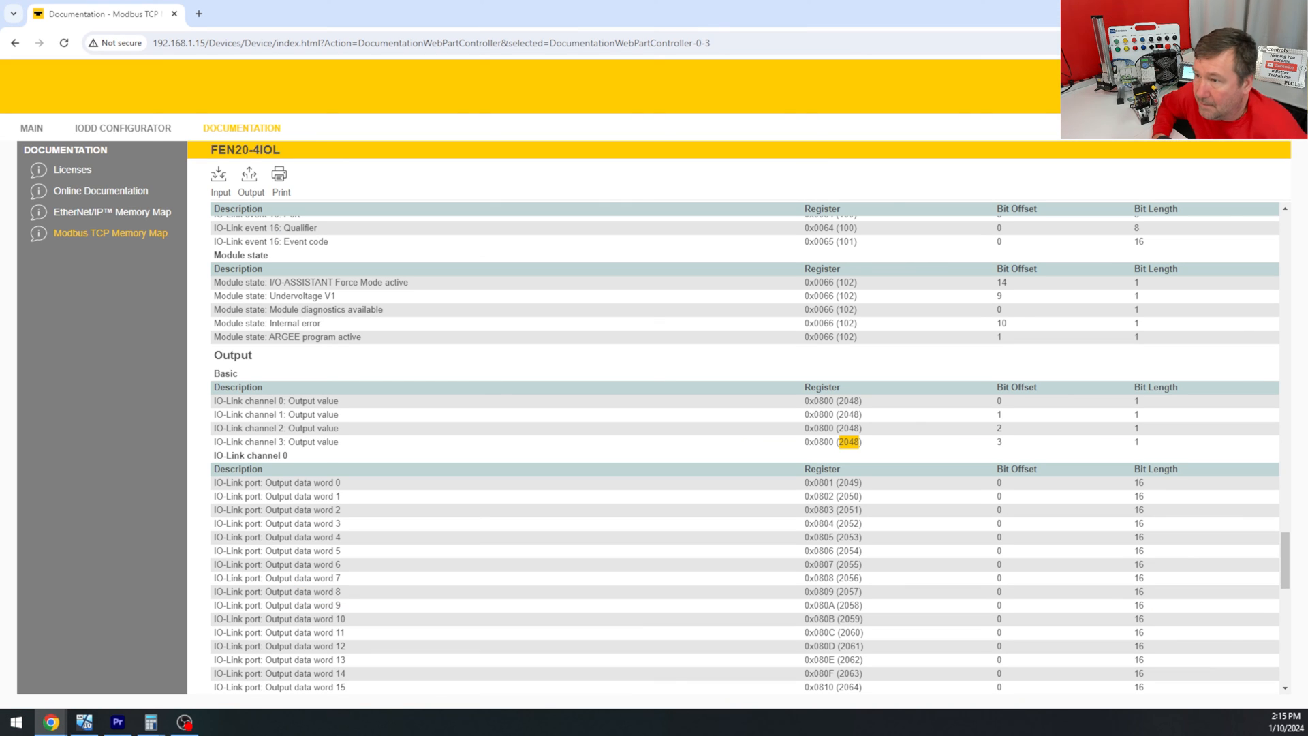
mouse_move(227, 96)
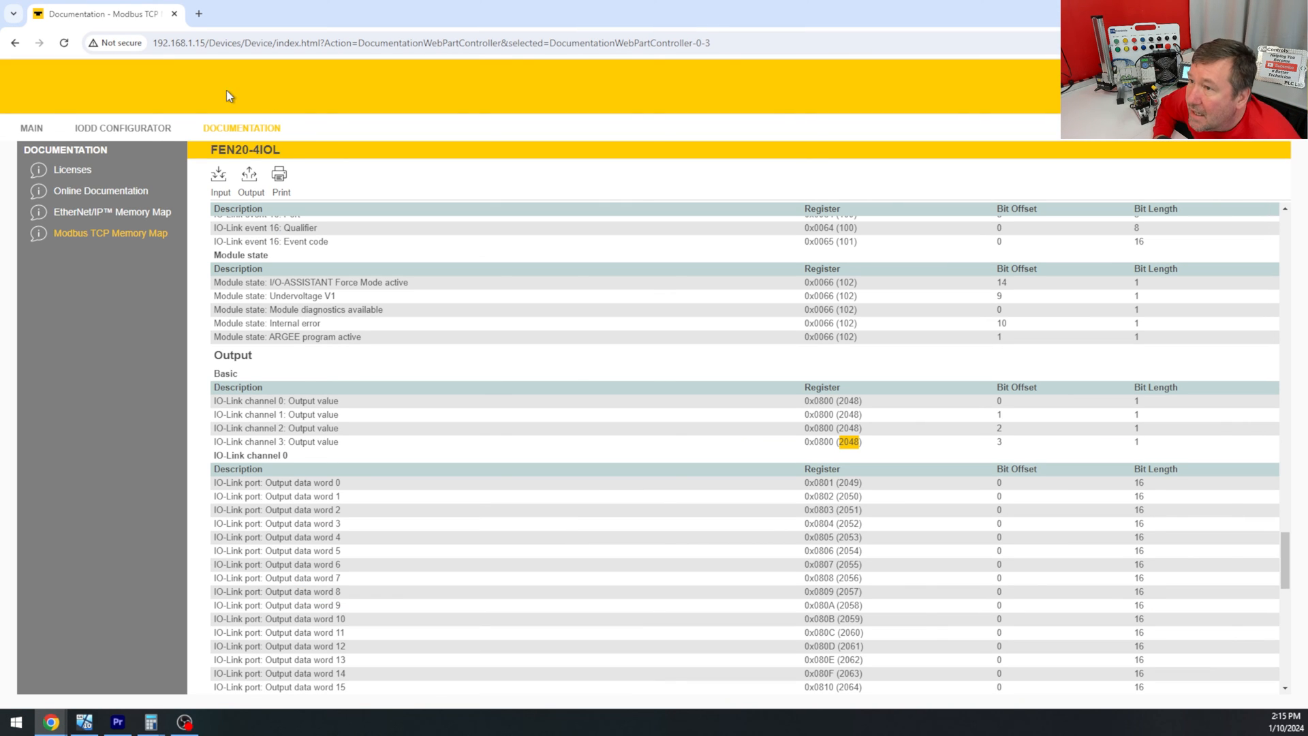
- Open Local I/O > Output > VAUX control and highlight the VAUX1 Pin9 (Ch3) label
left_click(31, 128)
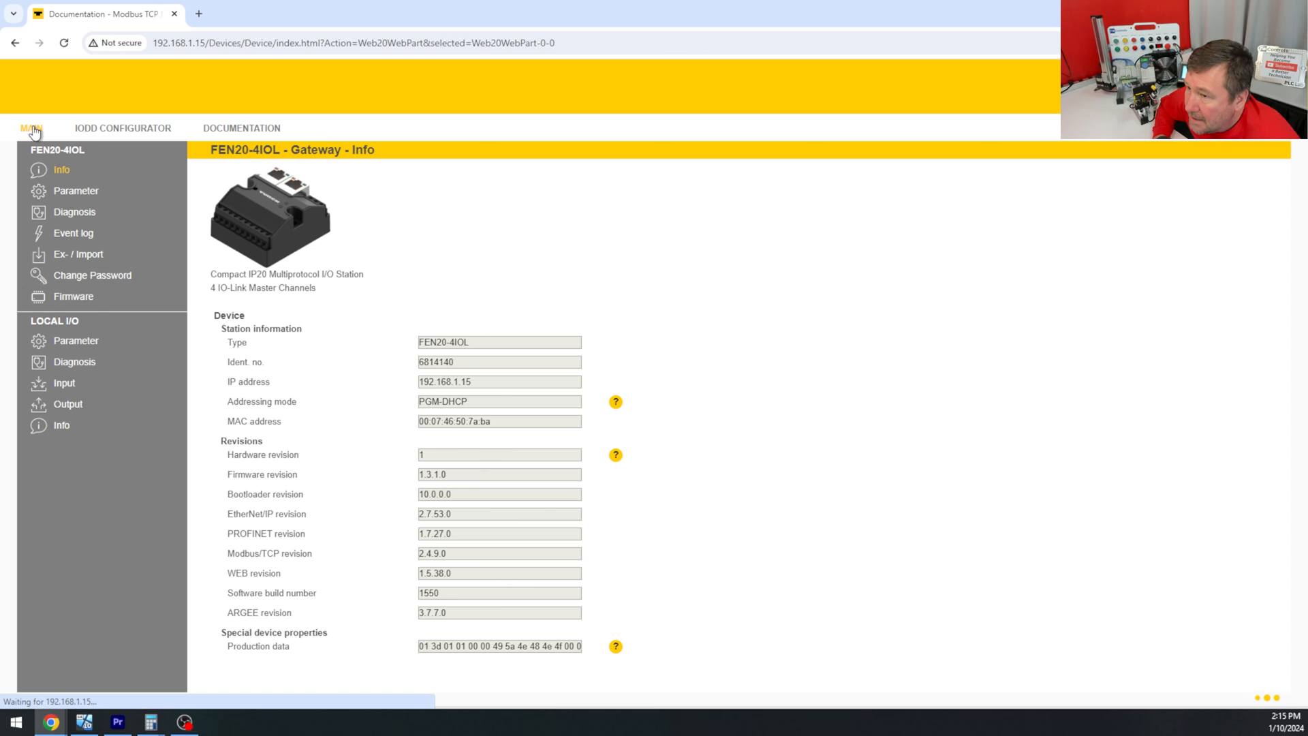
left_click(31, 128)
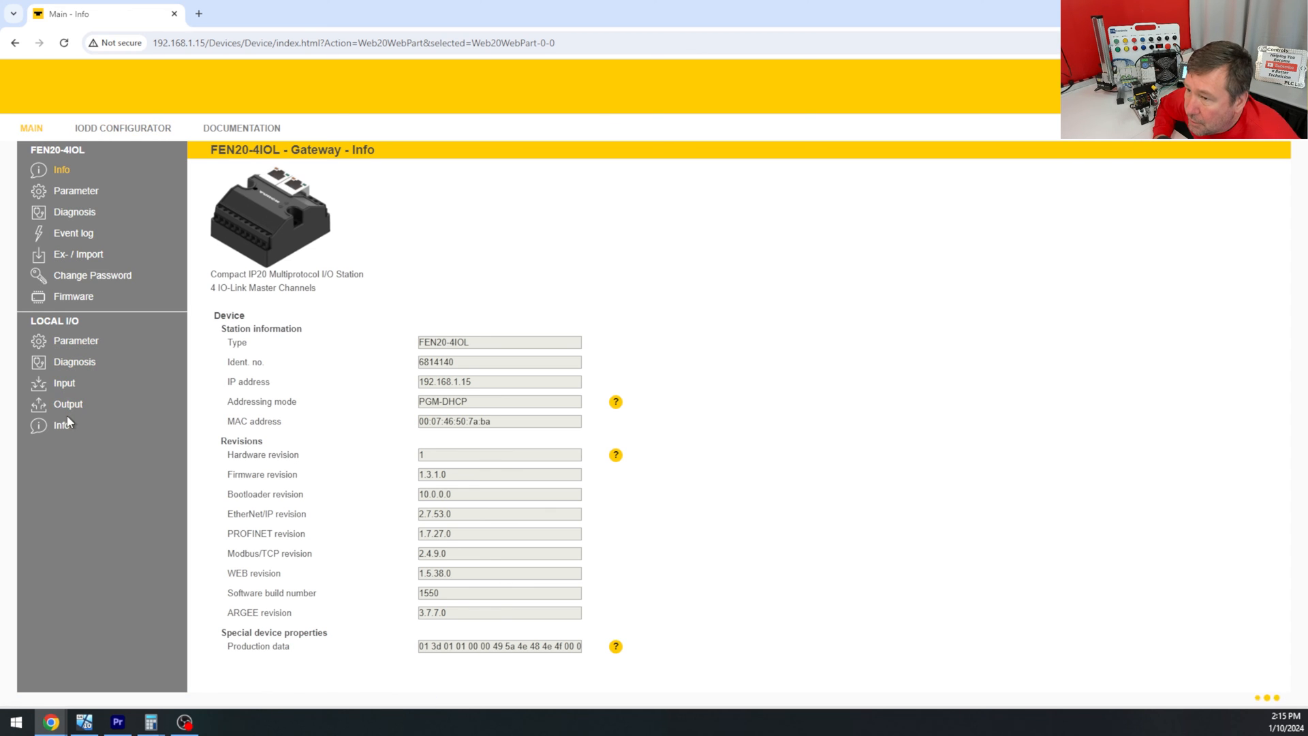
left_click(67, 404)
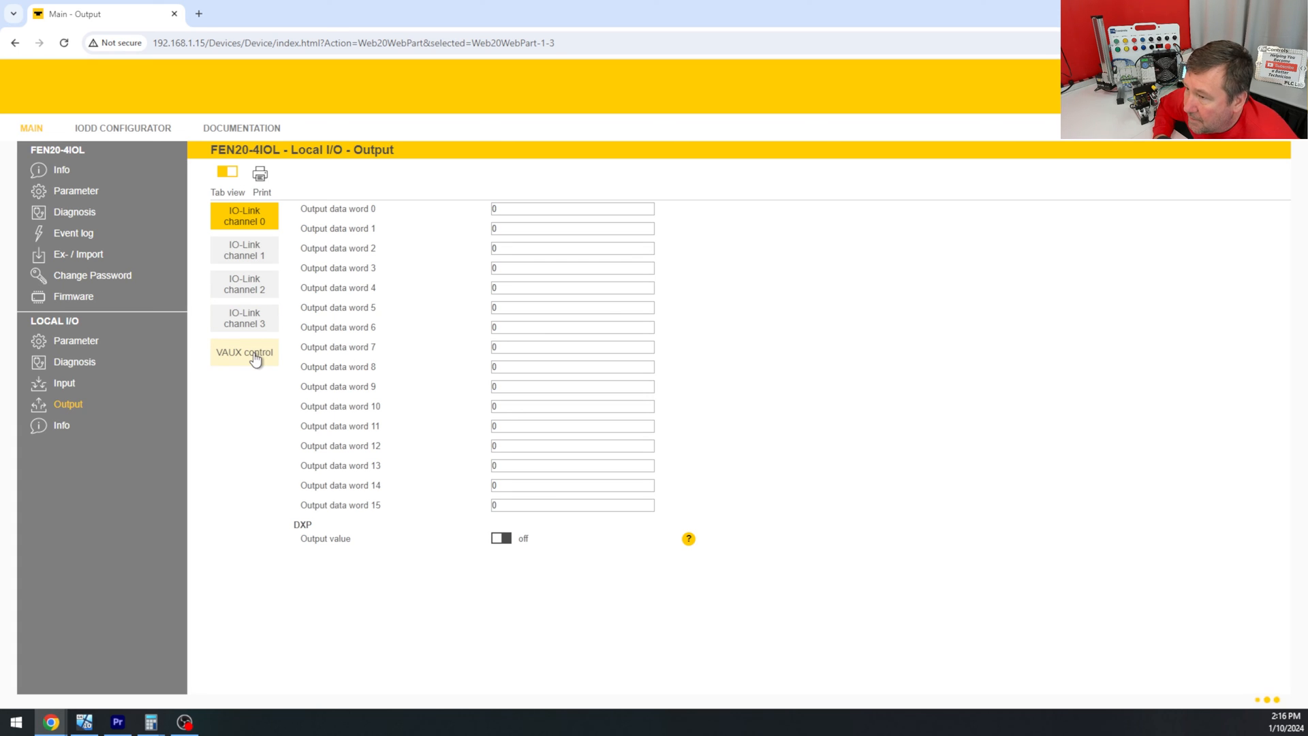
left_click(244, 351)
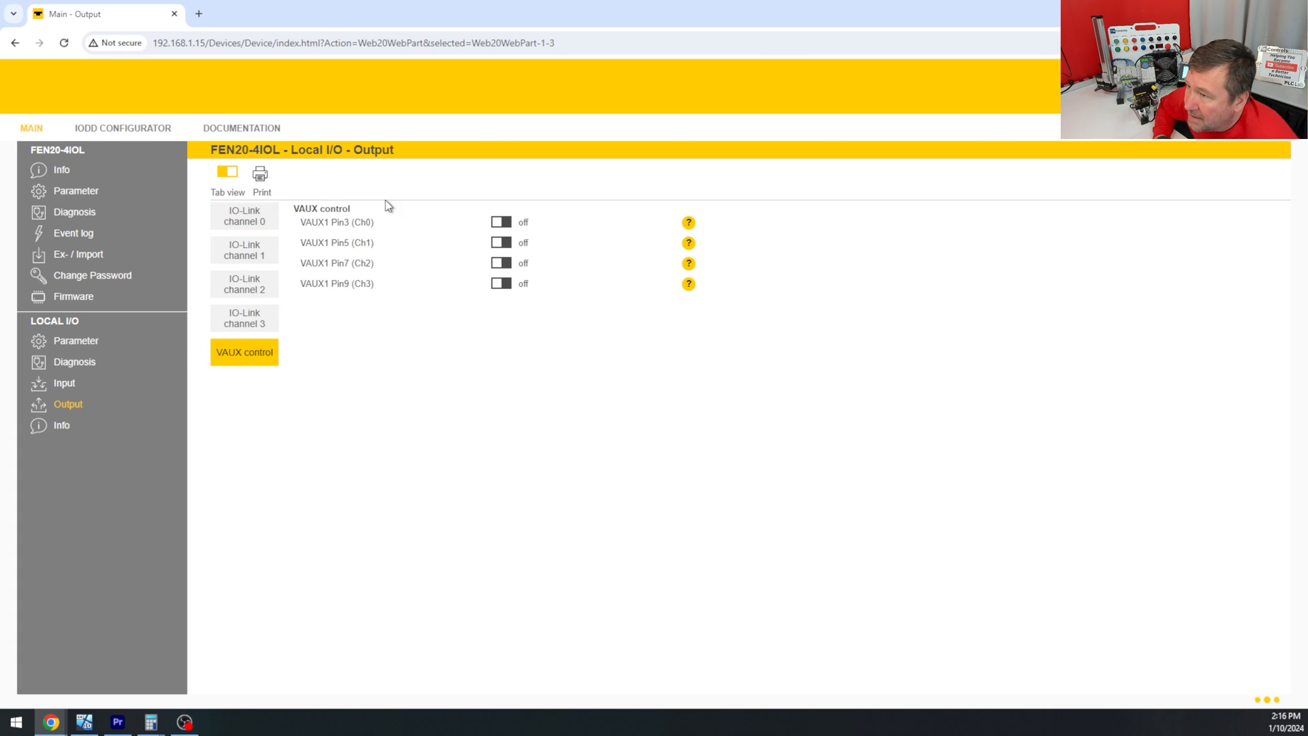
mouse_move(479, 286)
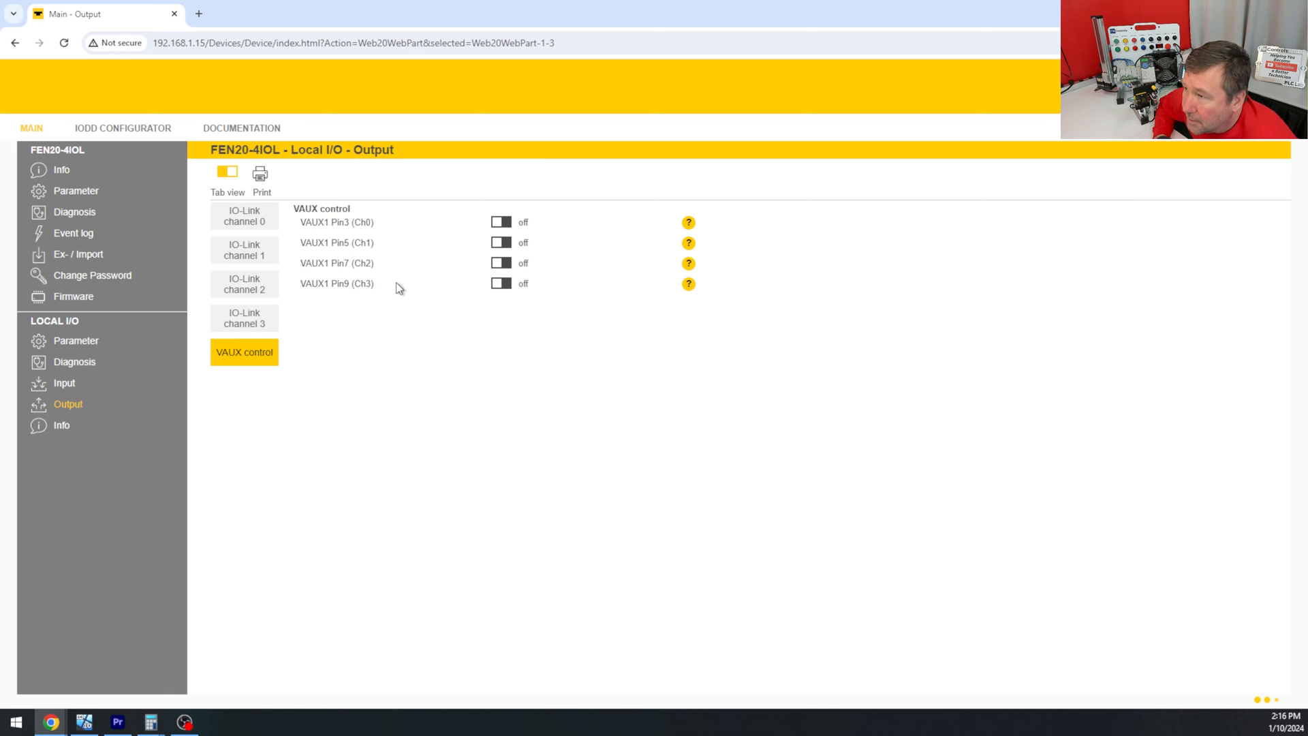
mouse_move(245, 215)
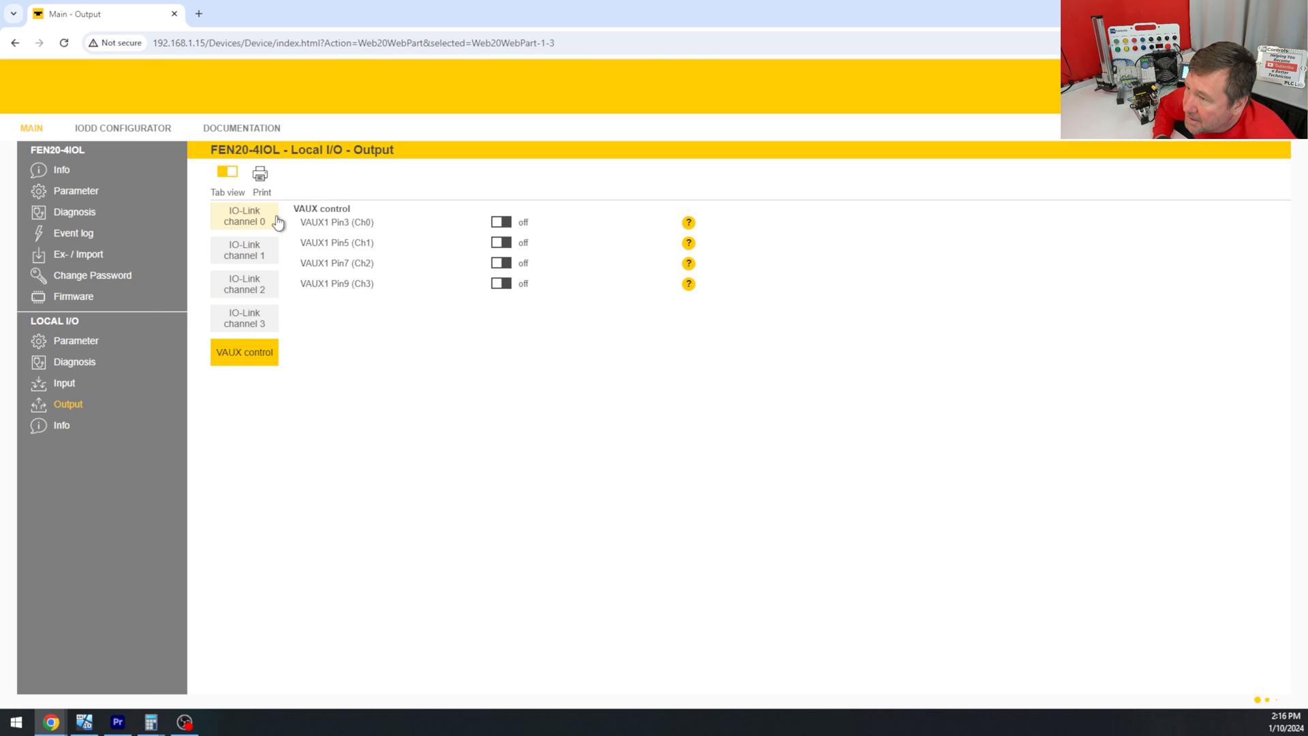
mouse_move(305, 290)
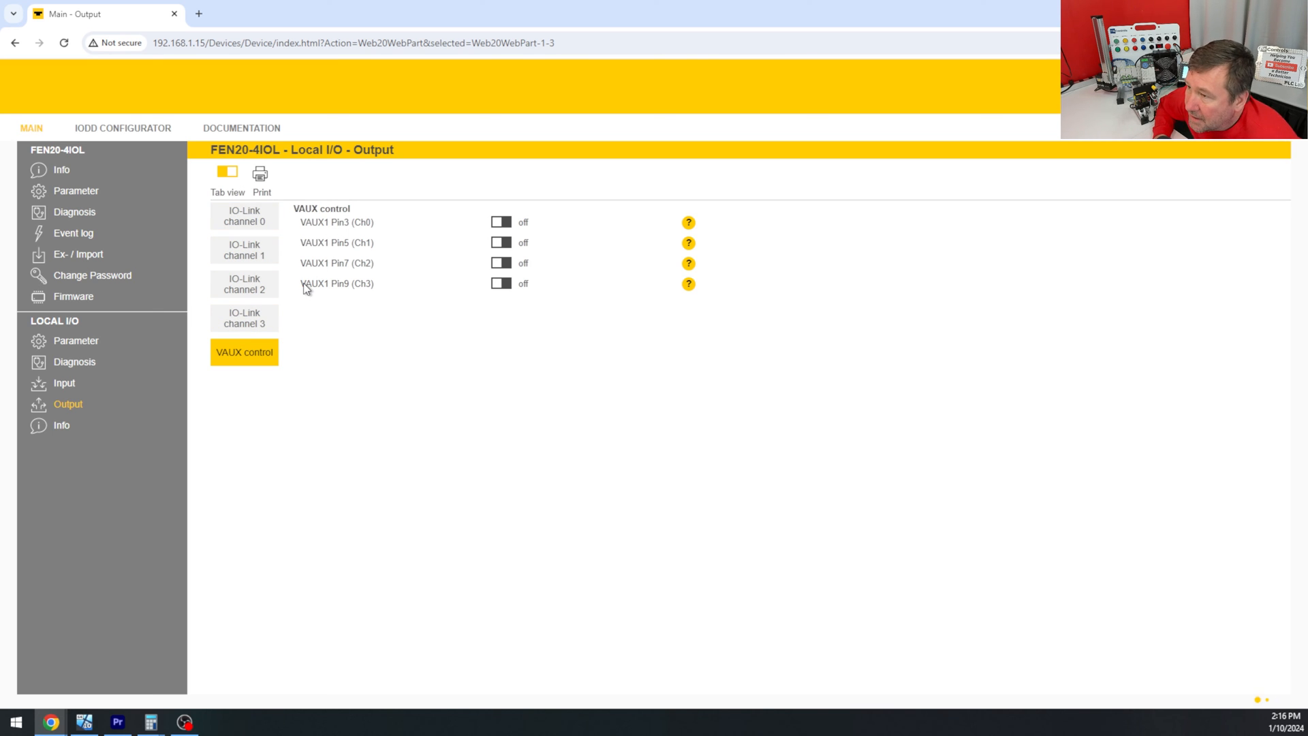
left_click_drag(301, 283, 376, 282)
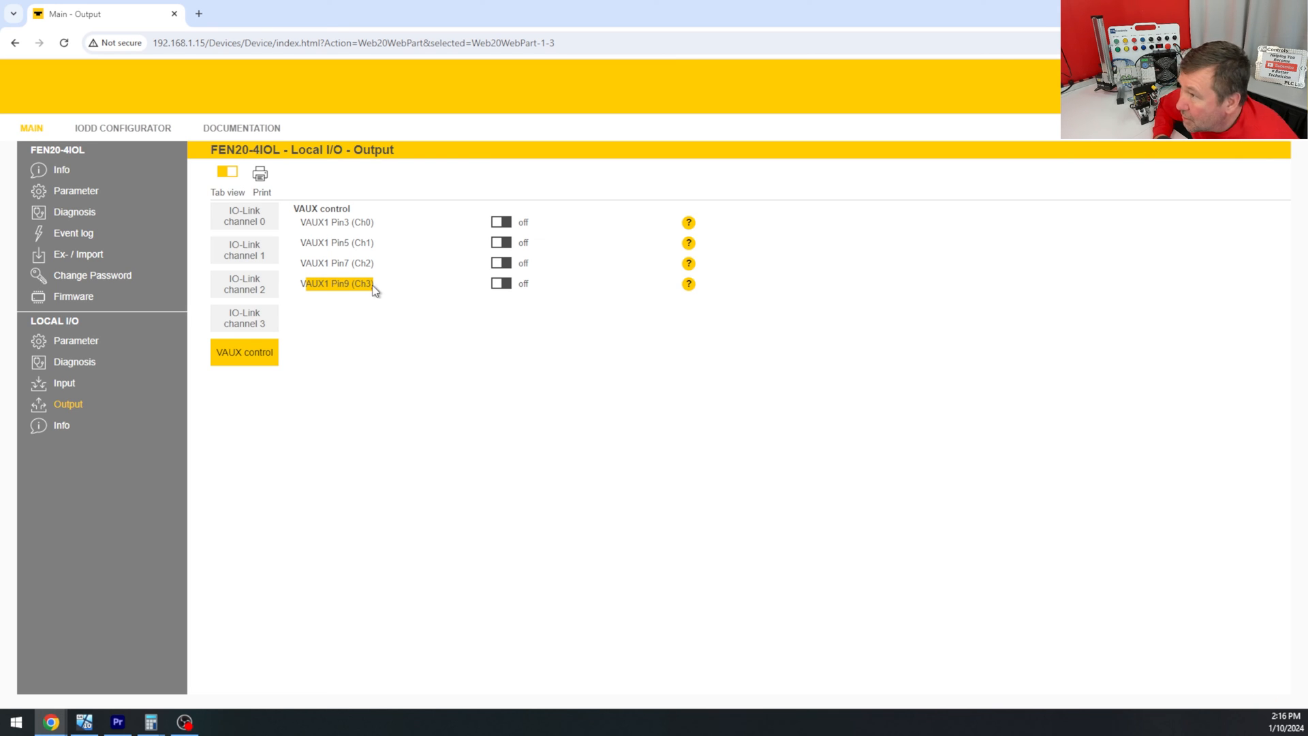
mouse_move(357, 286)
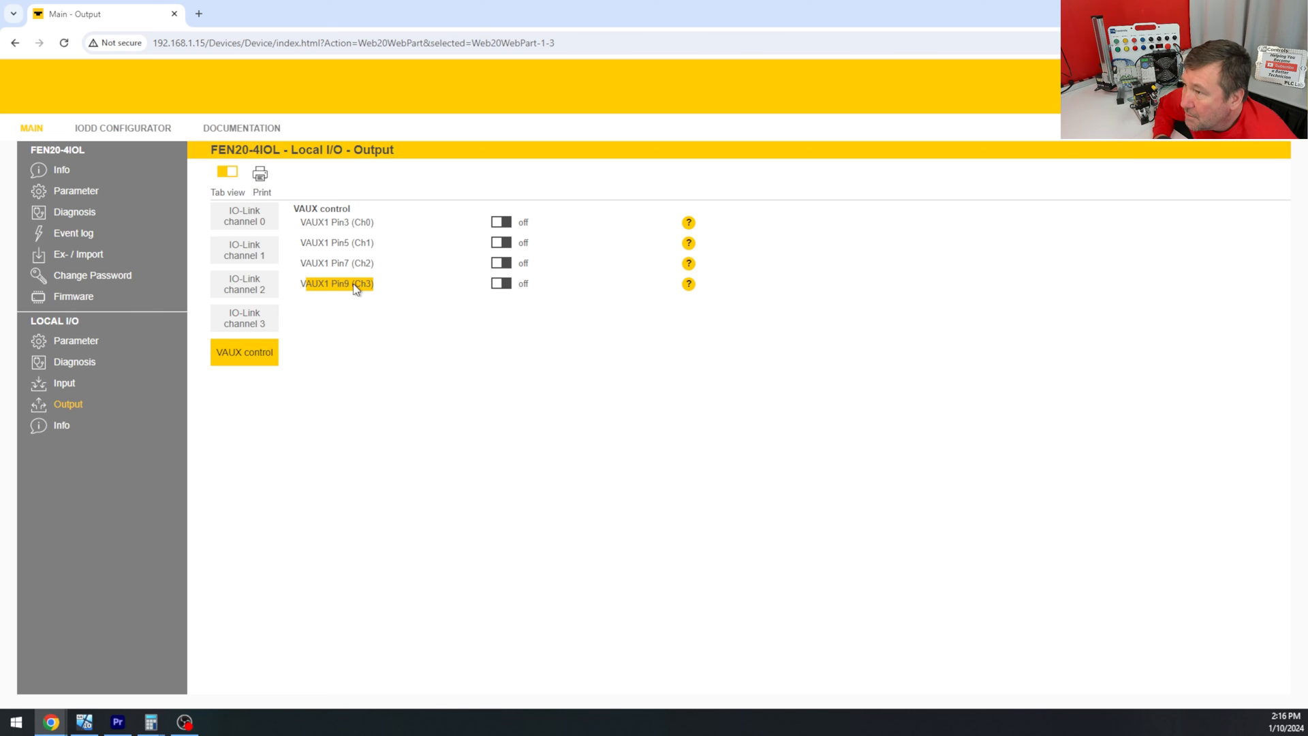
mouse_move(341, 310)
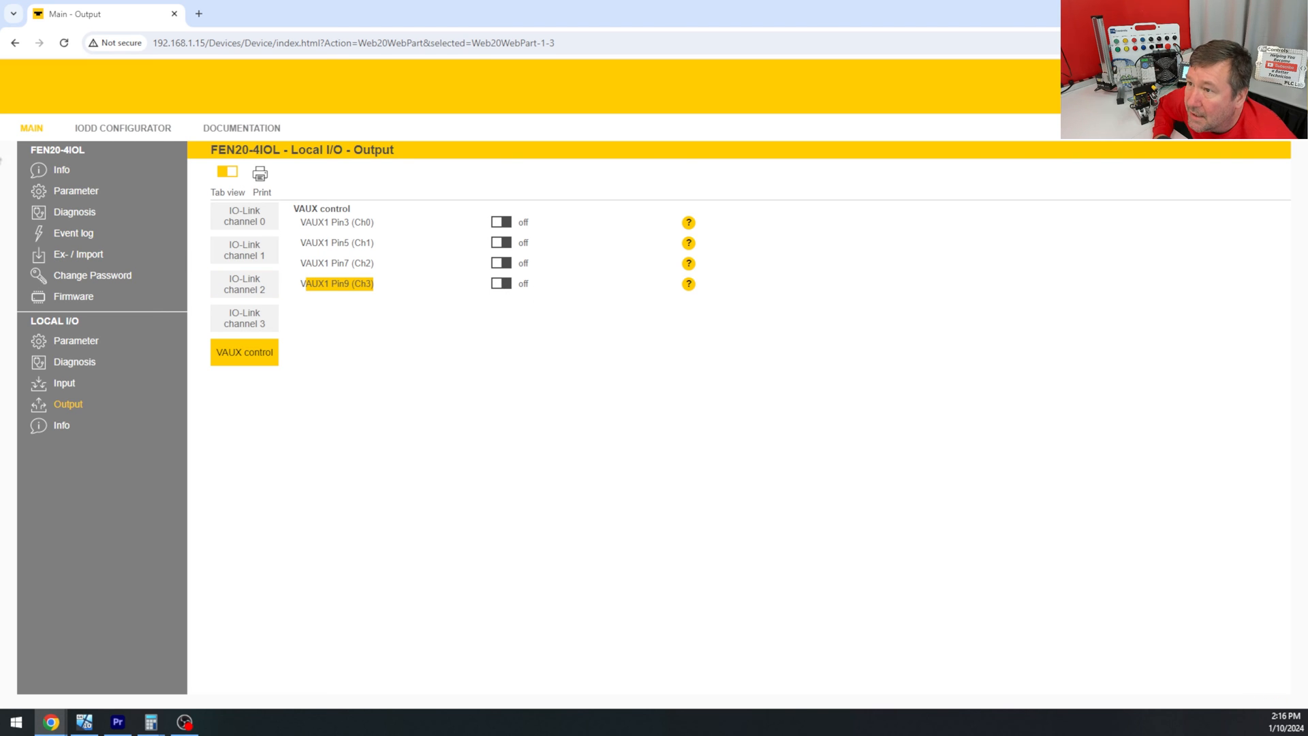
- Find VAUX1 Pin9 (Ch3) in the Modbus TCP Memory Map Output listing: register 0x0841 (2113), bit 3
left_click(241, 127)
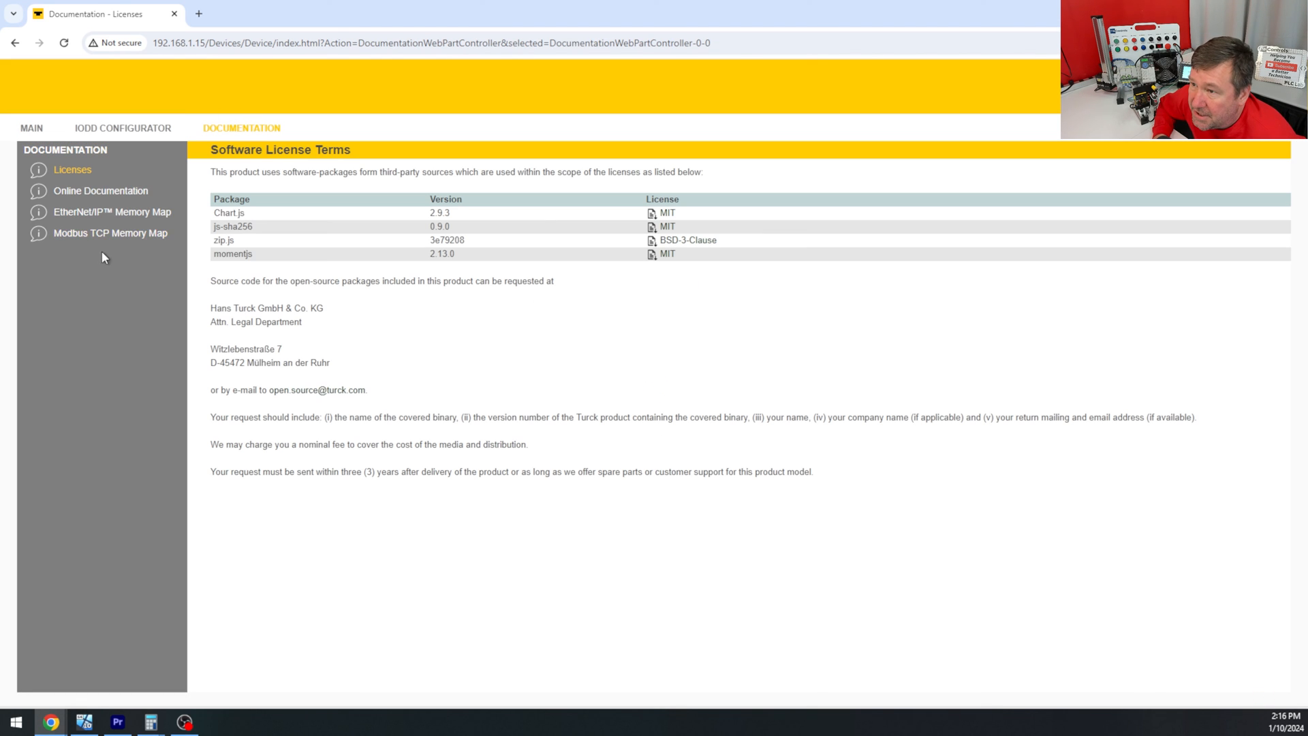
left_click(109, 233)
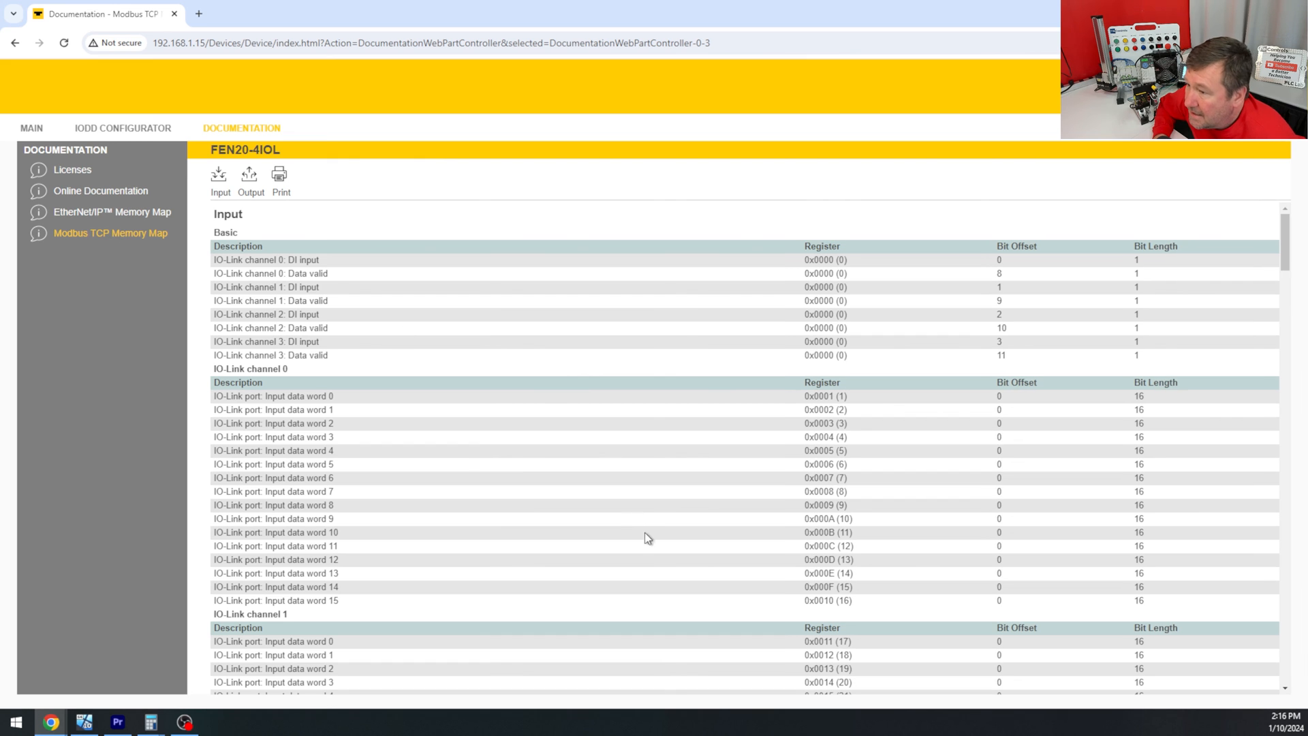
left_click(250, 180)
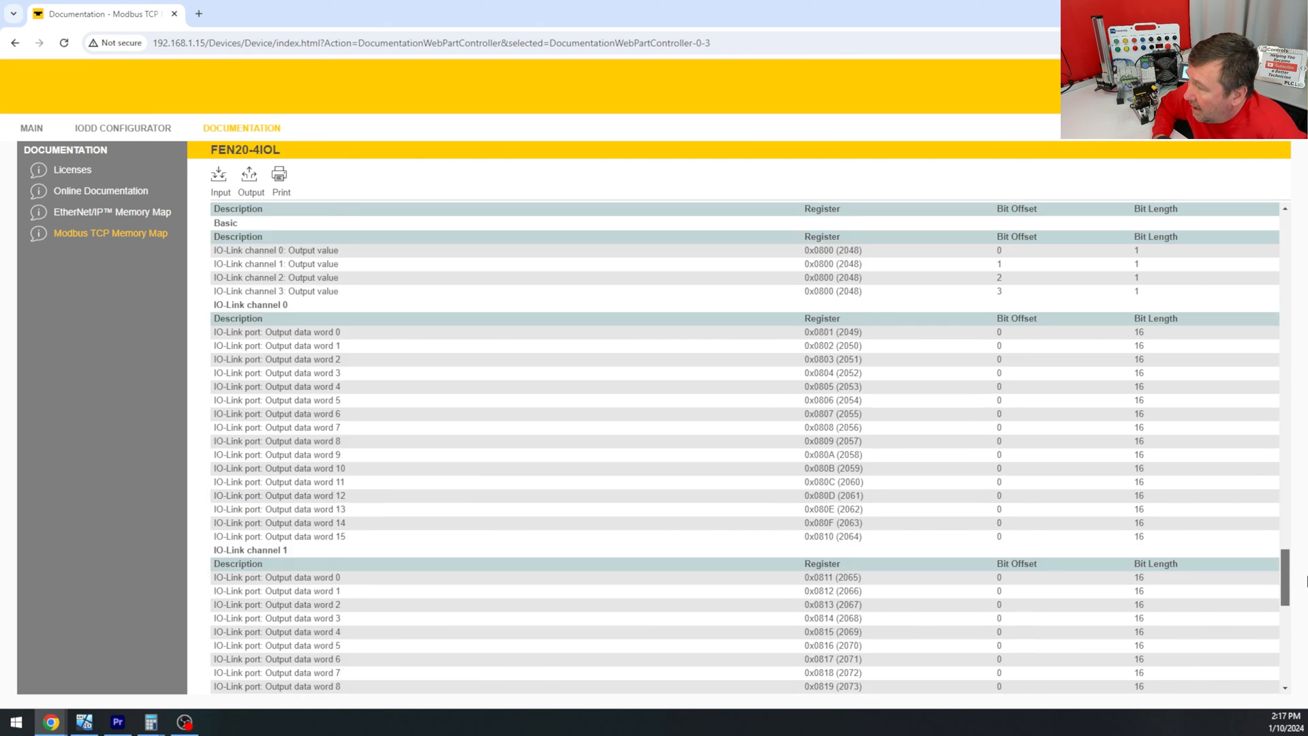
scroll("down", 3)
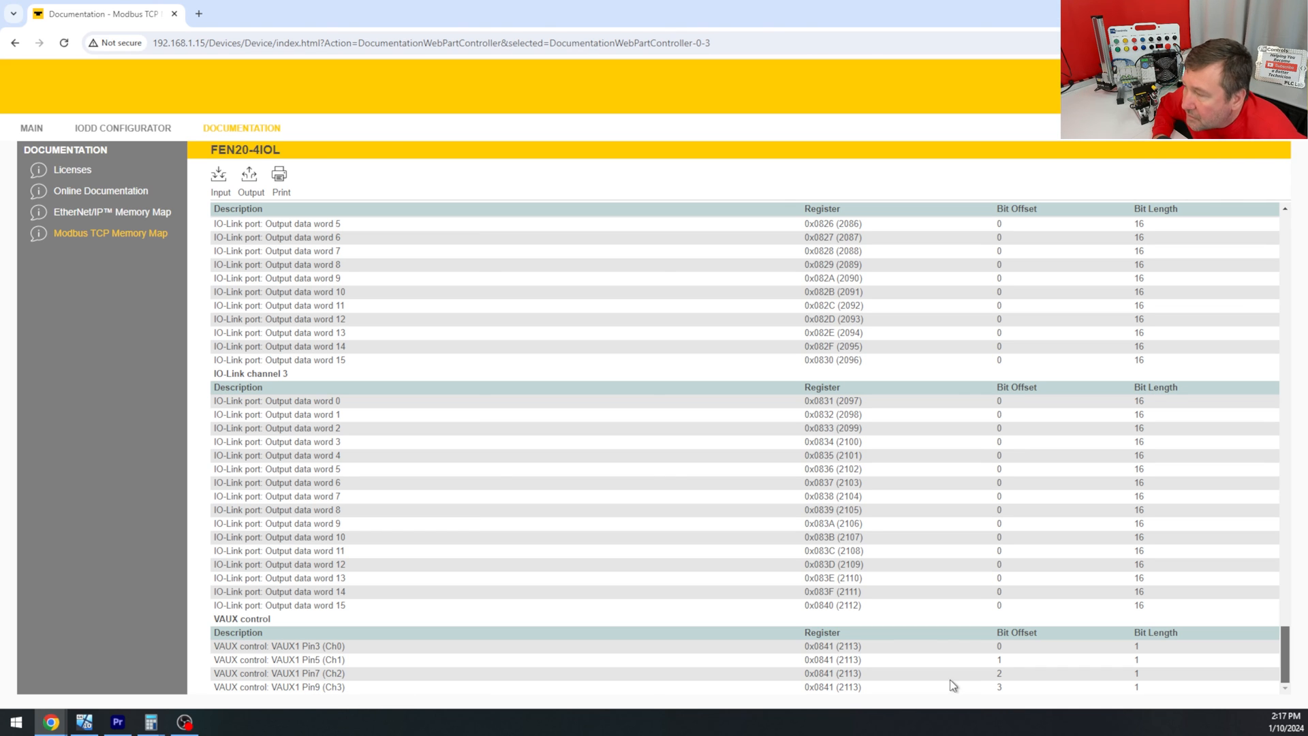
mouse_move(1015, 691)
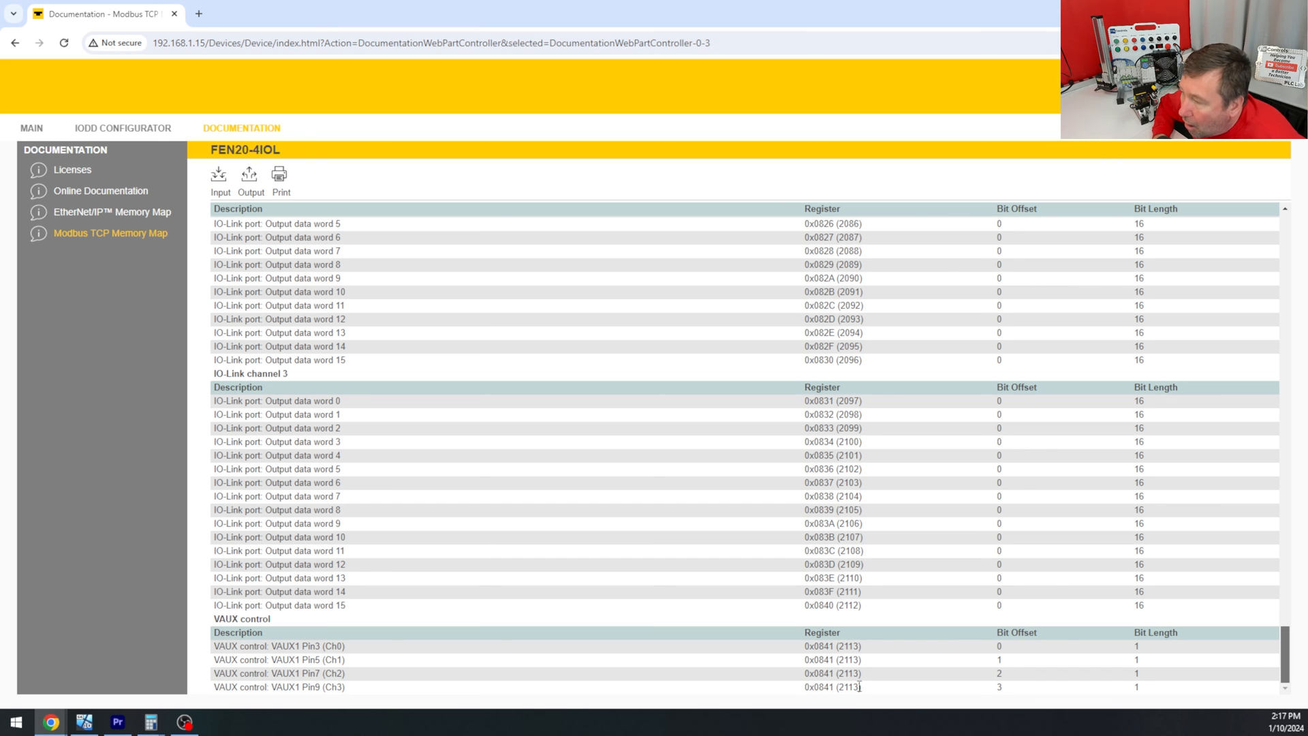
mouse_move(359, 728)
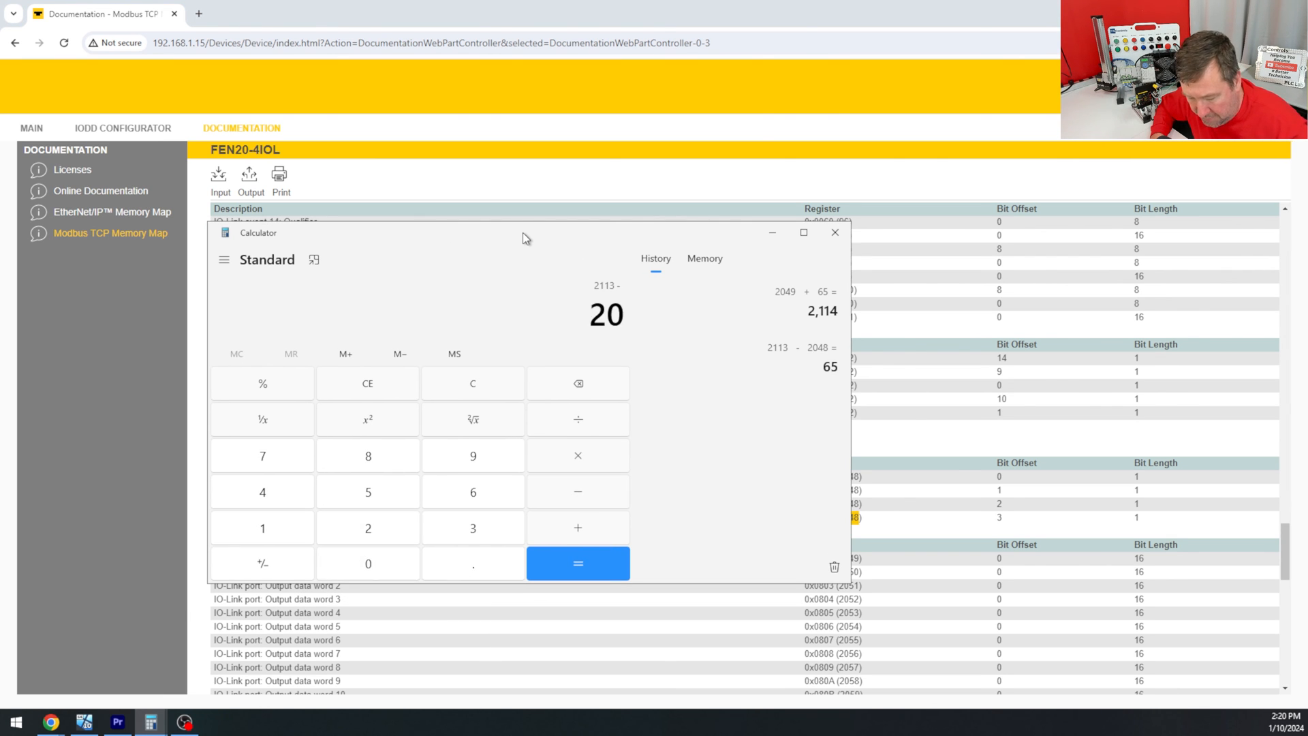
left_click(577, 563)
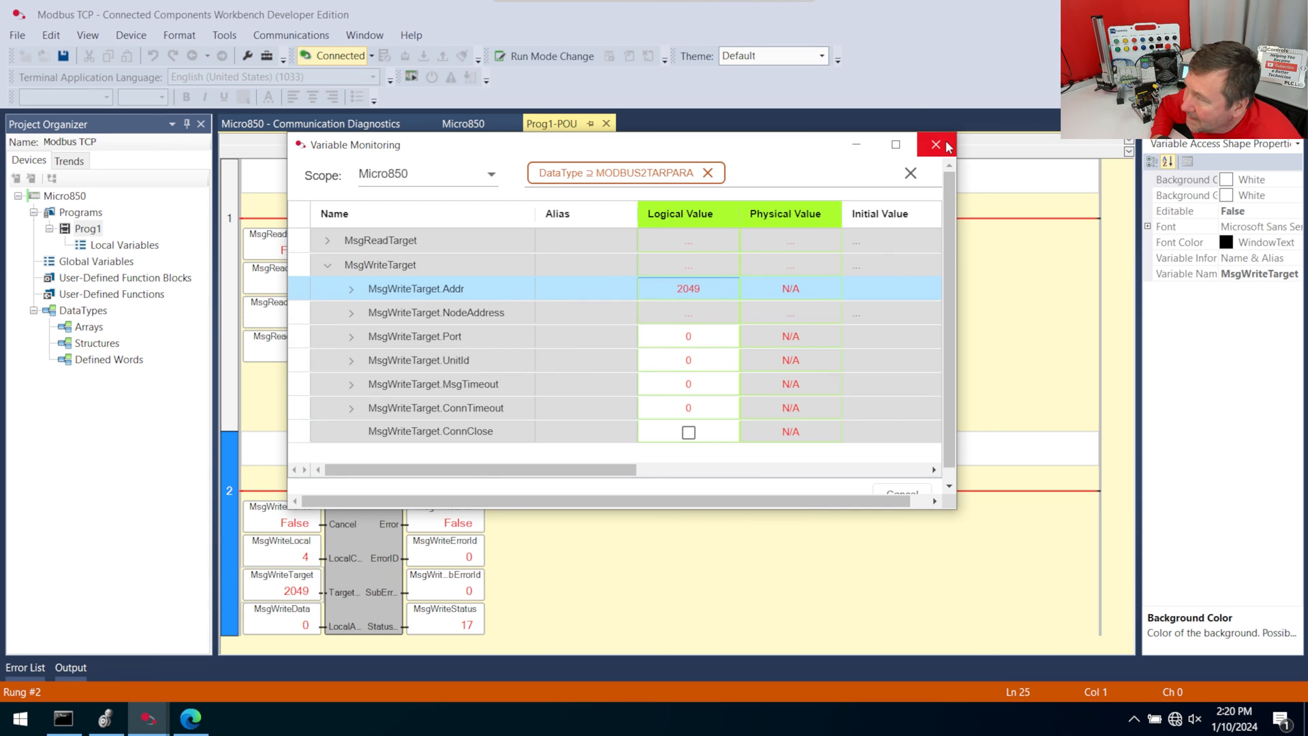
- Compute 65 + 1 = 66 and list the MsgWriteData elements in live monitoring
left_click(934, 145)
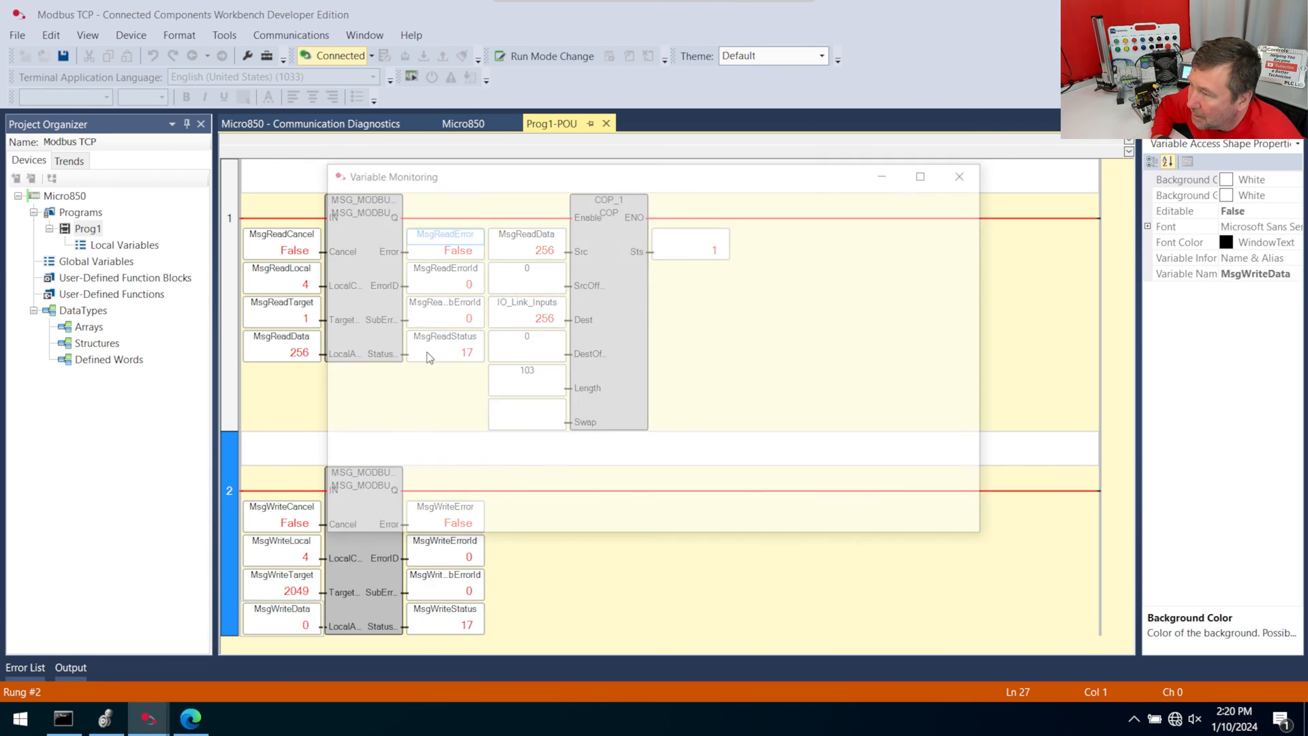
left_click(408, 293)
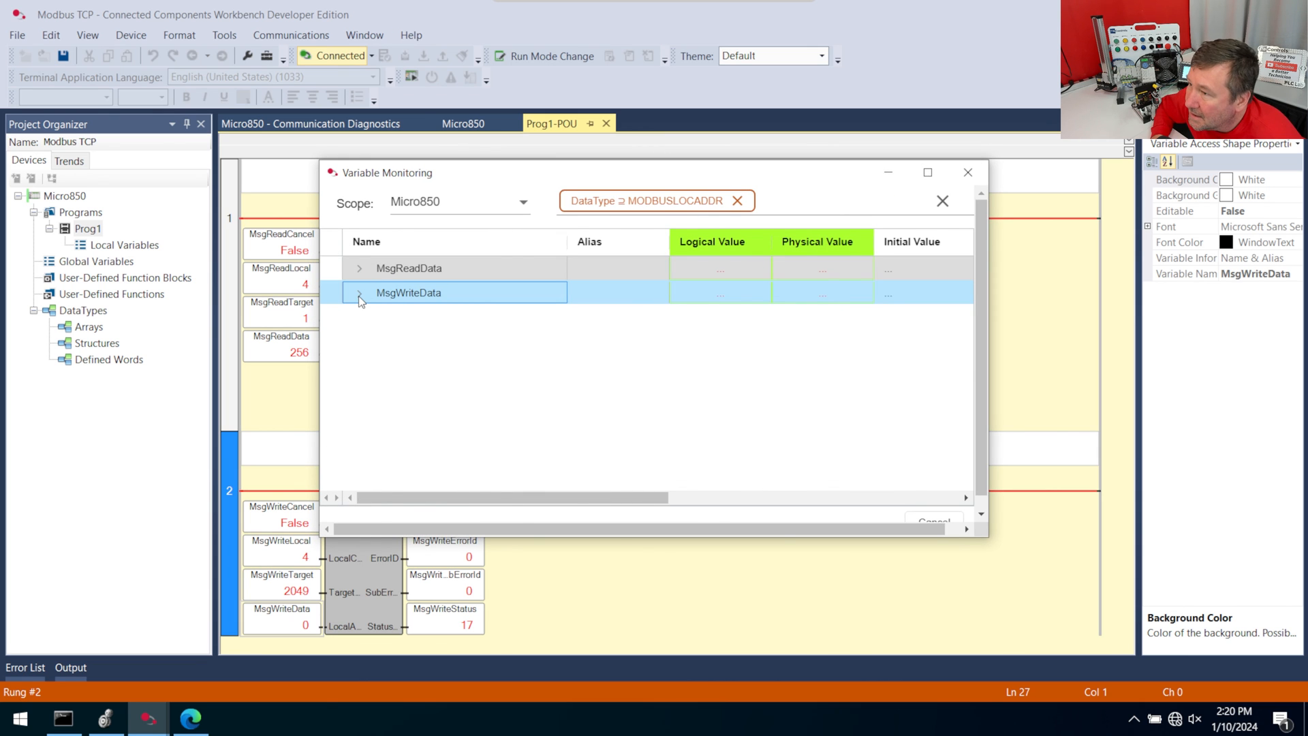
left_click(359, 293)
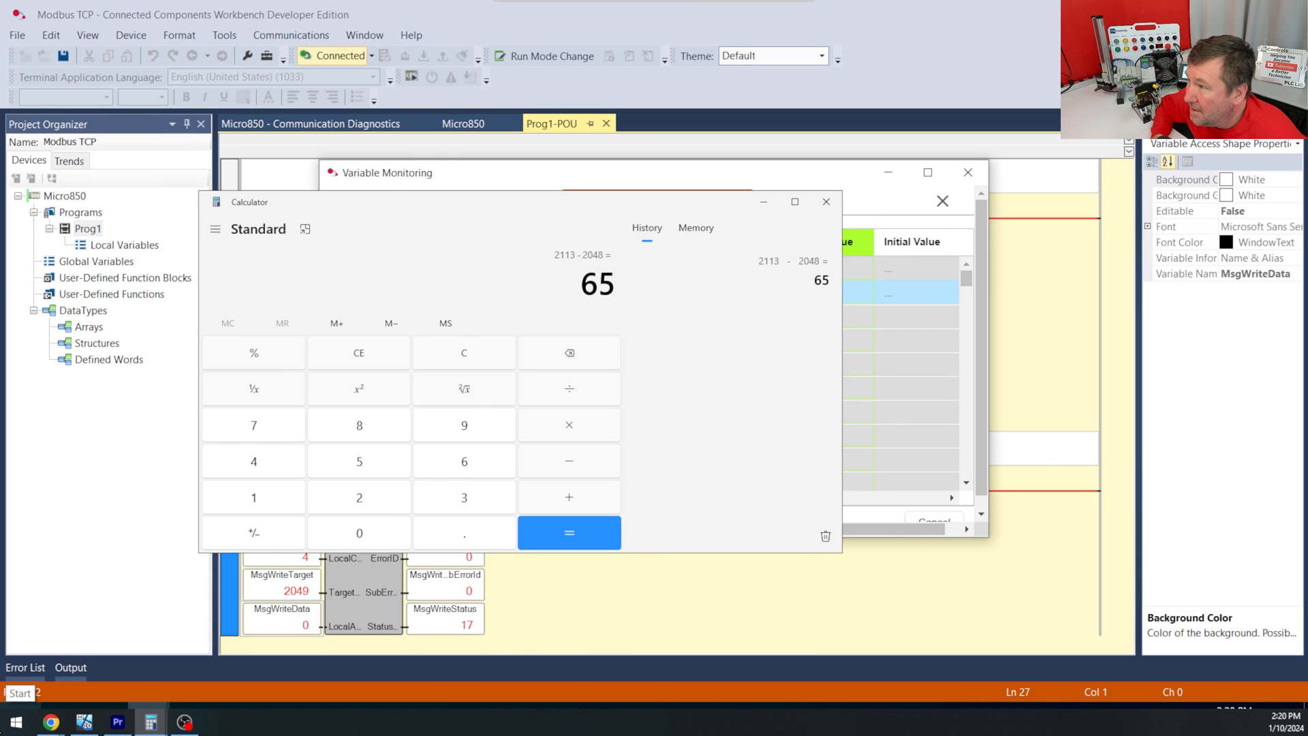
left_click(568, 497)
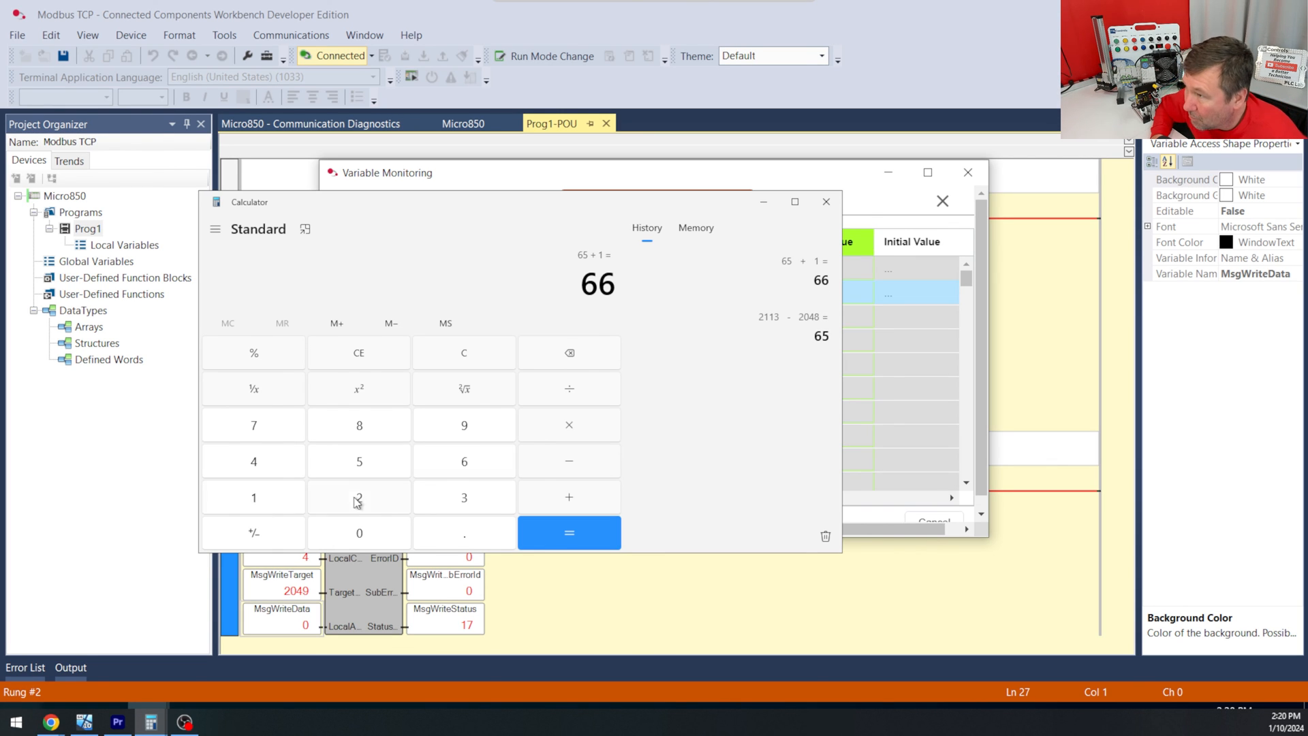
left_click(825, 201)
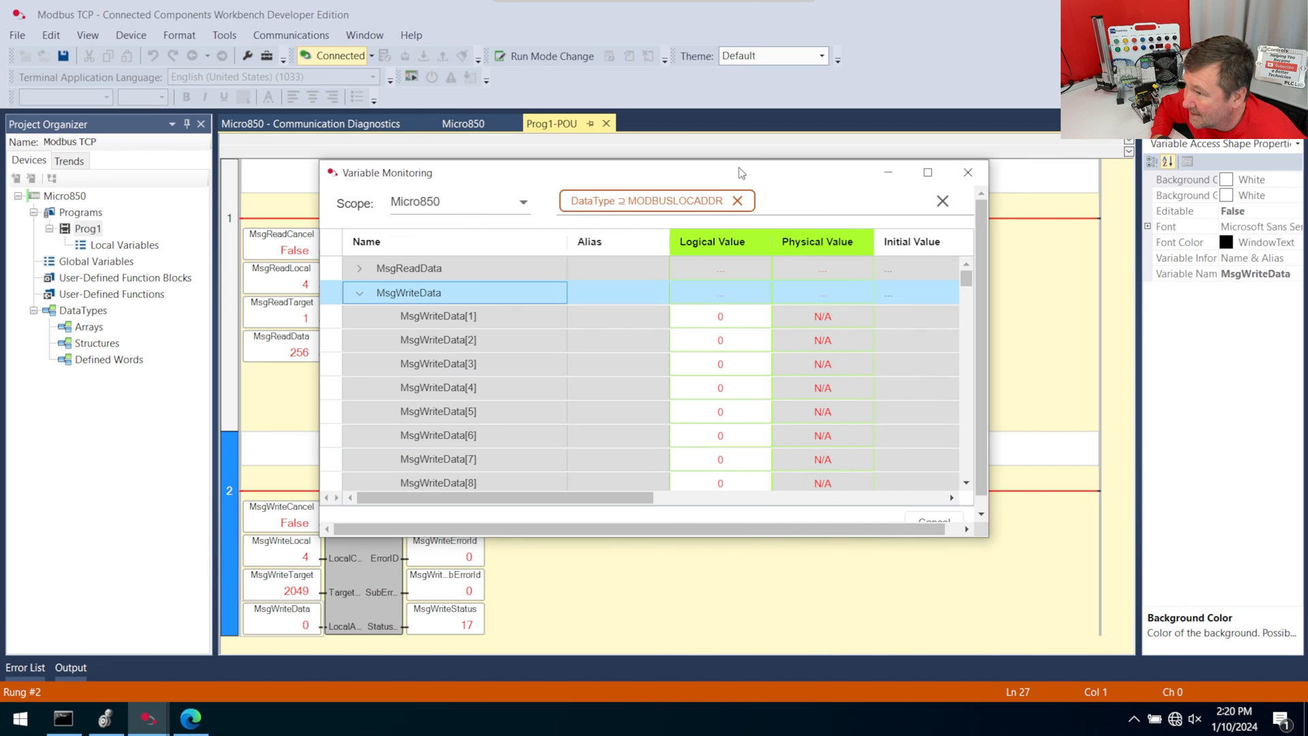
scroll("down", 3)
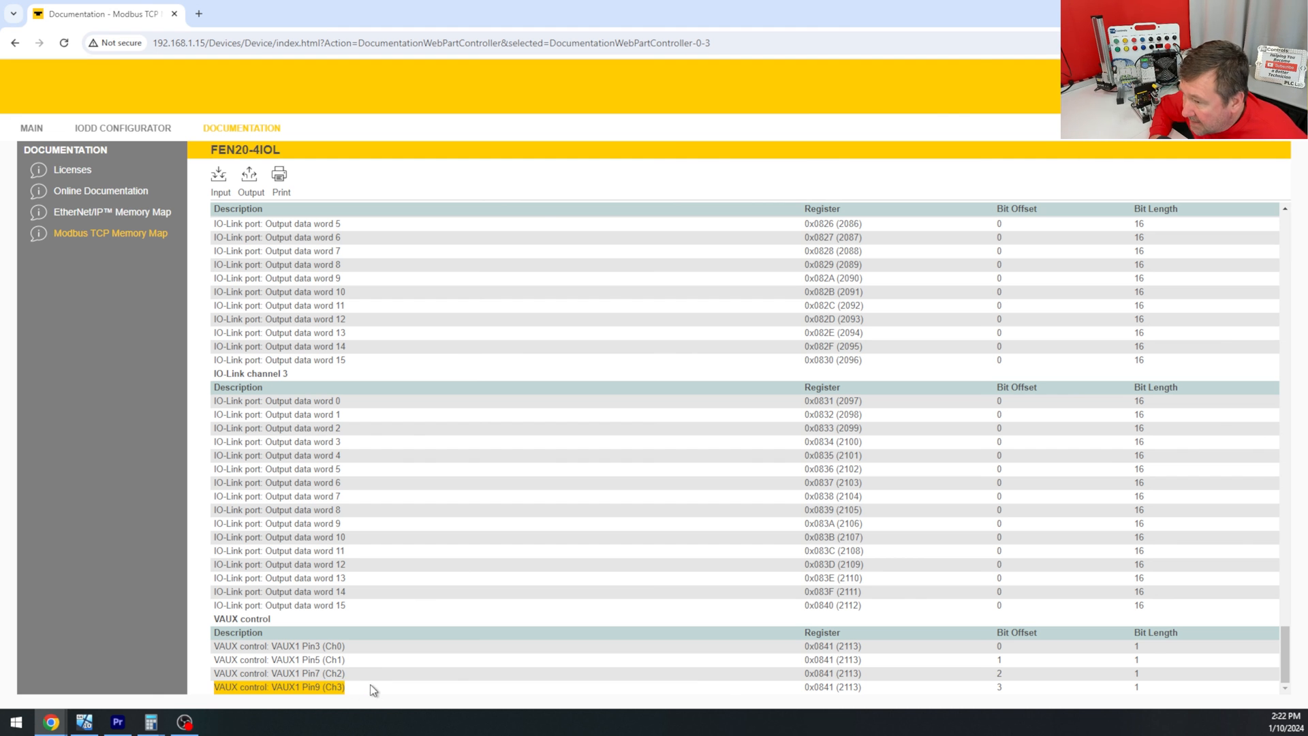
- Switch Calculator to Programmer mode and convert binary 1000 to decimal 8
left_click_drag(367, 687, 1001, 686)
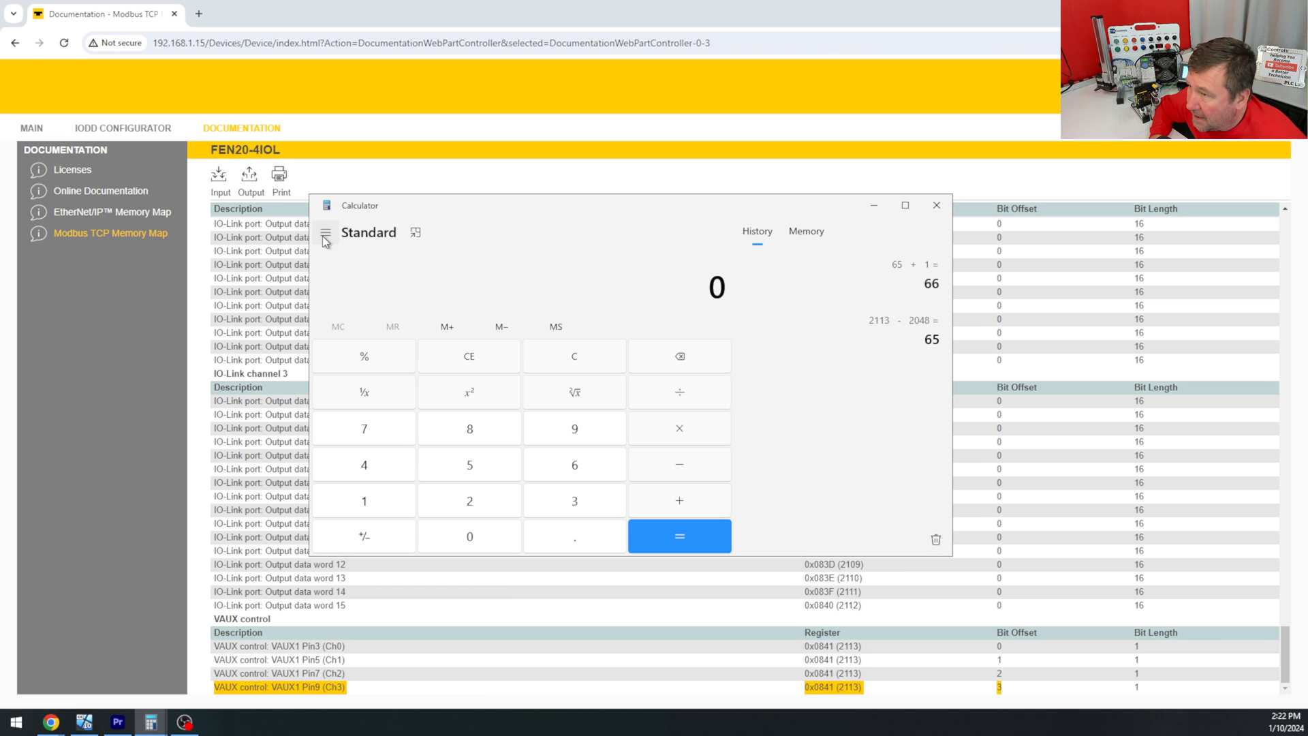
left_click(326, 232)
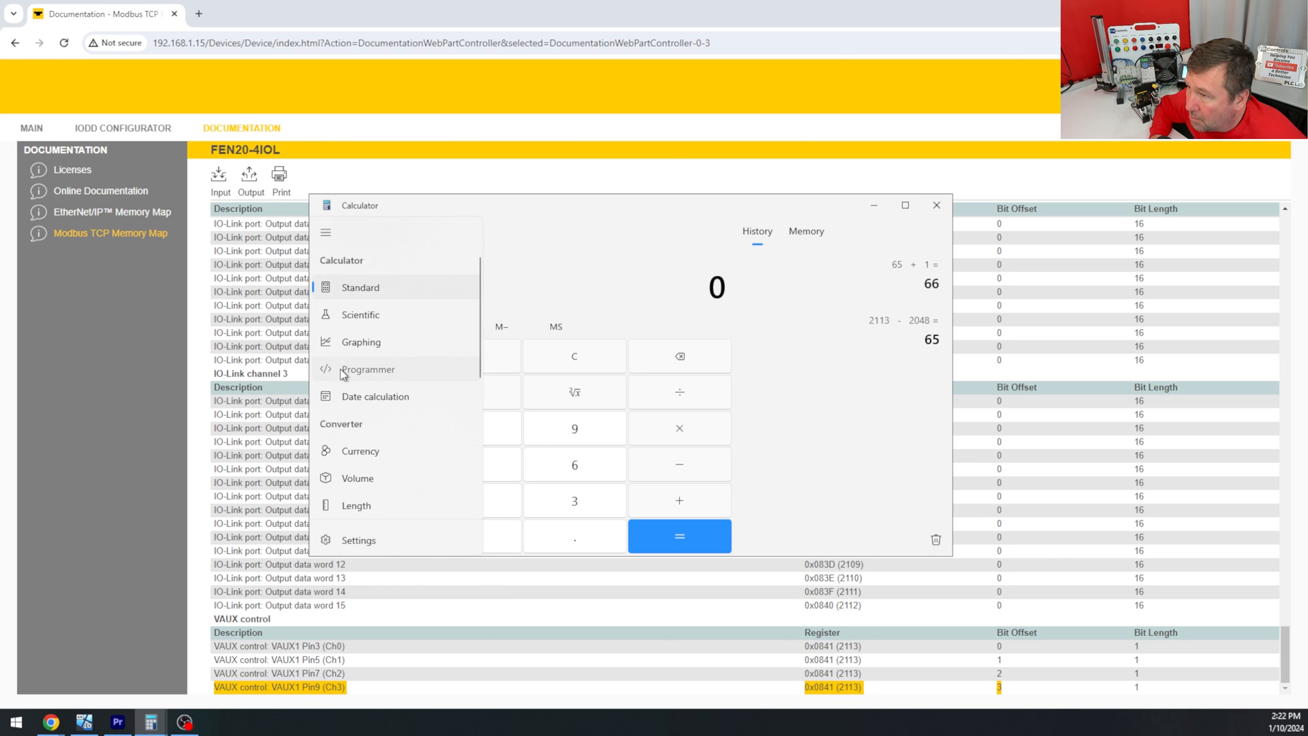
left_click(367, 368)
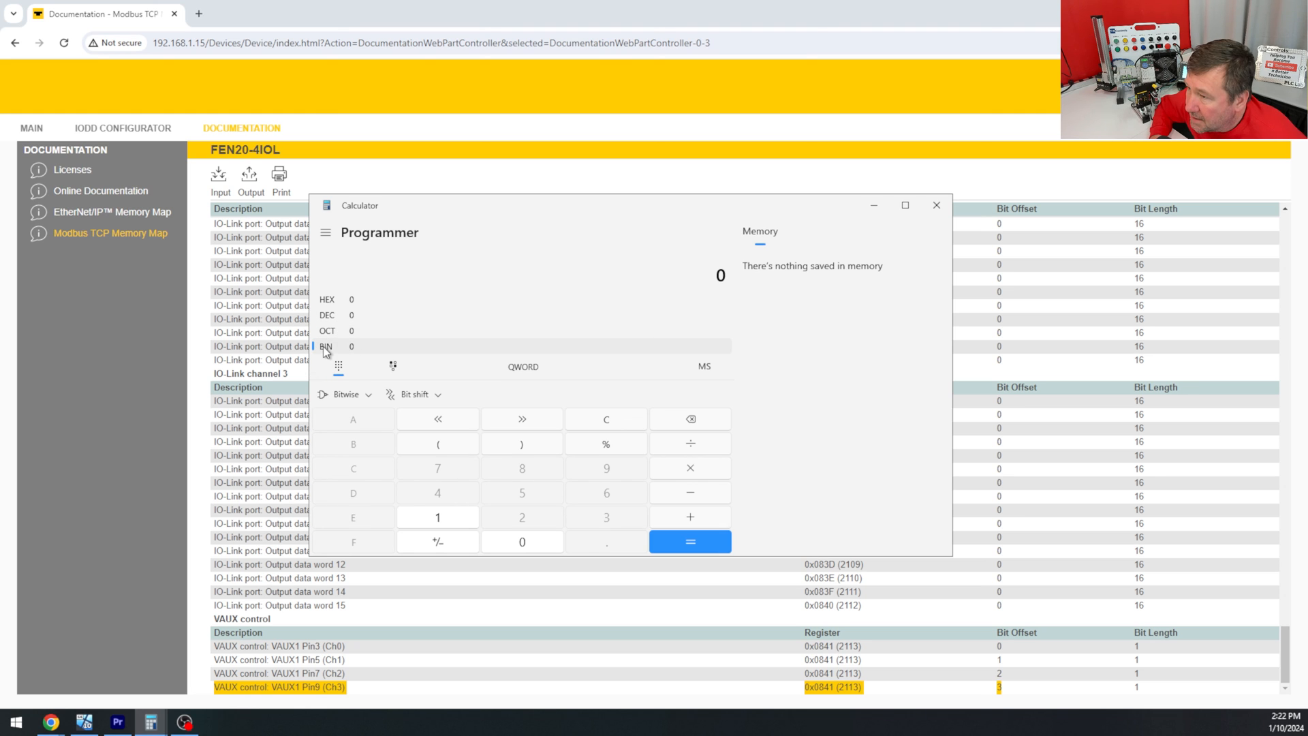
mouse_move(1026, 707)
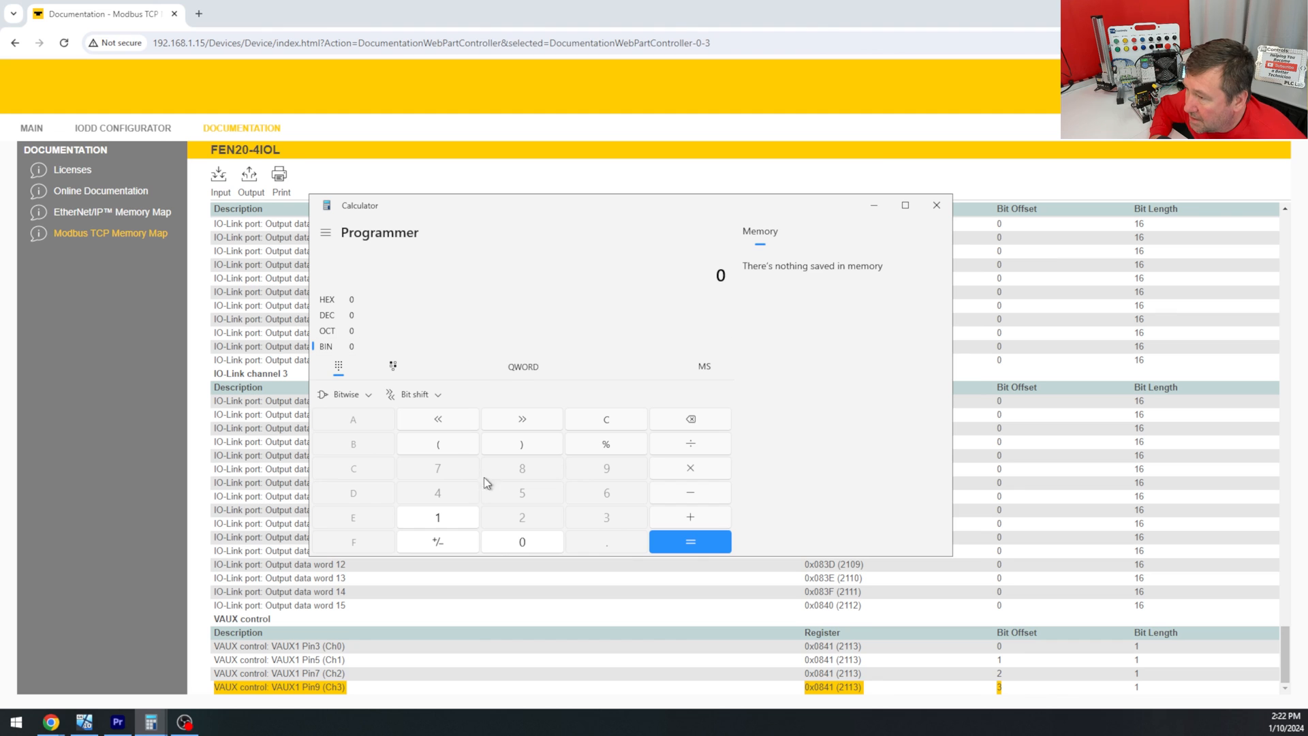
left_click(437, 517)
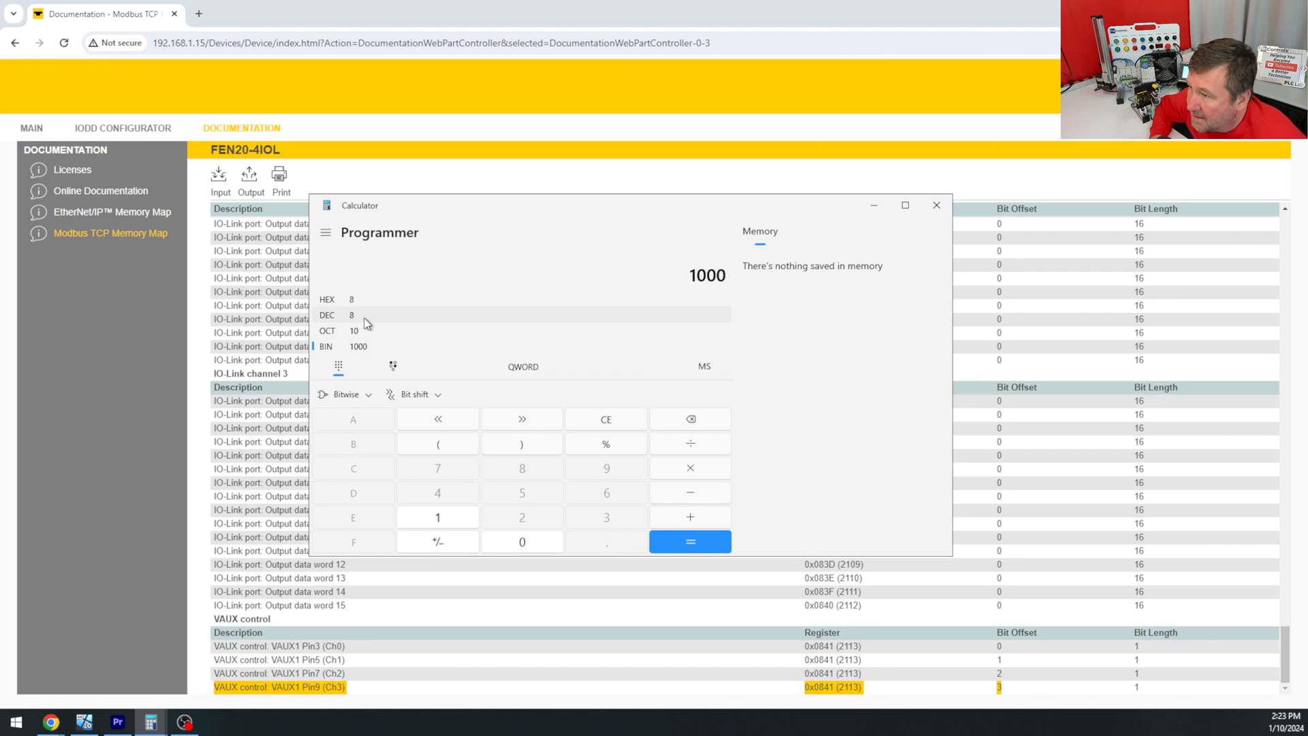
mouse_move(460, 205)
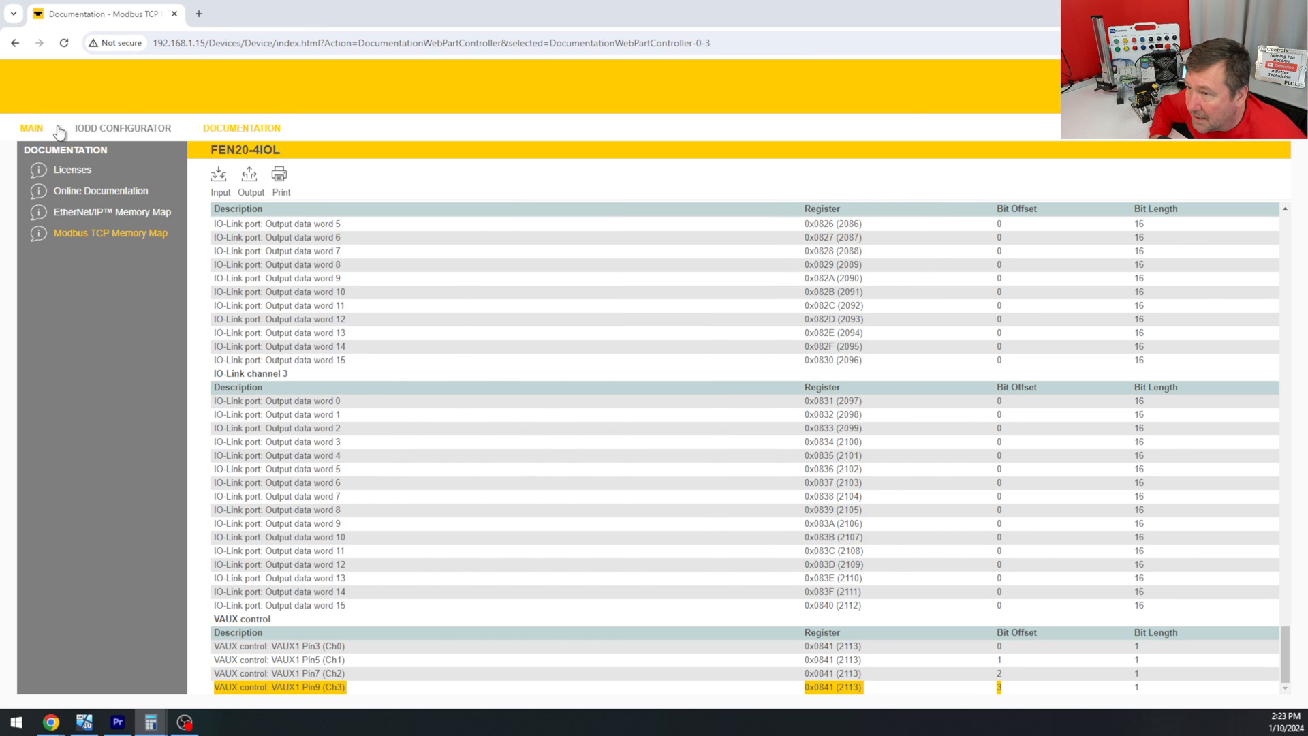
- Navigate via MAIN to Local I/O > Output to view the VAUX control outputs
left_click(30, 128)
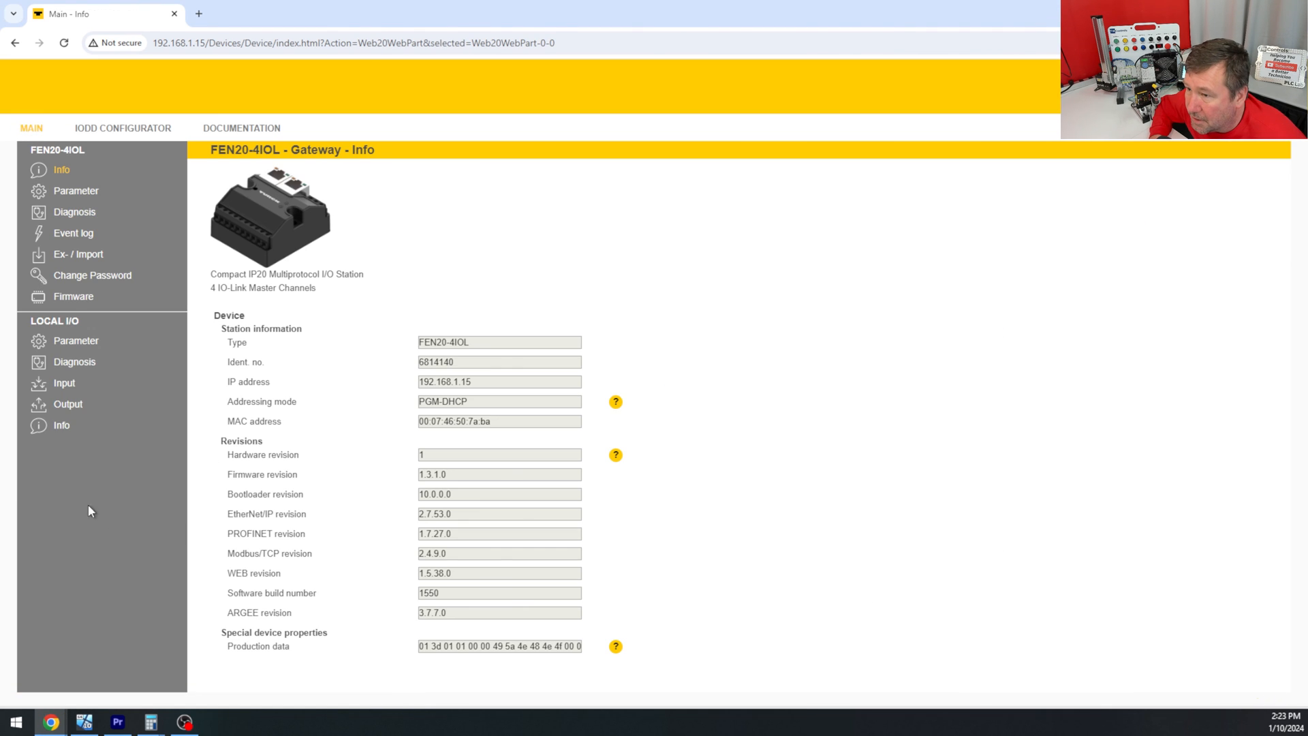
left_click(67, 404)
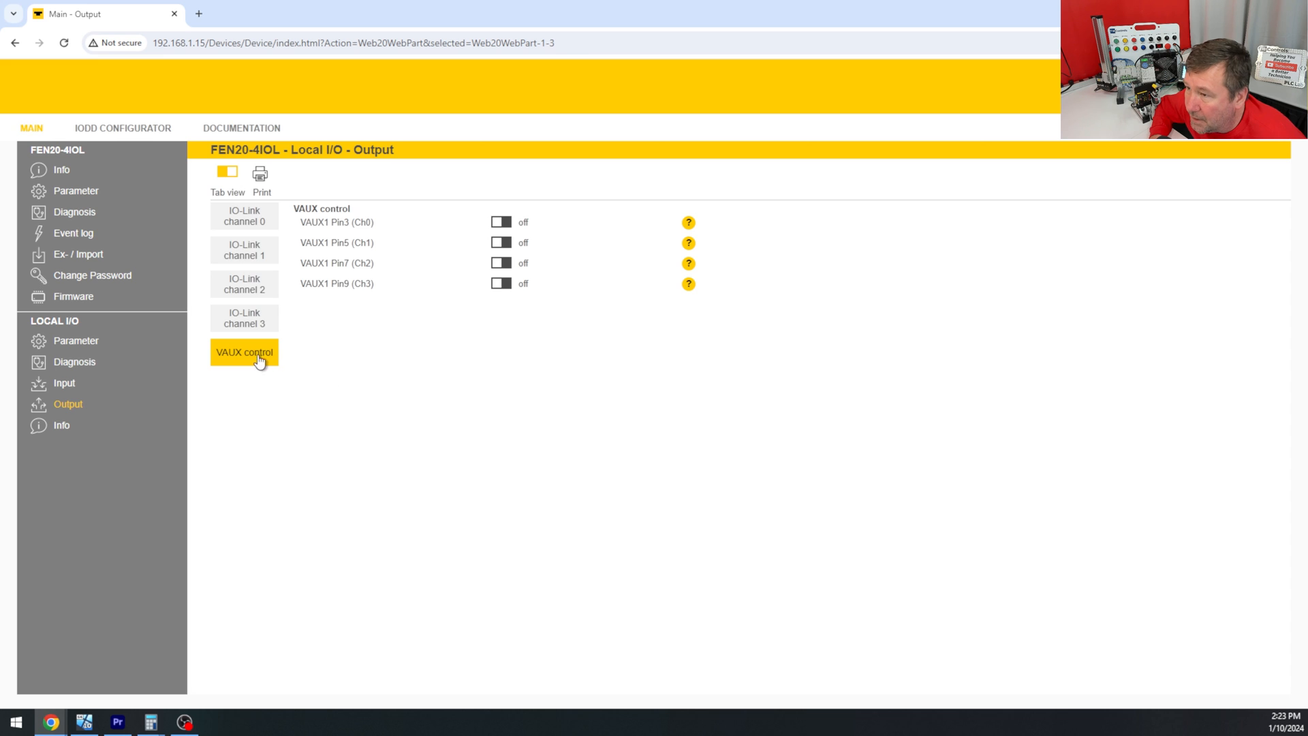
mouse_move(175, 705)
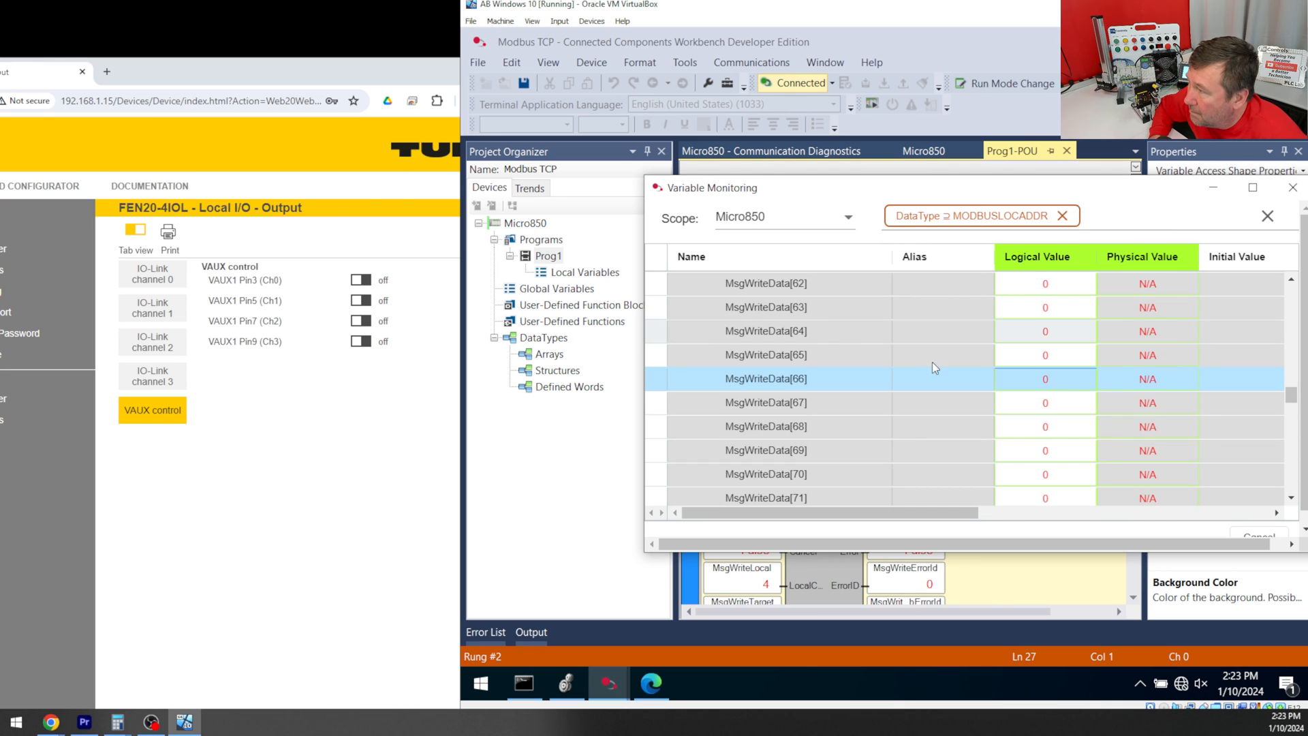
mouse_move(663, 348)
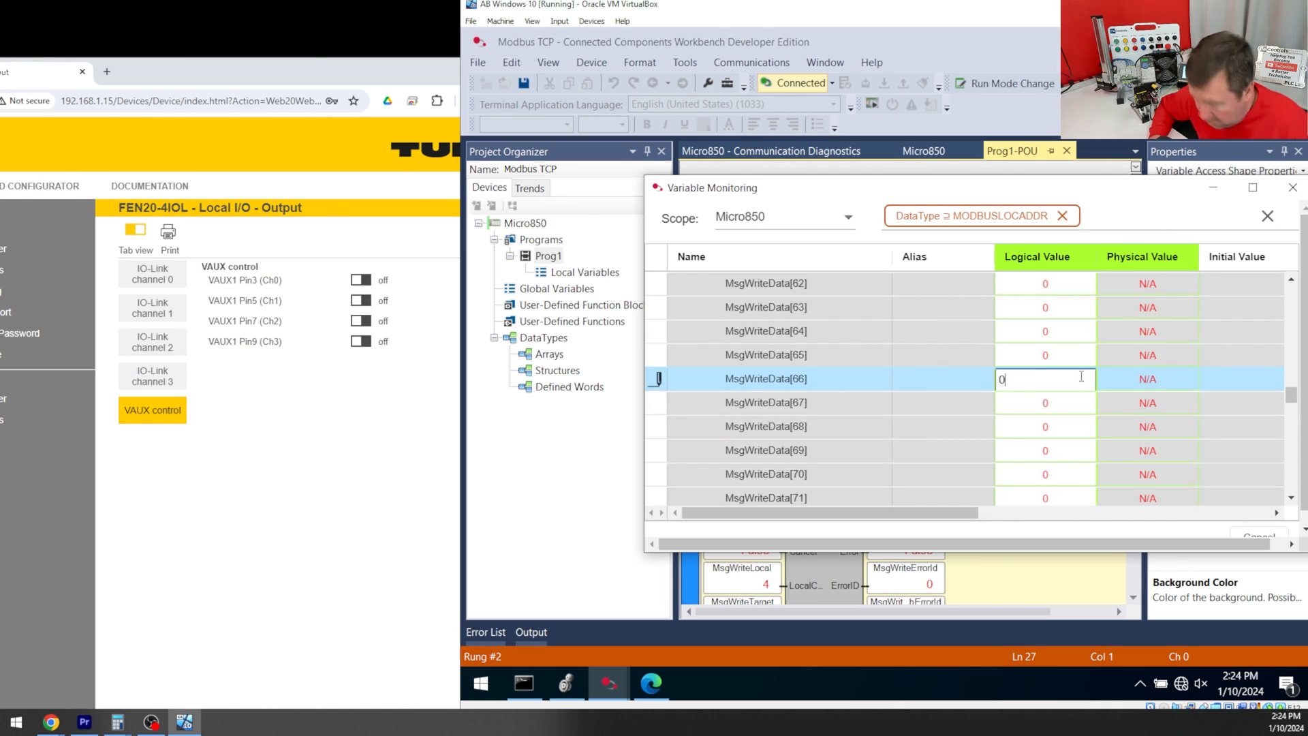
- Enter 8 as MsgWriteData[66]'s logical value, switching on VAUX1 Pin9 (Ch3)
type("8")
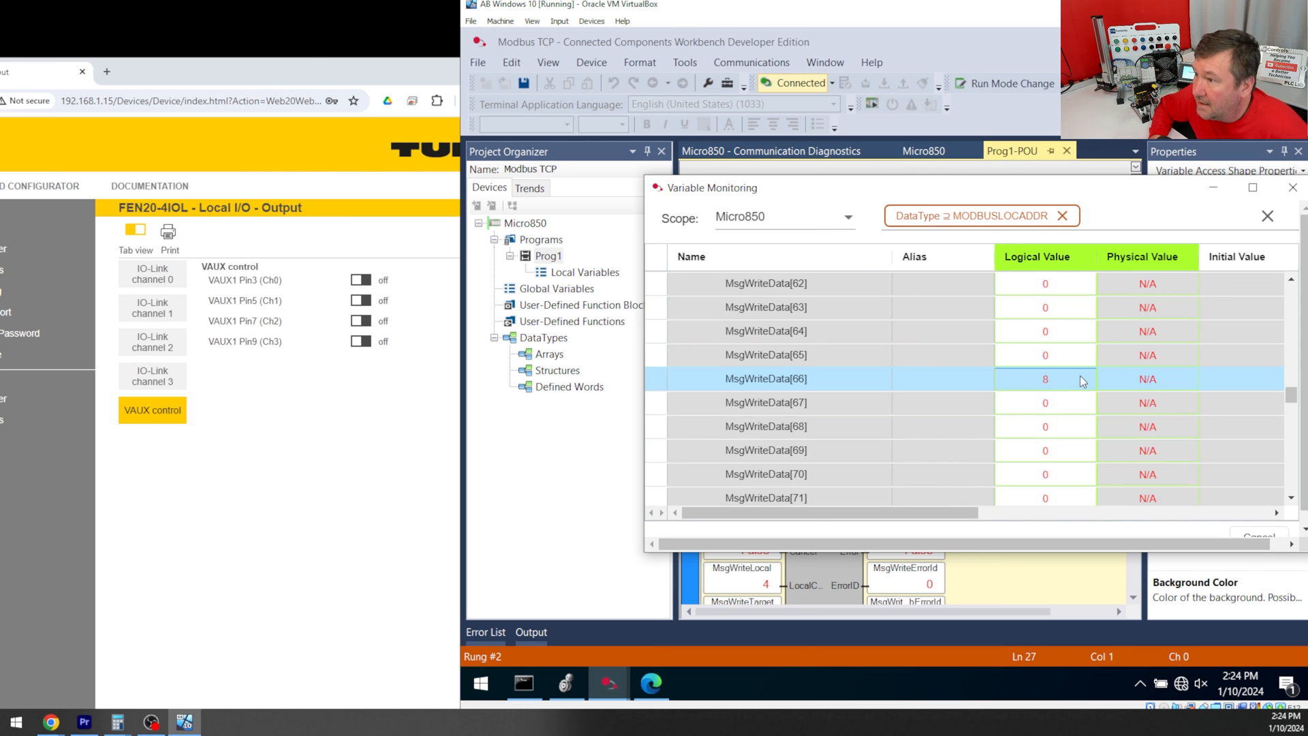
left_click(360, 341)
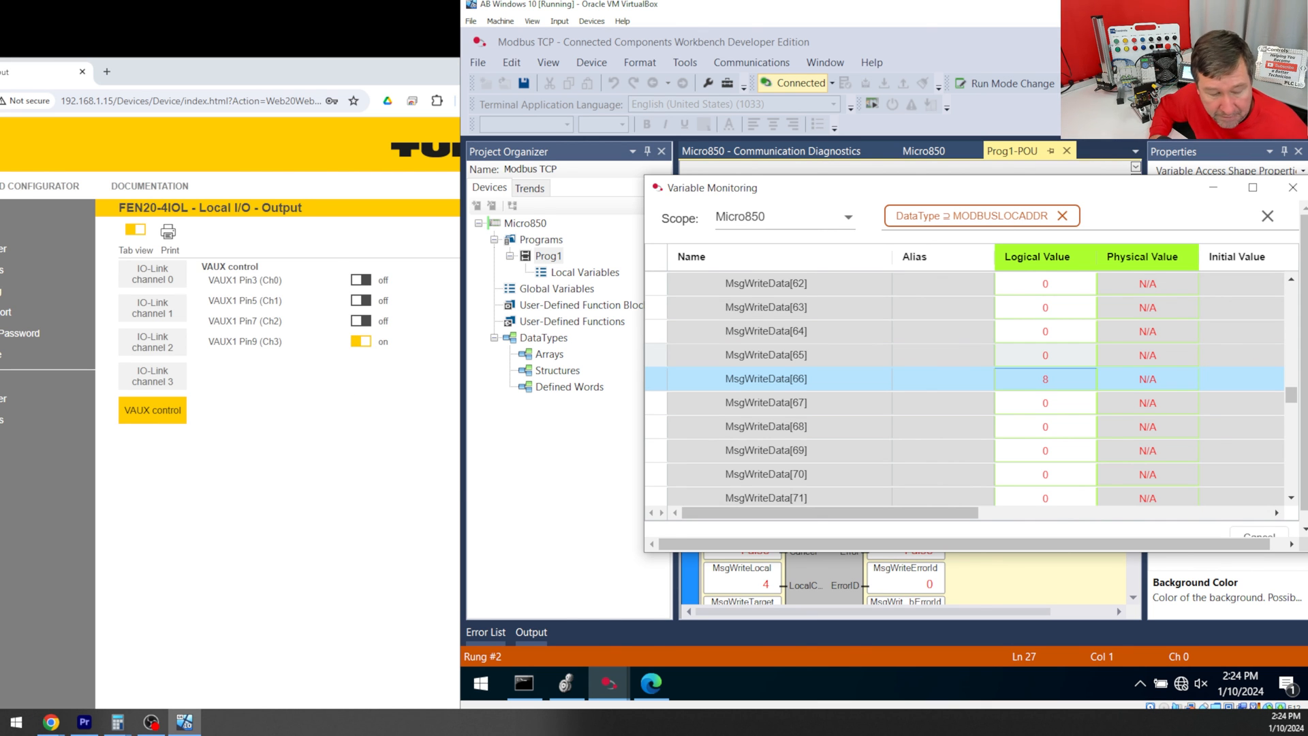